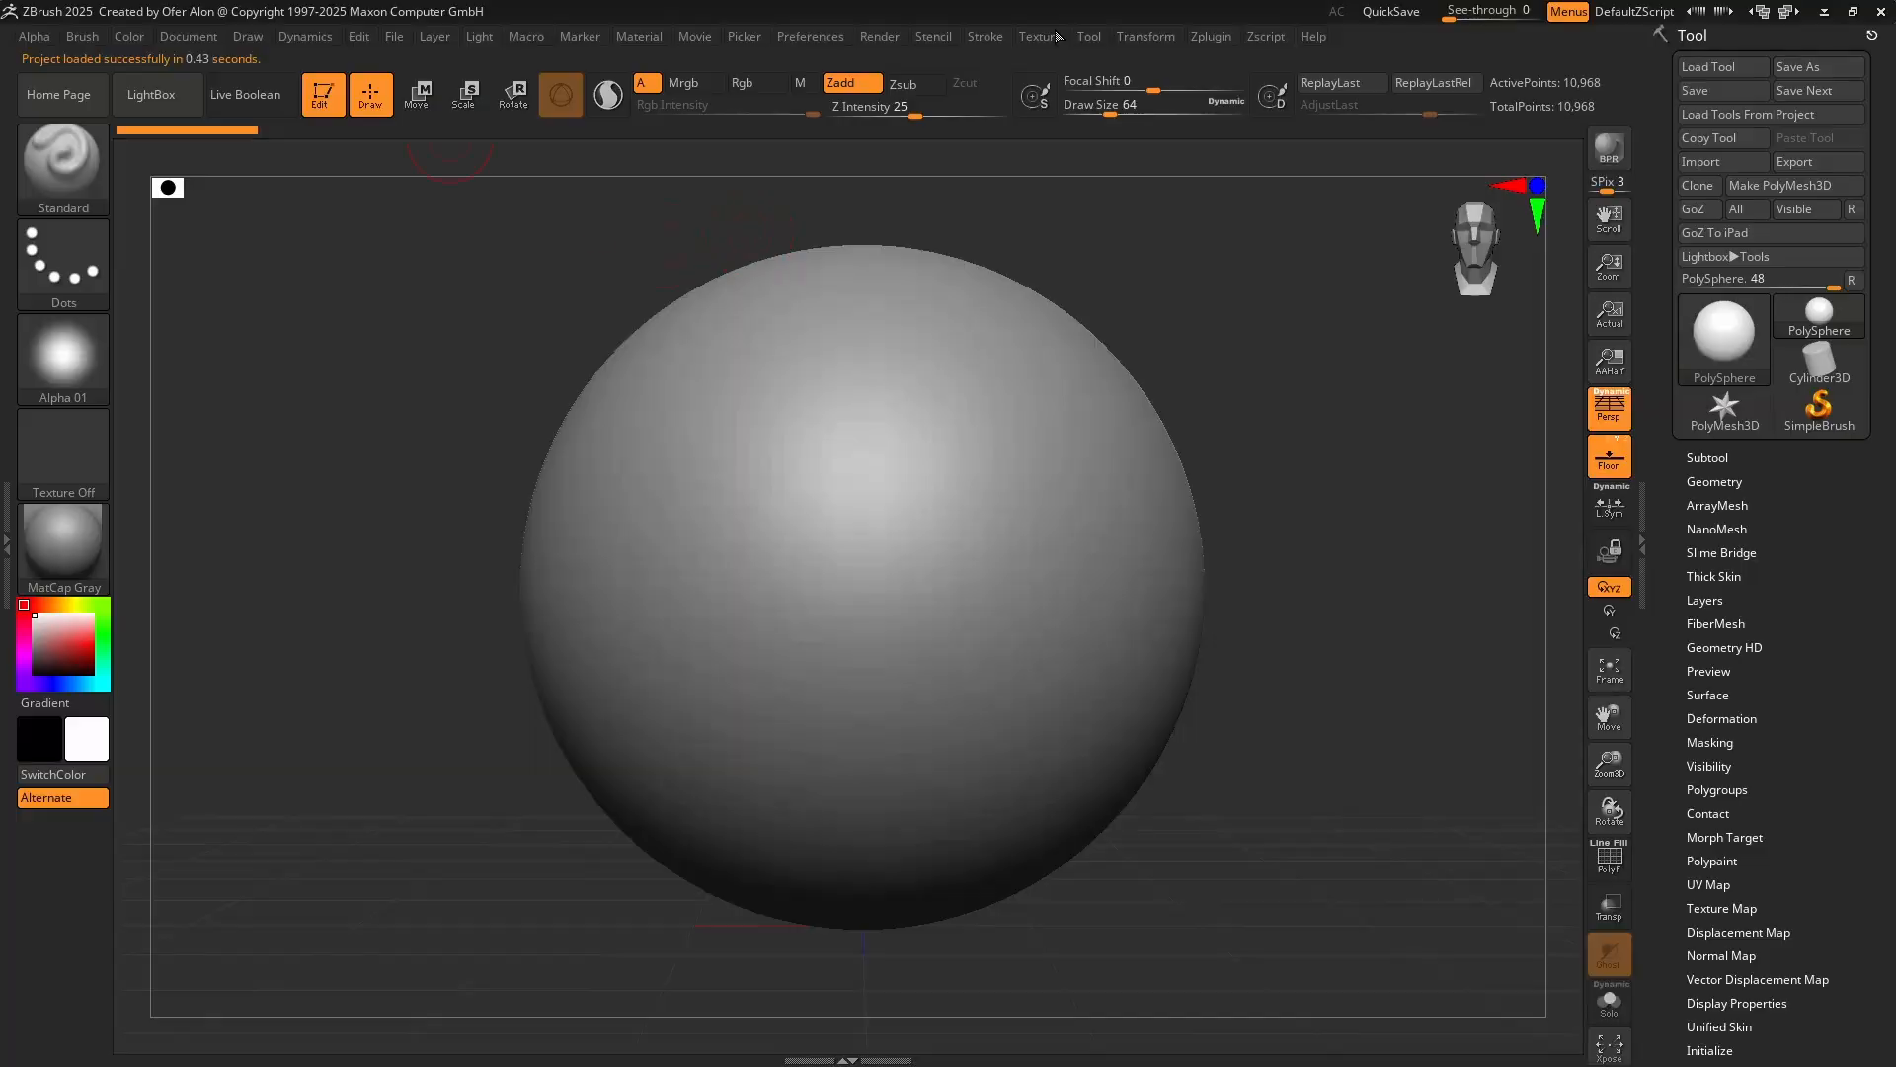
Turn on Enable Customize in Preferences > Config and close the menu.
left_click(810, 36)
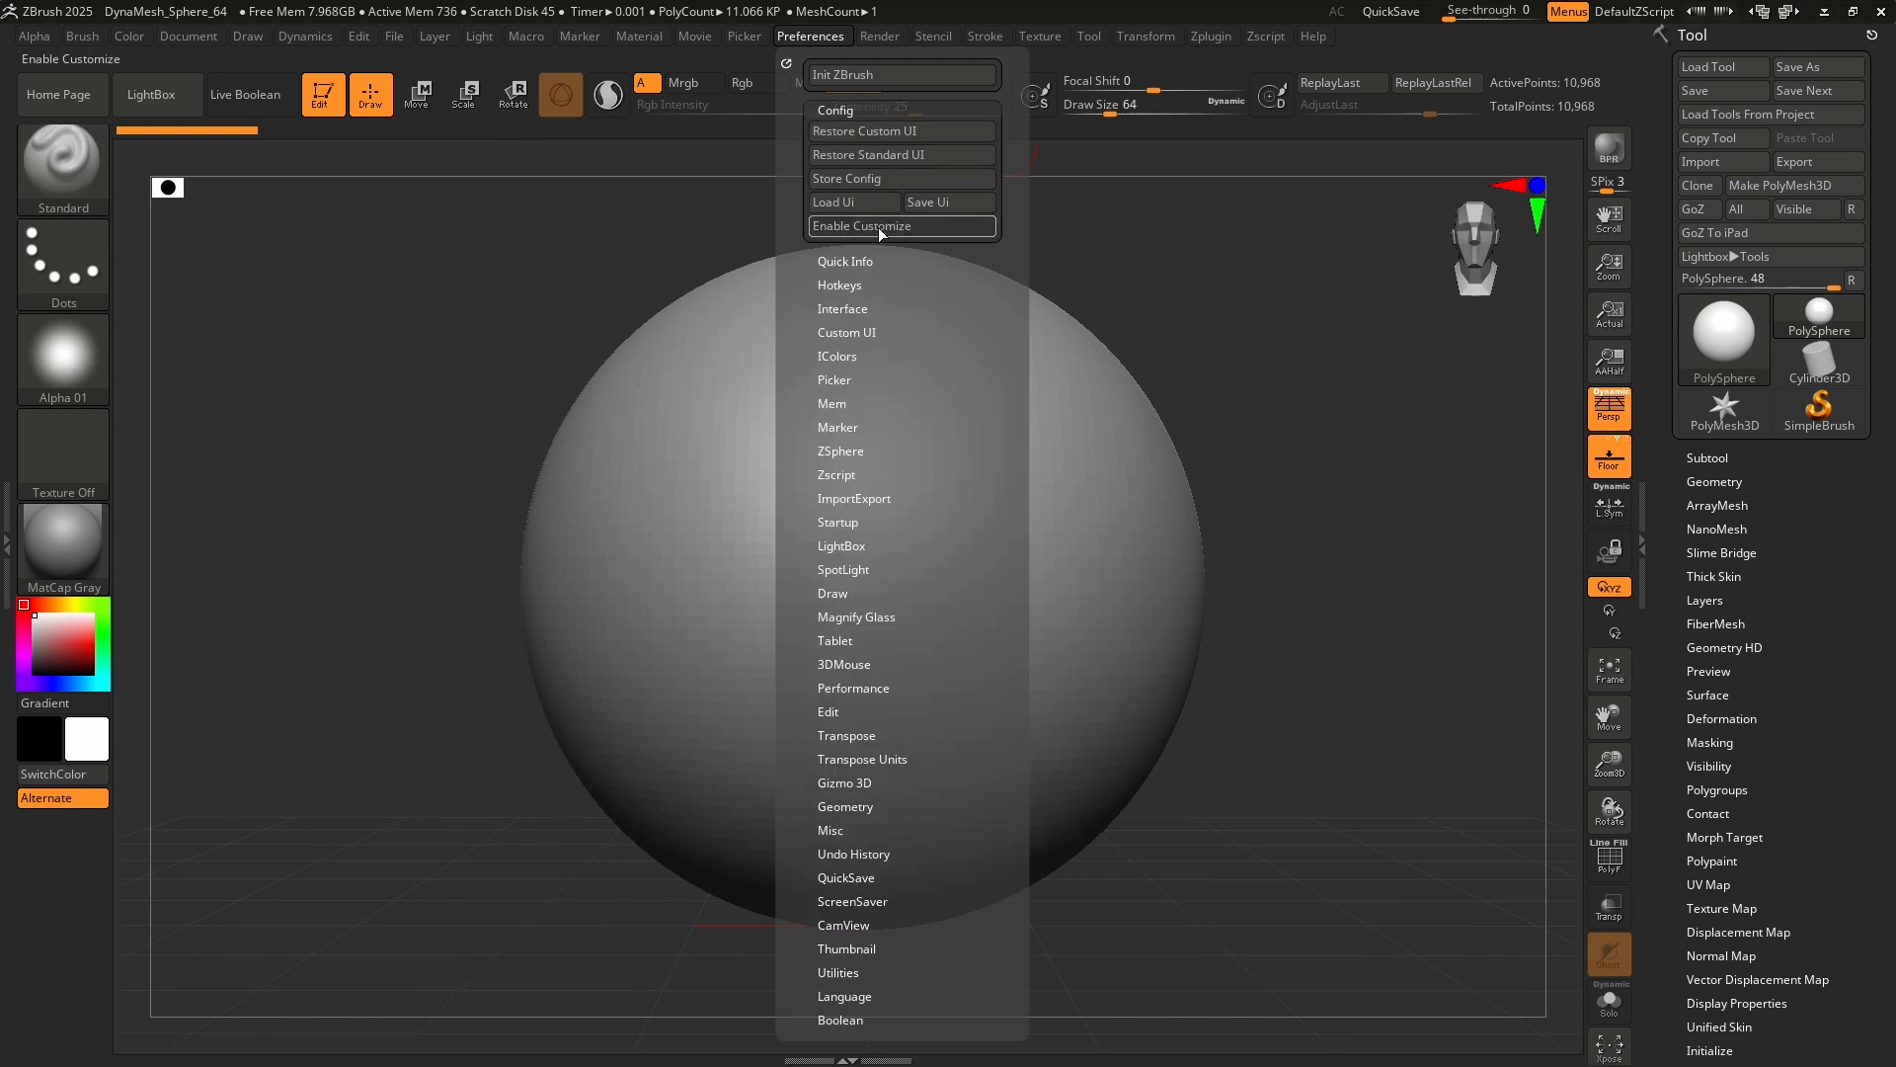
mouse_move(881, 228)
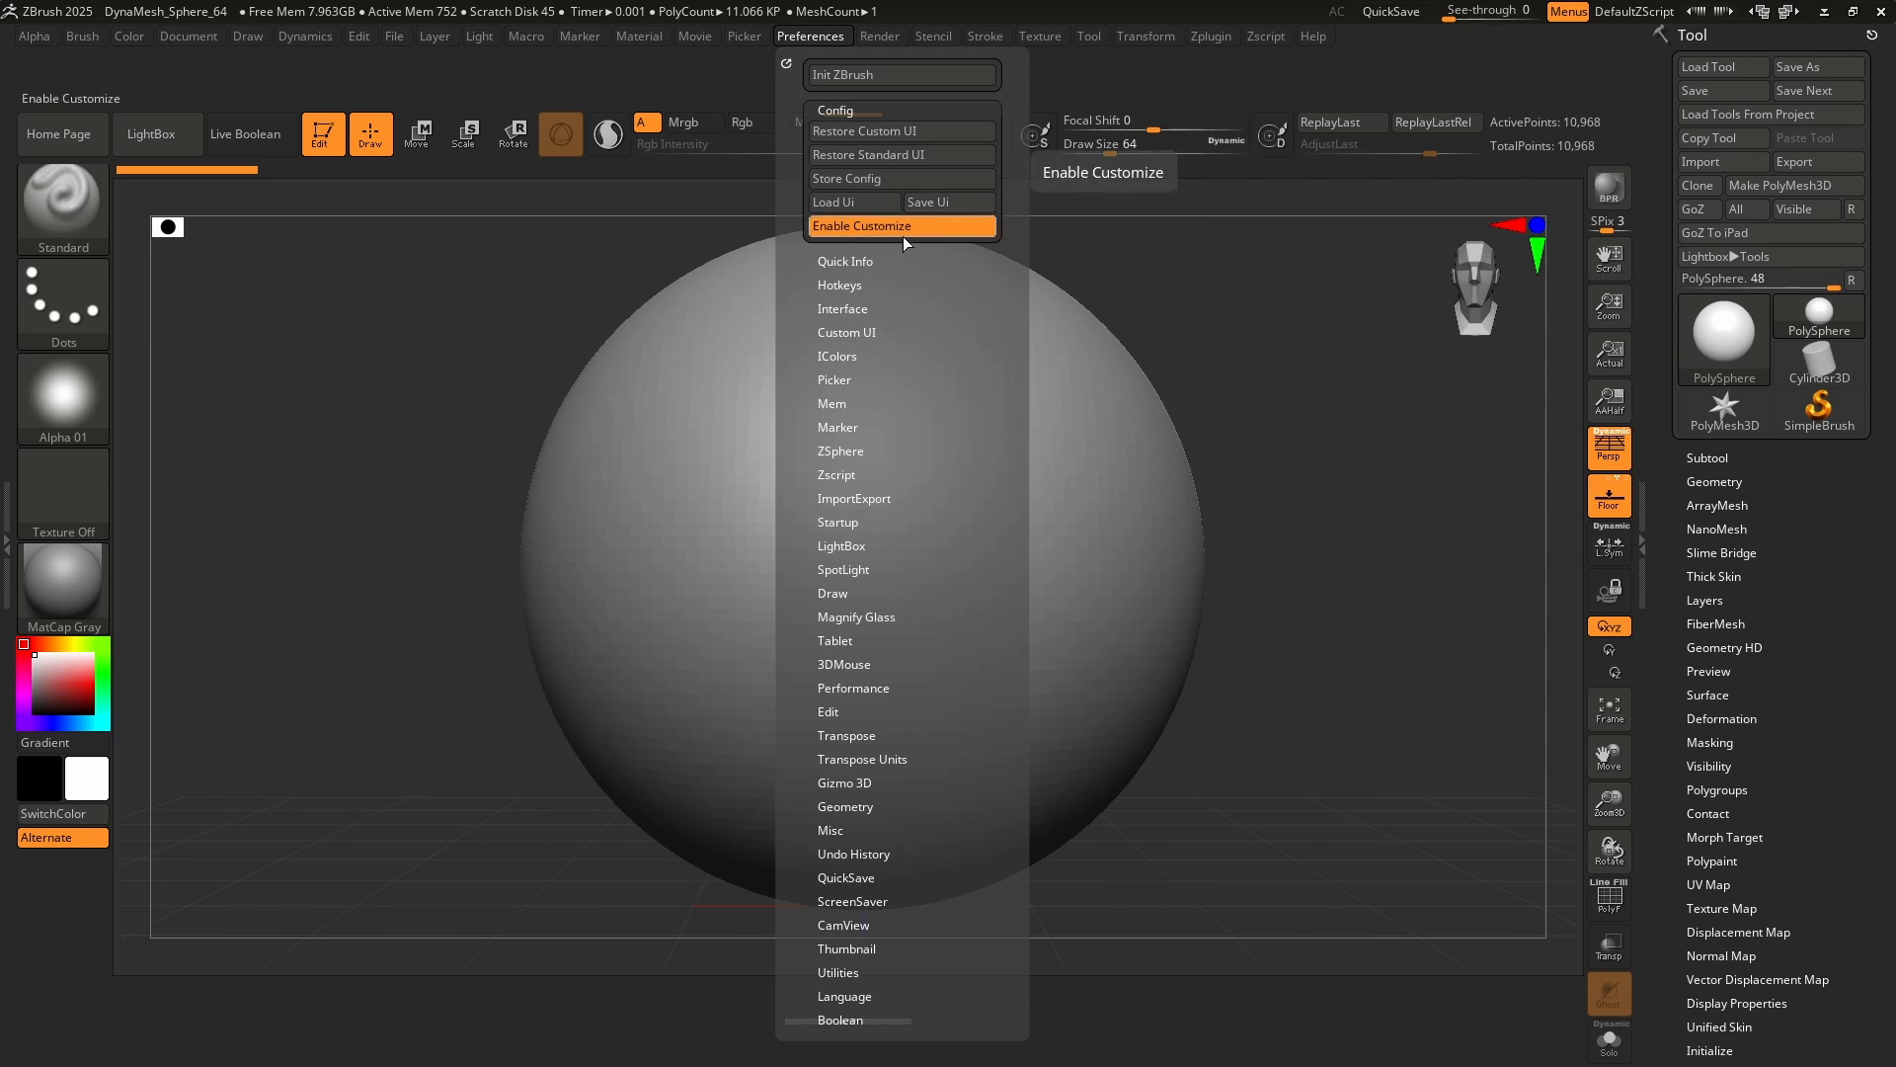
left_click(901, 225)
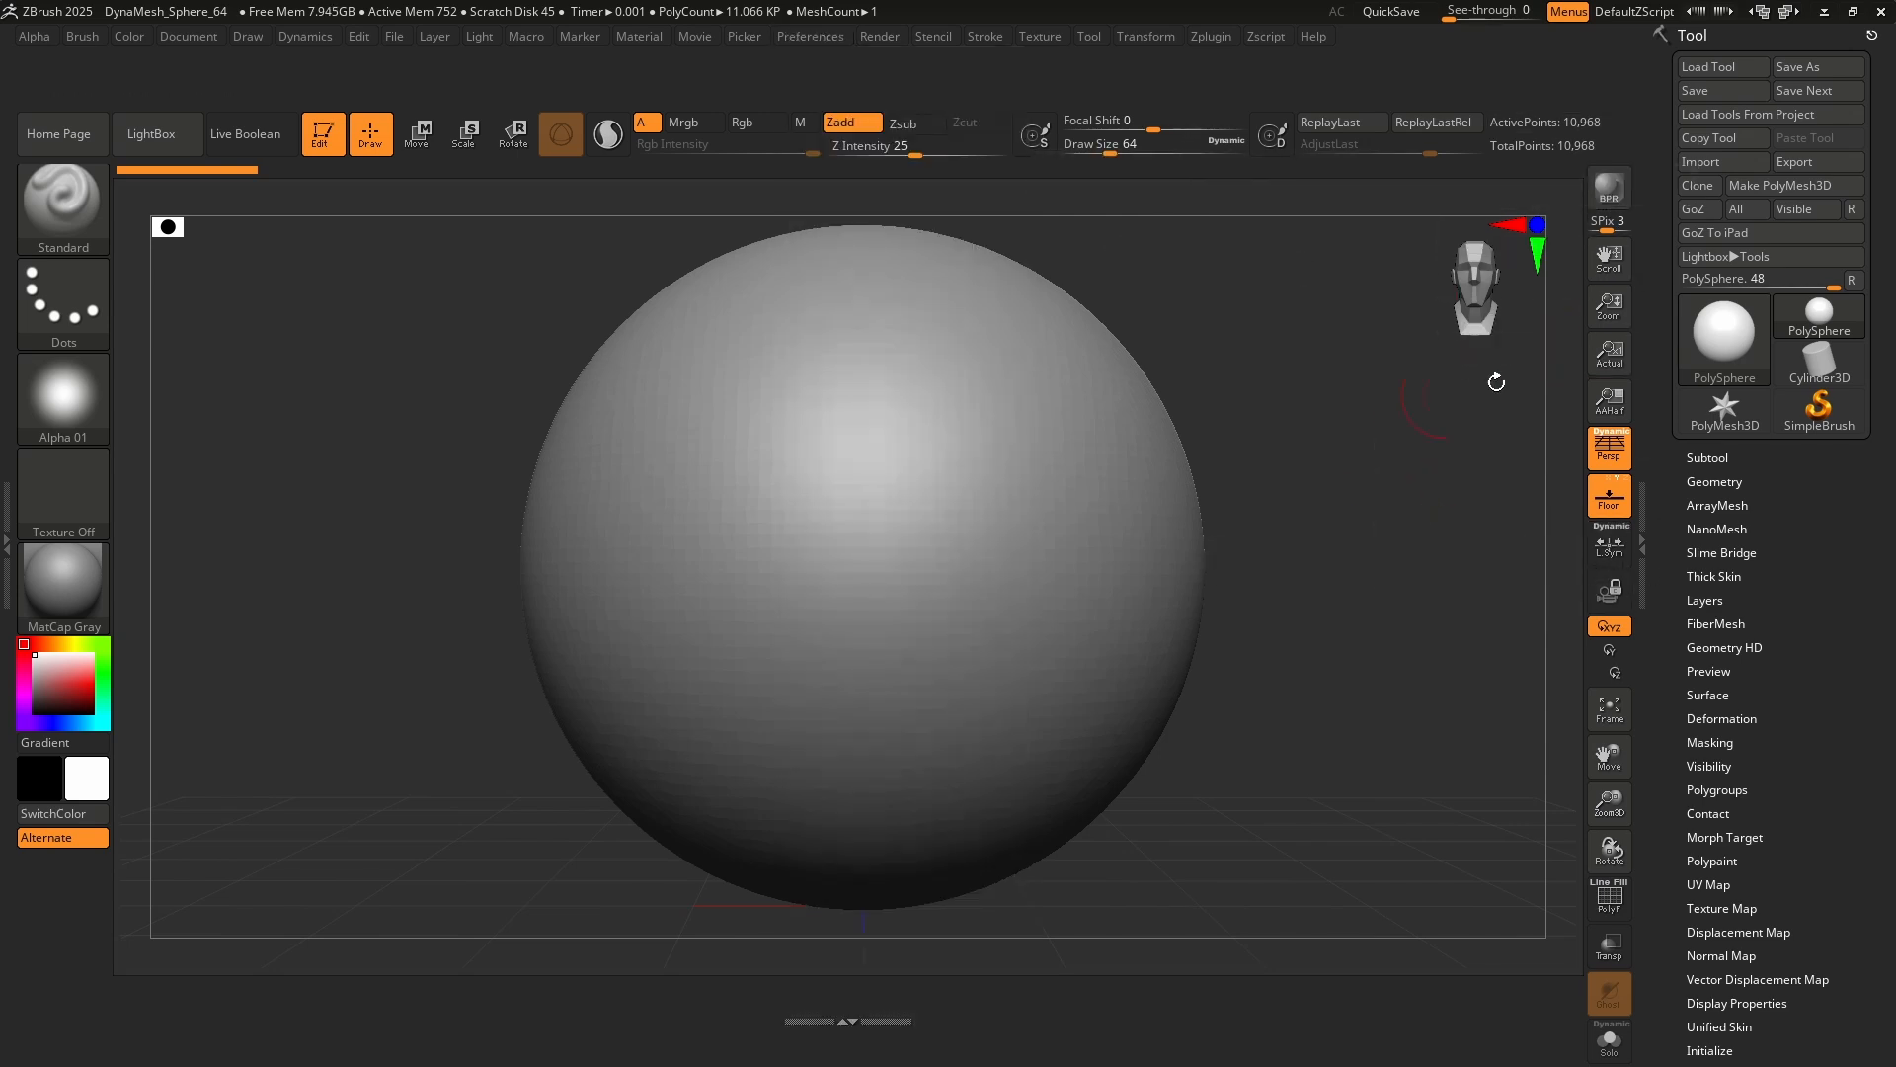
mouse_move(1608, 305)
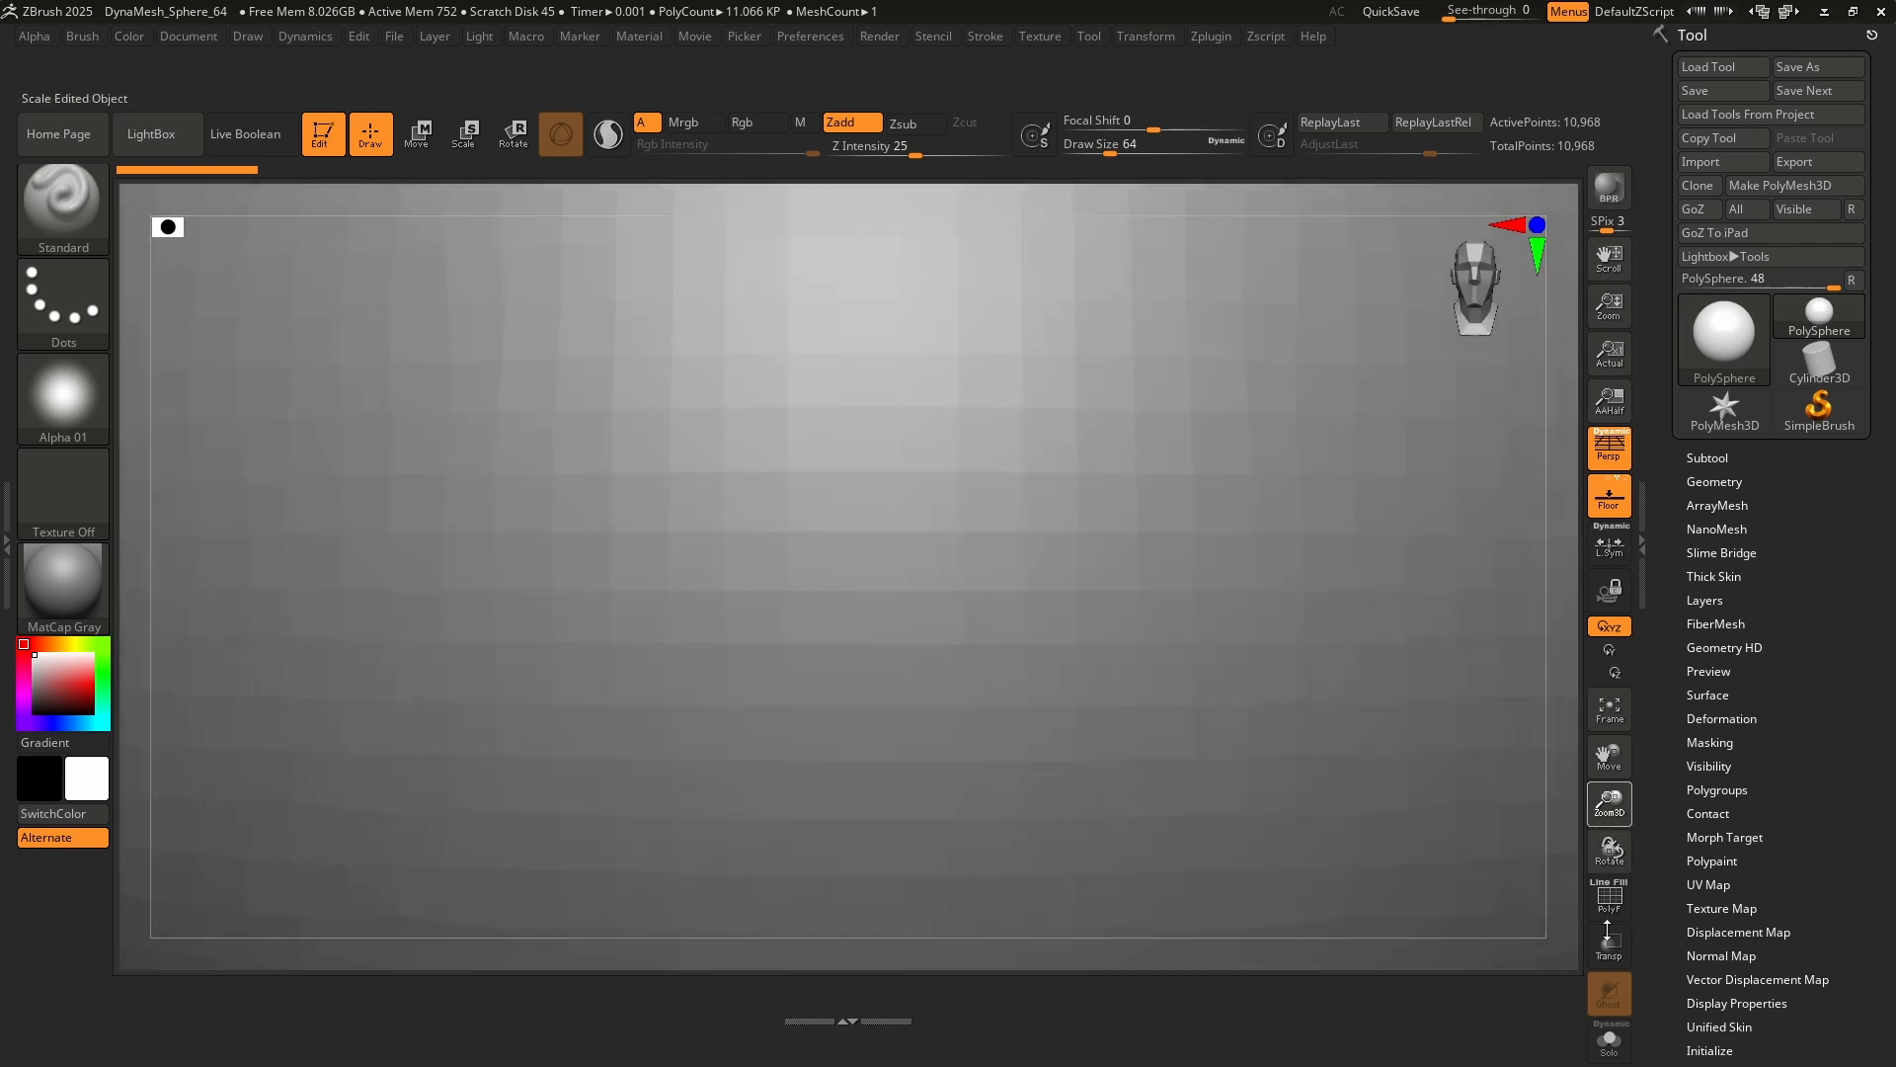
Open the Document palette from the top menu bar.
left_click(1609, 306)
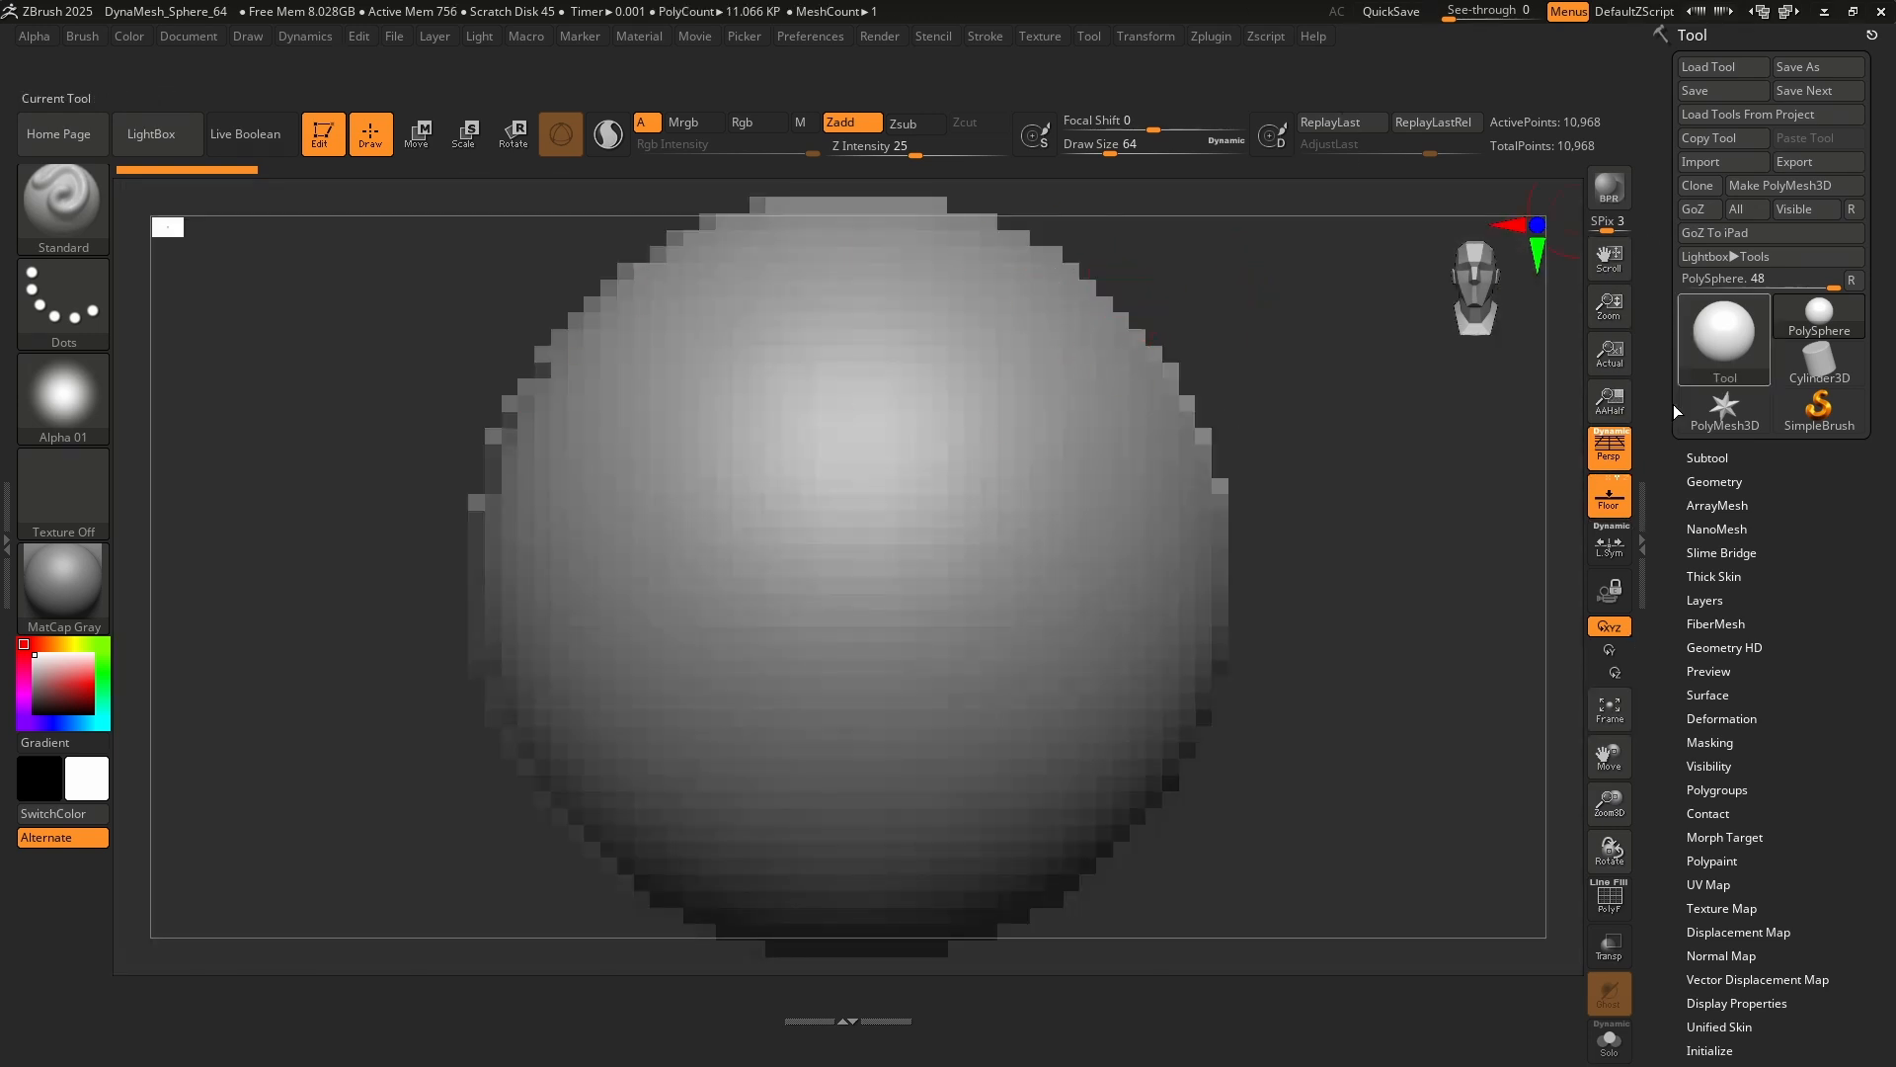
left_click(188, 37)
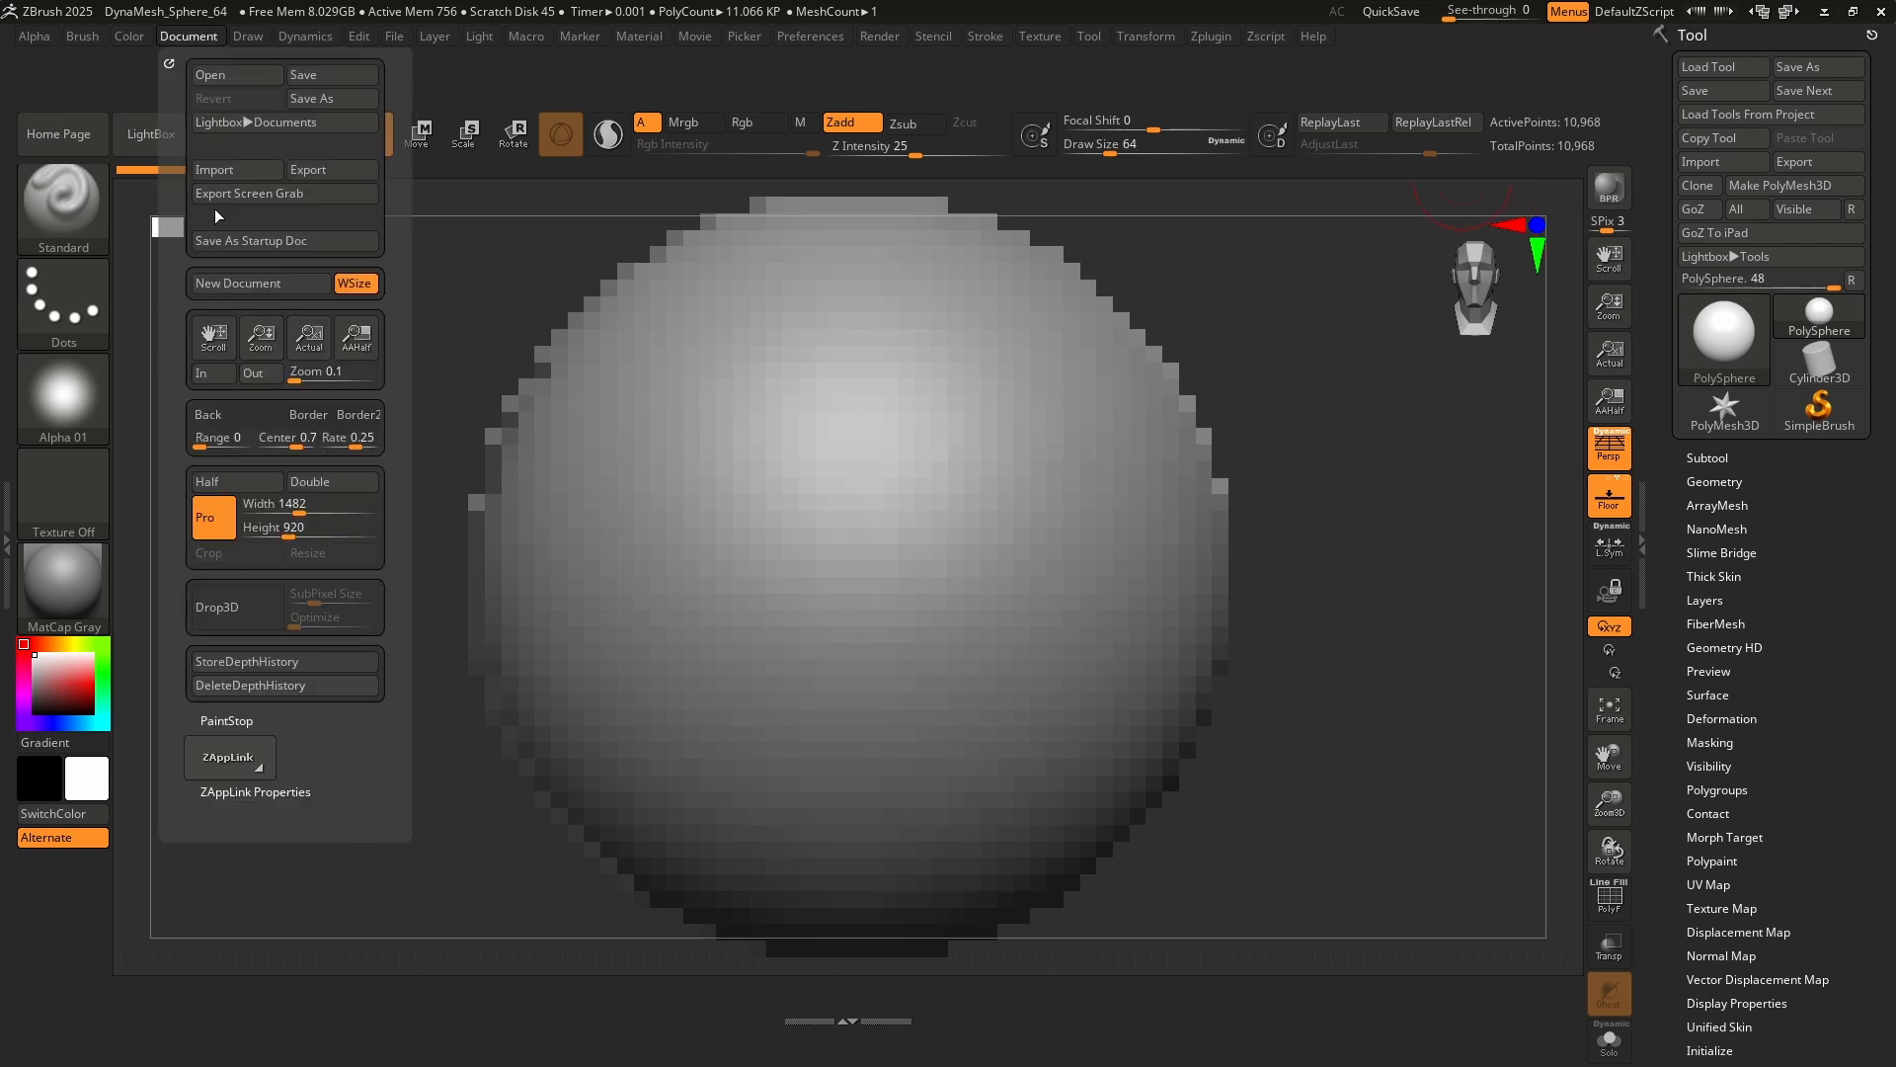
Remove the view navigation buttons, such as Scroll, Zoom and Frame, from the shelves.
left_click(809, 35)
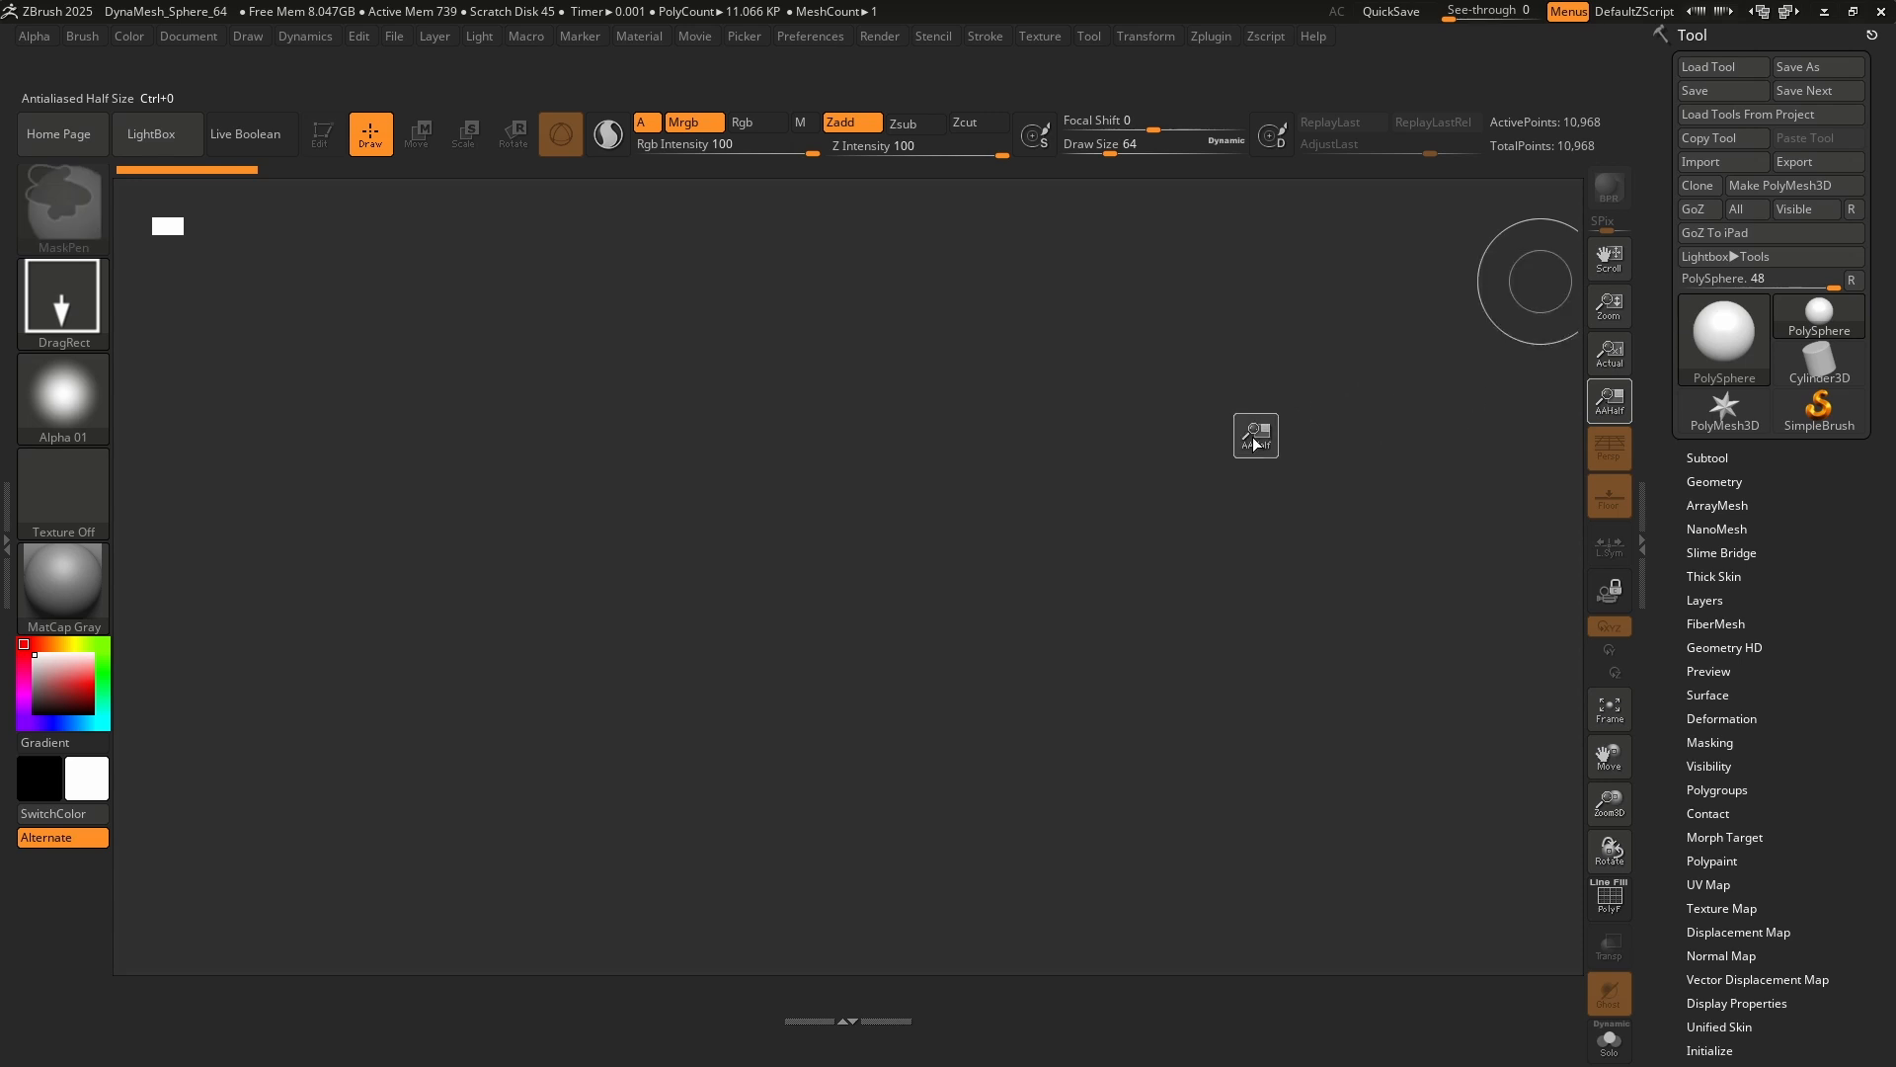
mouse_move(832, 420)
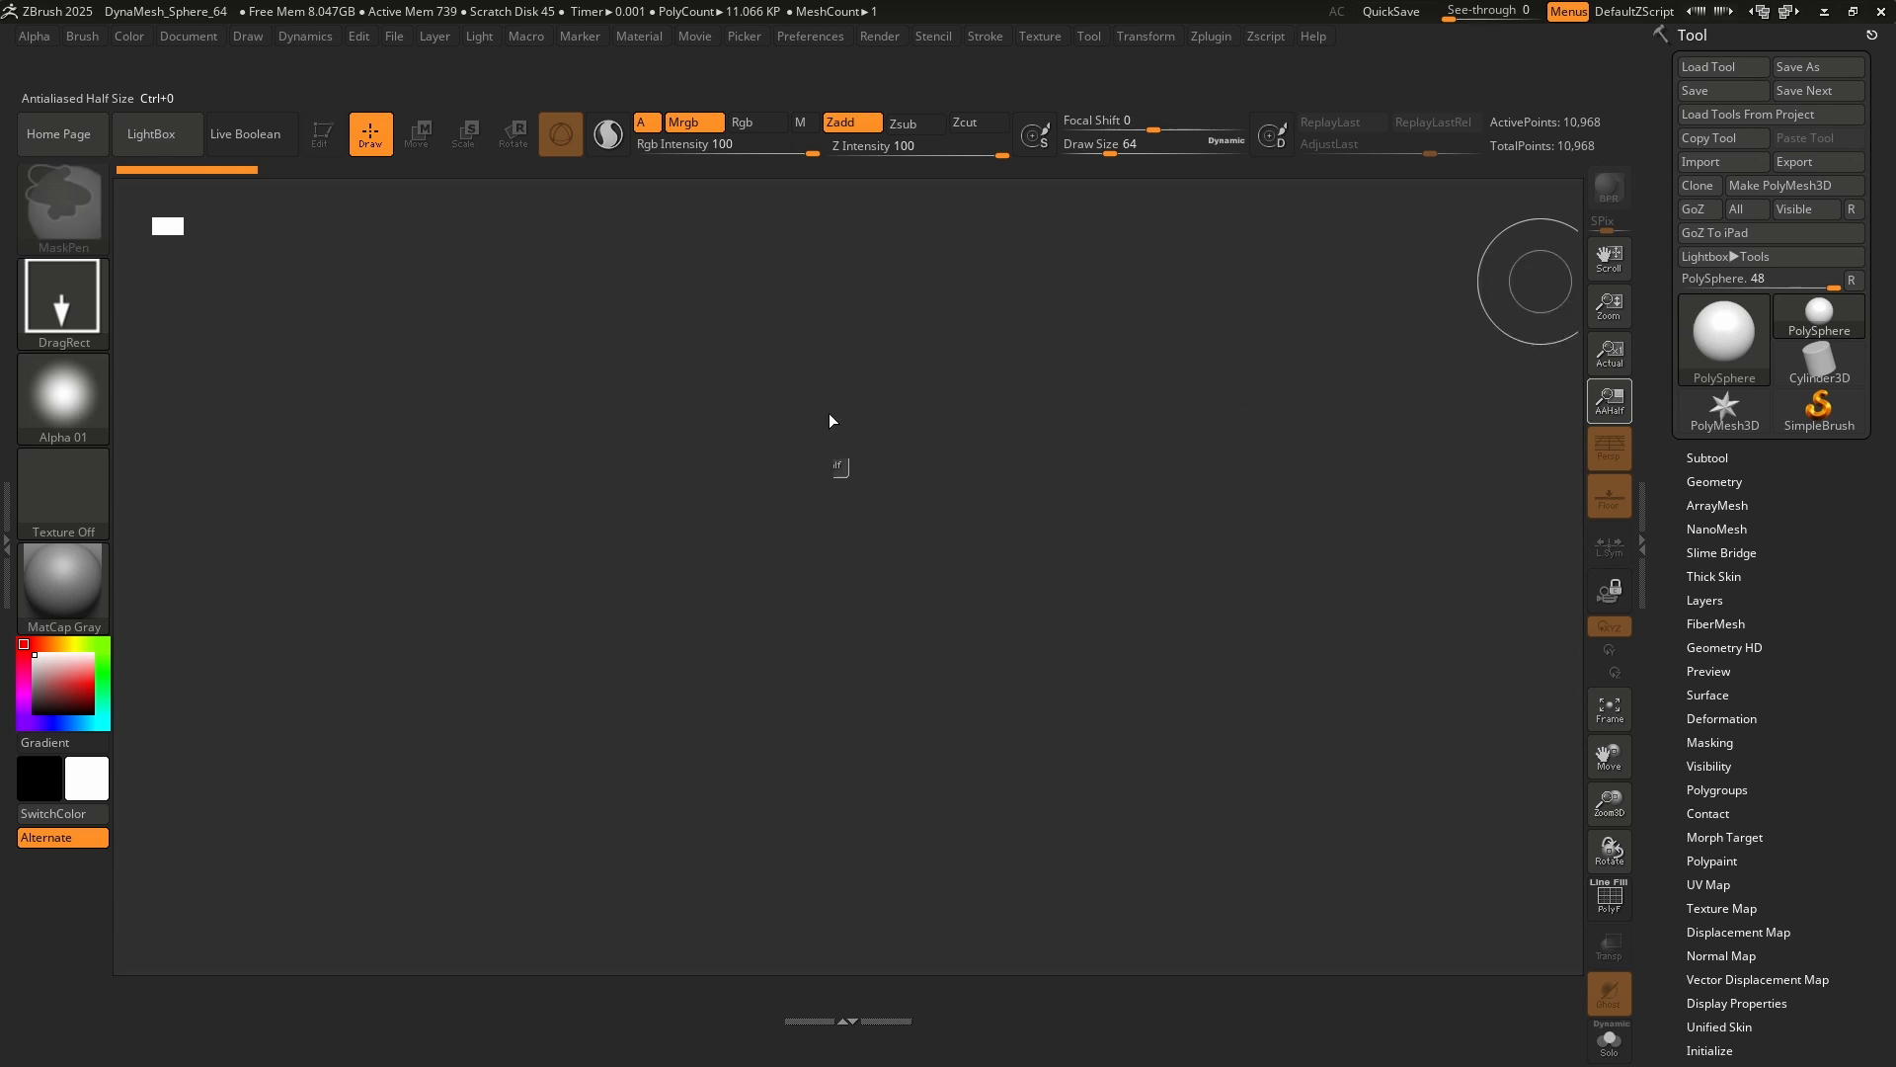
mouse_move(1229, 567)
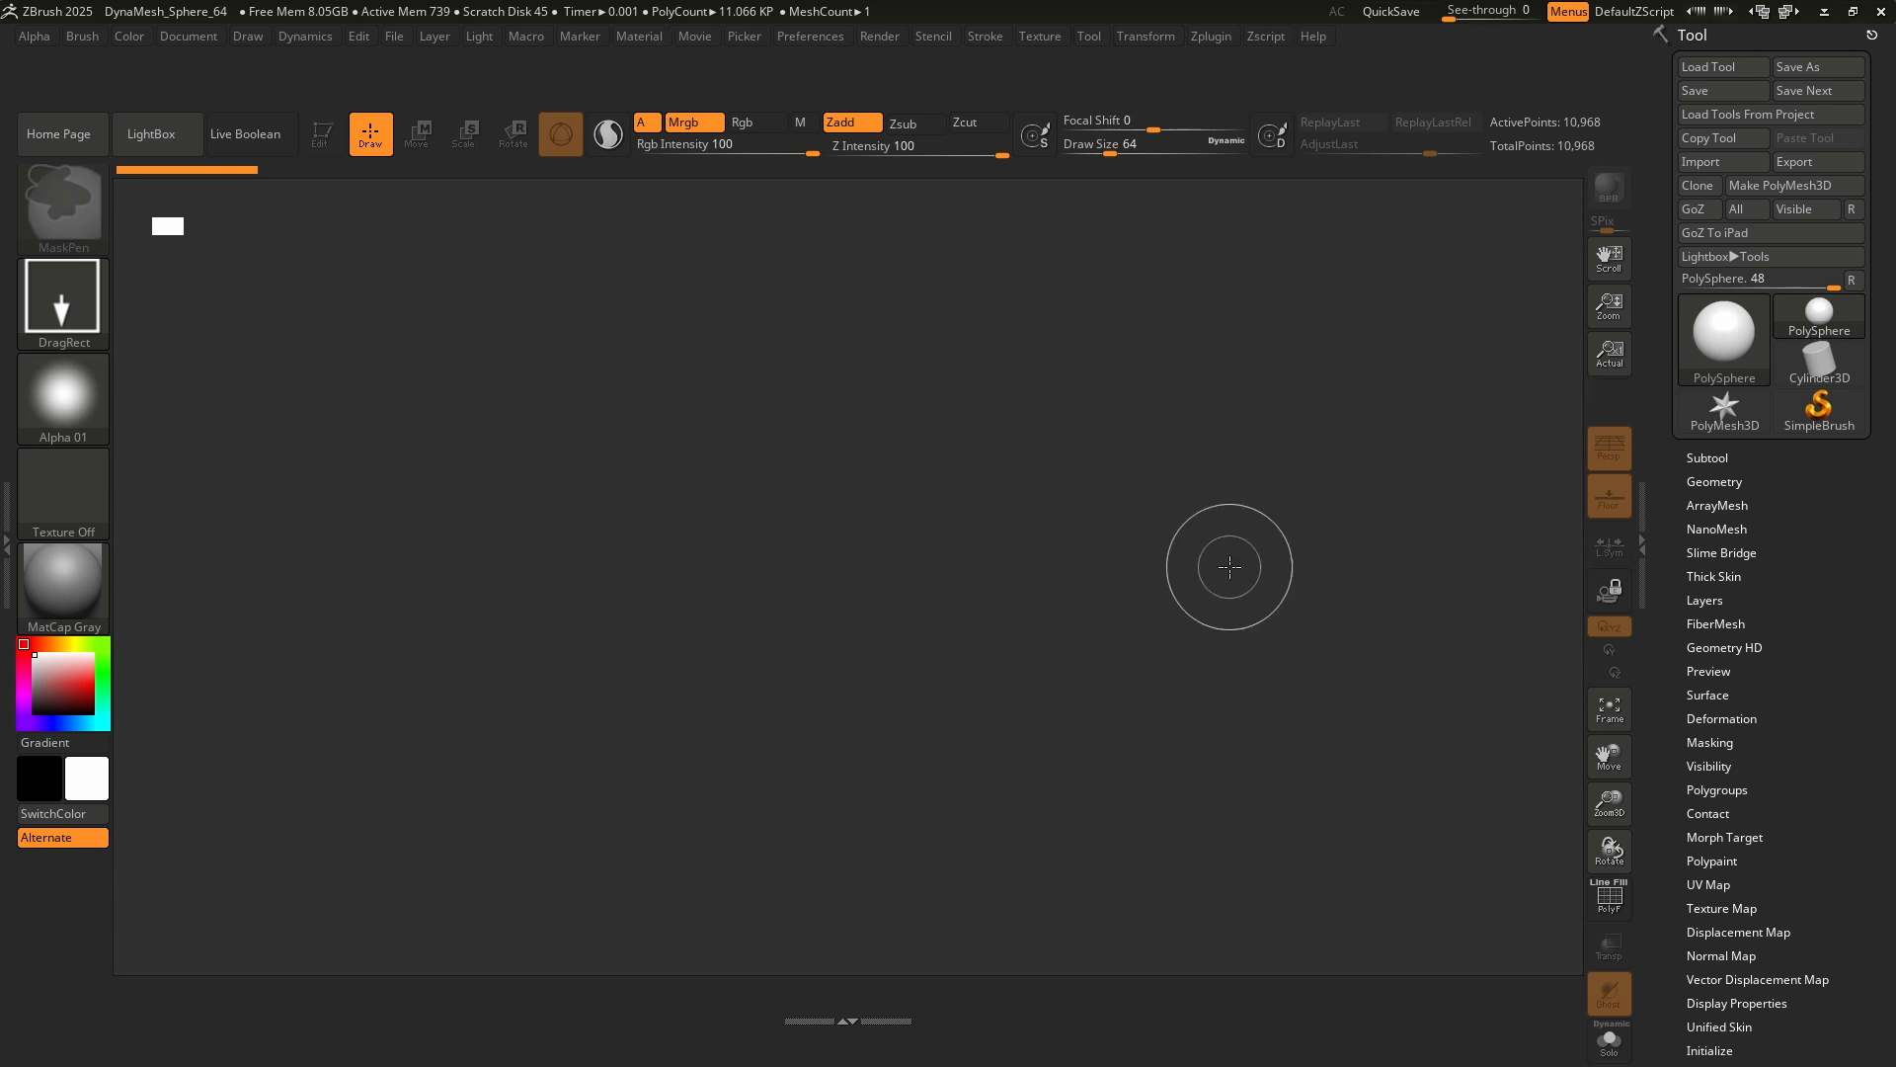
left_click(1609, 306)
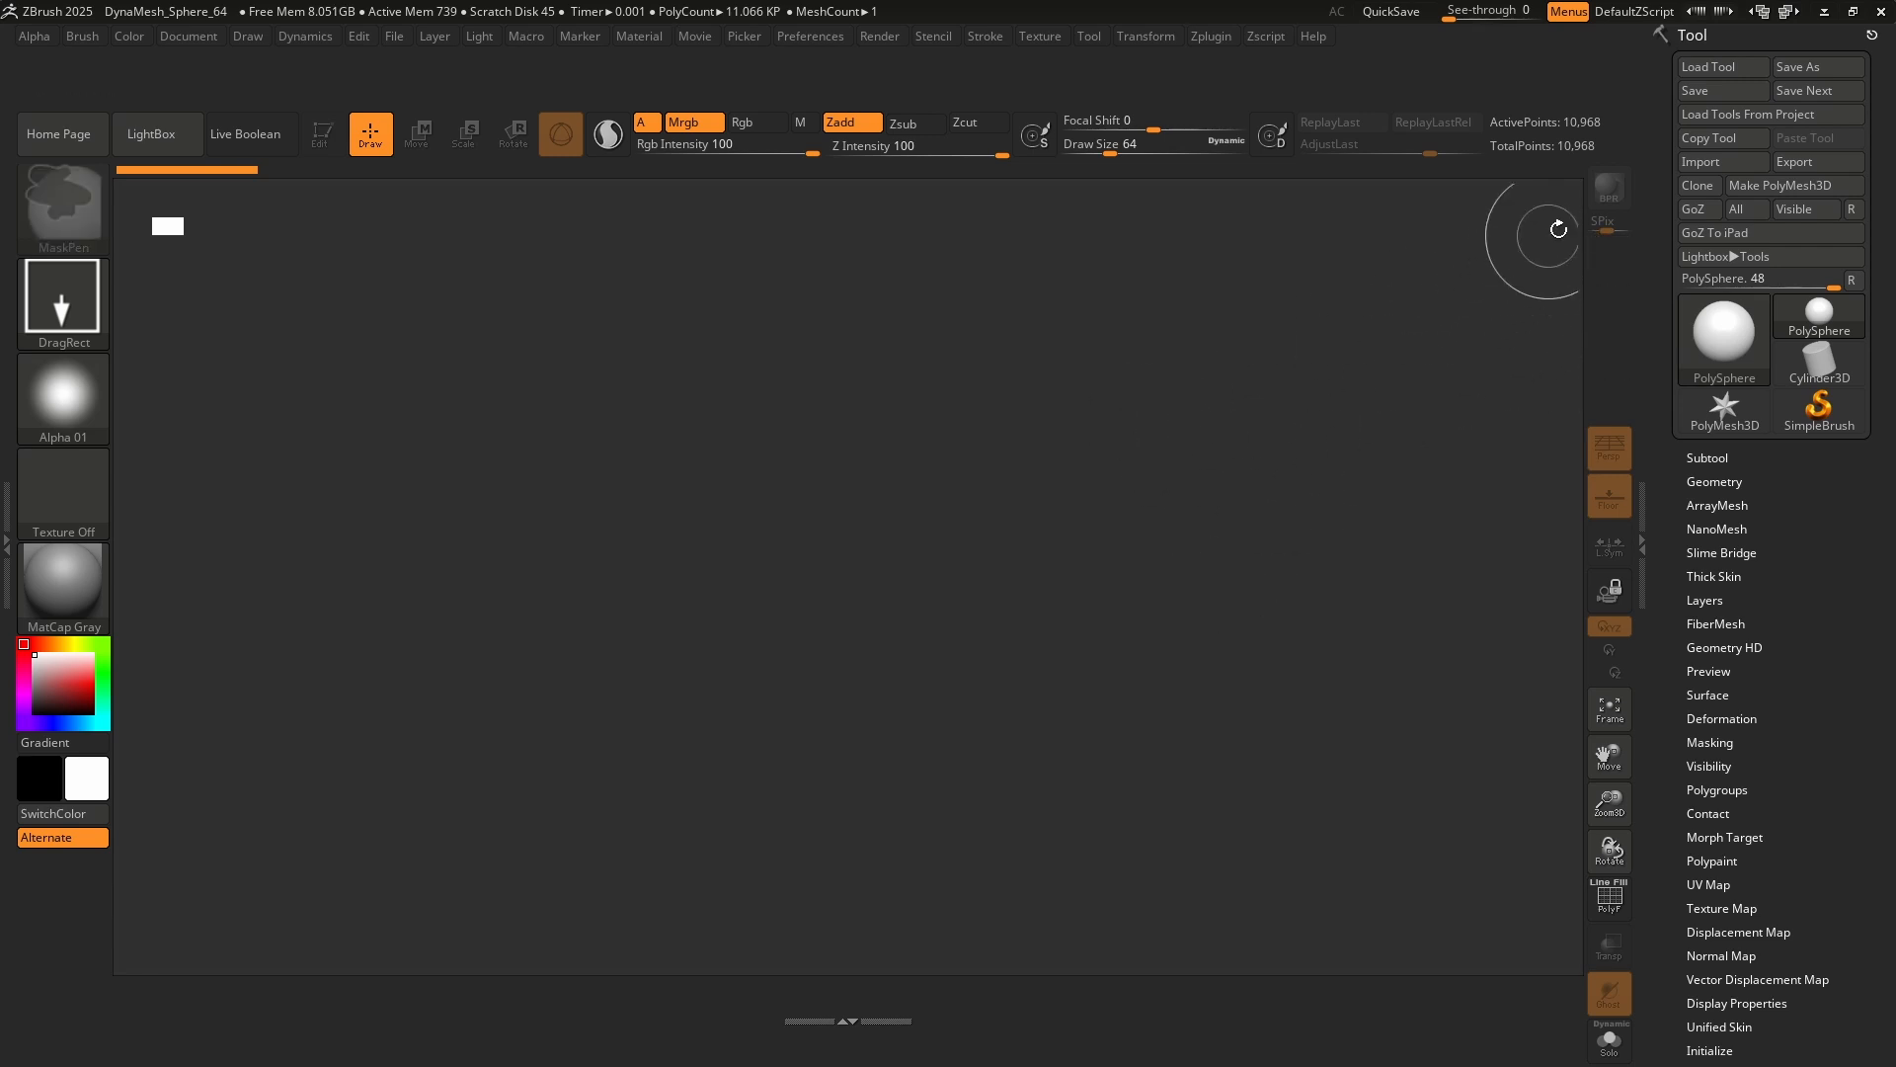
mouse_move(1603, 195)
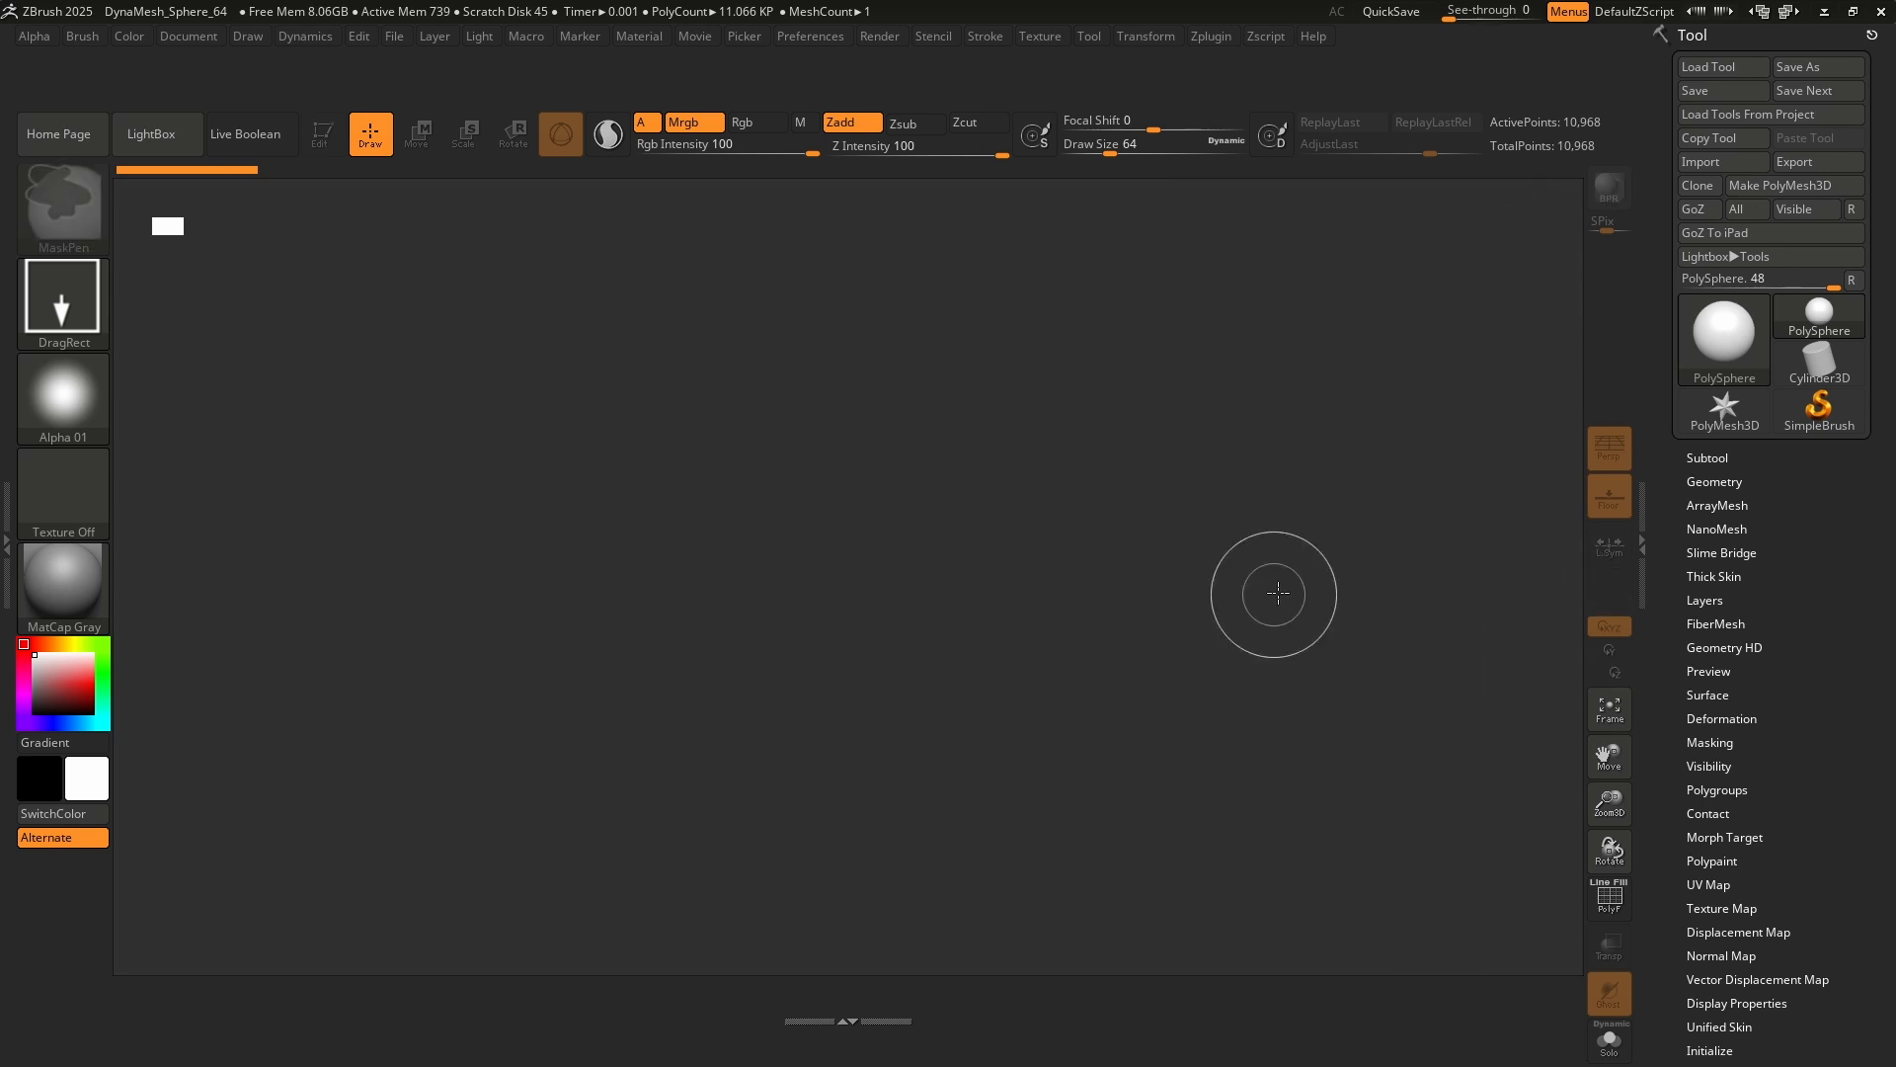
mouse_move(1609, 710)
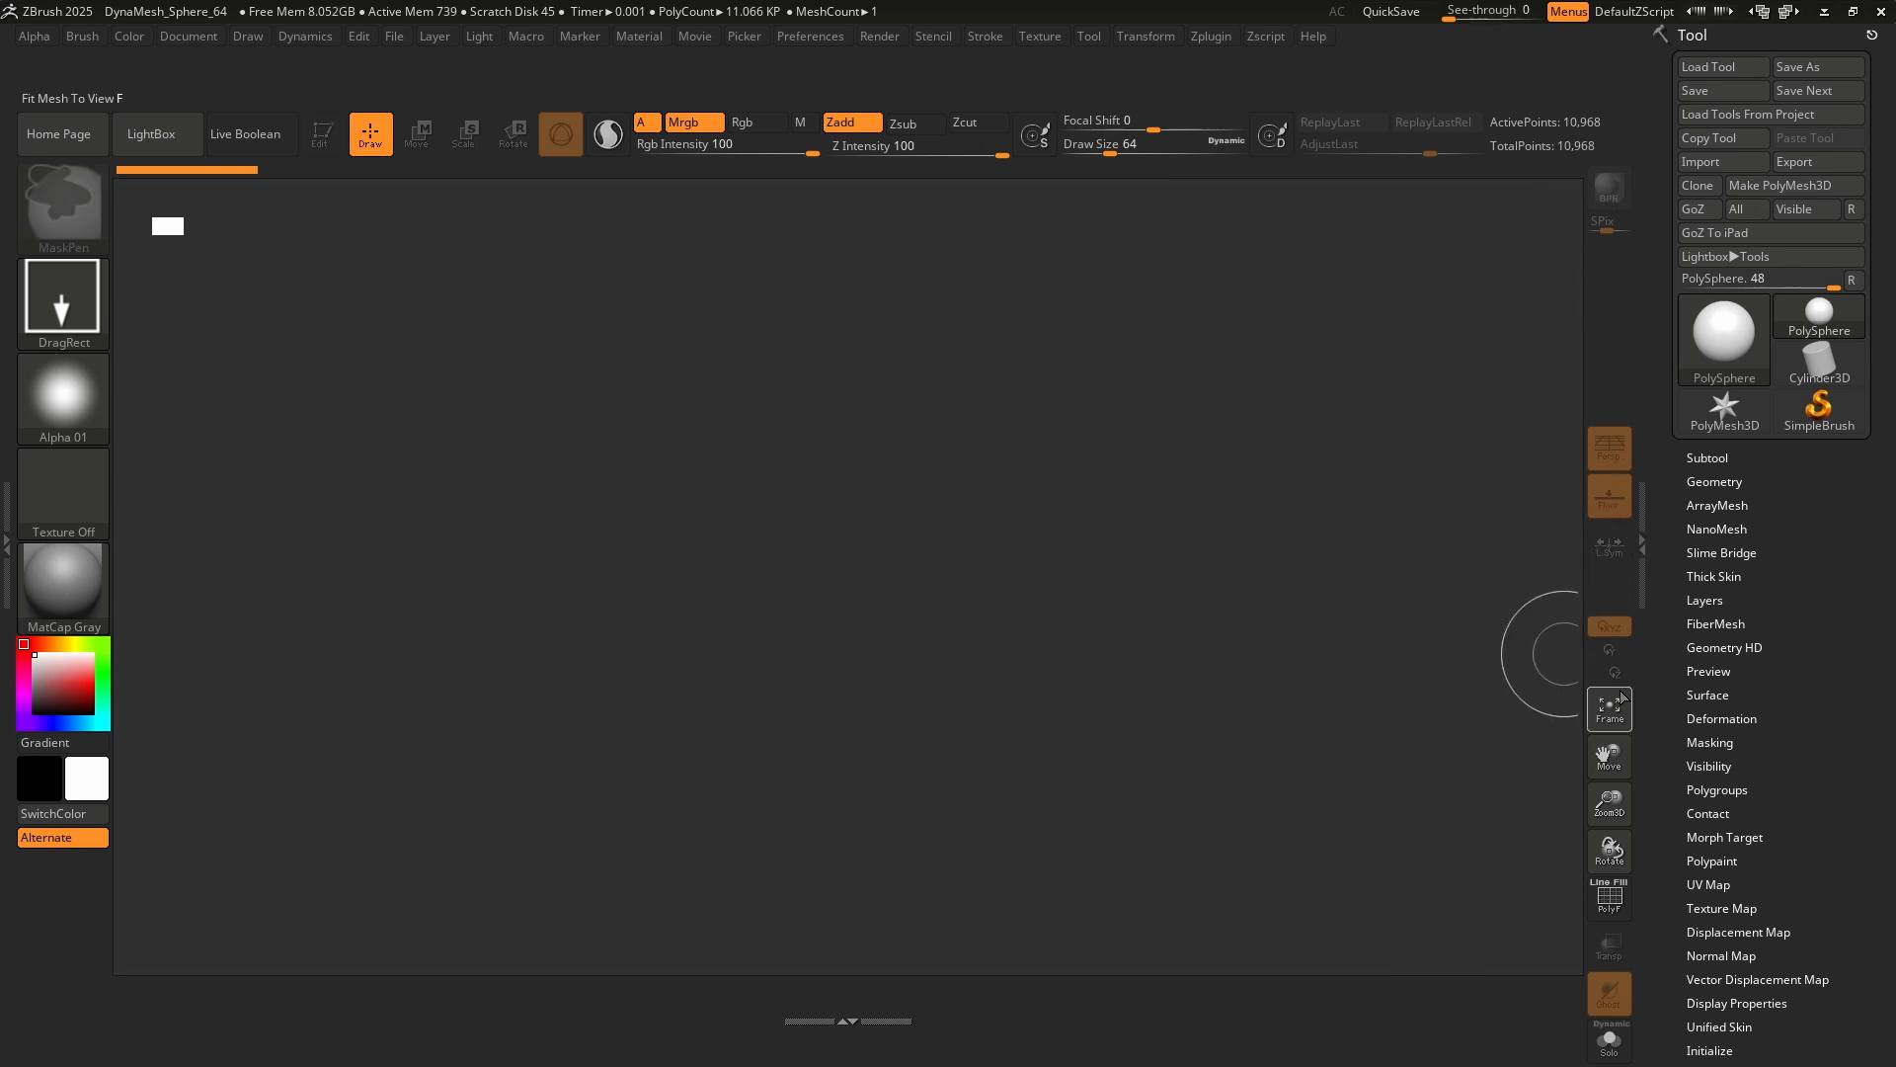
mouse_move(1610, 851)
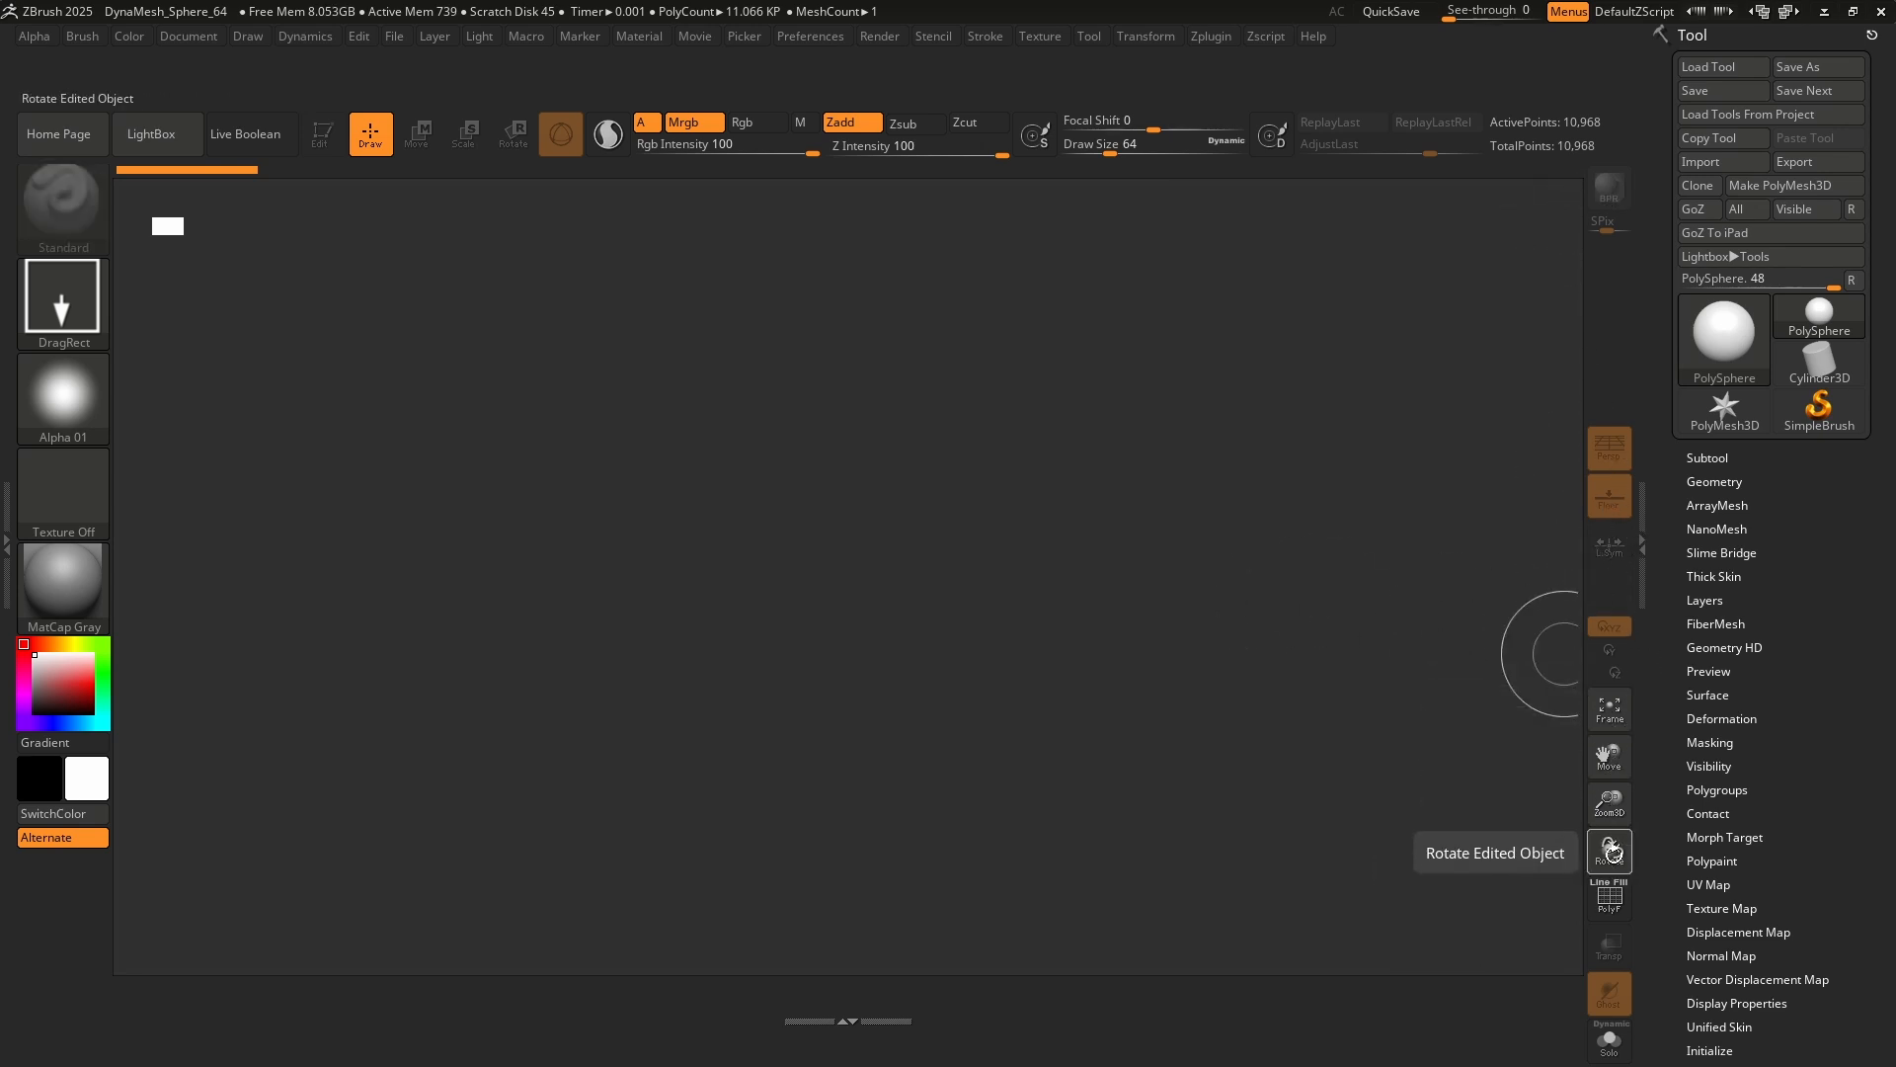
mouse_move(1609, 803)
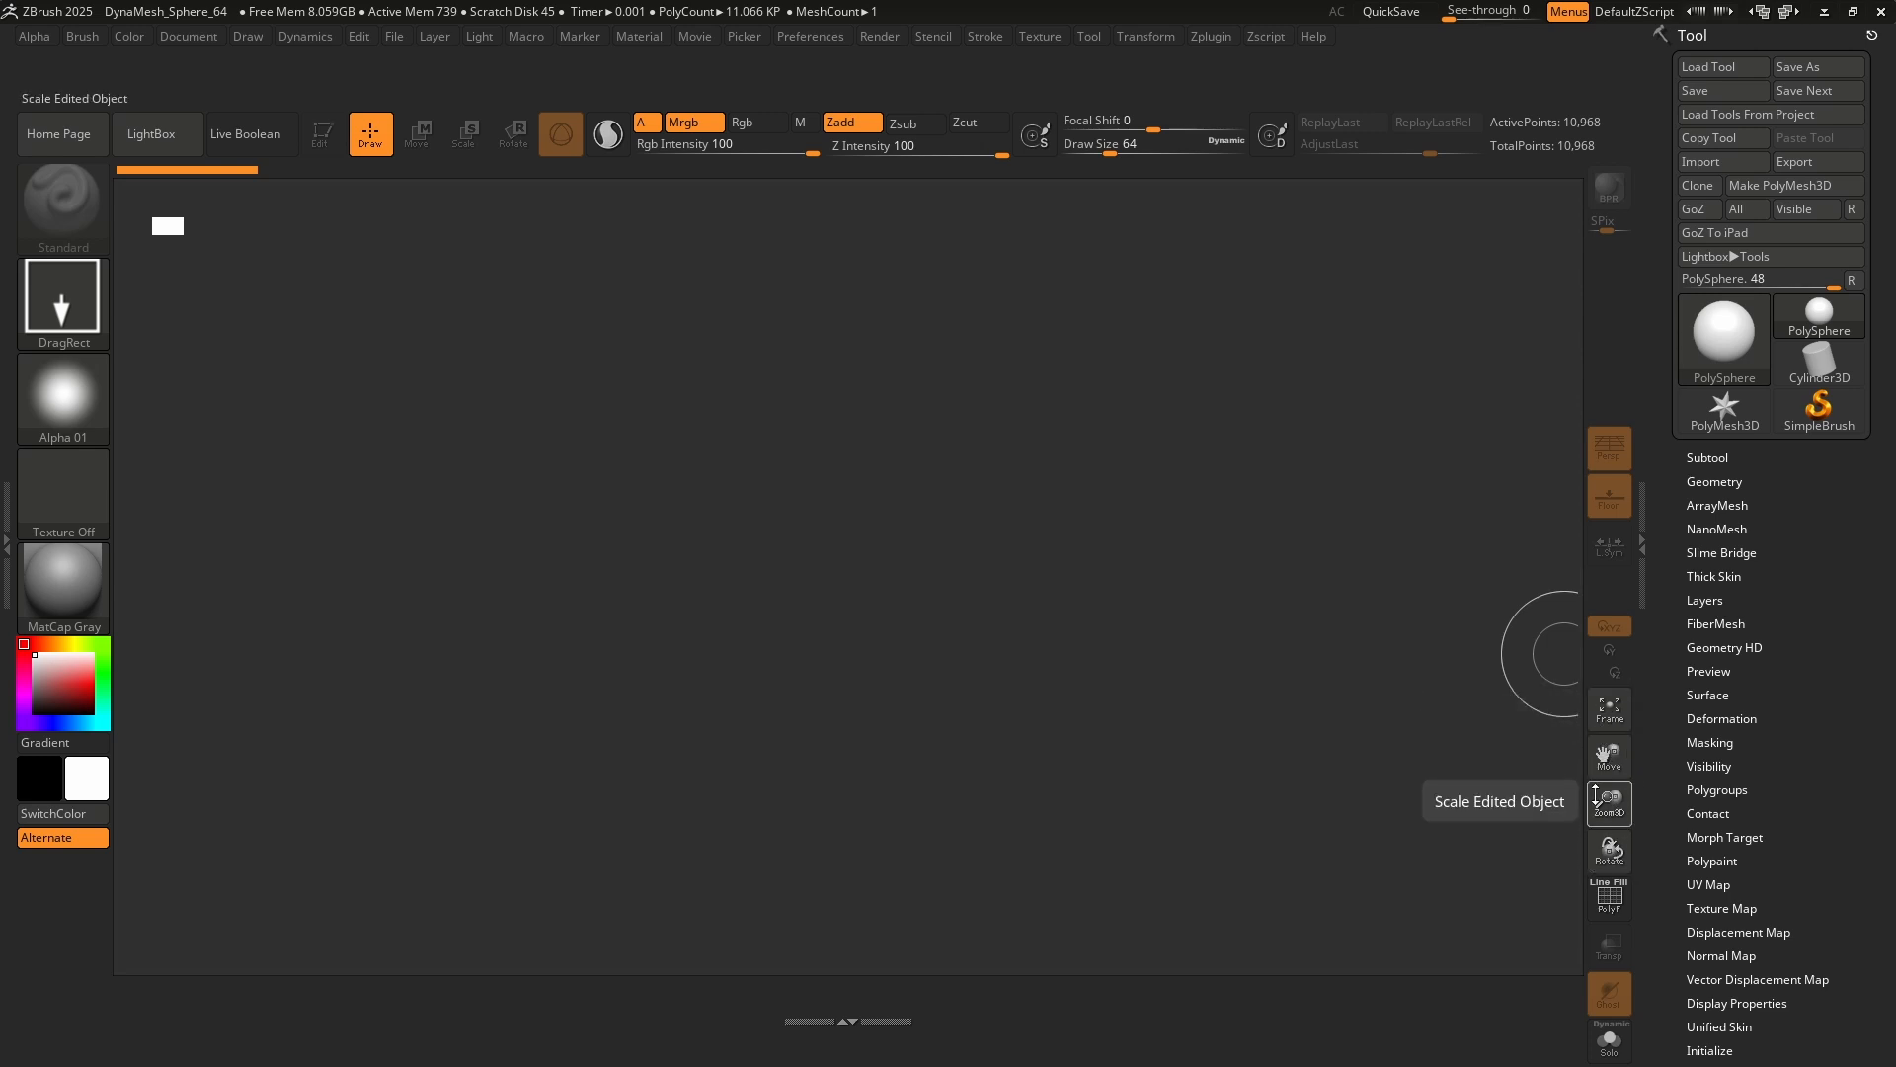
mouse_move(1609, 755)
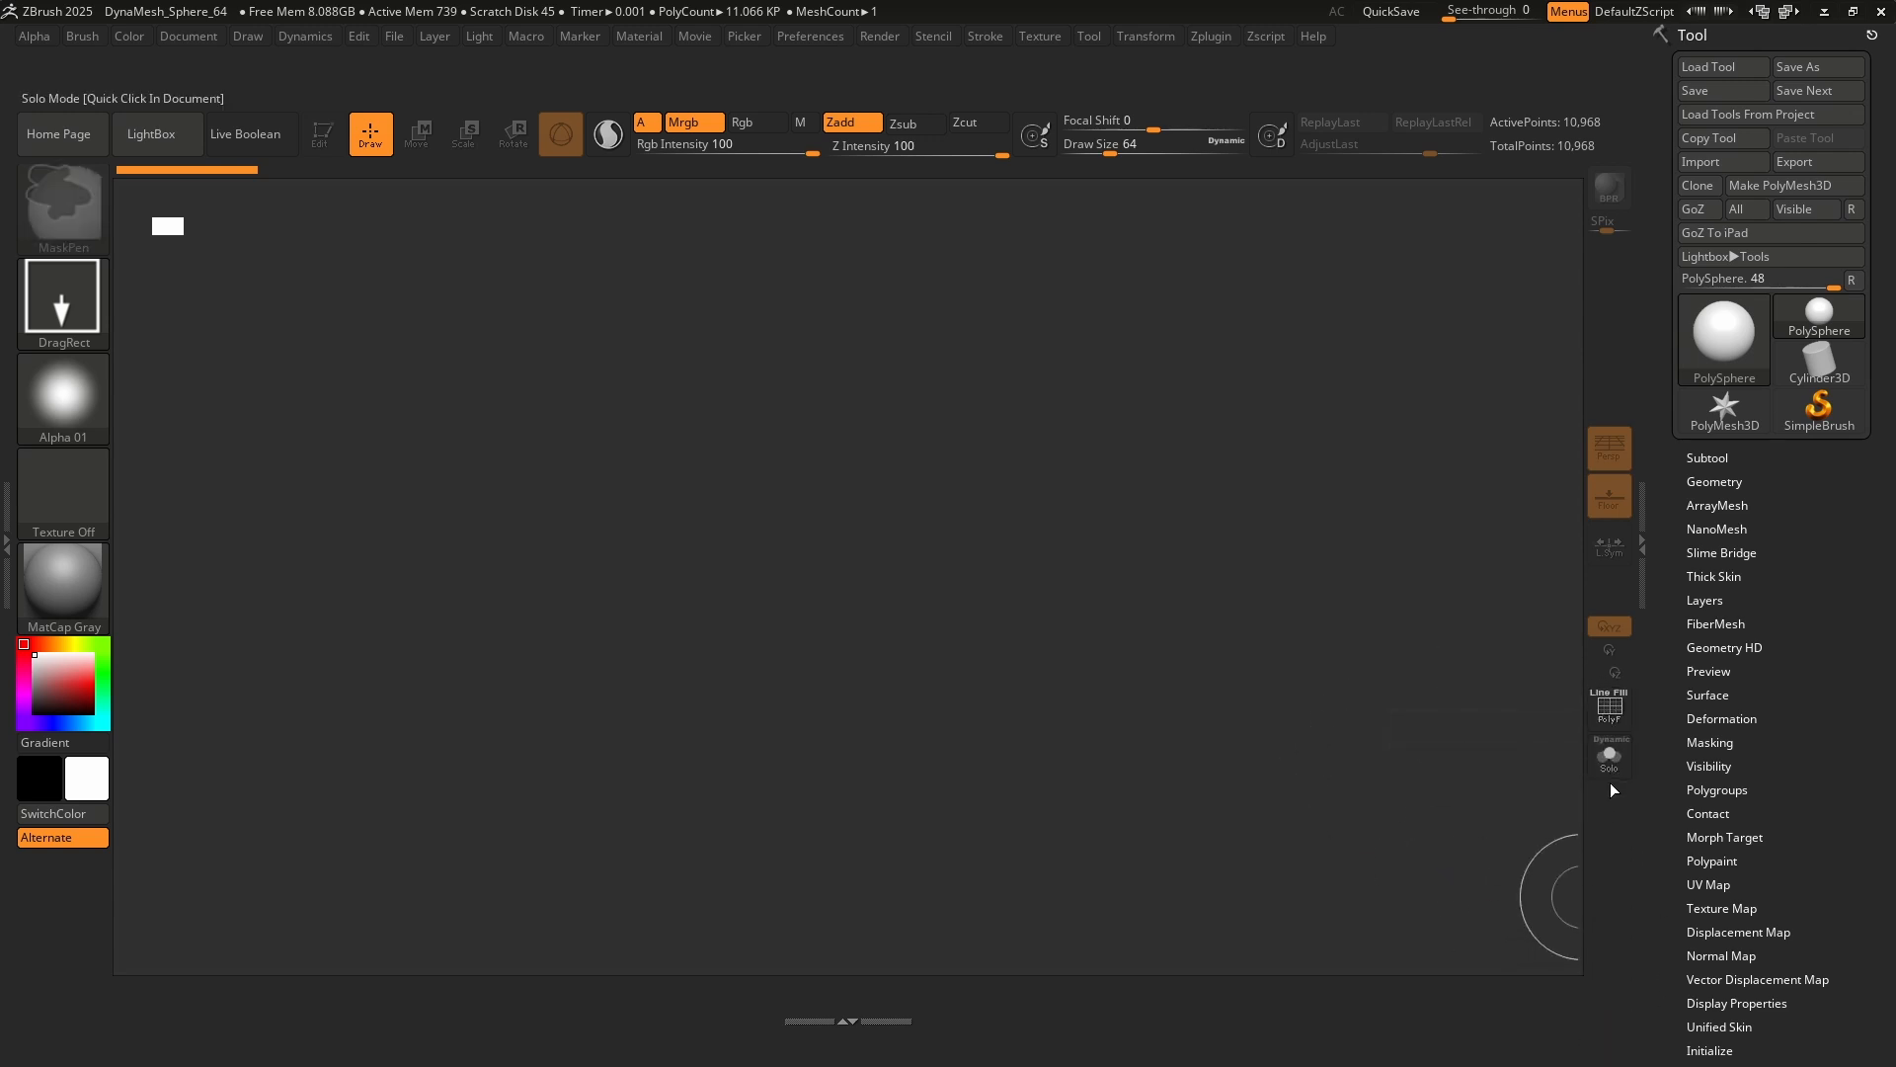
mouse_move(1609, 707)
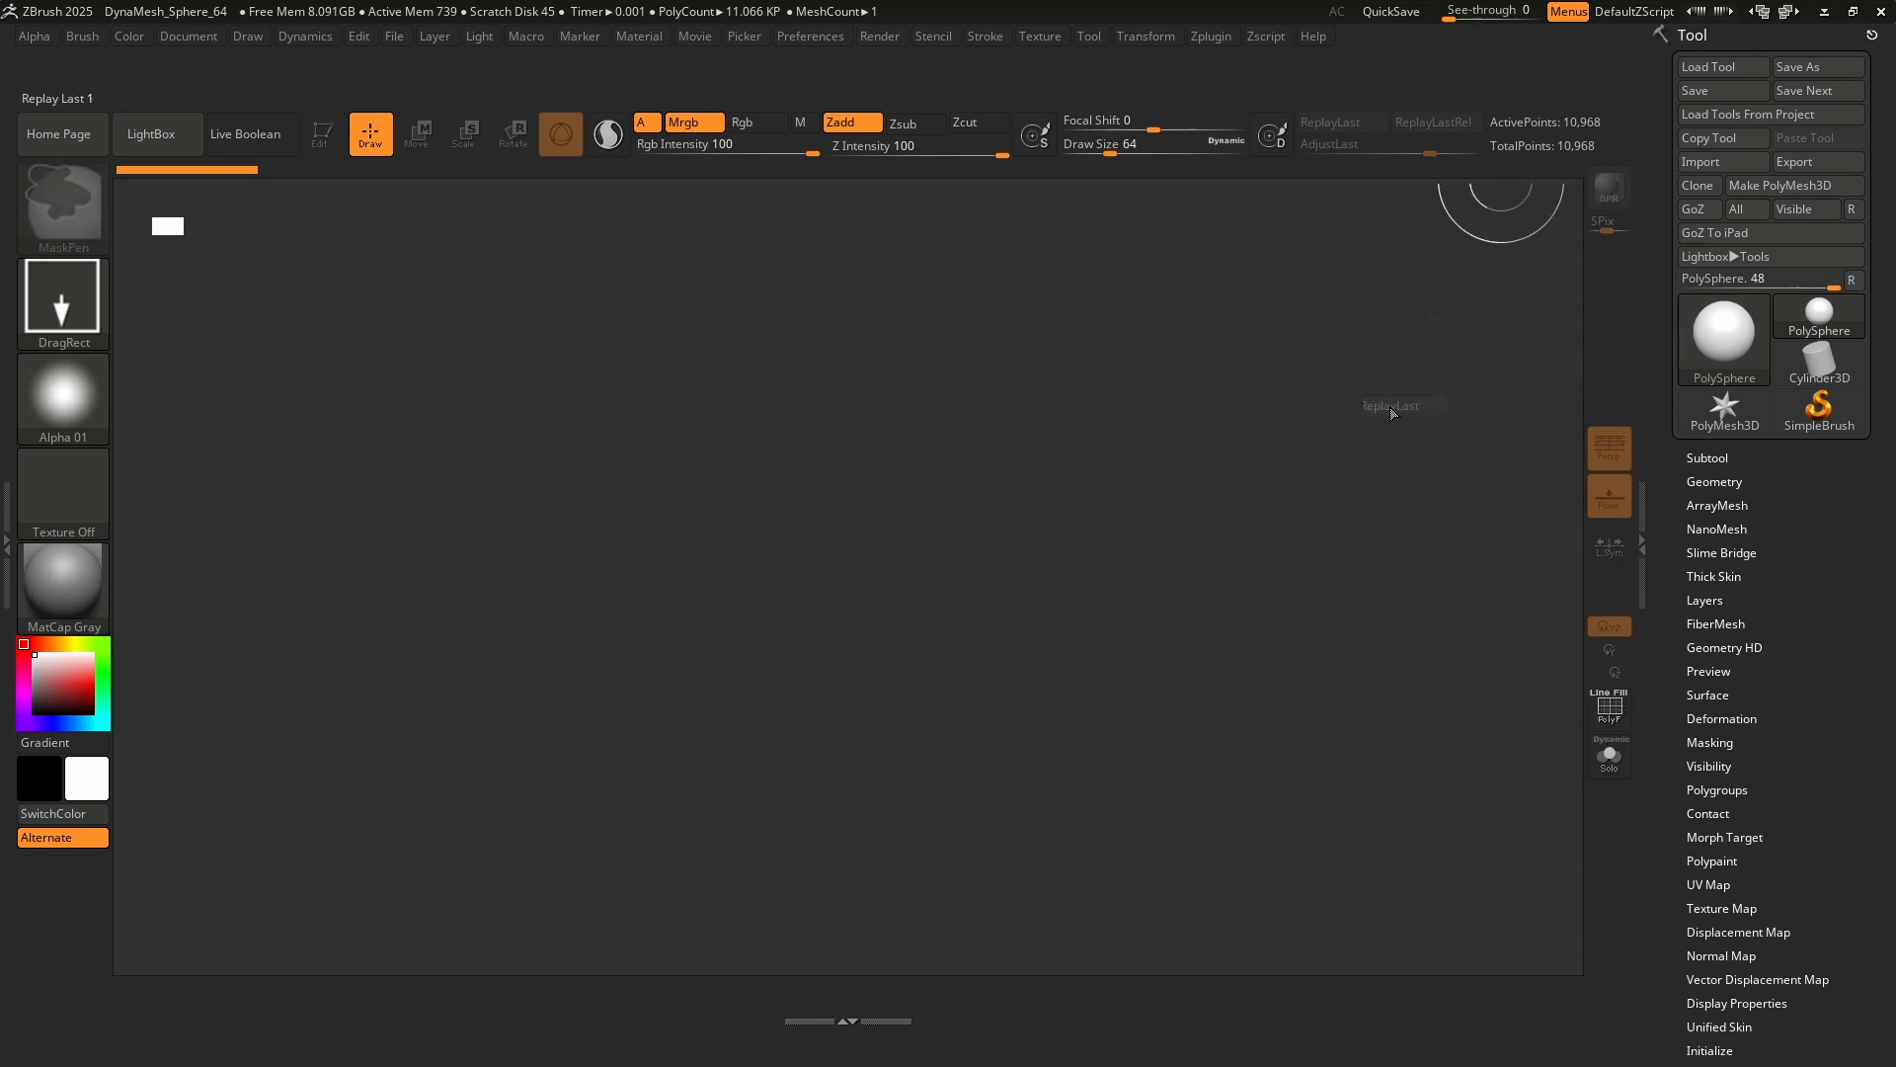
mouse_move(1344, 518)
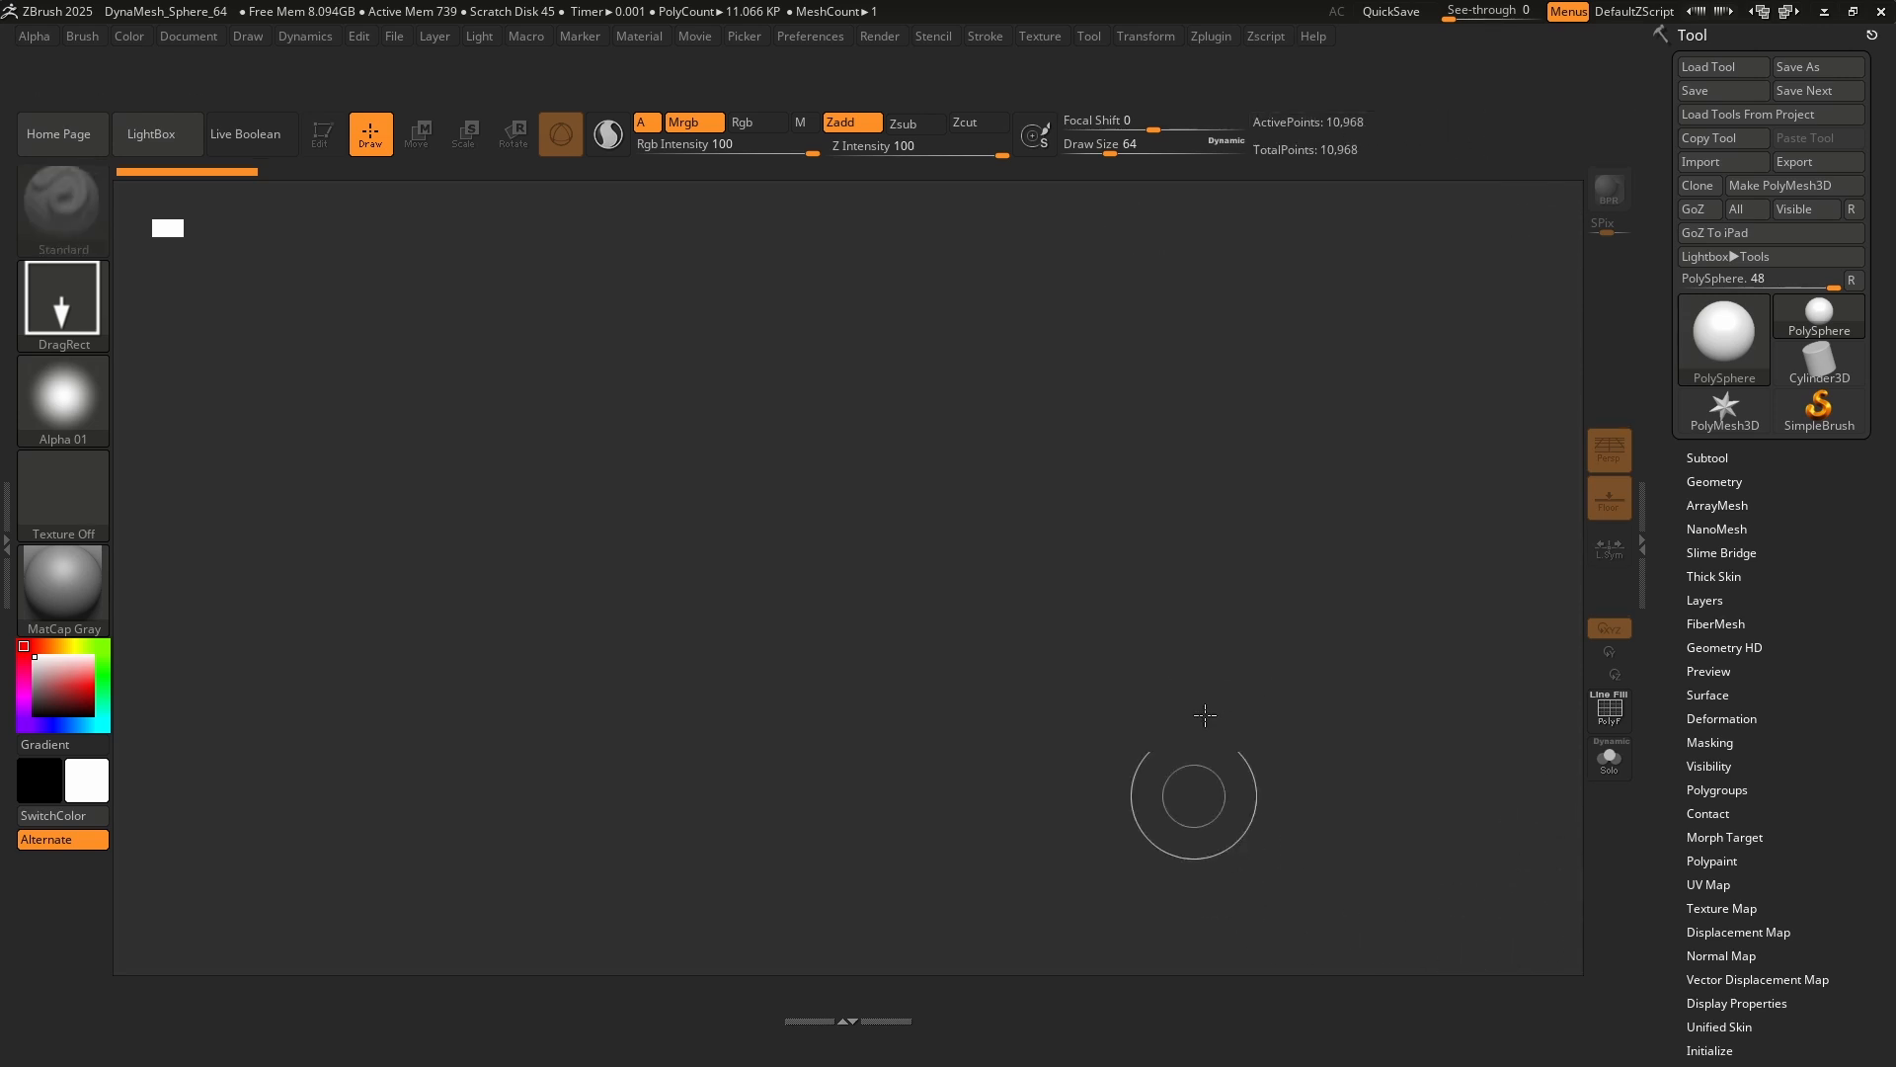
mouse_move(669, 598)
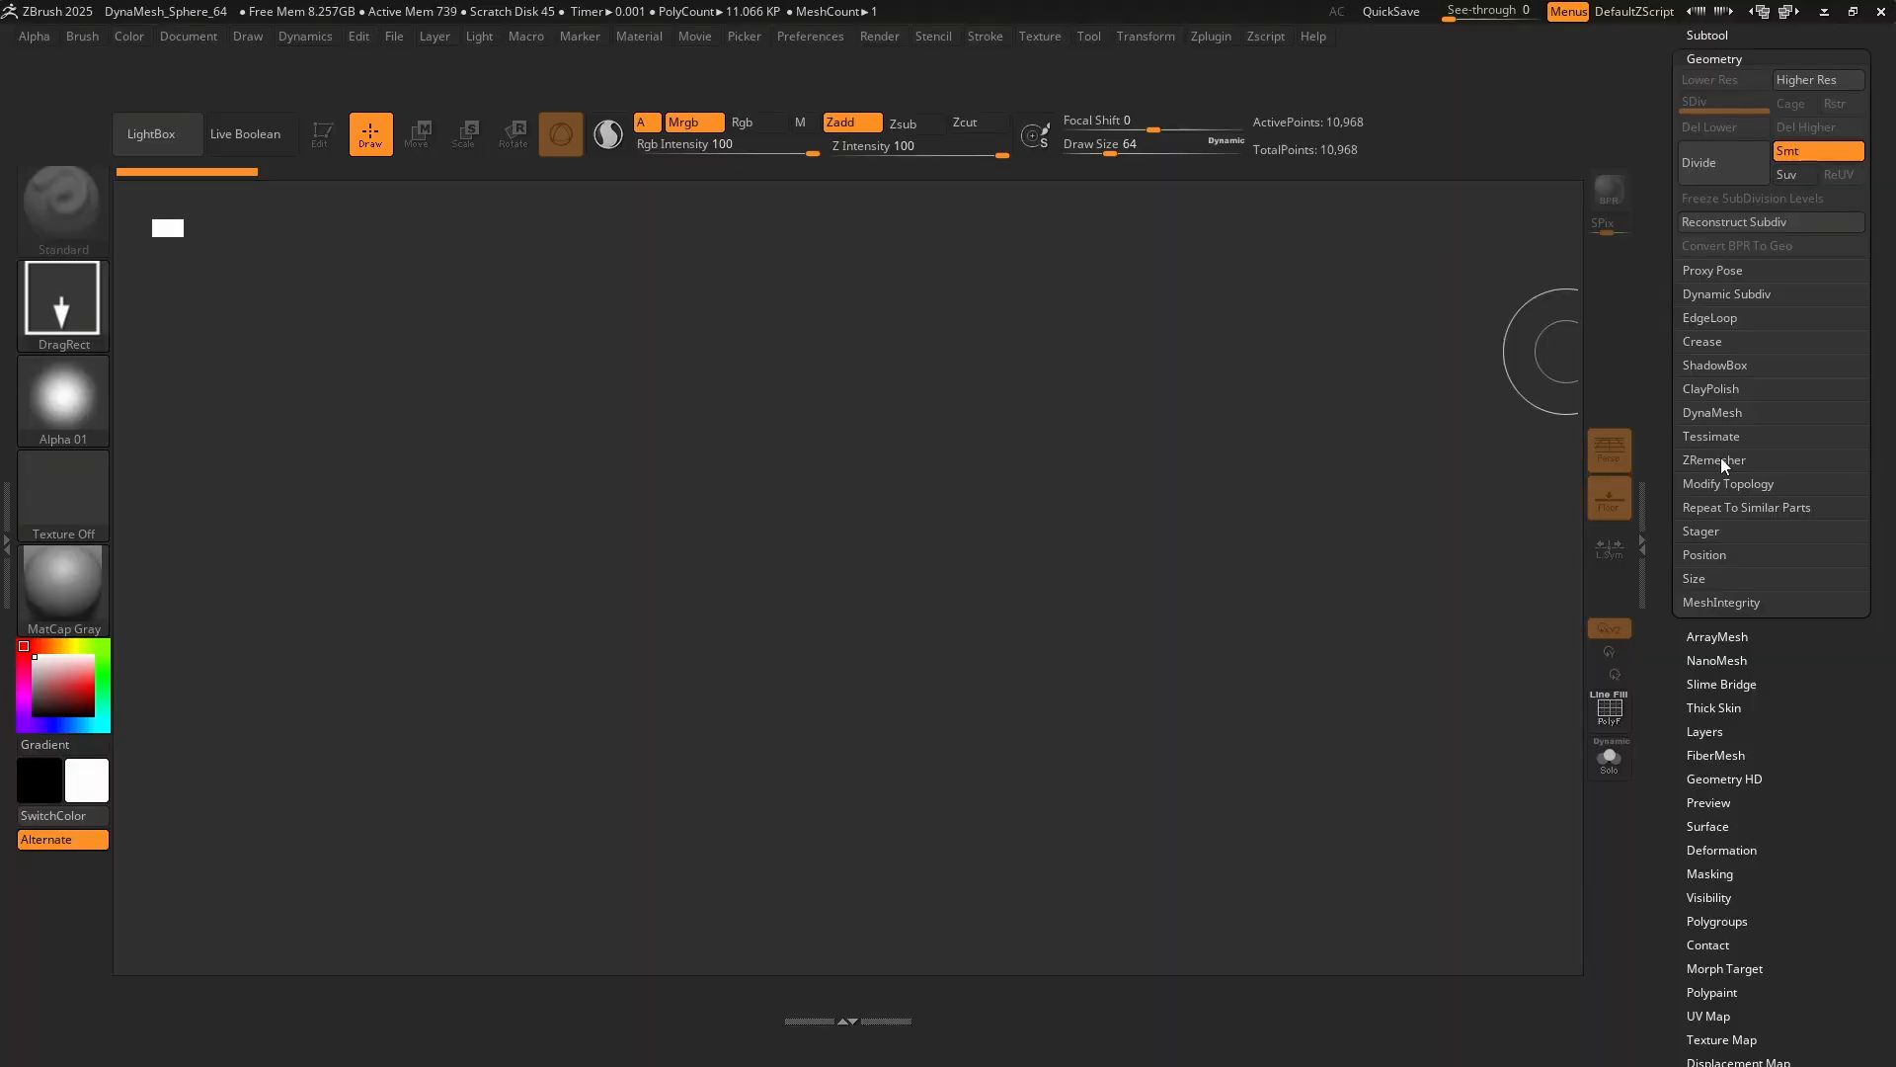
Expand Geometry > ZRemesher and place the ZRemesher button in the top shelf.
left_click(1715, 459)
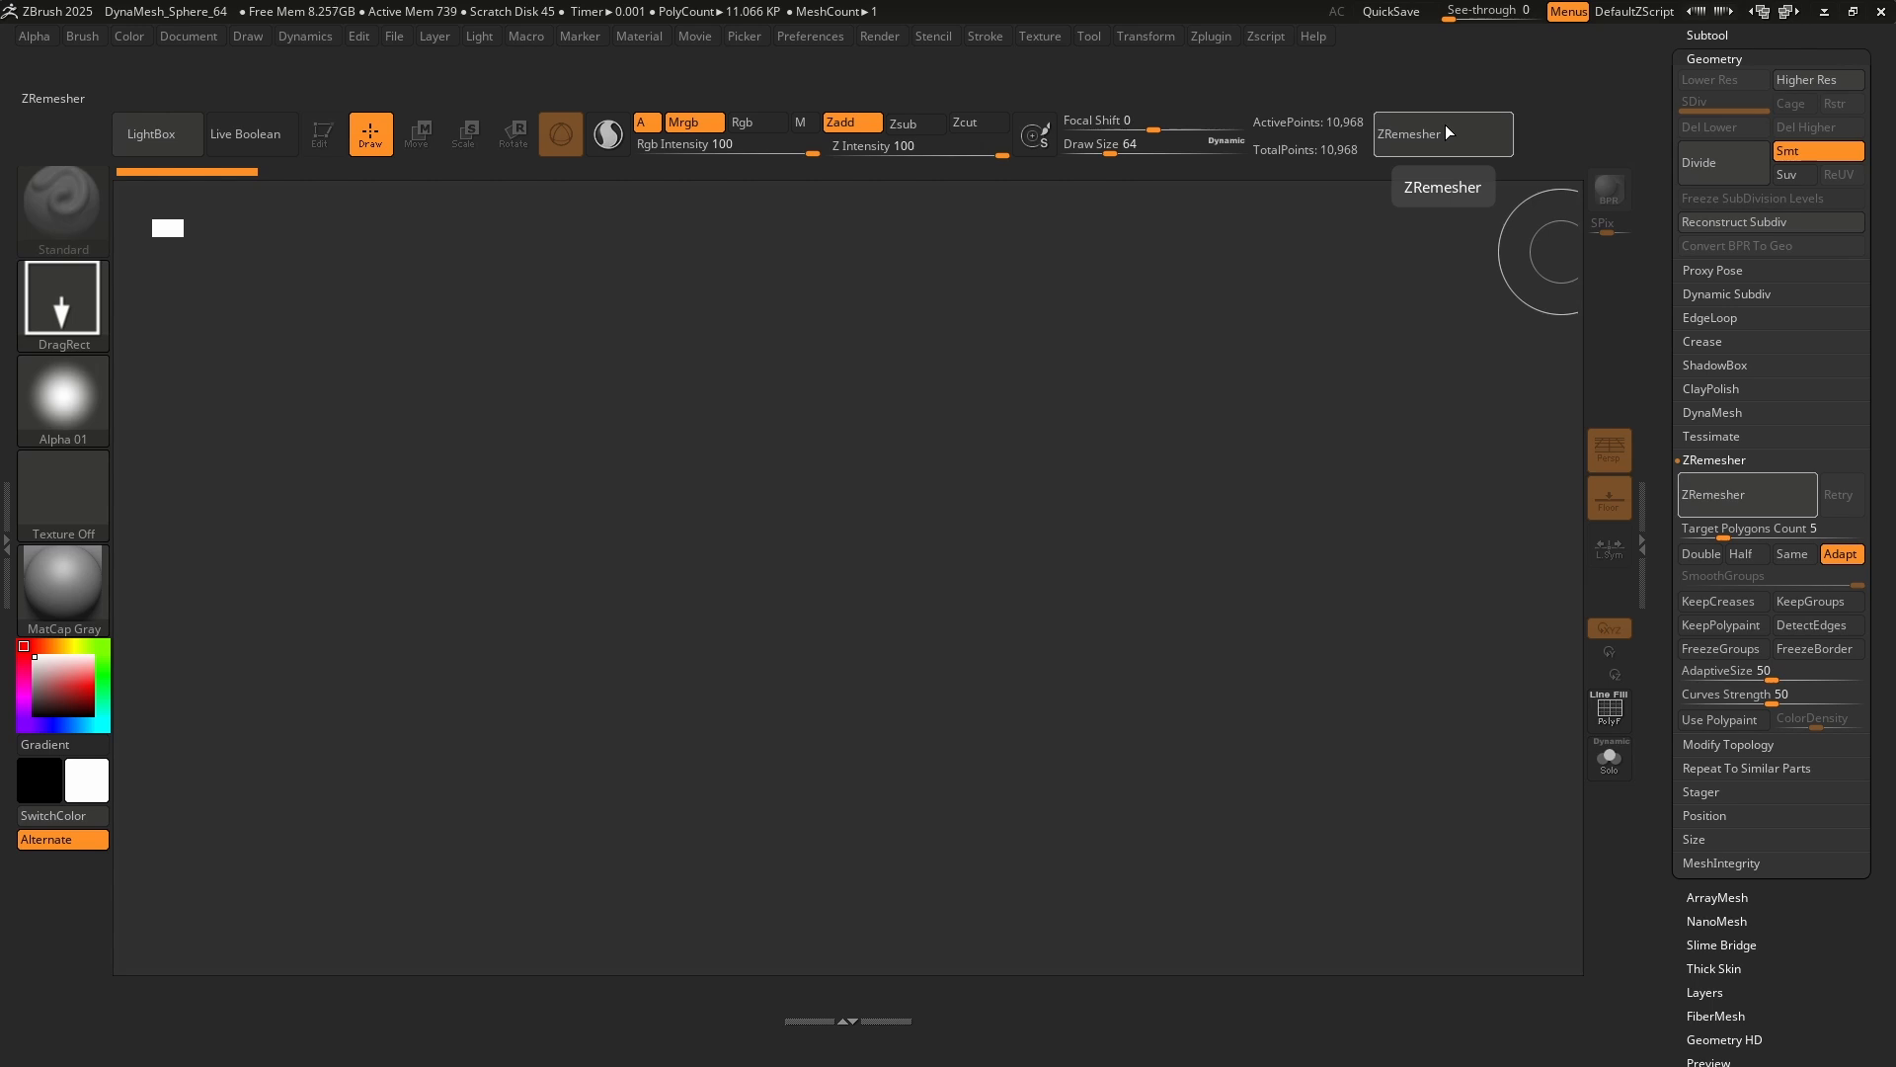
left_click(1768, 528)
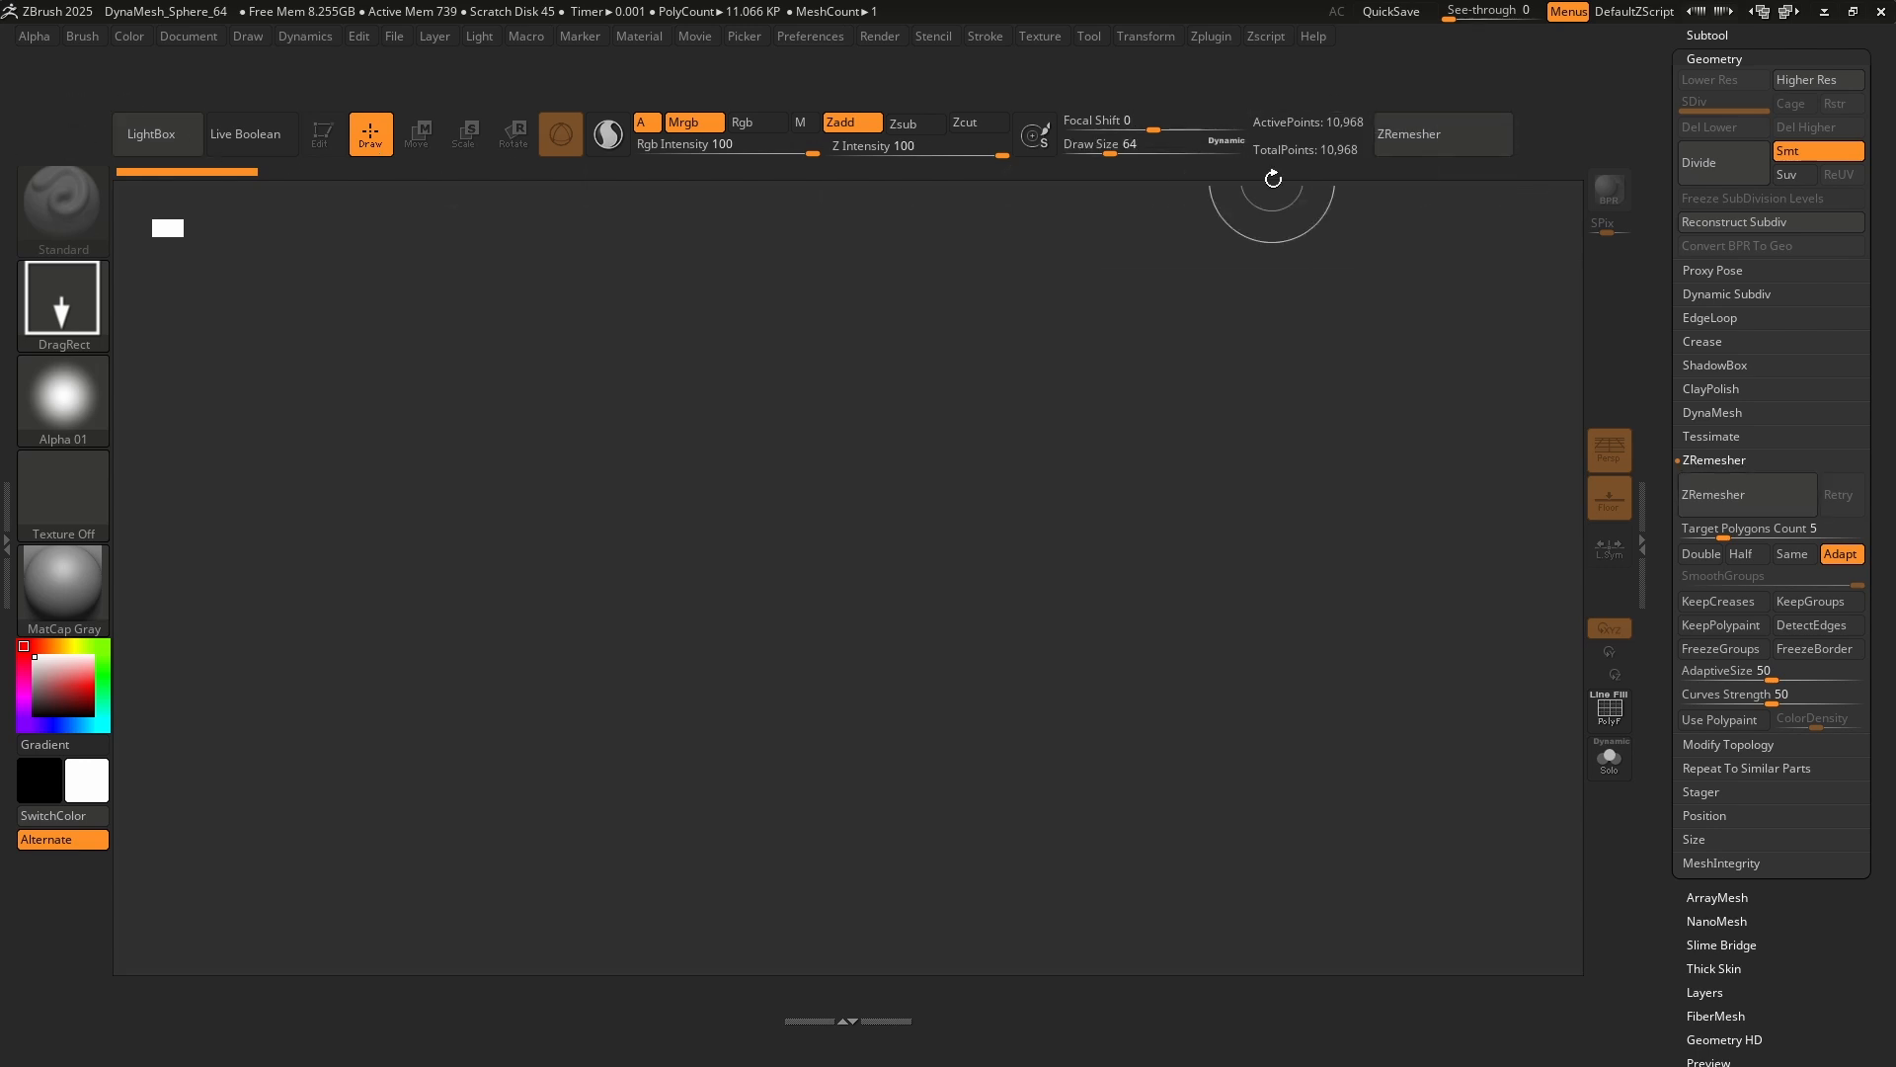
mouse_move(173, 145)
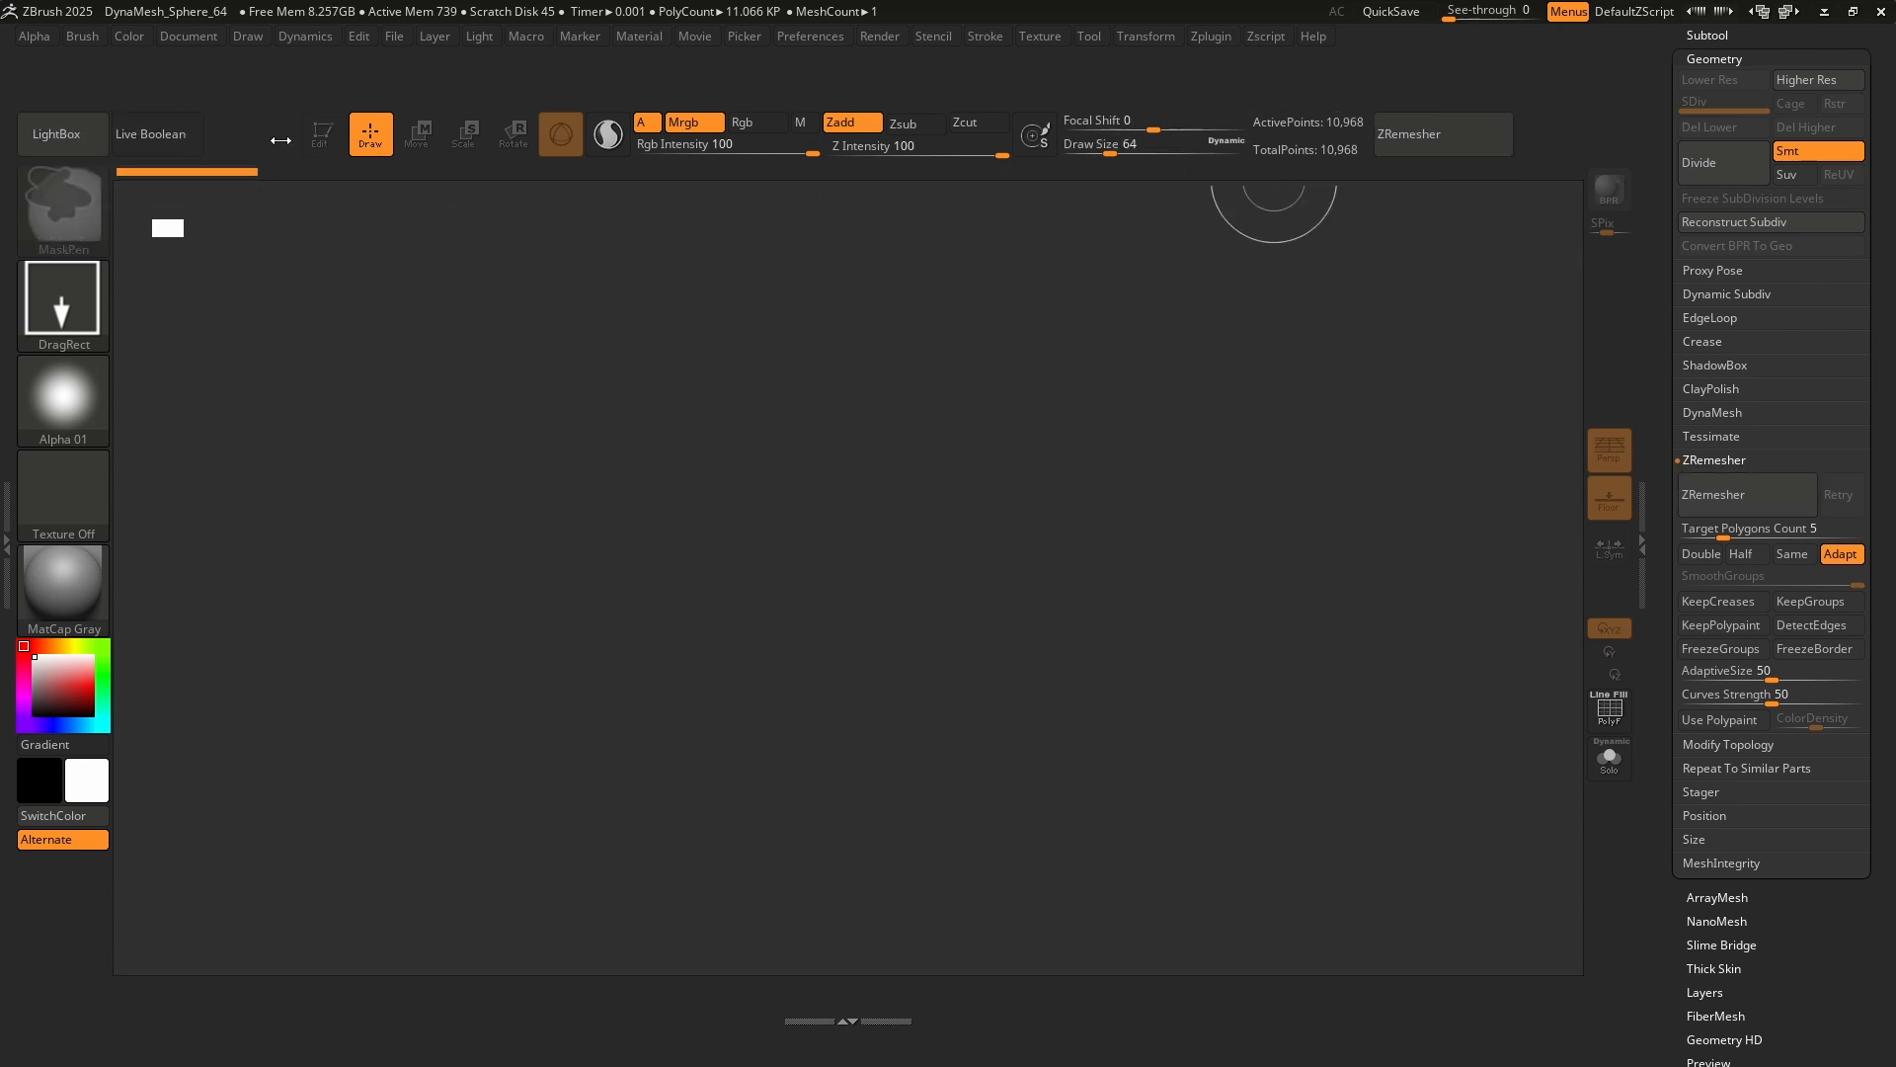
mouse_move(227, 133)
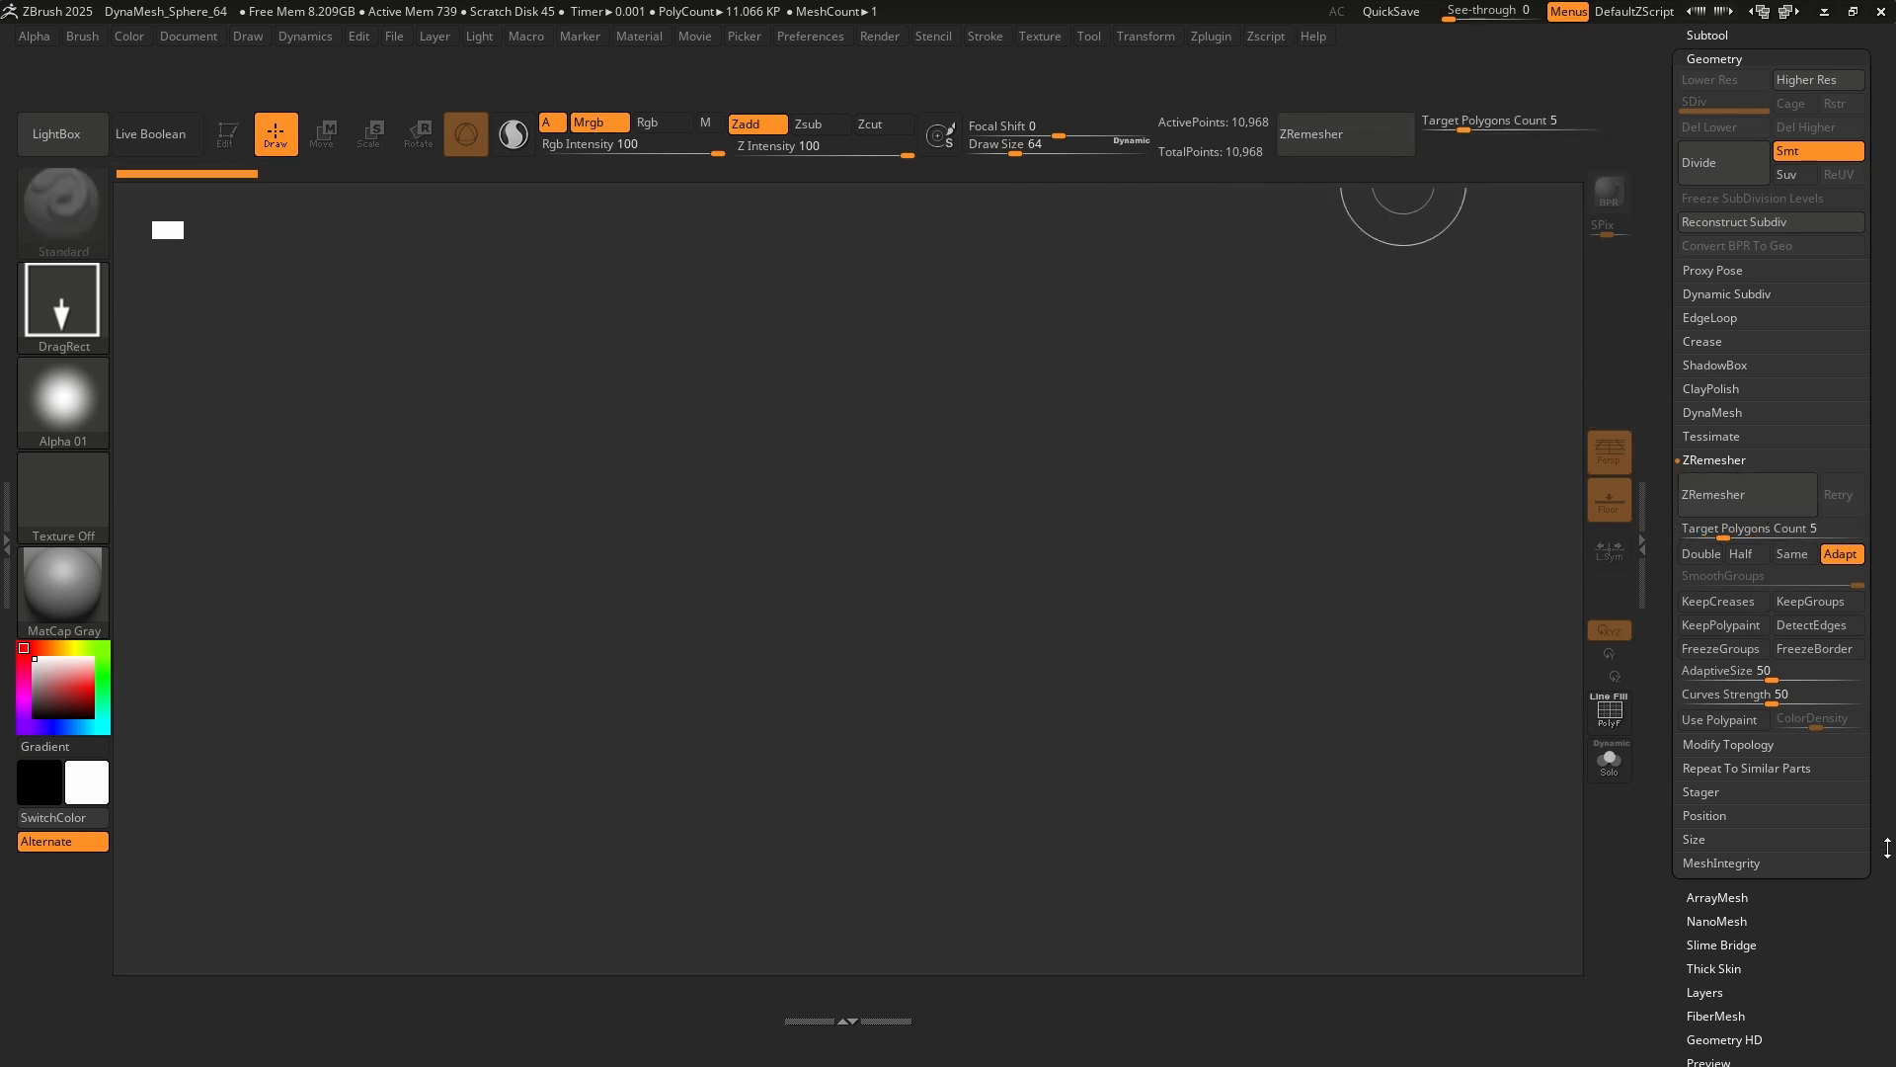
mouse_move(57, 133)
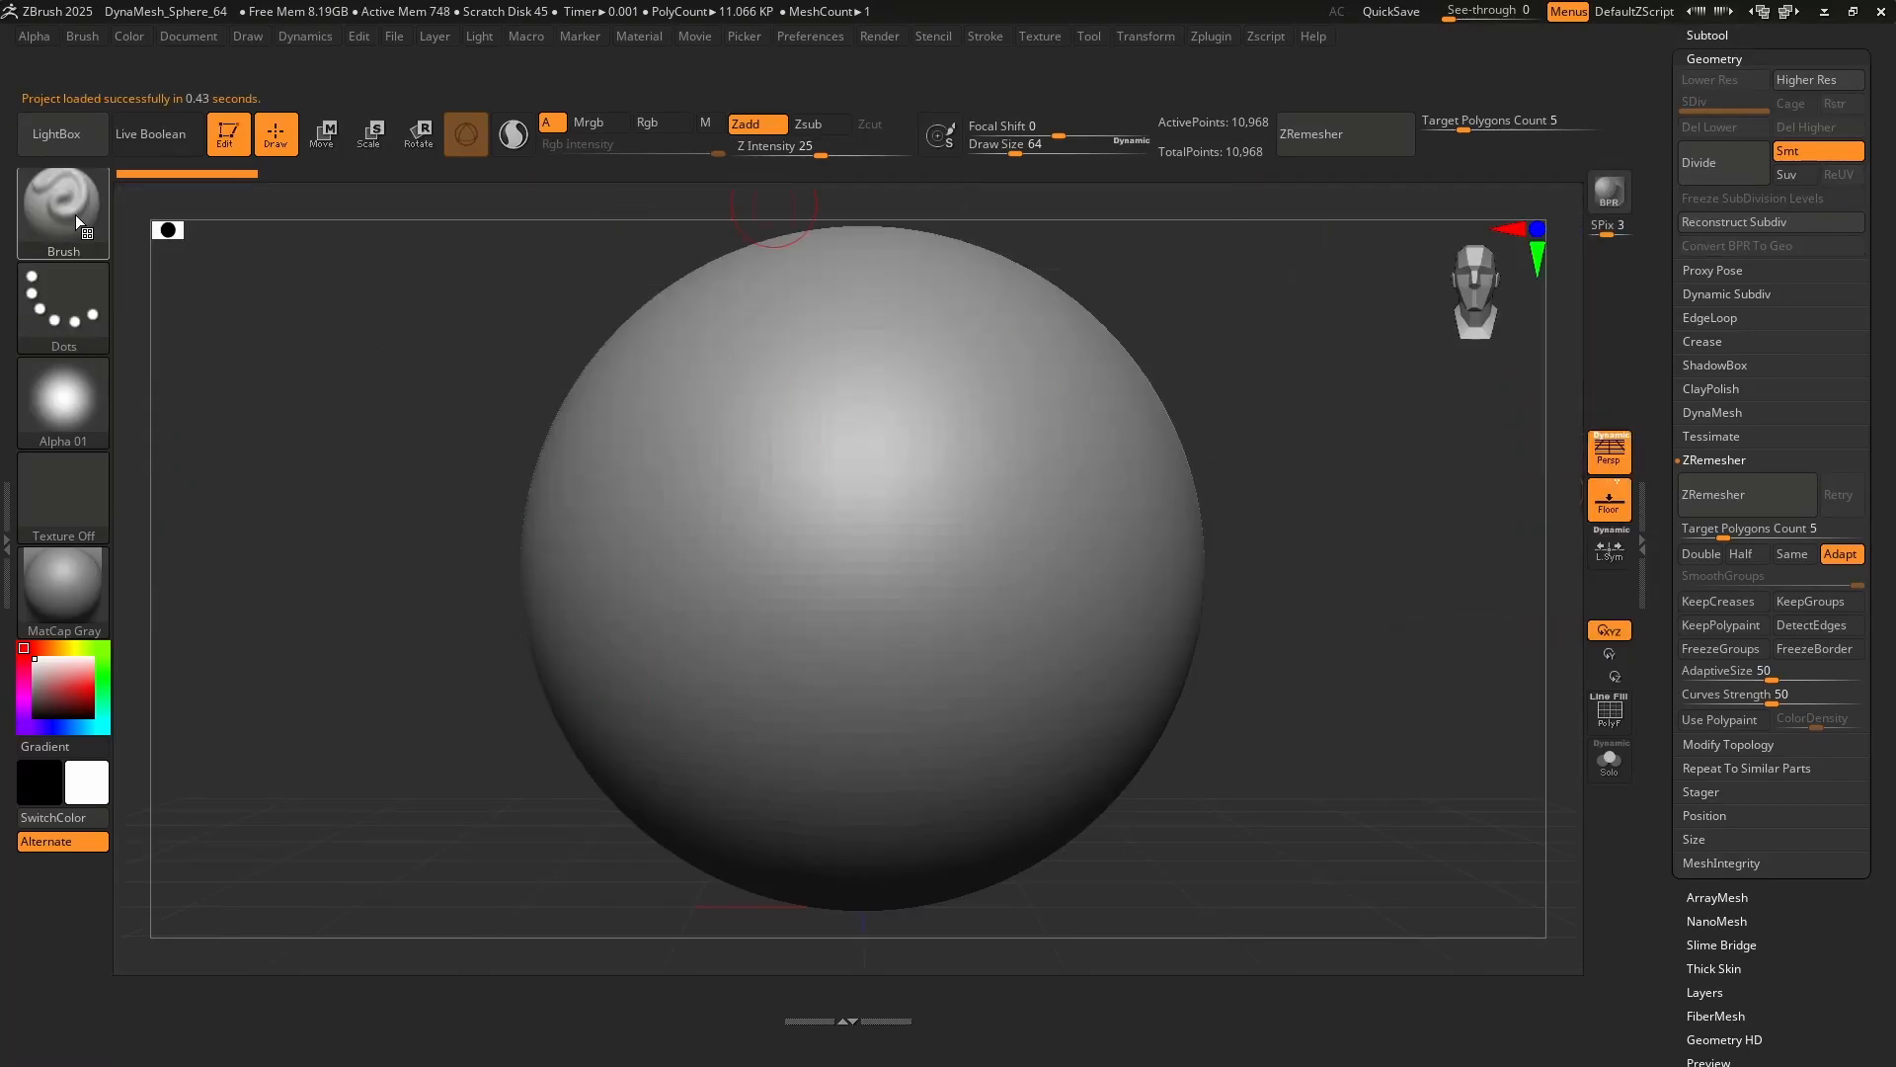
Place the DamStandard brush on the bottom shelf beside ClayBuildup and select it.
left_click(62, 202)
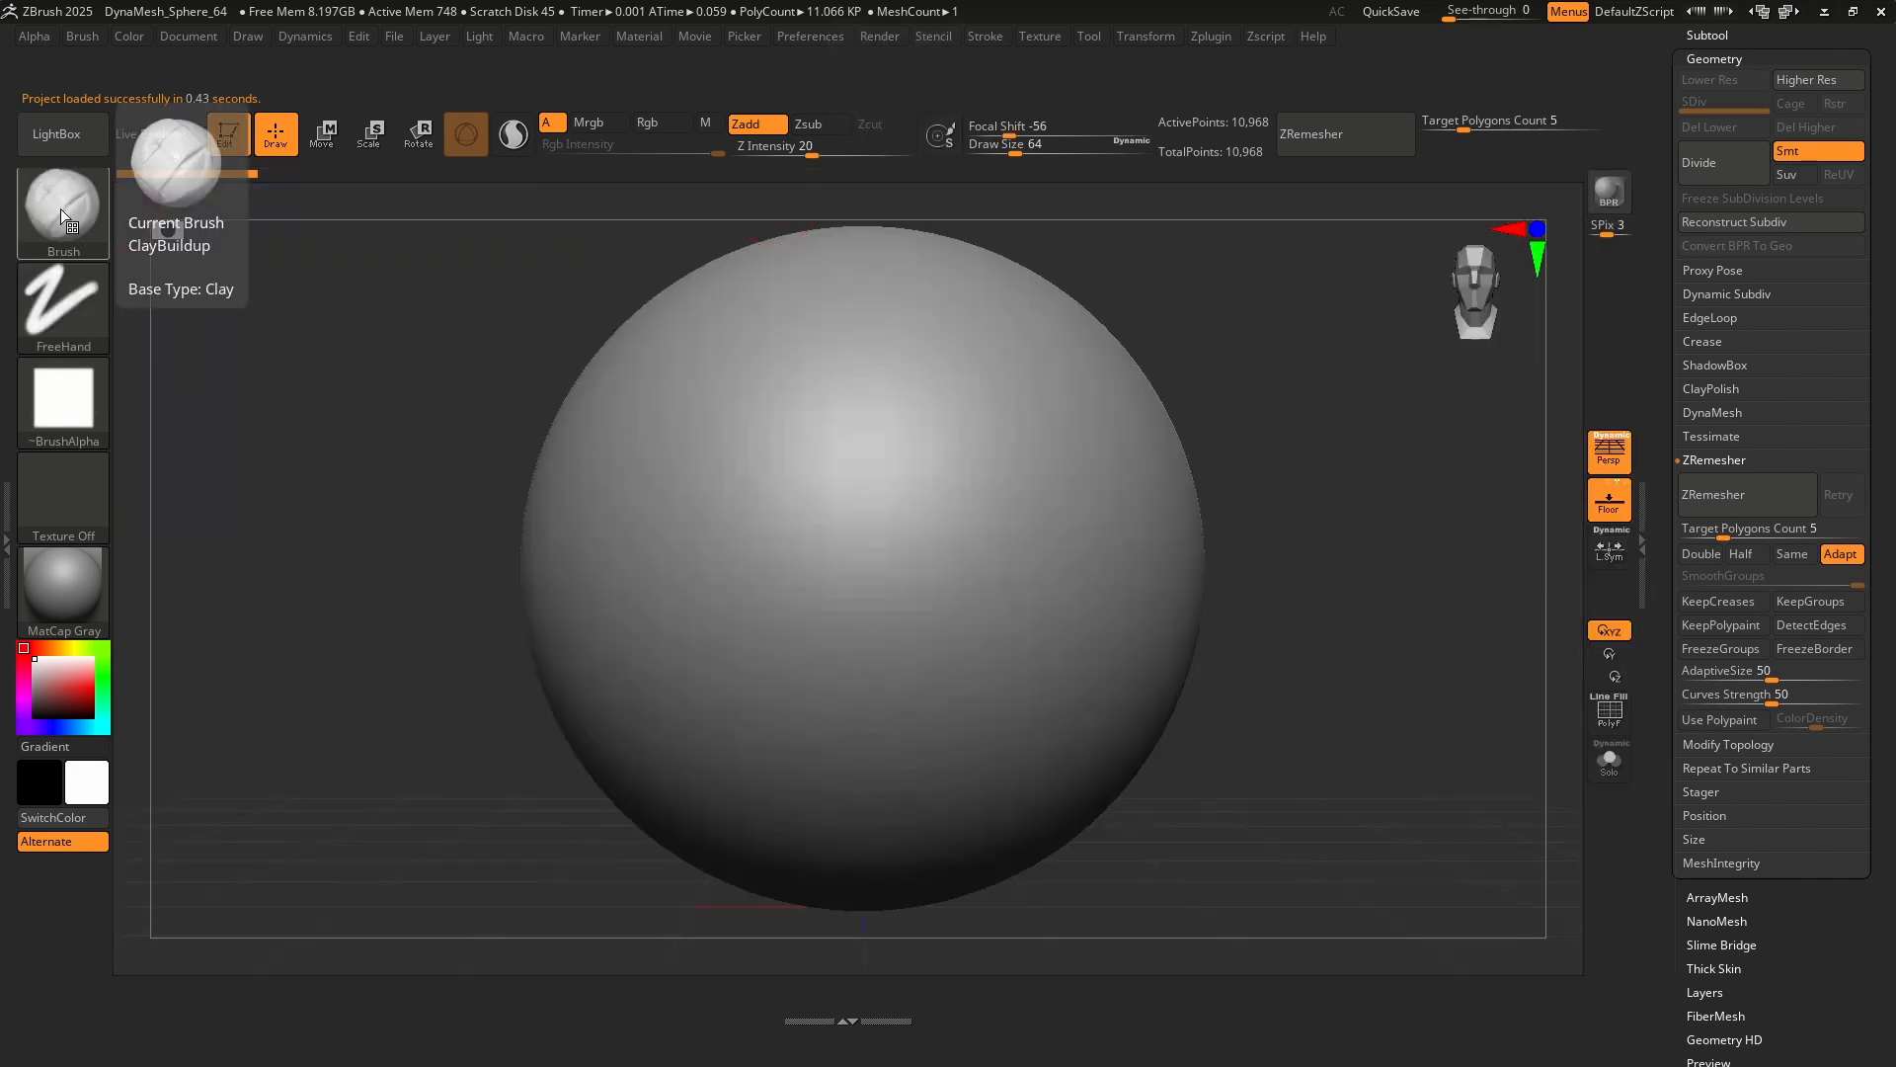
left_click(81, 37)
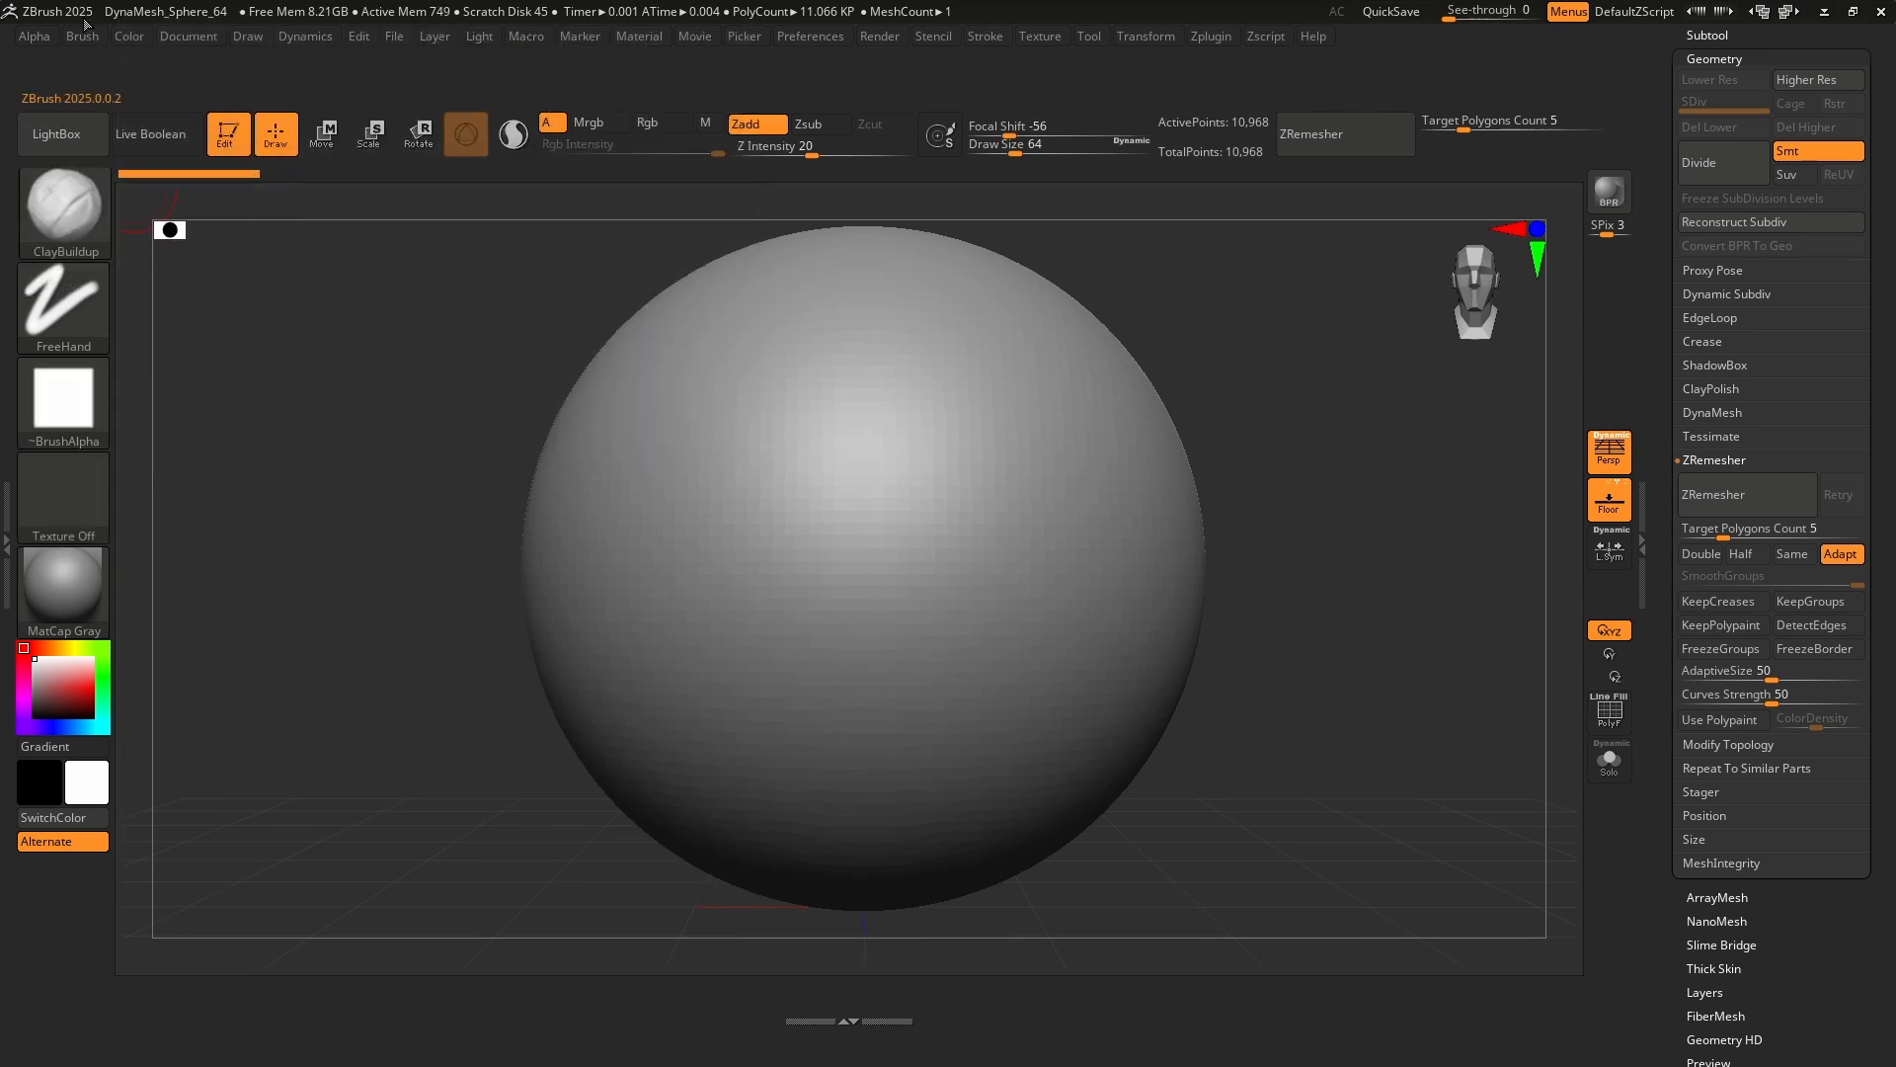
left_click(82, 36)
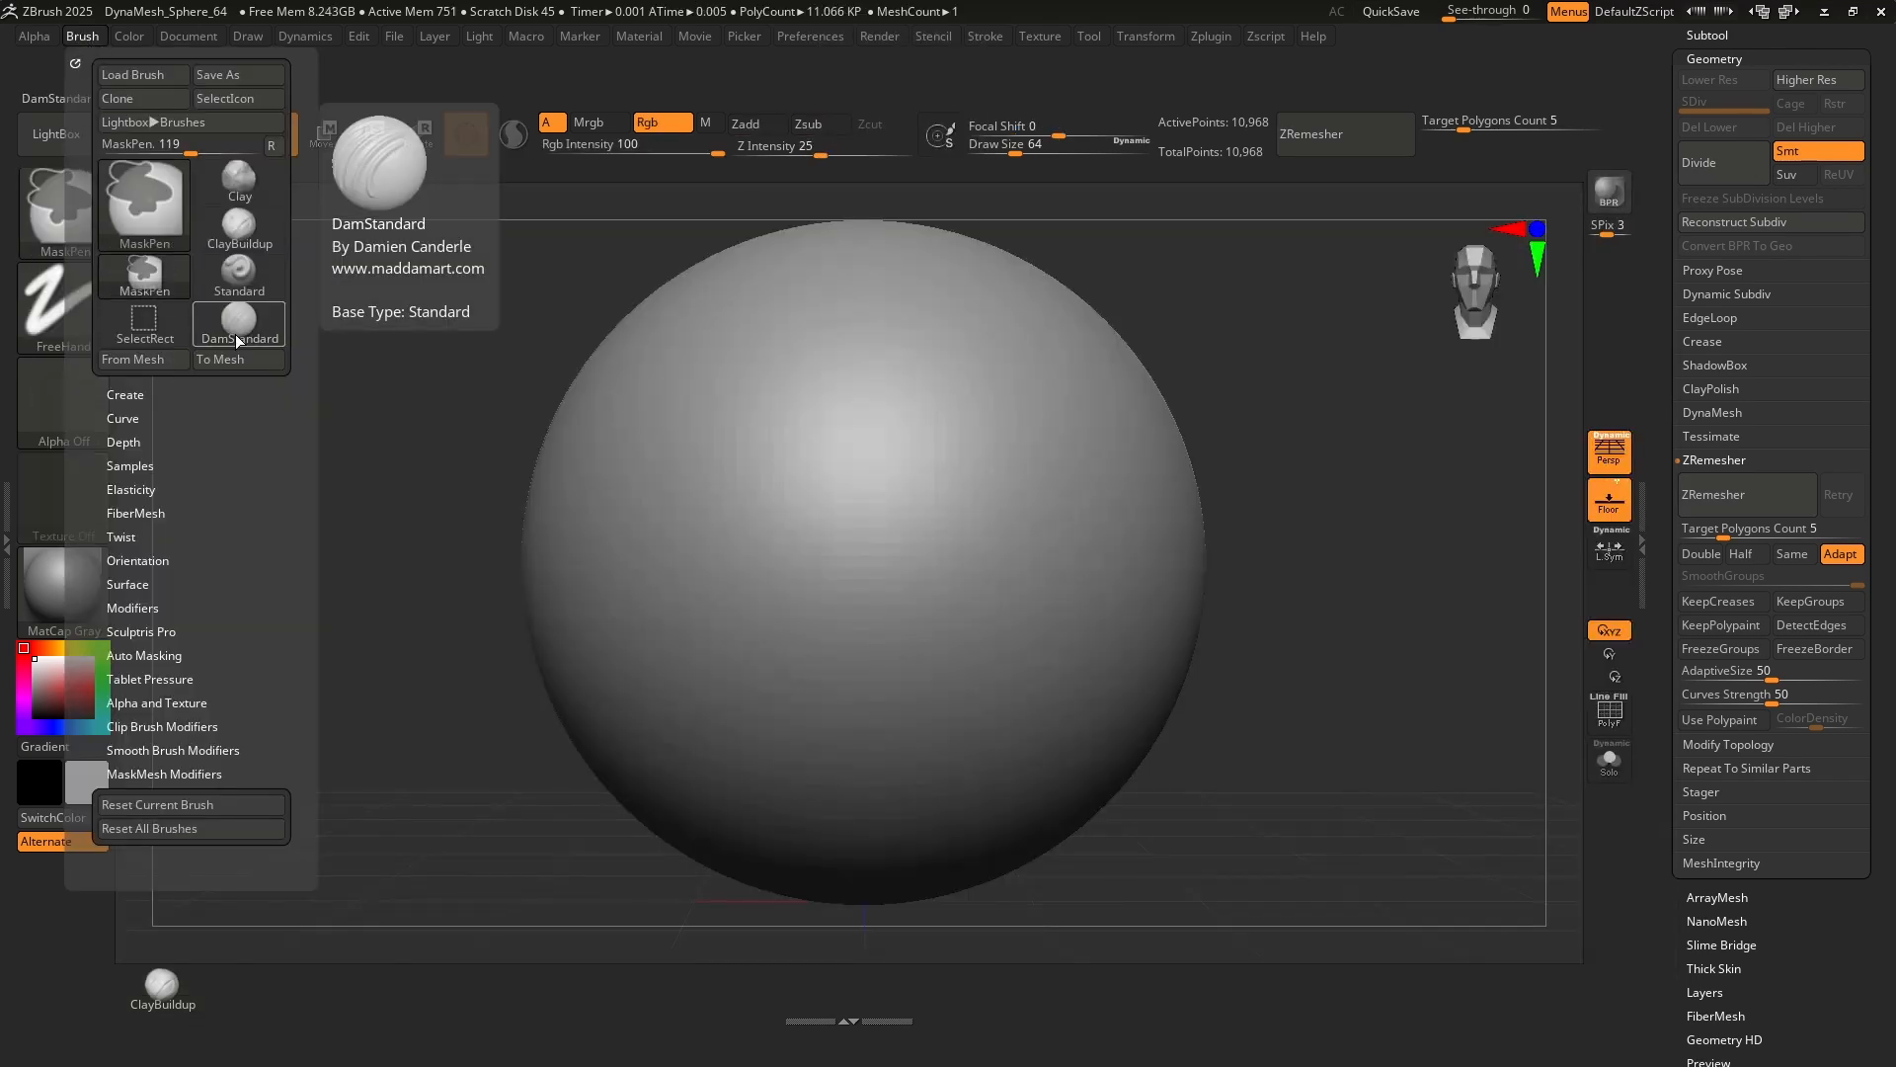
left_click(239, 323)
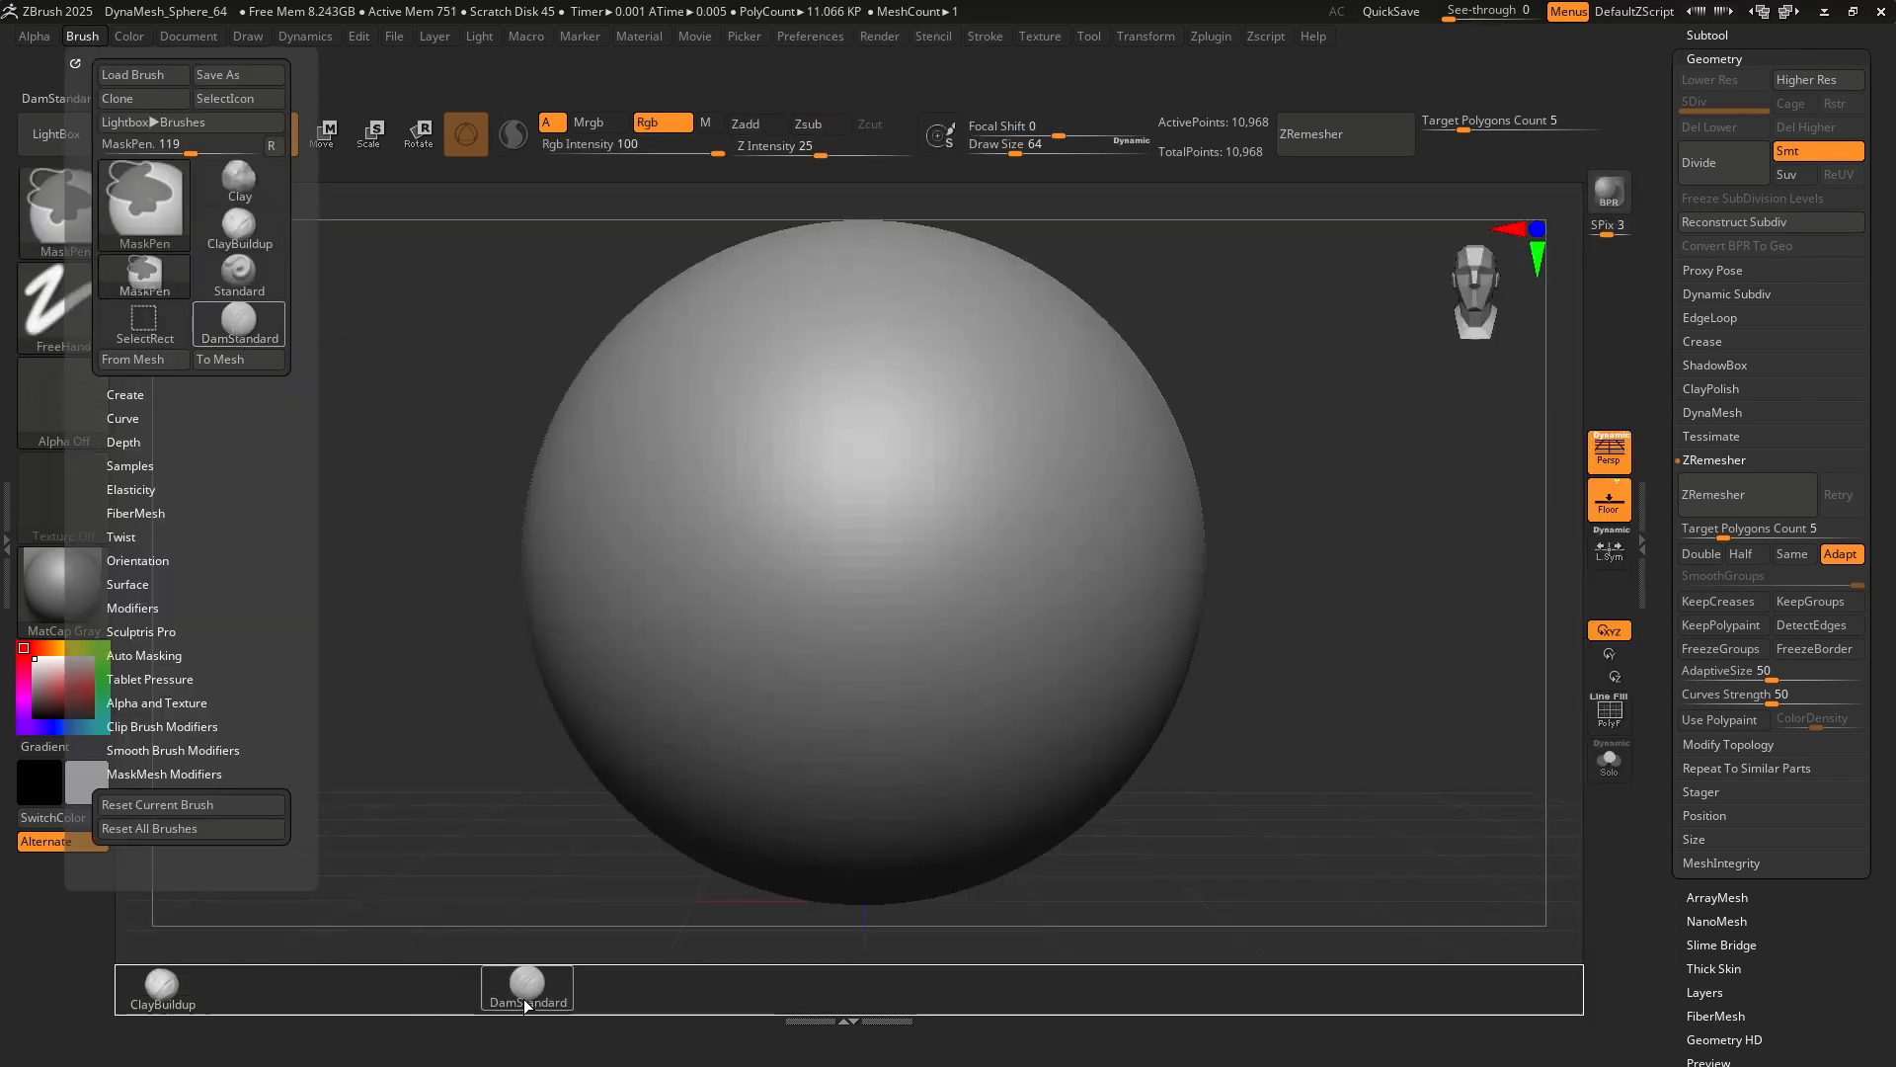
left_click(526, 987)
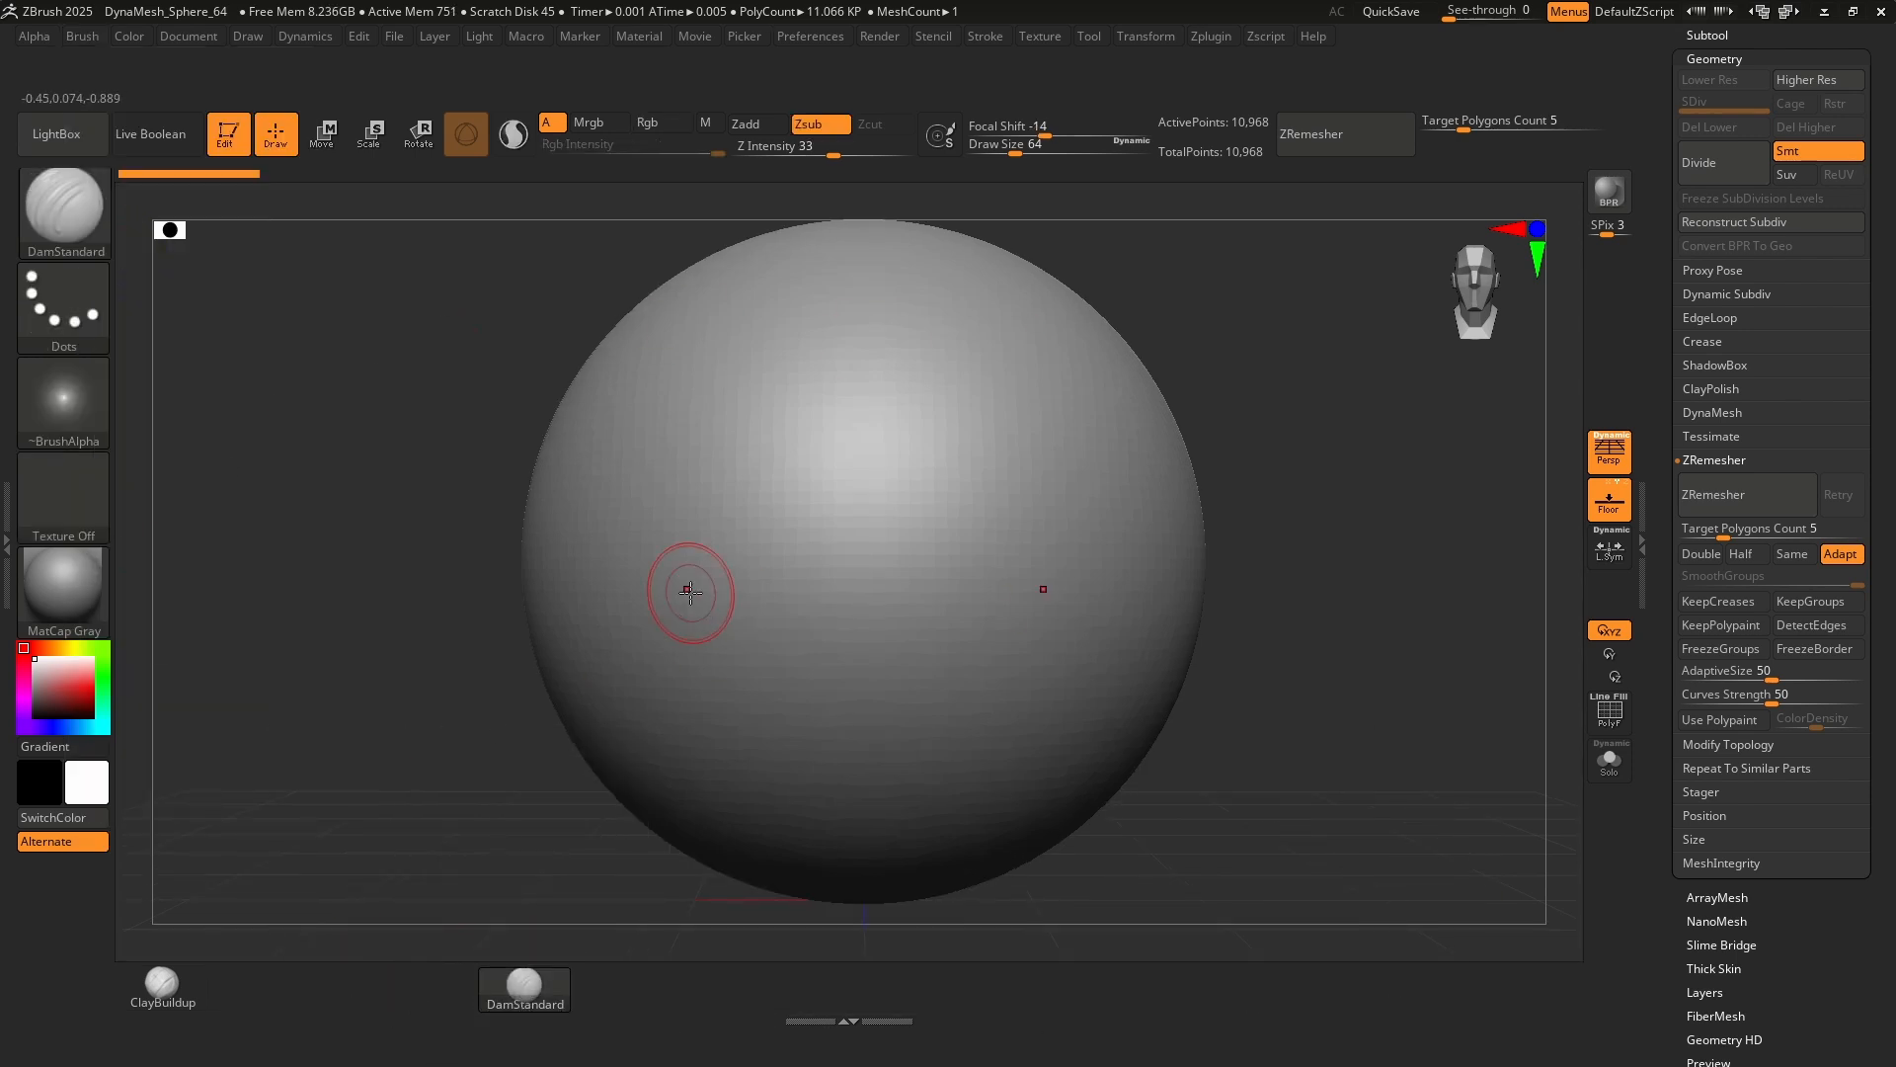
mouse_move(939, 128)
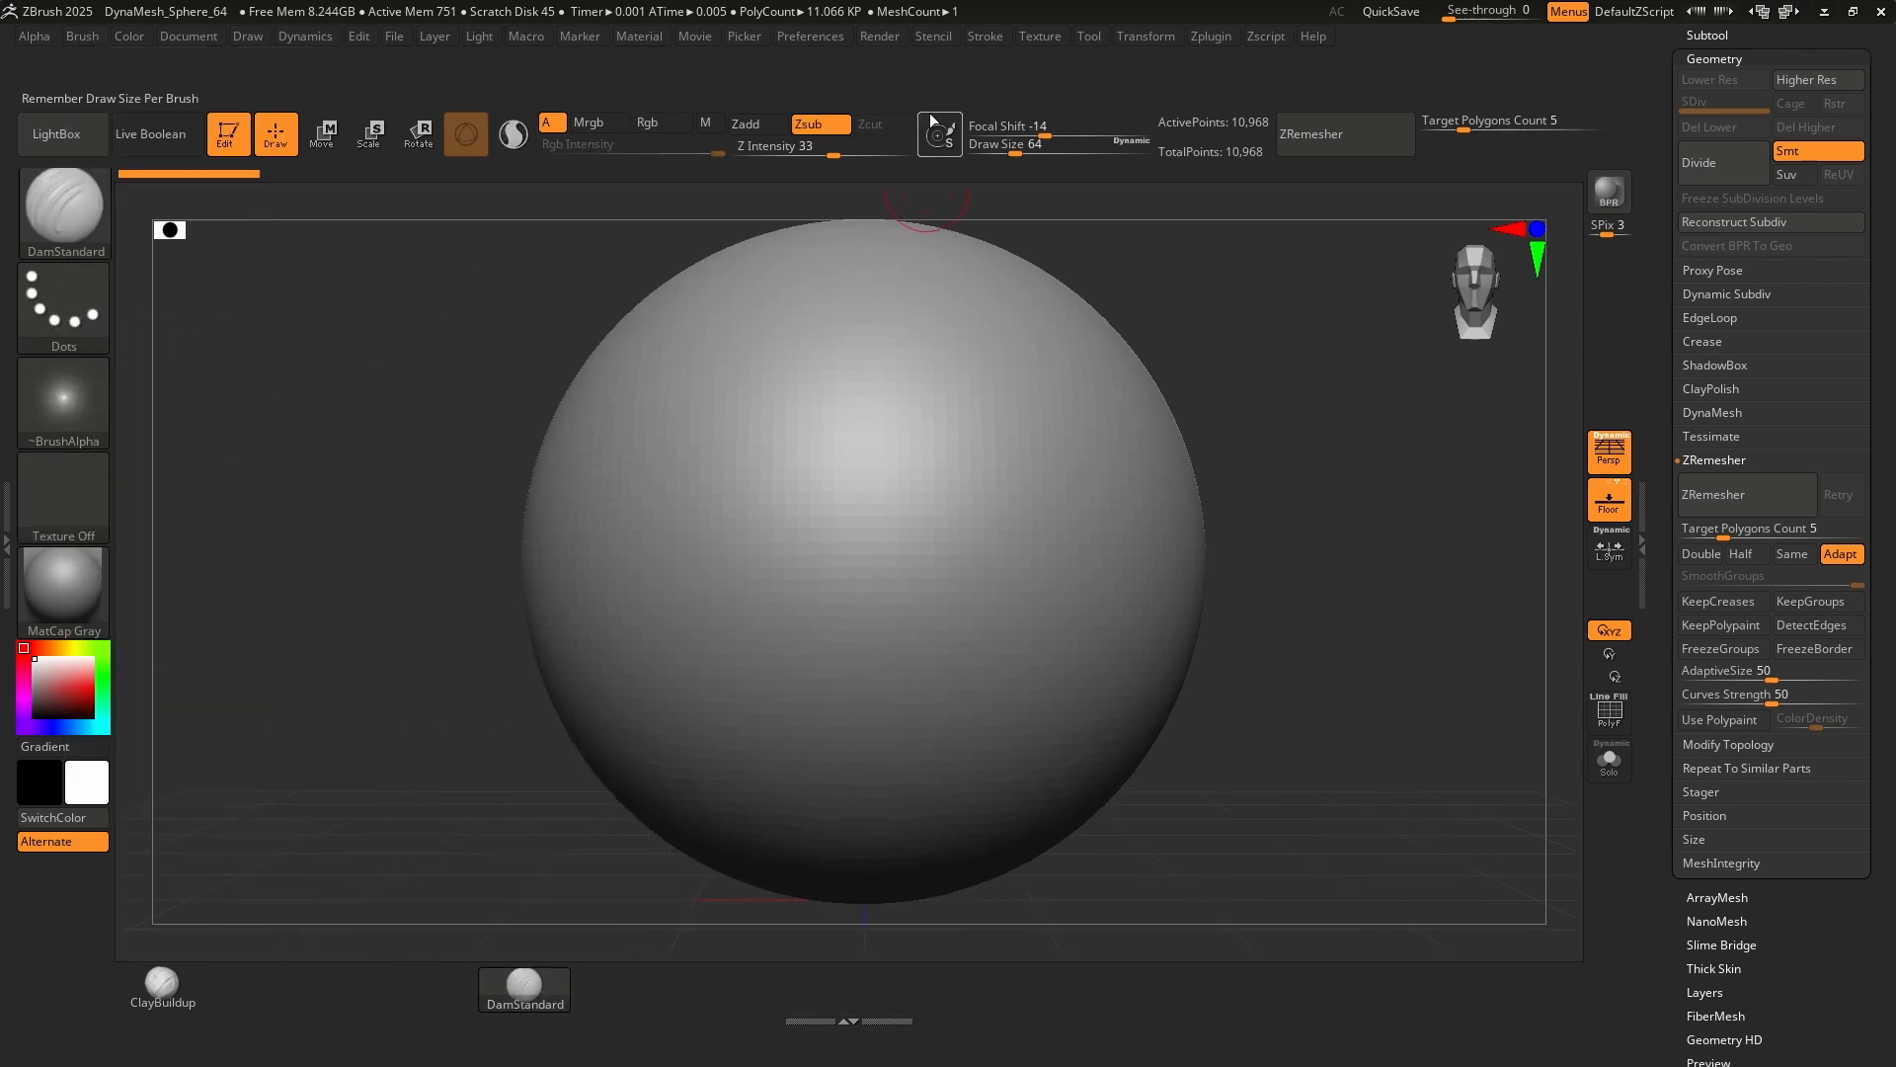
Set Sw1 pressed-button colour to pink in Preferences > Icolors and close preferences.
left_click(810, 36)
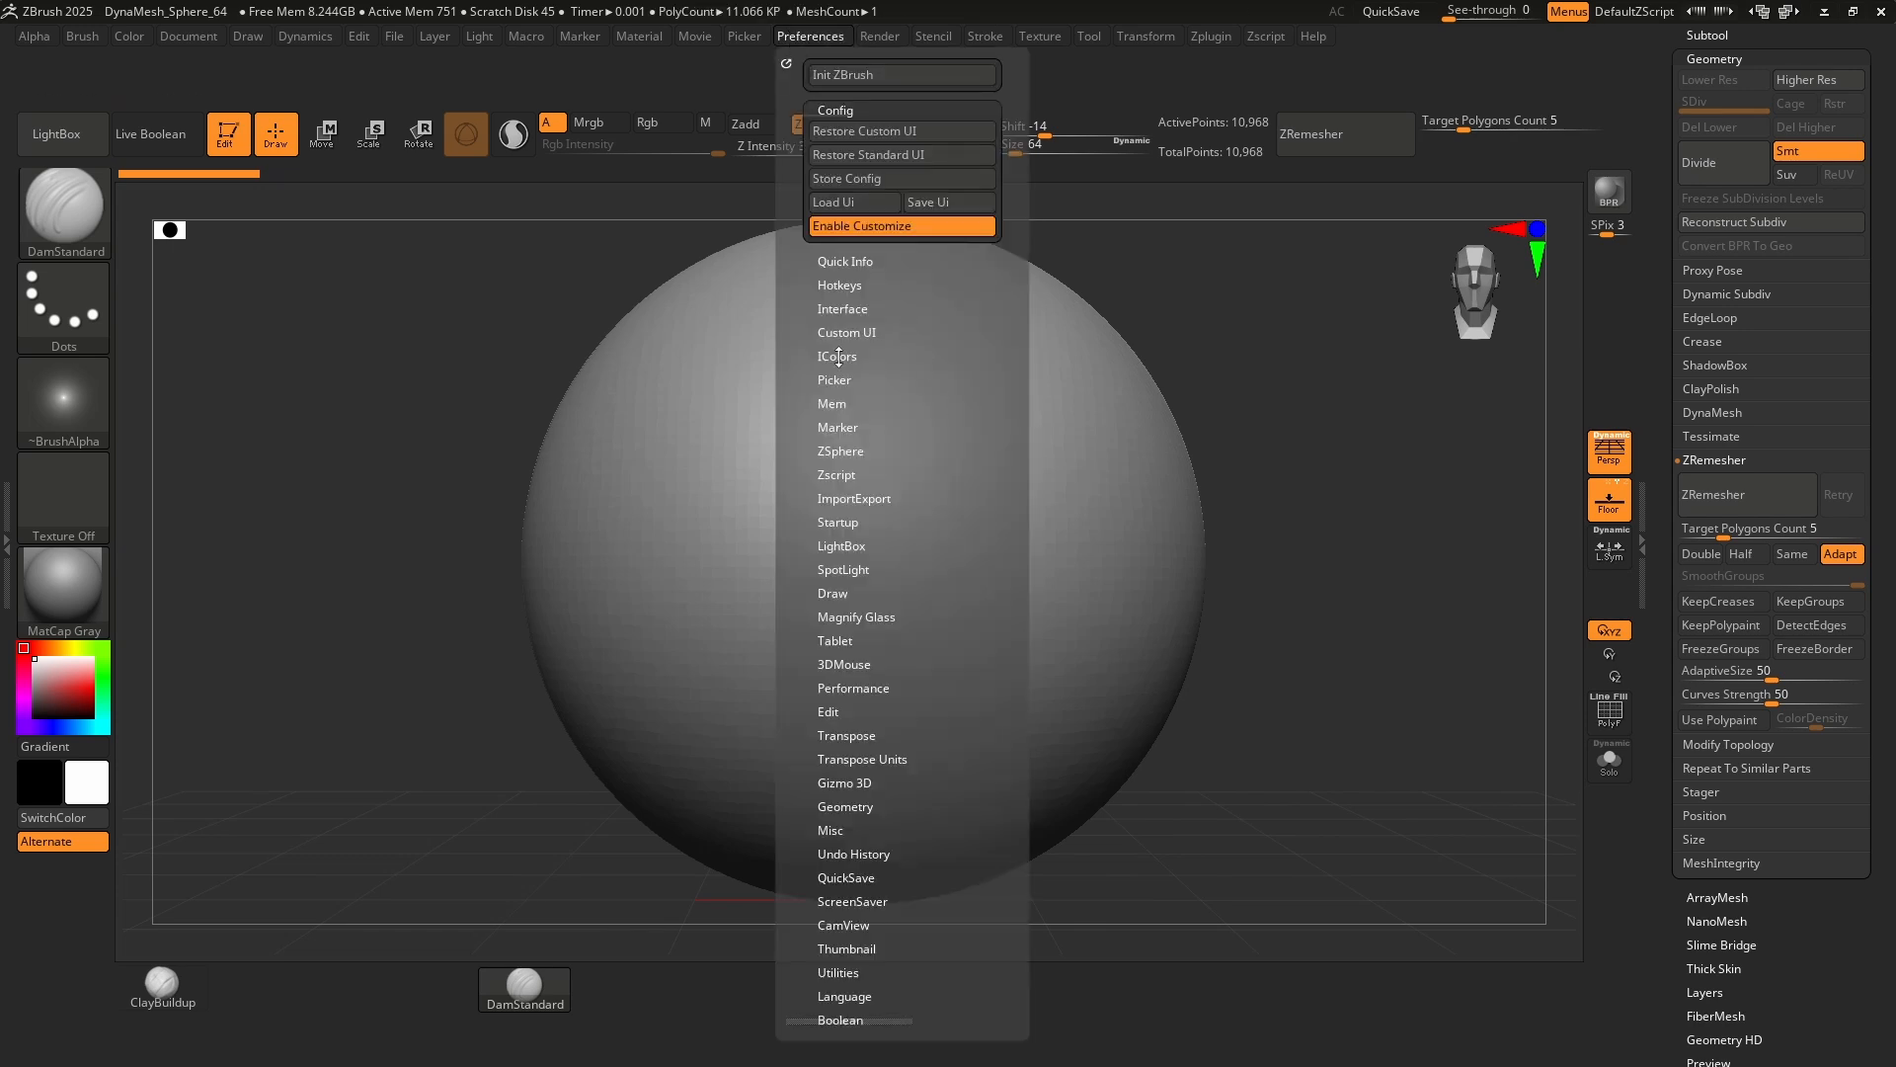
left_click(837, 356)
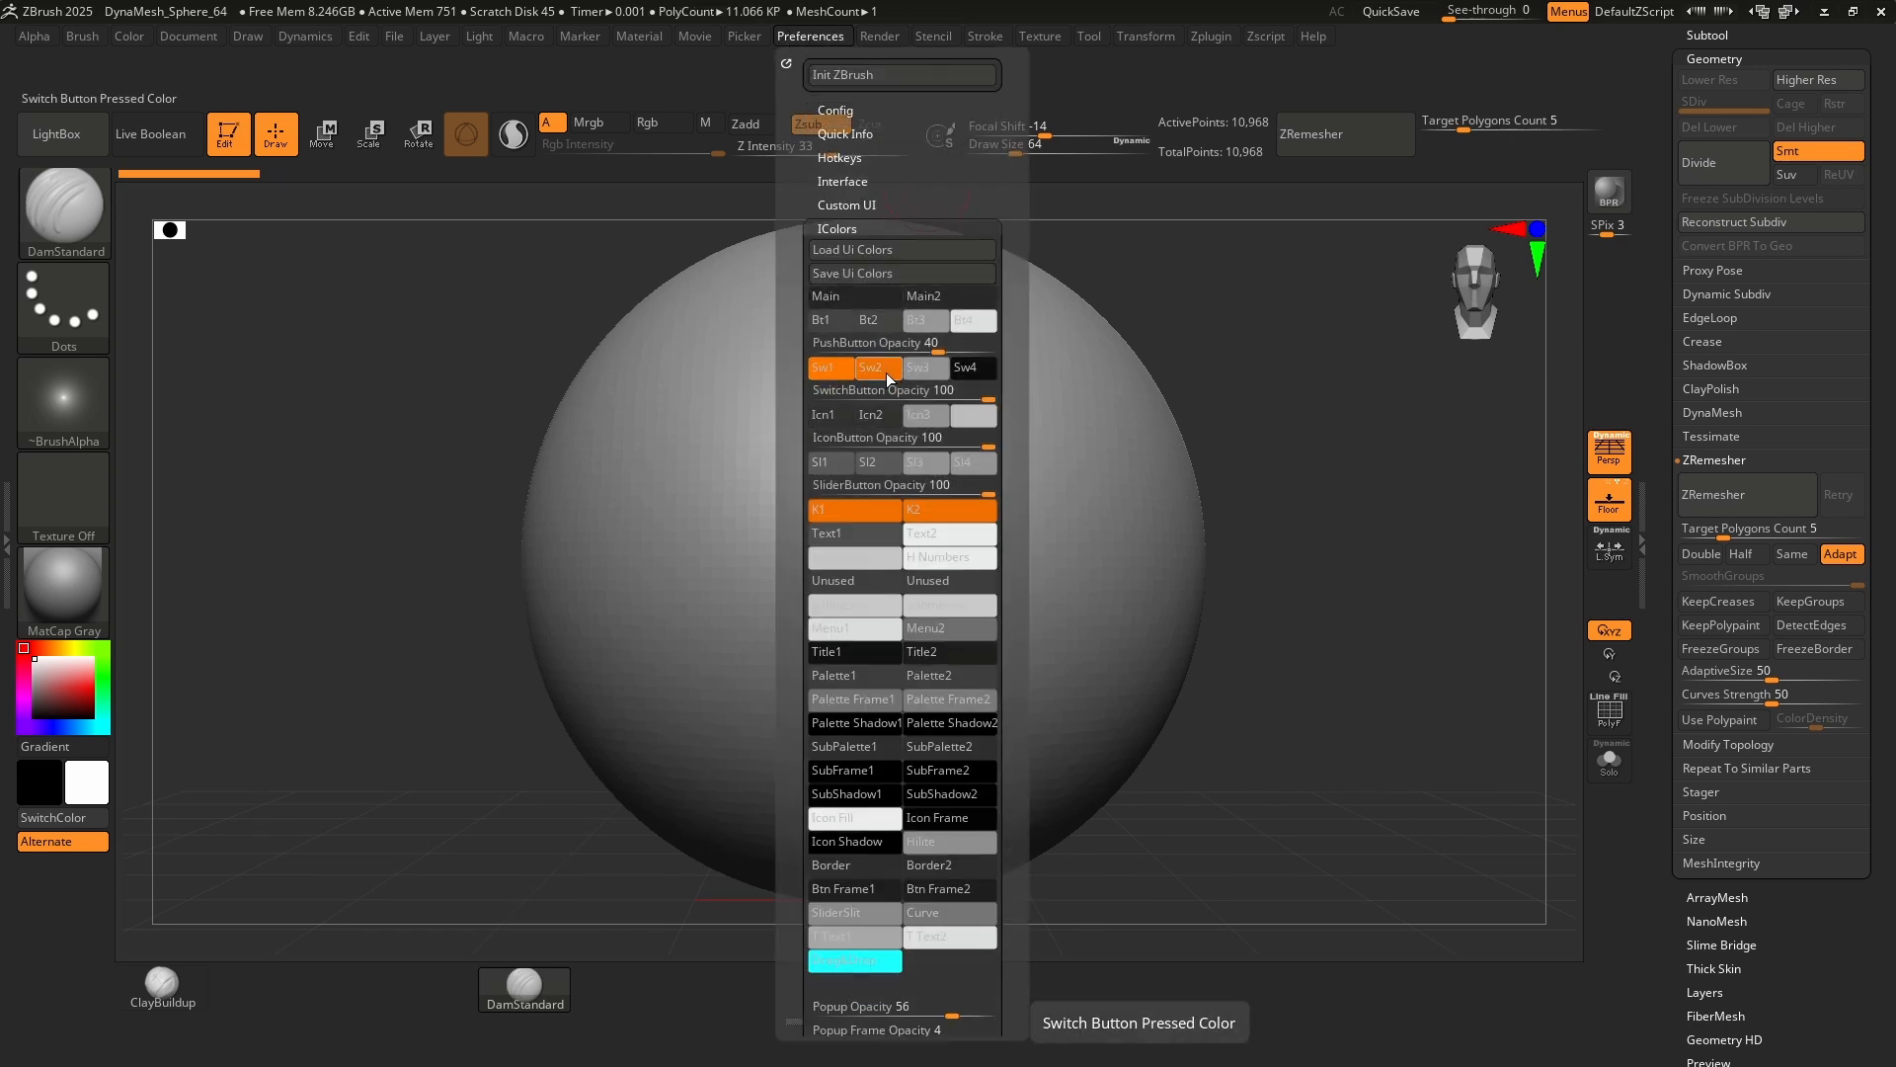
left_click(831, 368)
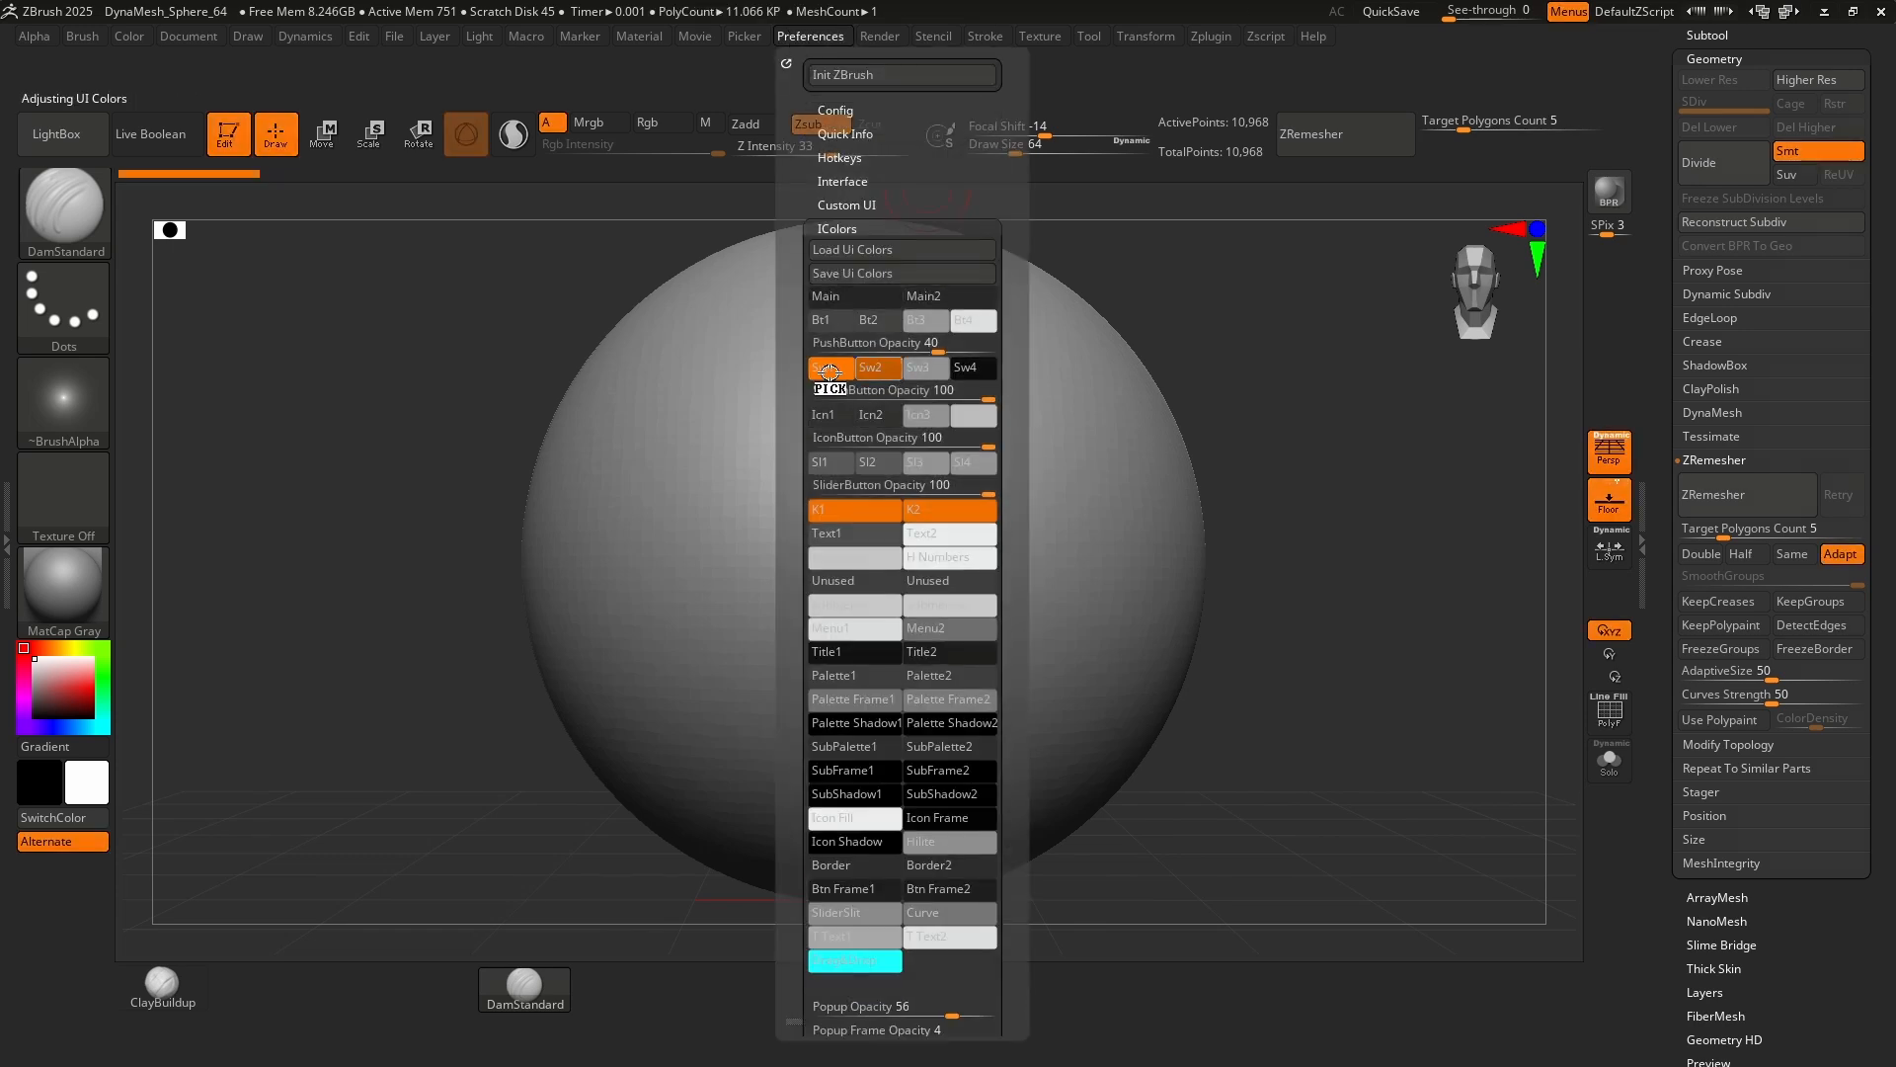
left_click(830, 368)
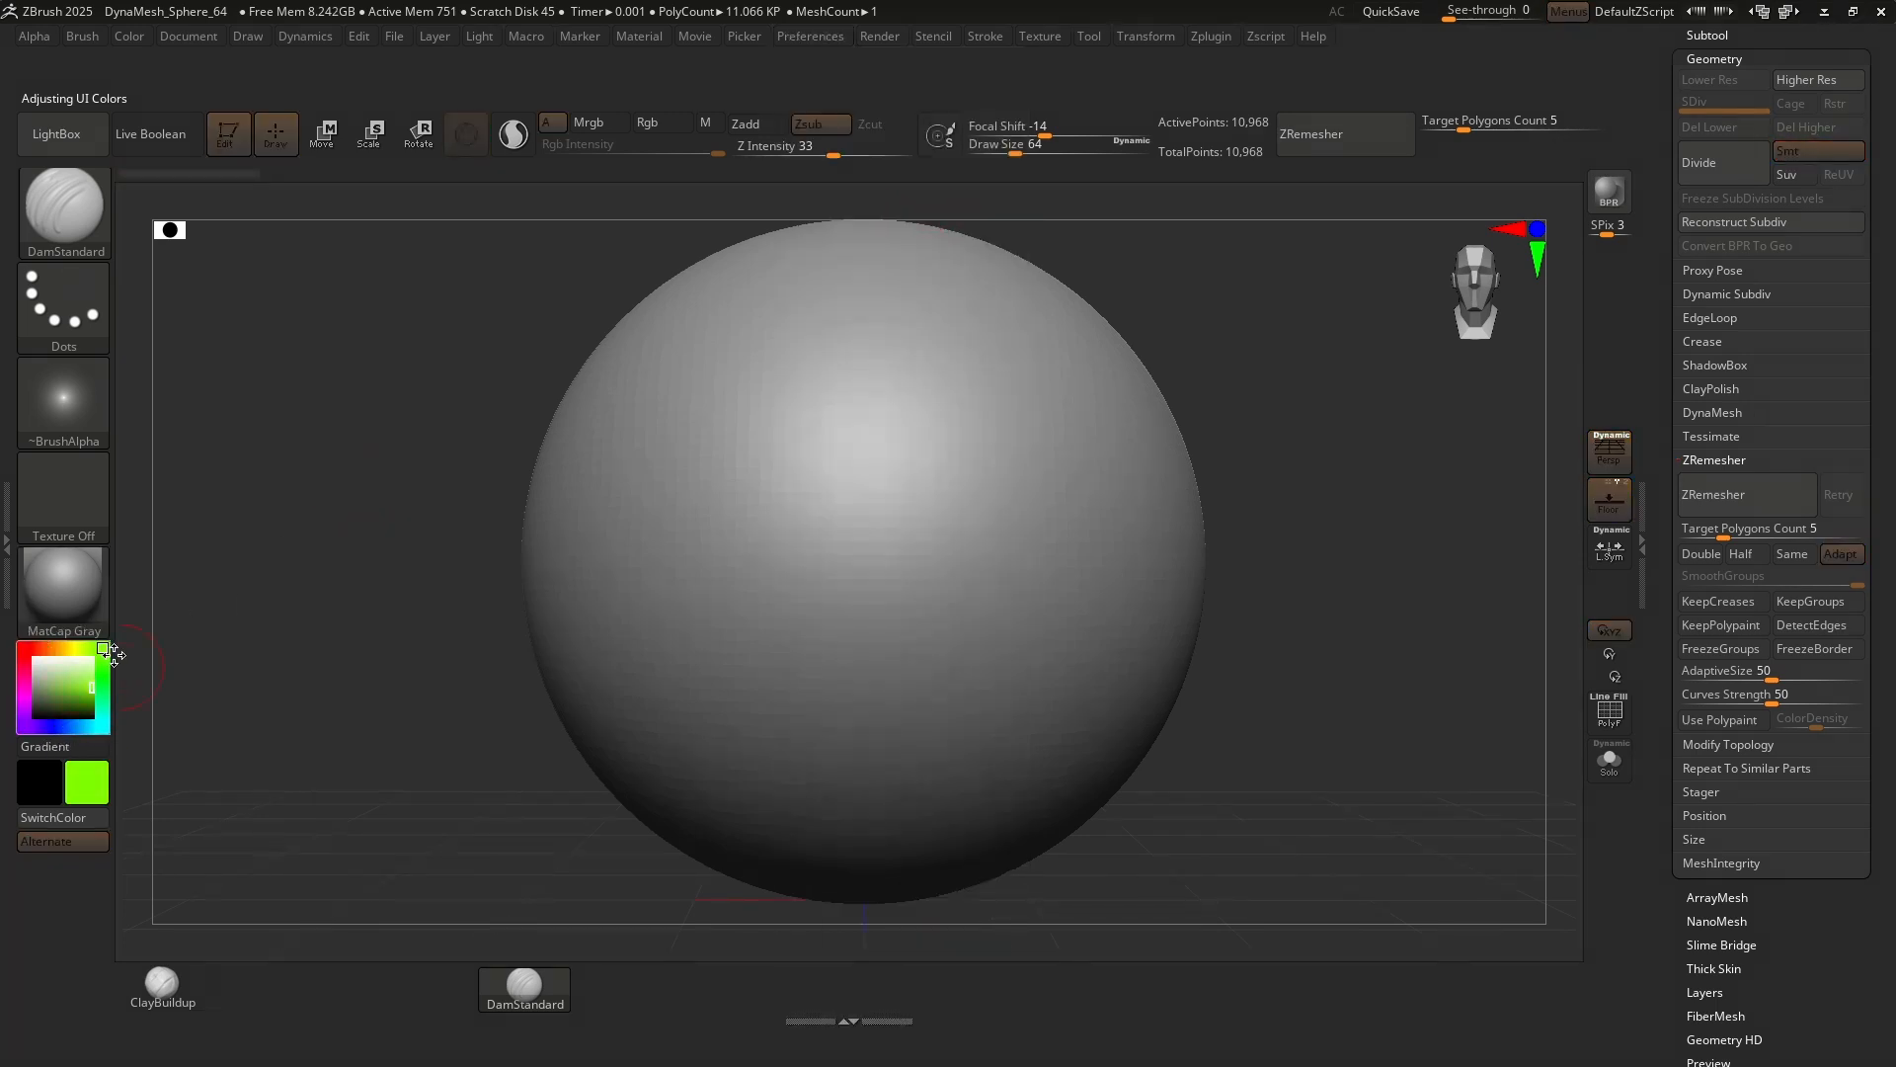
left_click(77, 720)
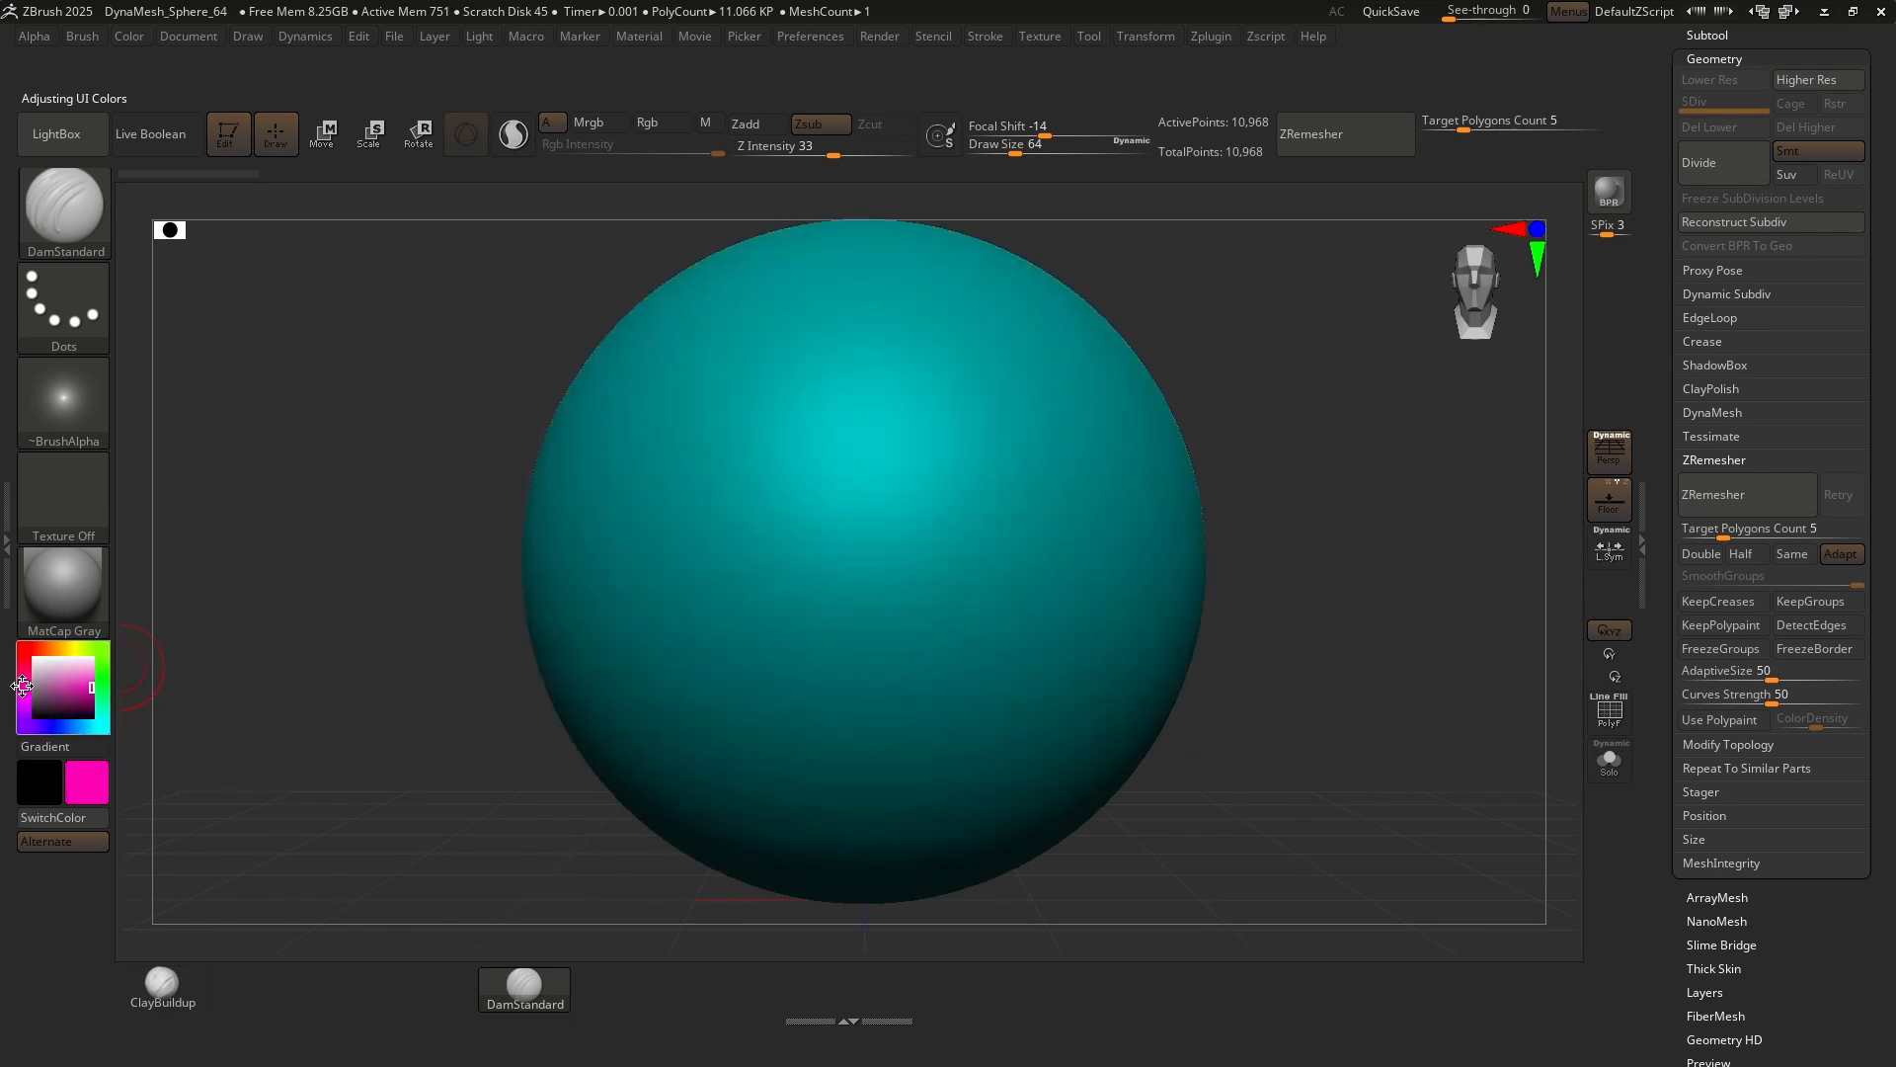
left_click(810, 35)
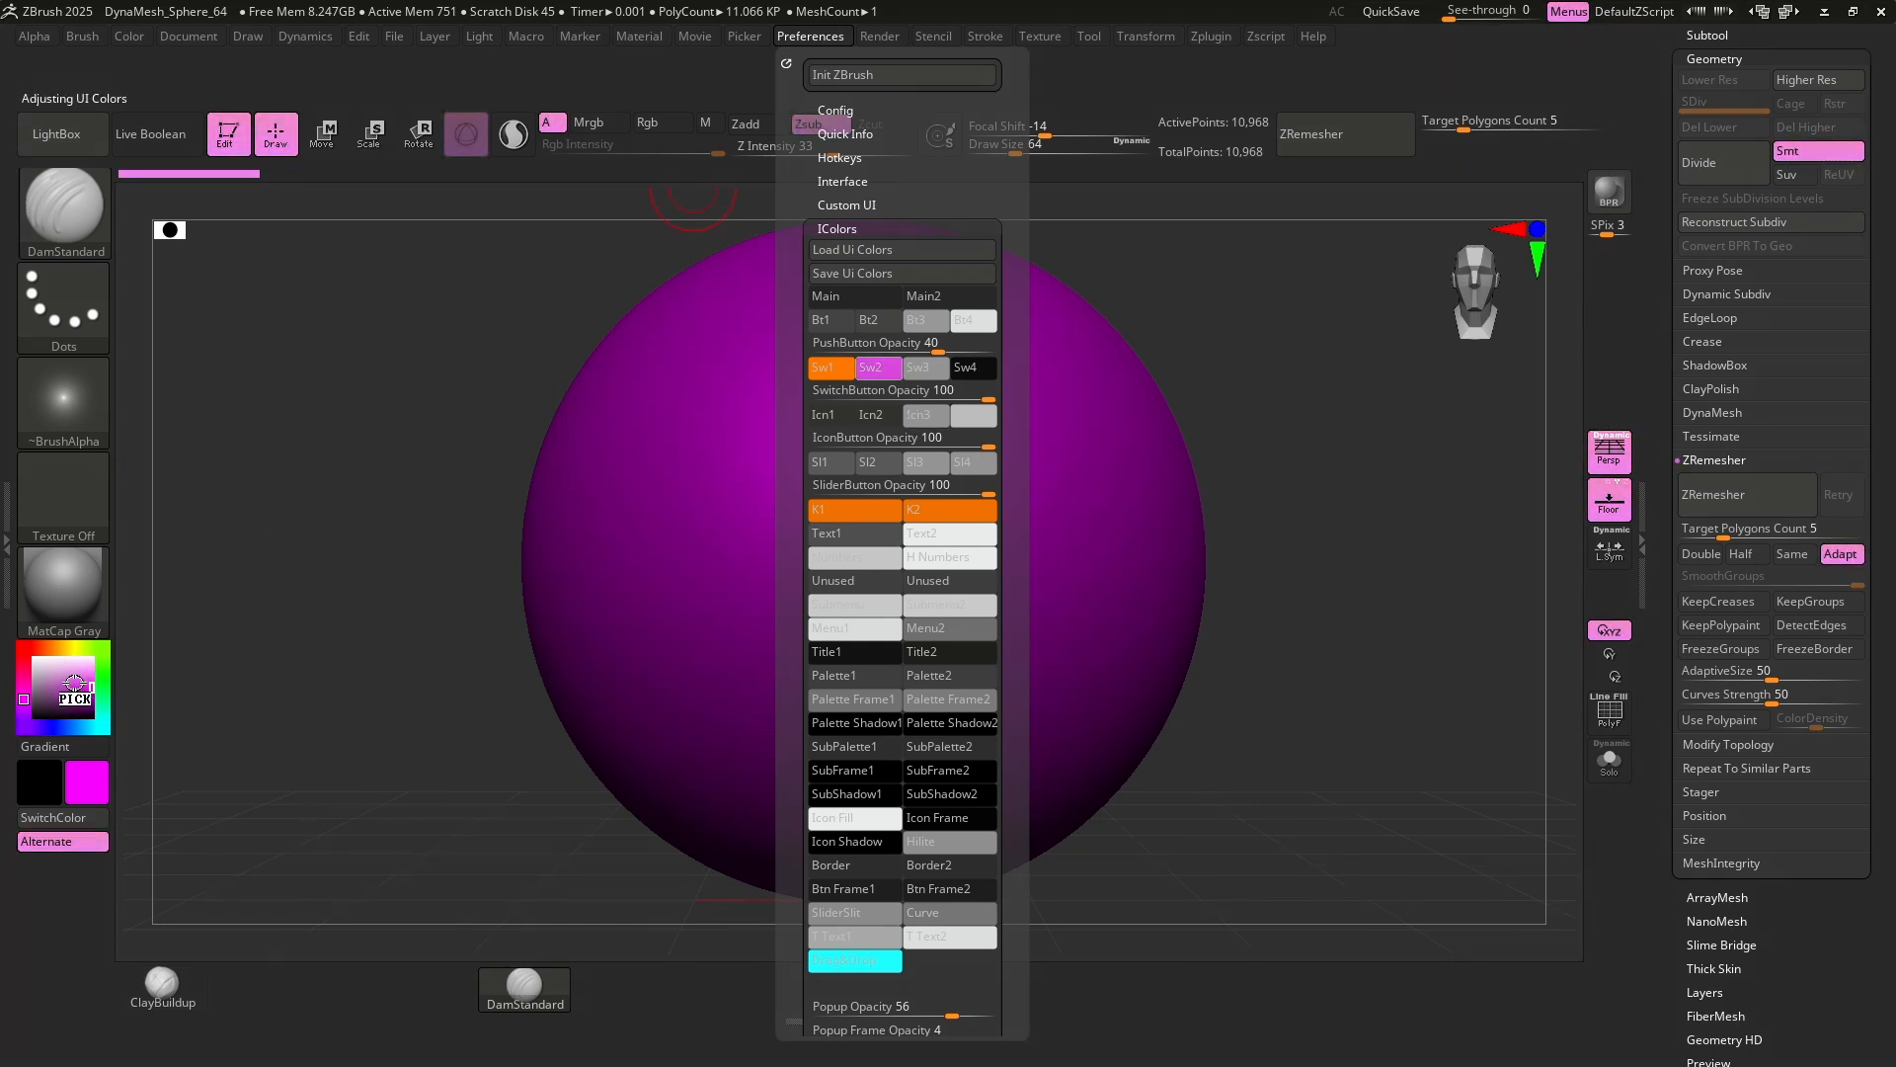
left_click(1043, 383)
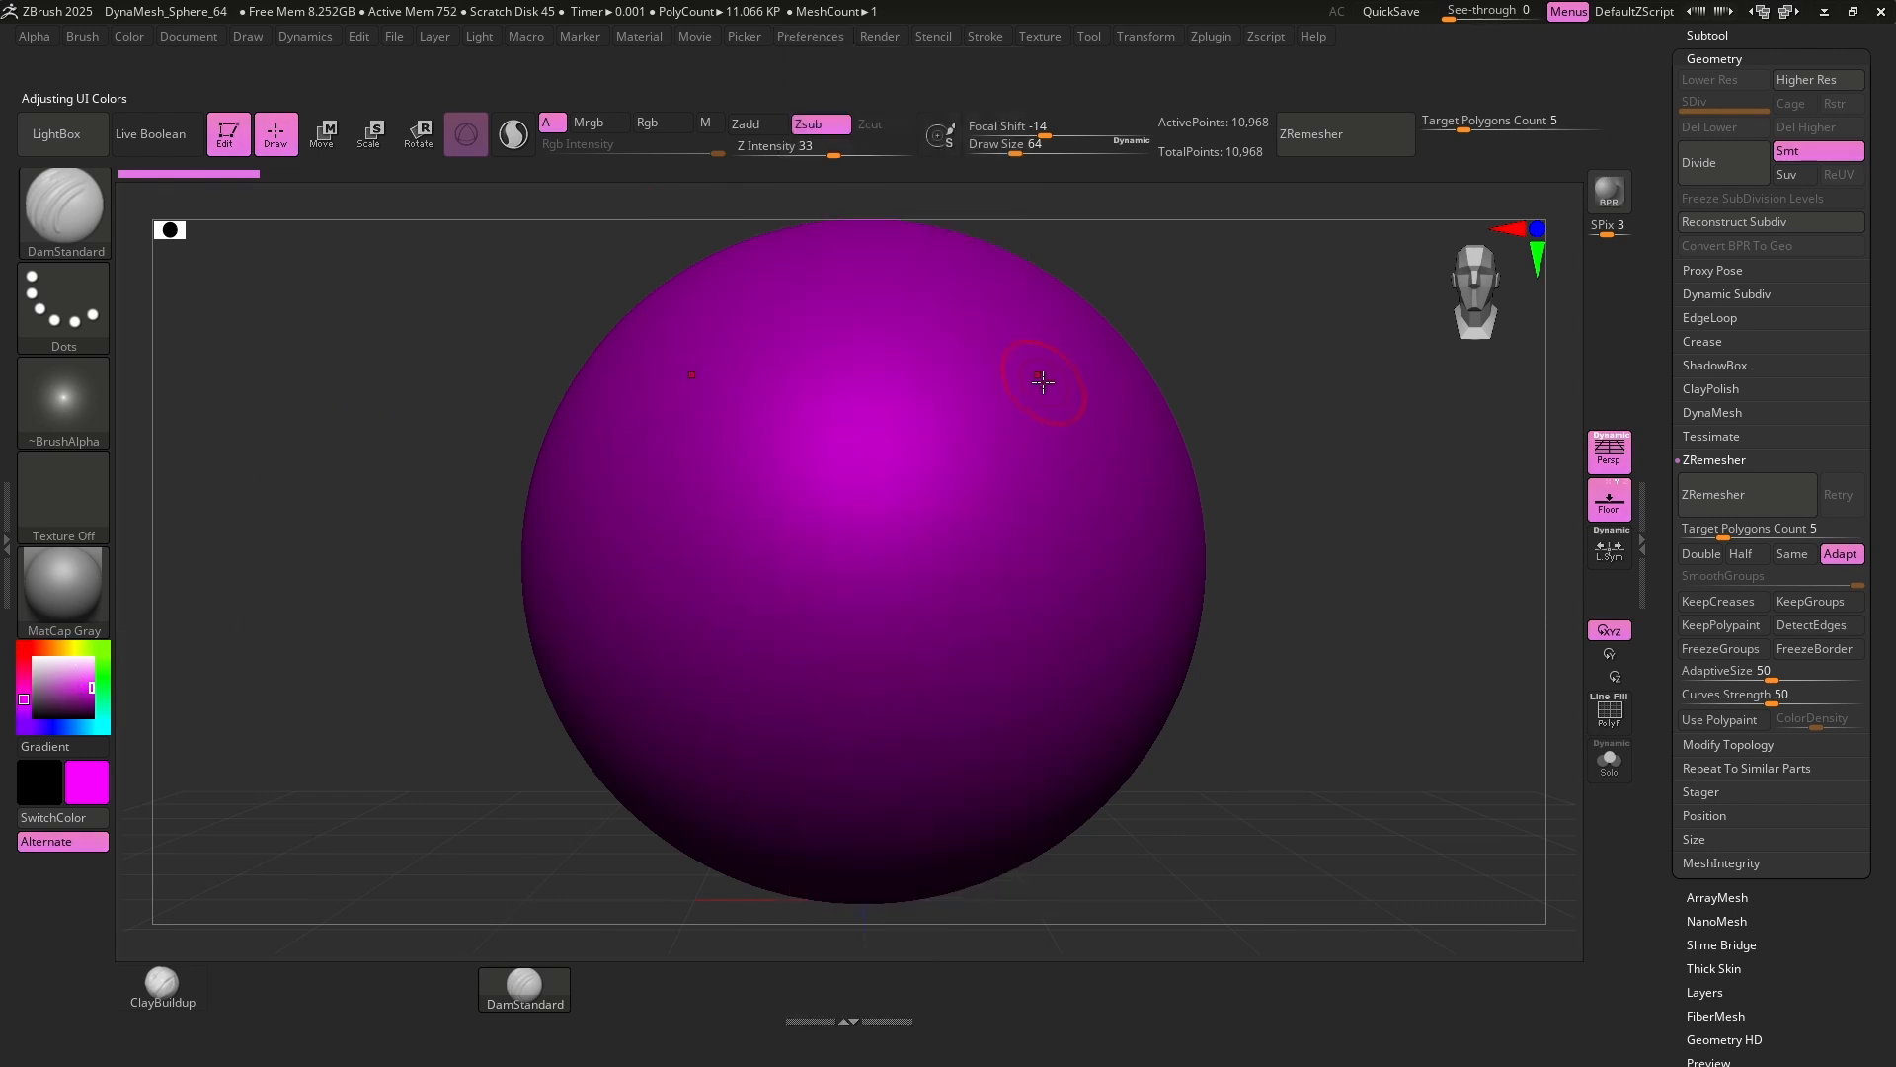
mouse_move(1049, 539)
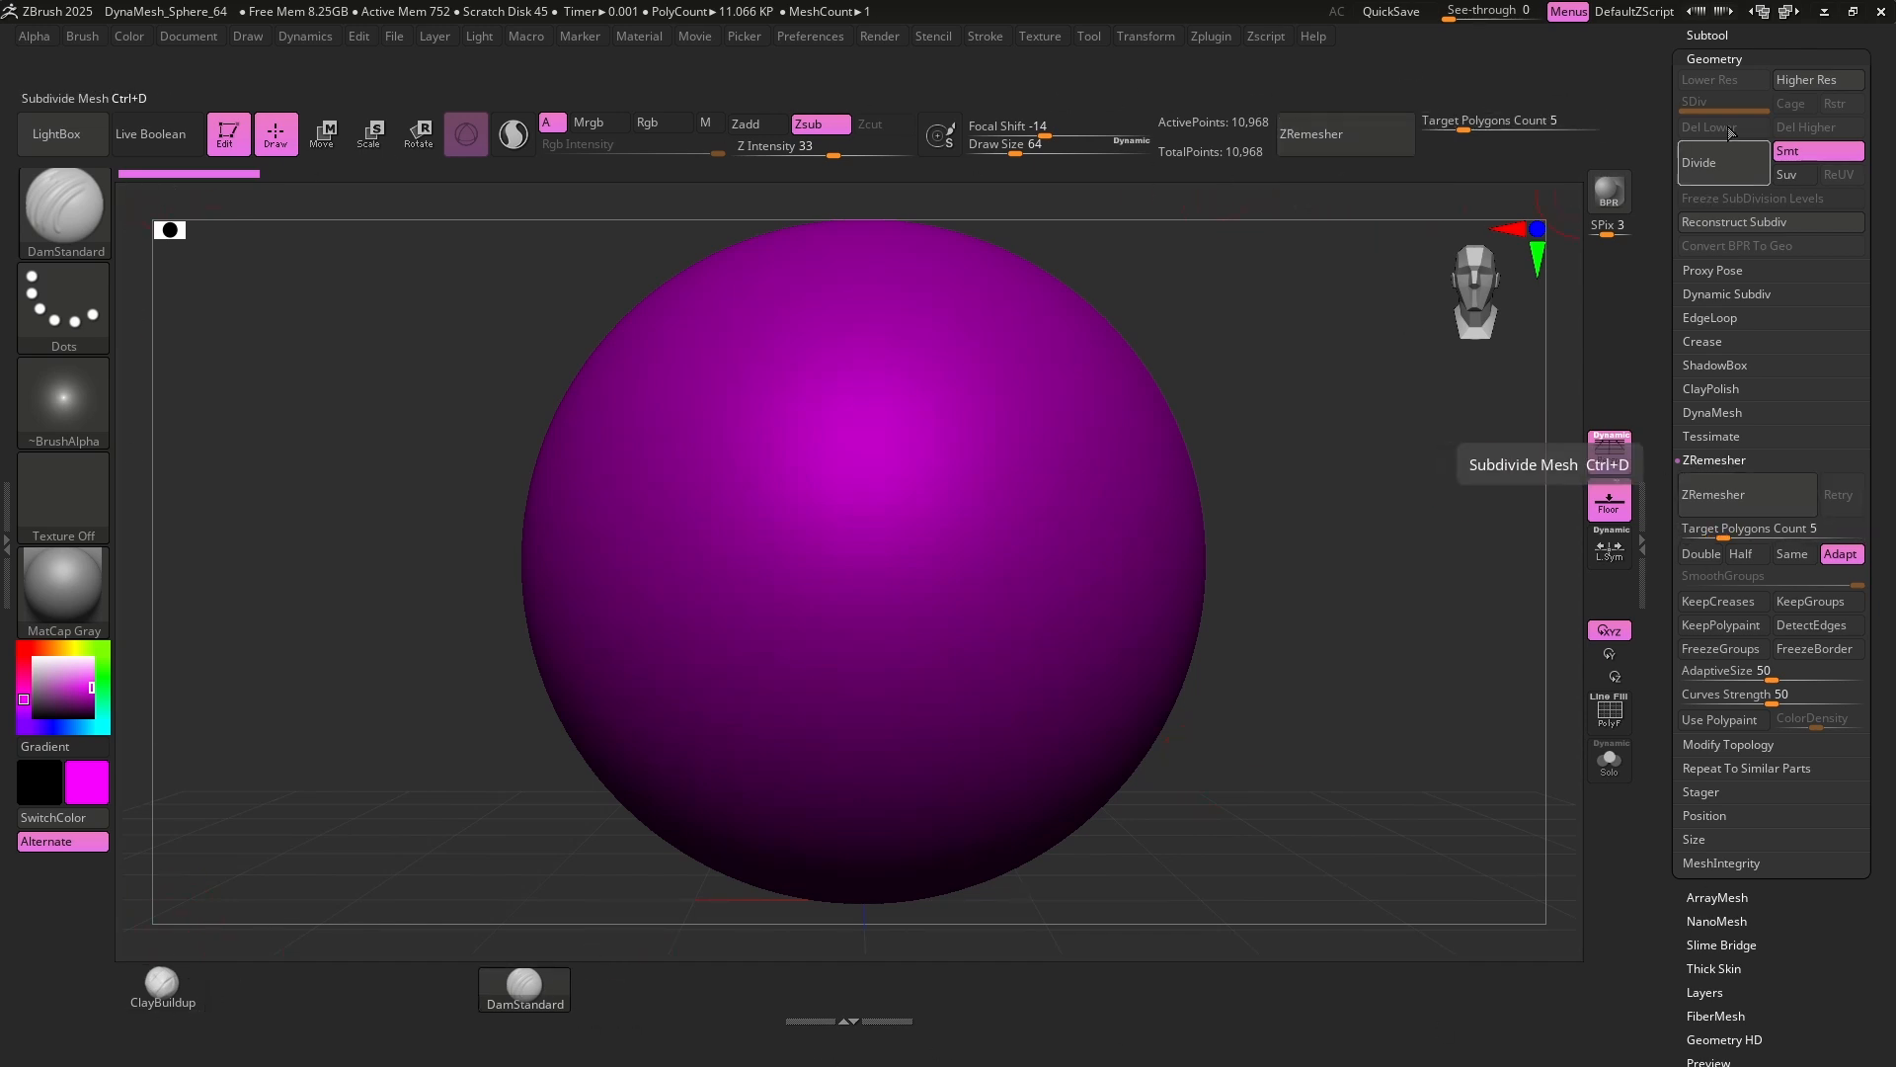
Store the interface as the master config via Preferences > Config and confirm.
left_click(811, 36)
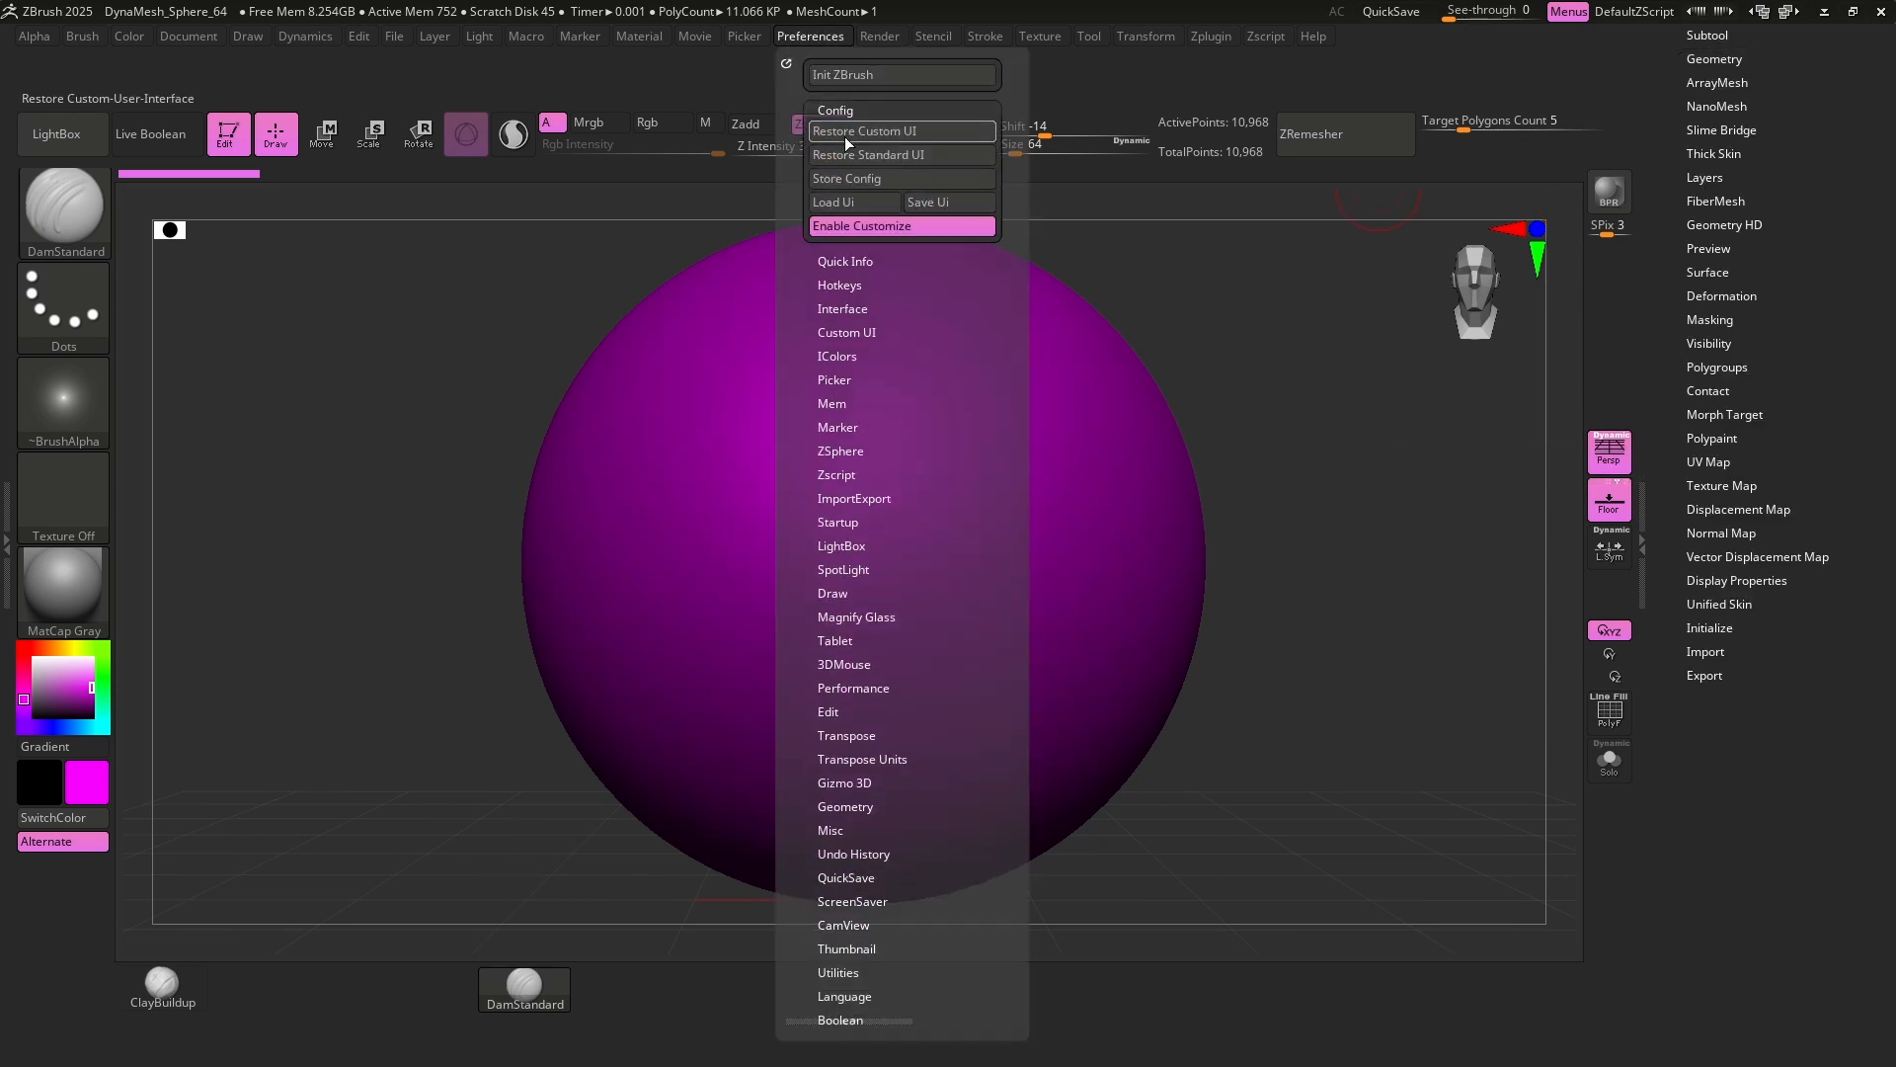
mouse_move(853, 179)
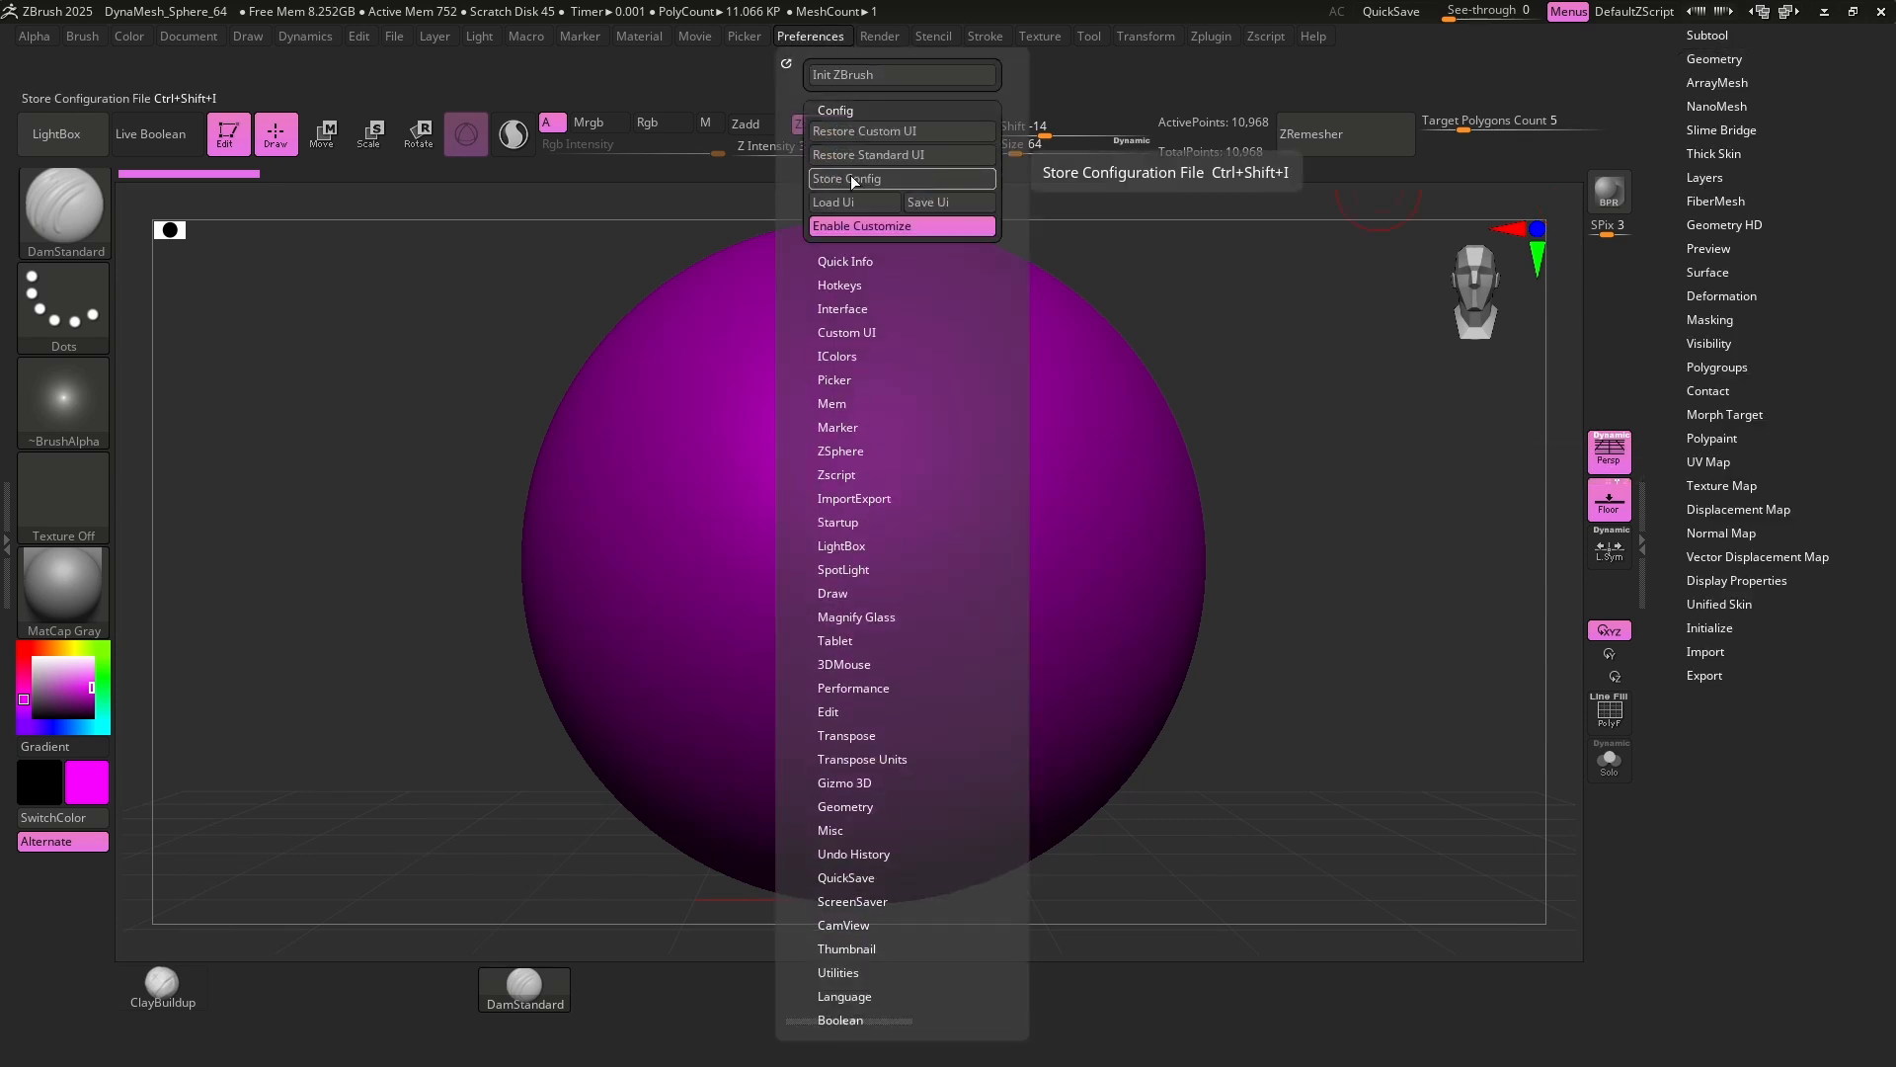
left_click(900, 178)
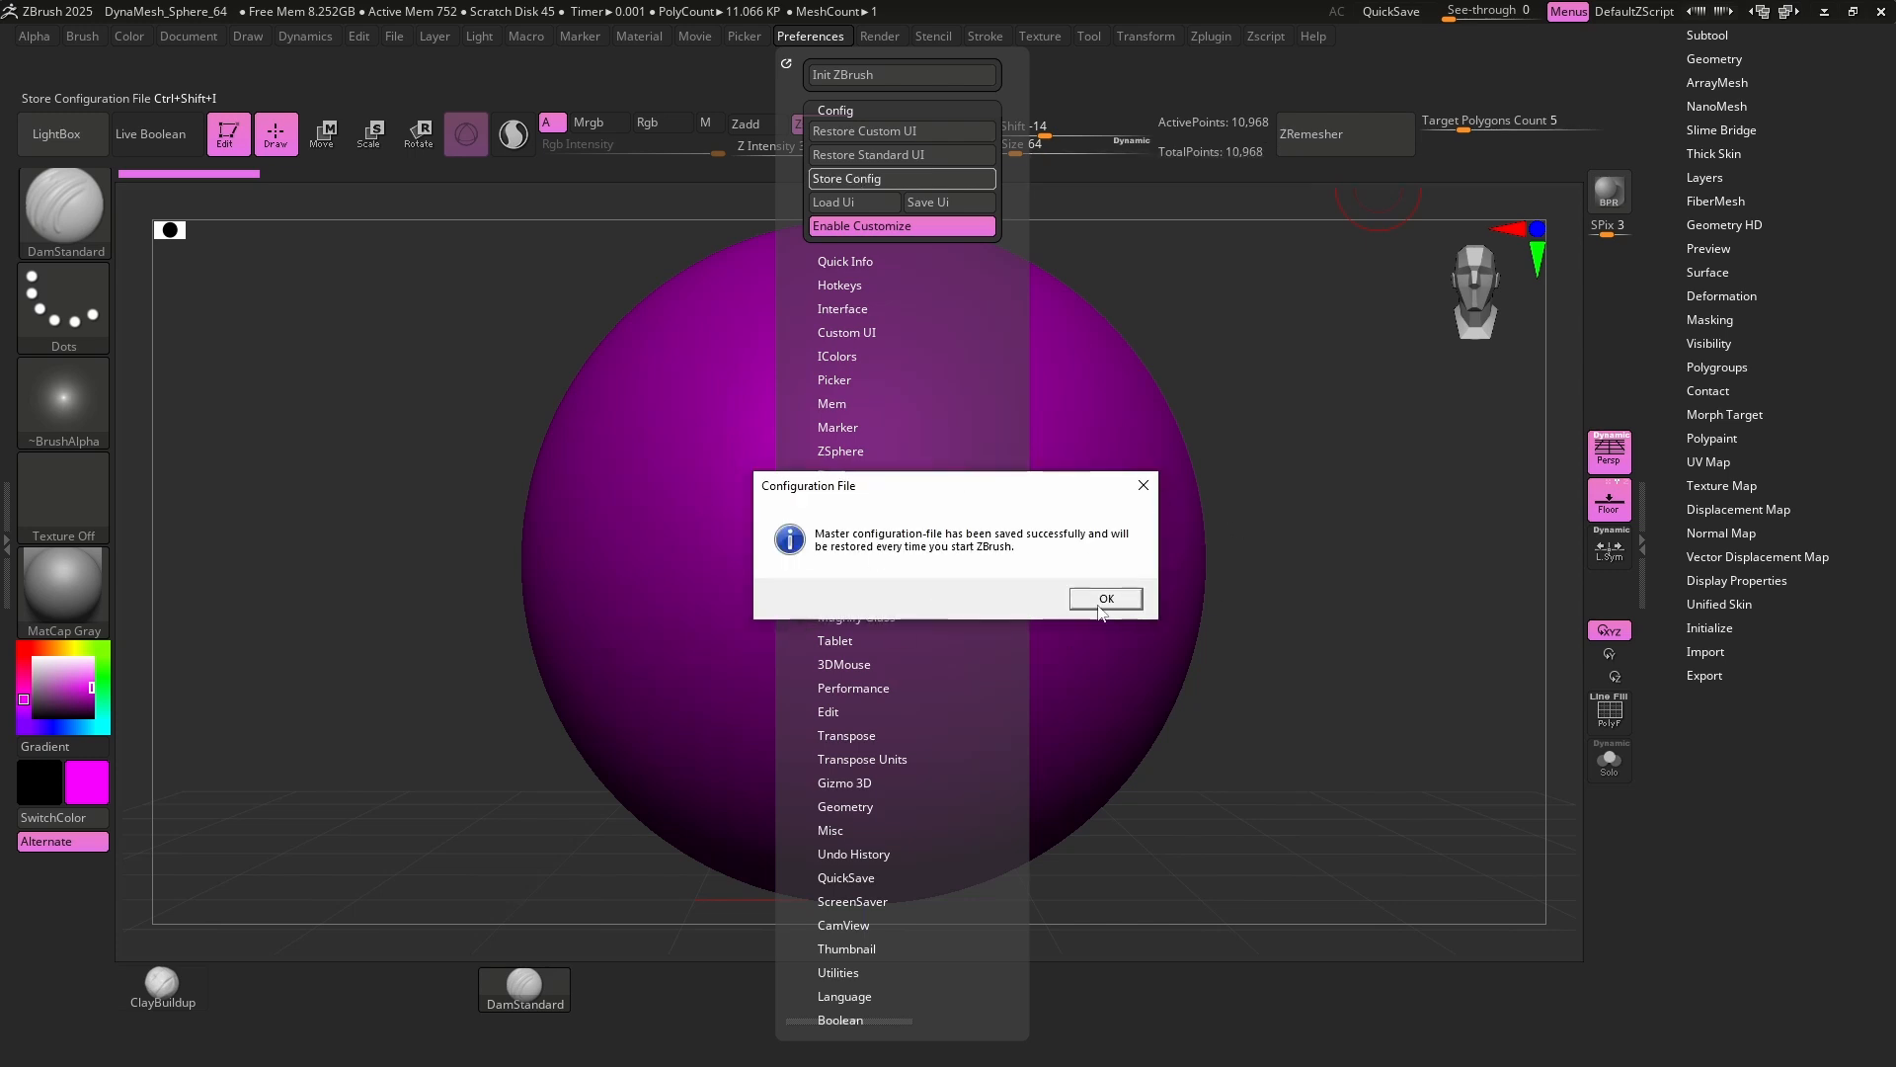
left_click(1106, 597)
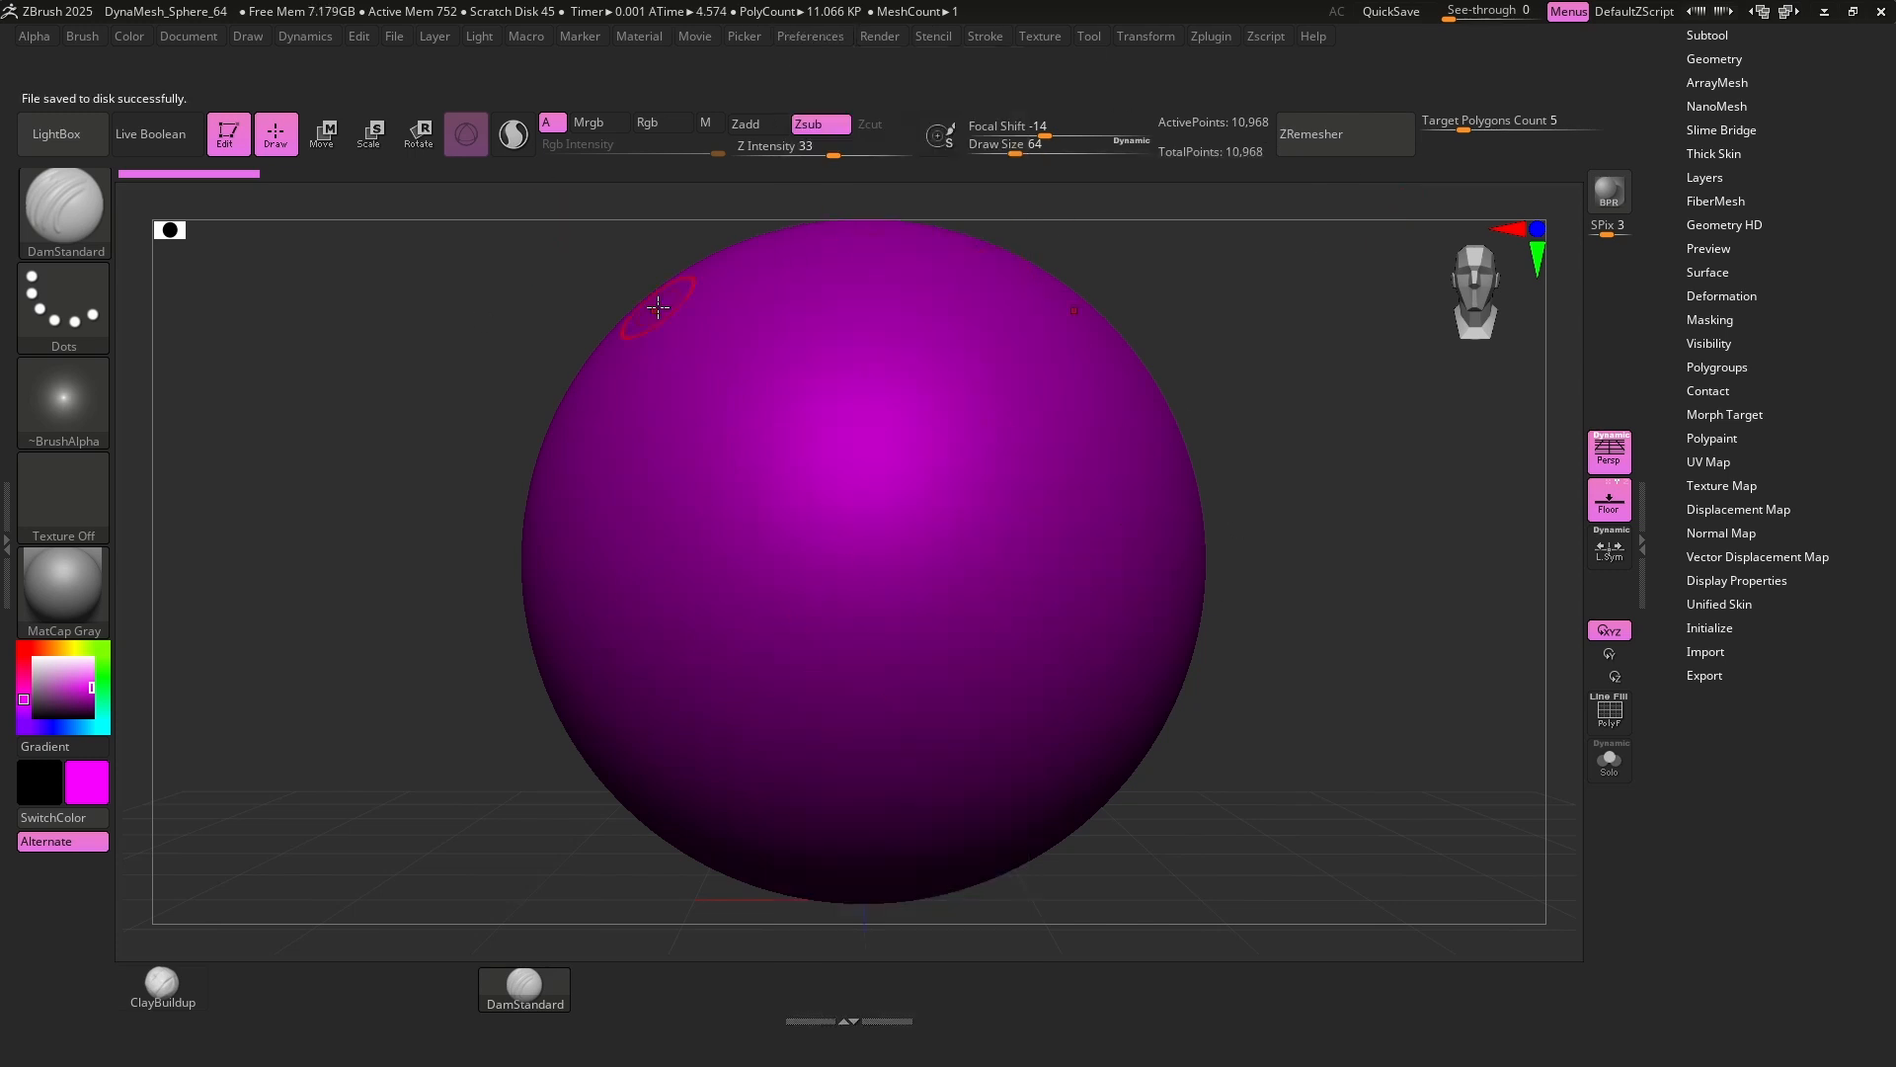
left_click(811, 35)
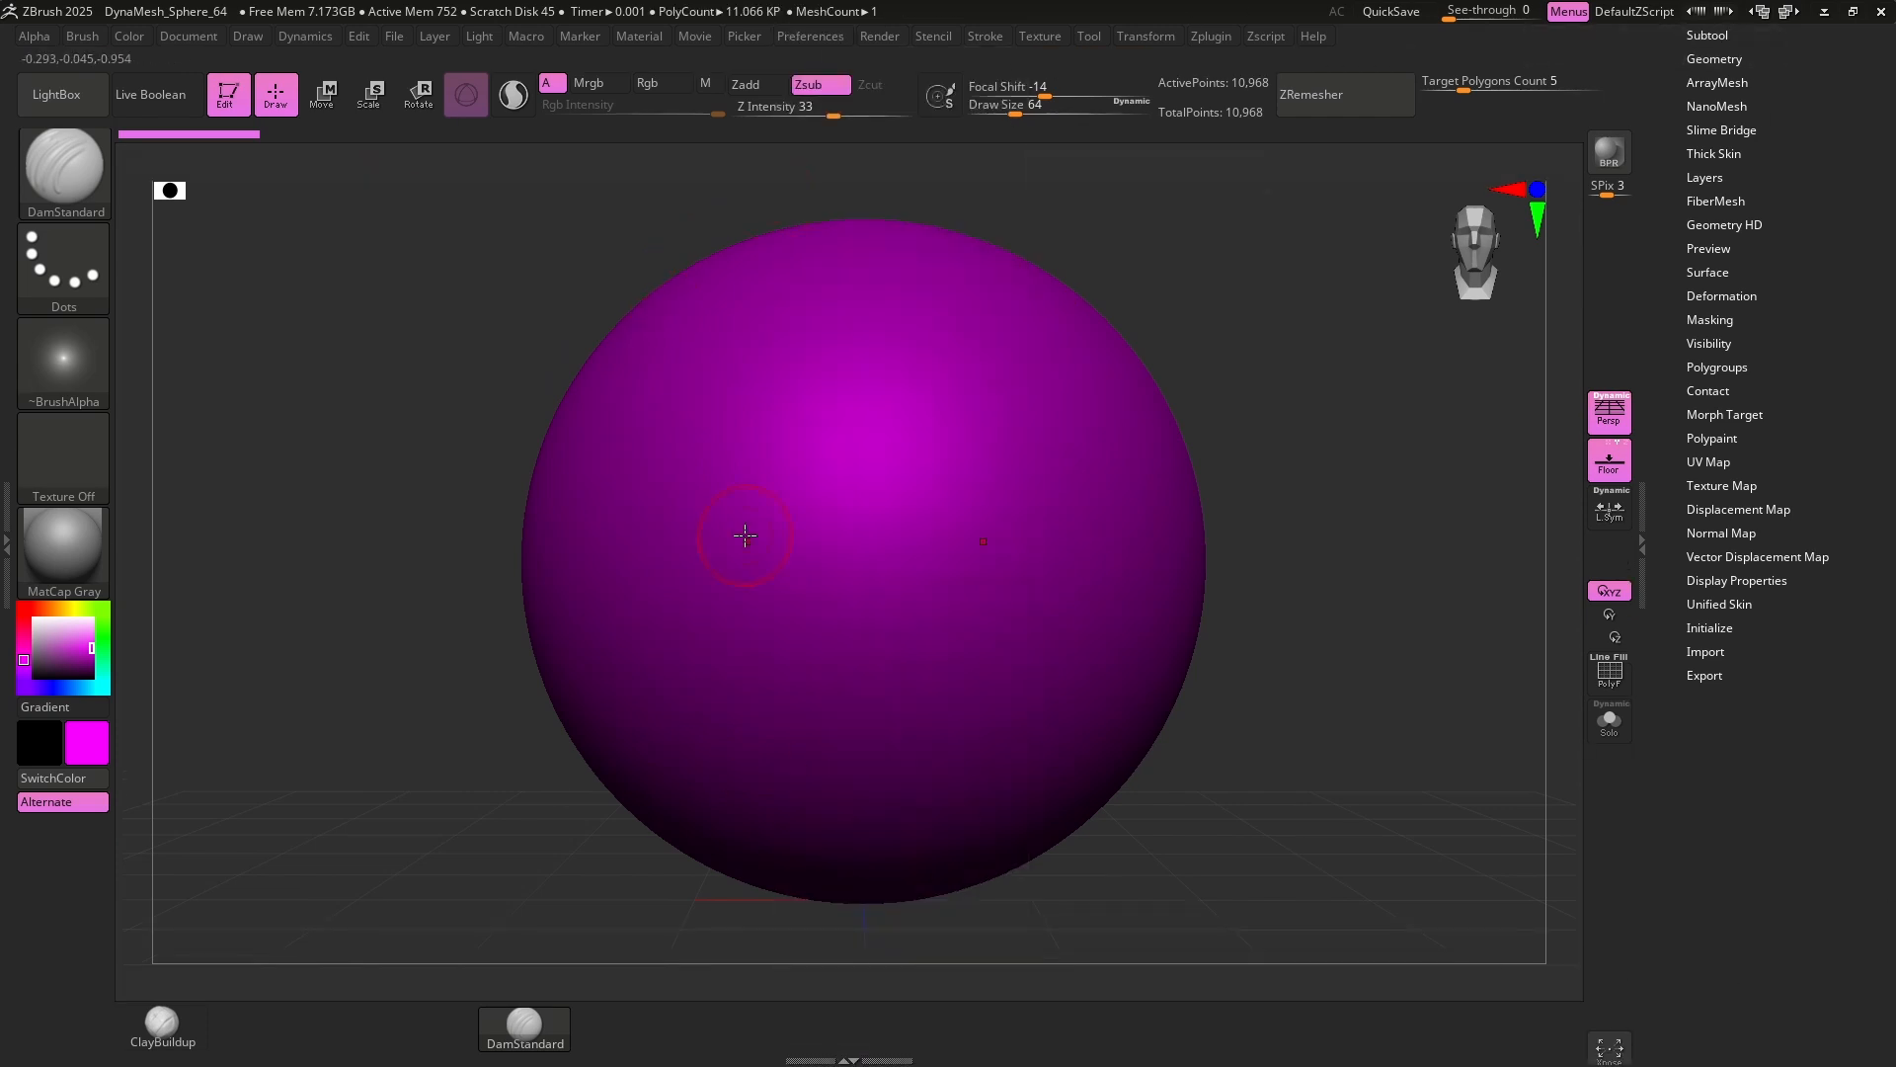
Pick BasicMaterial, then StartupMaterial, from the material library.
left_click(63, 549)
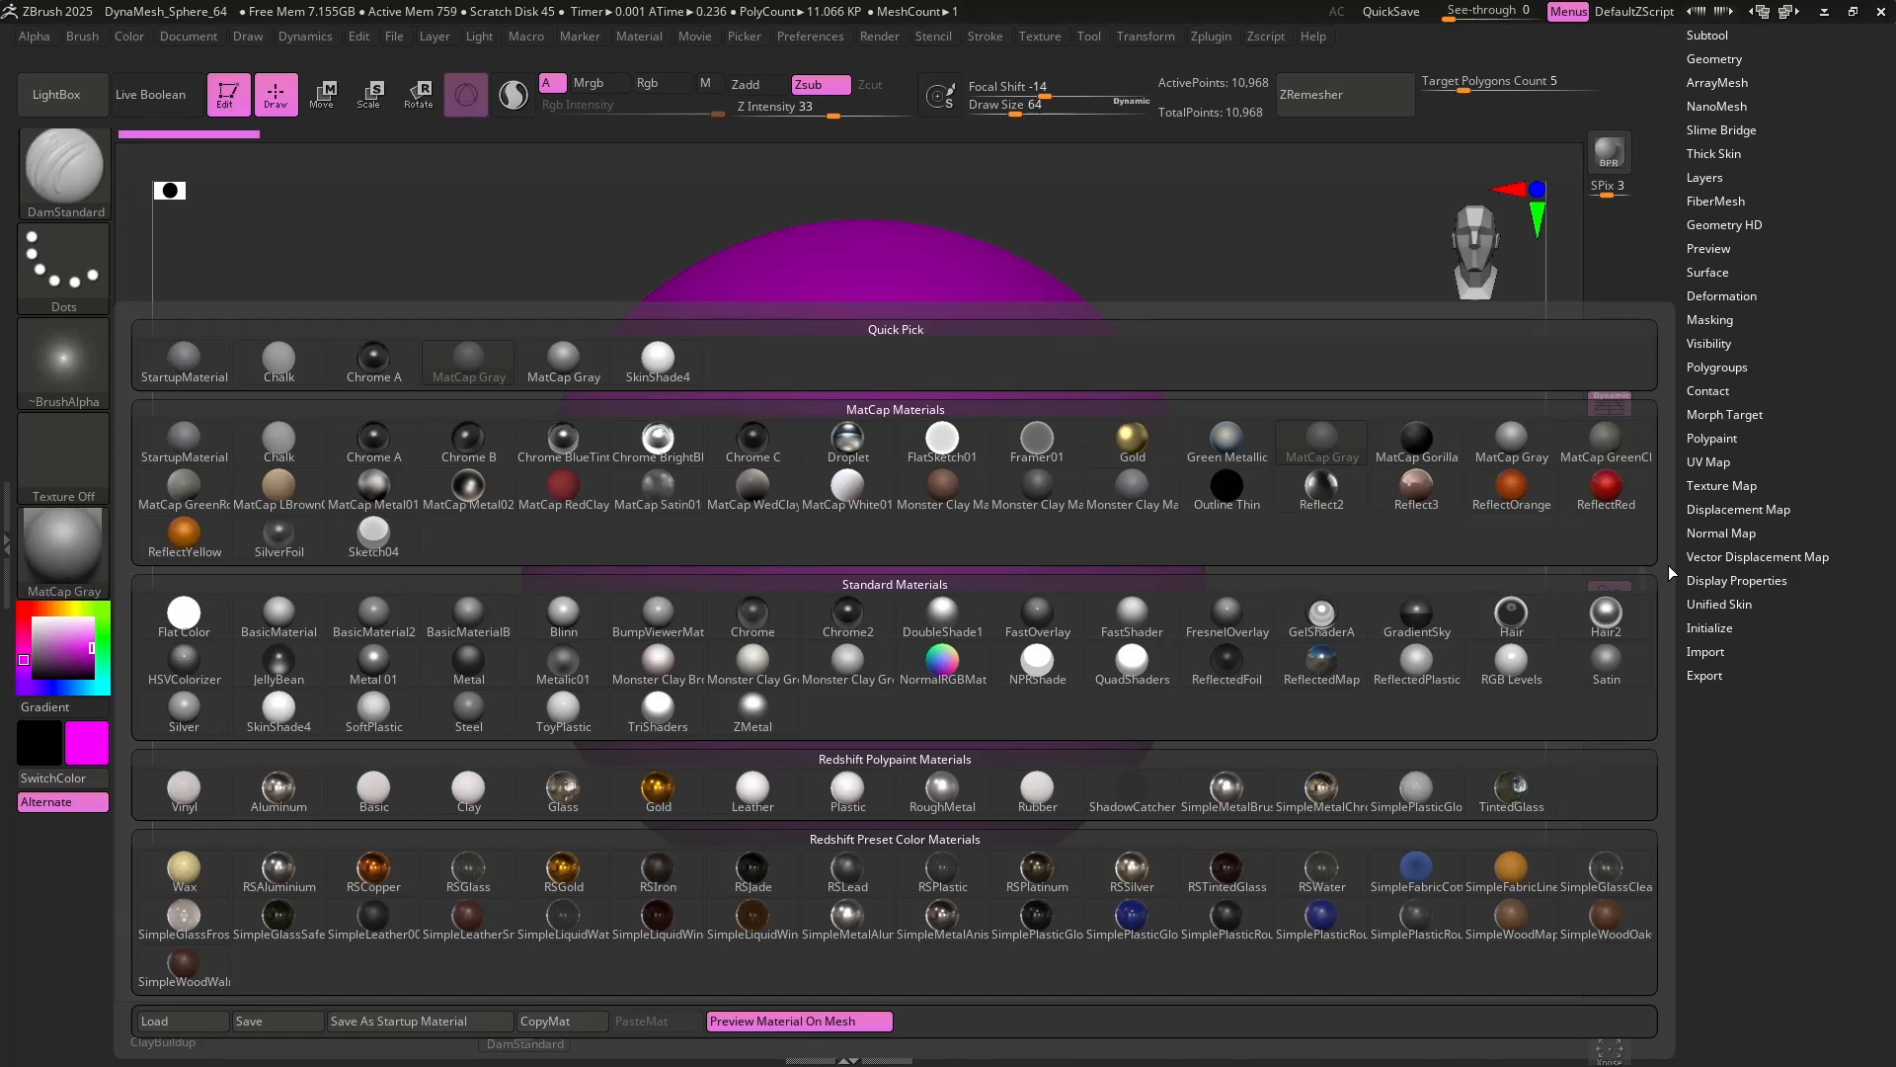
left_click(373, 612)
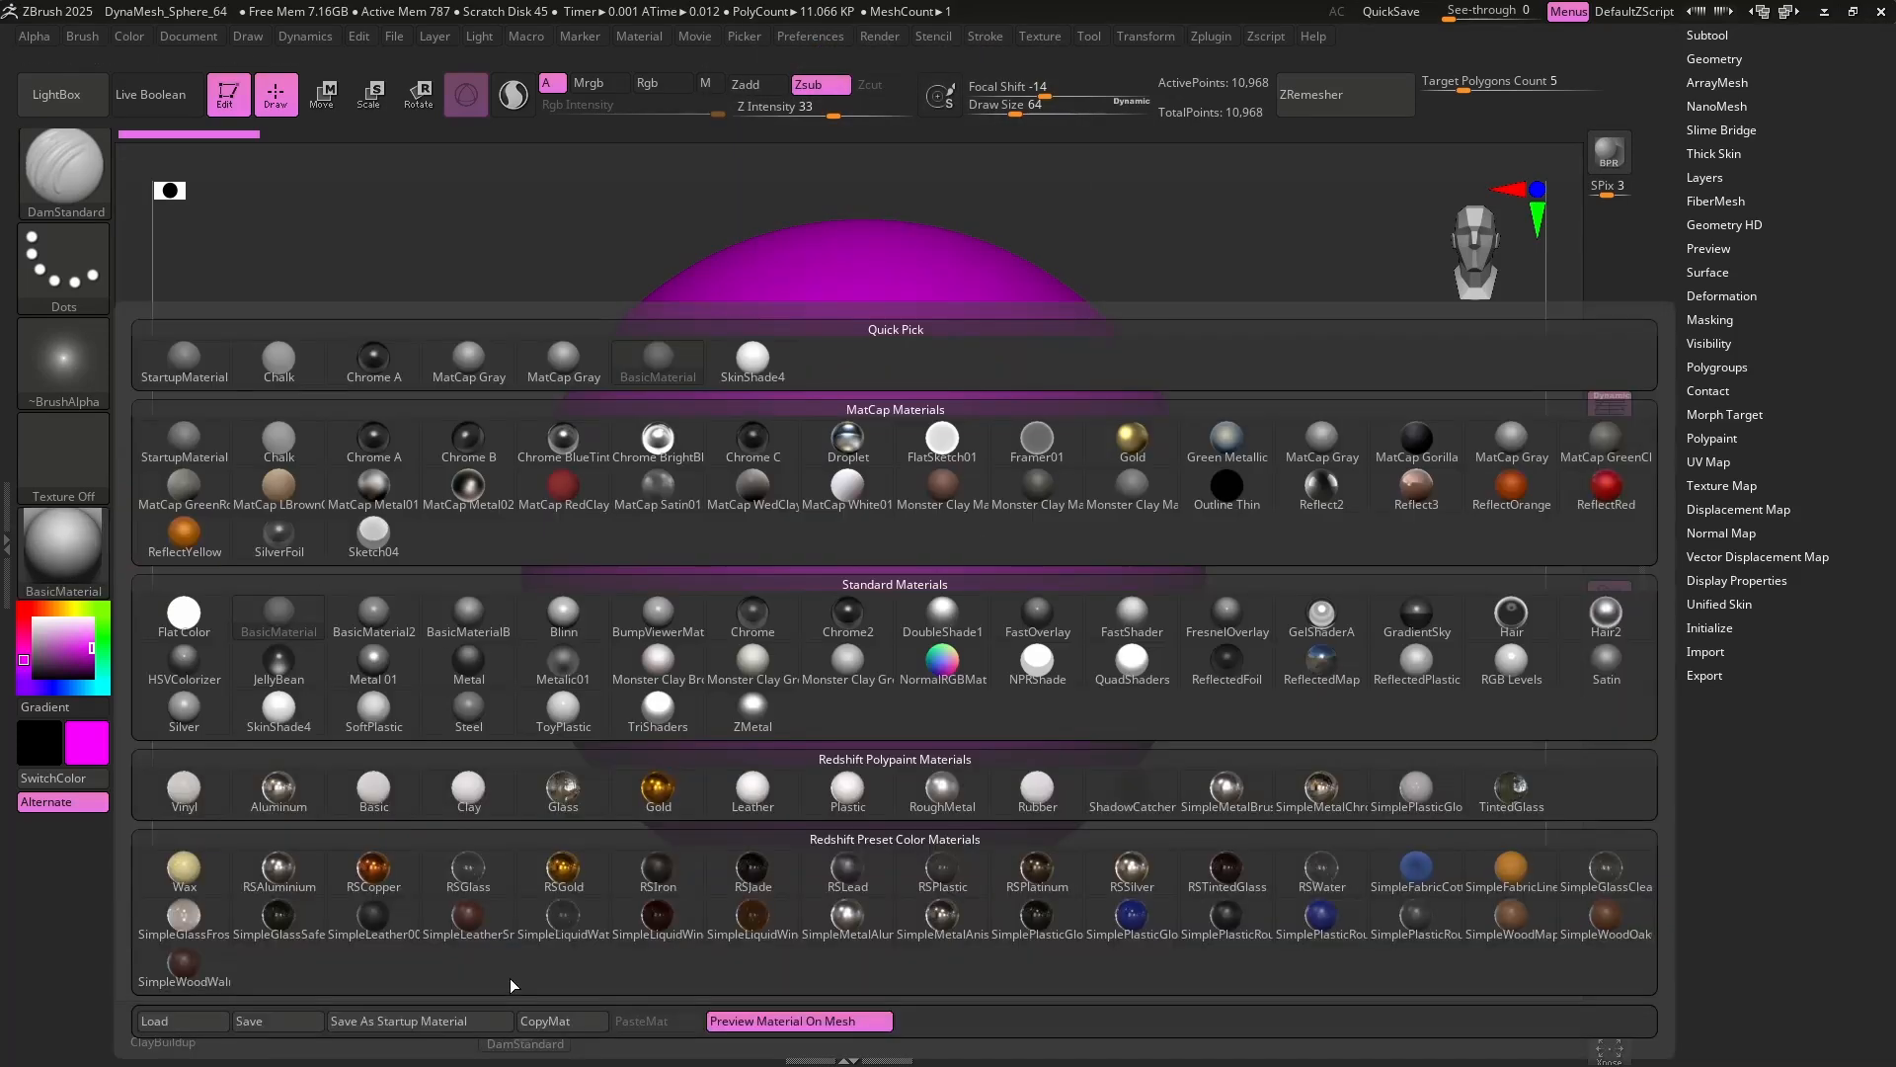
left_click(420, 1020)
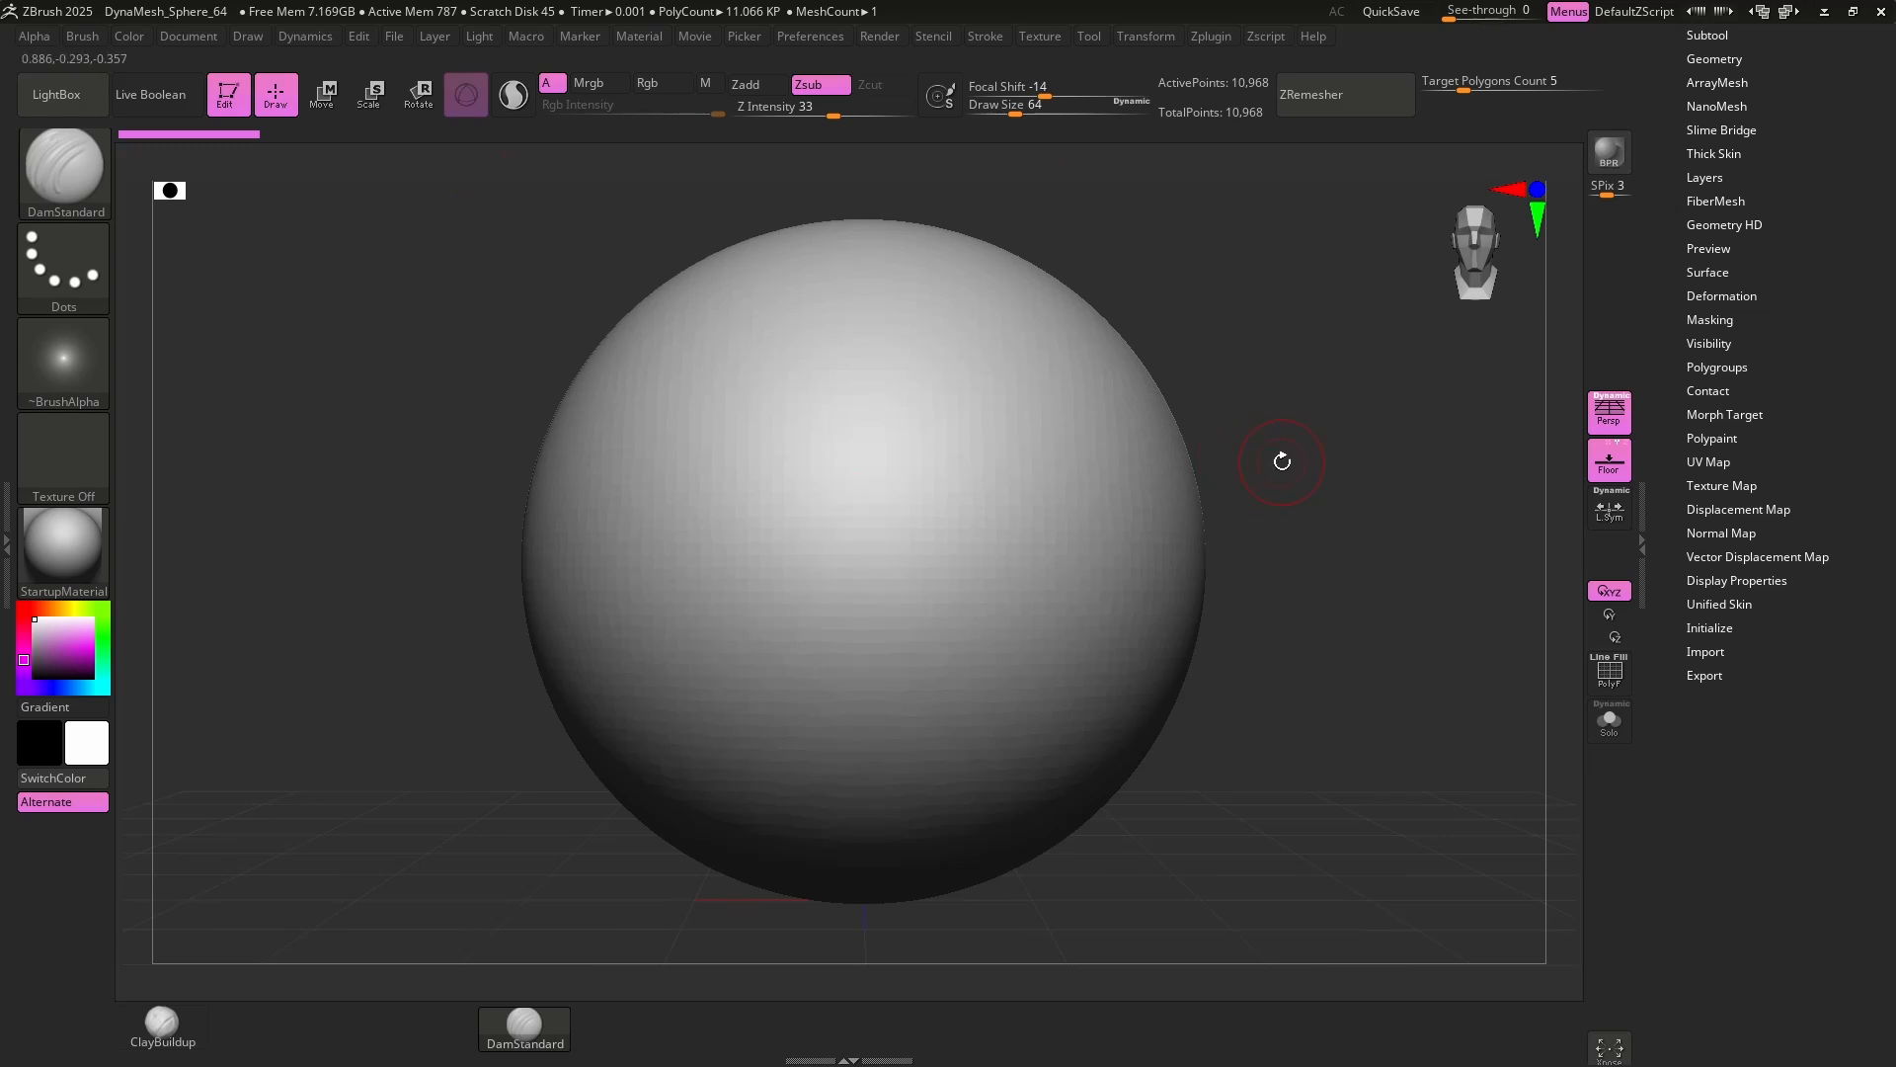
mouse_move(5, 522)
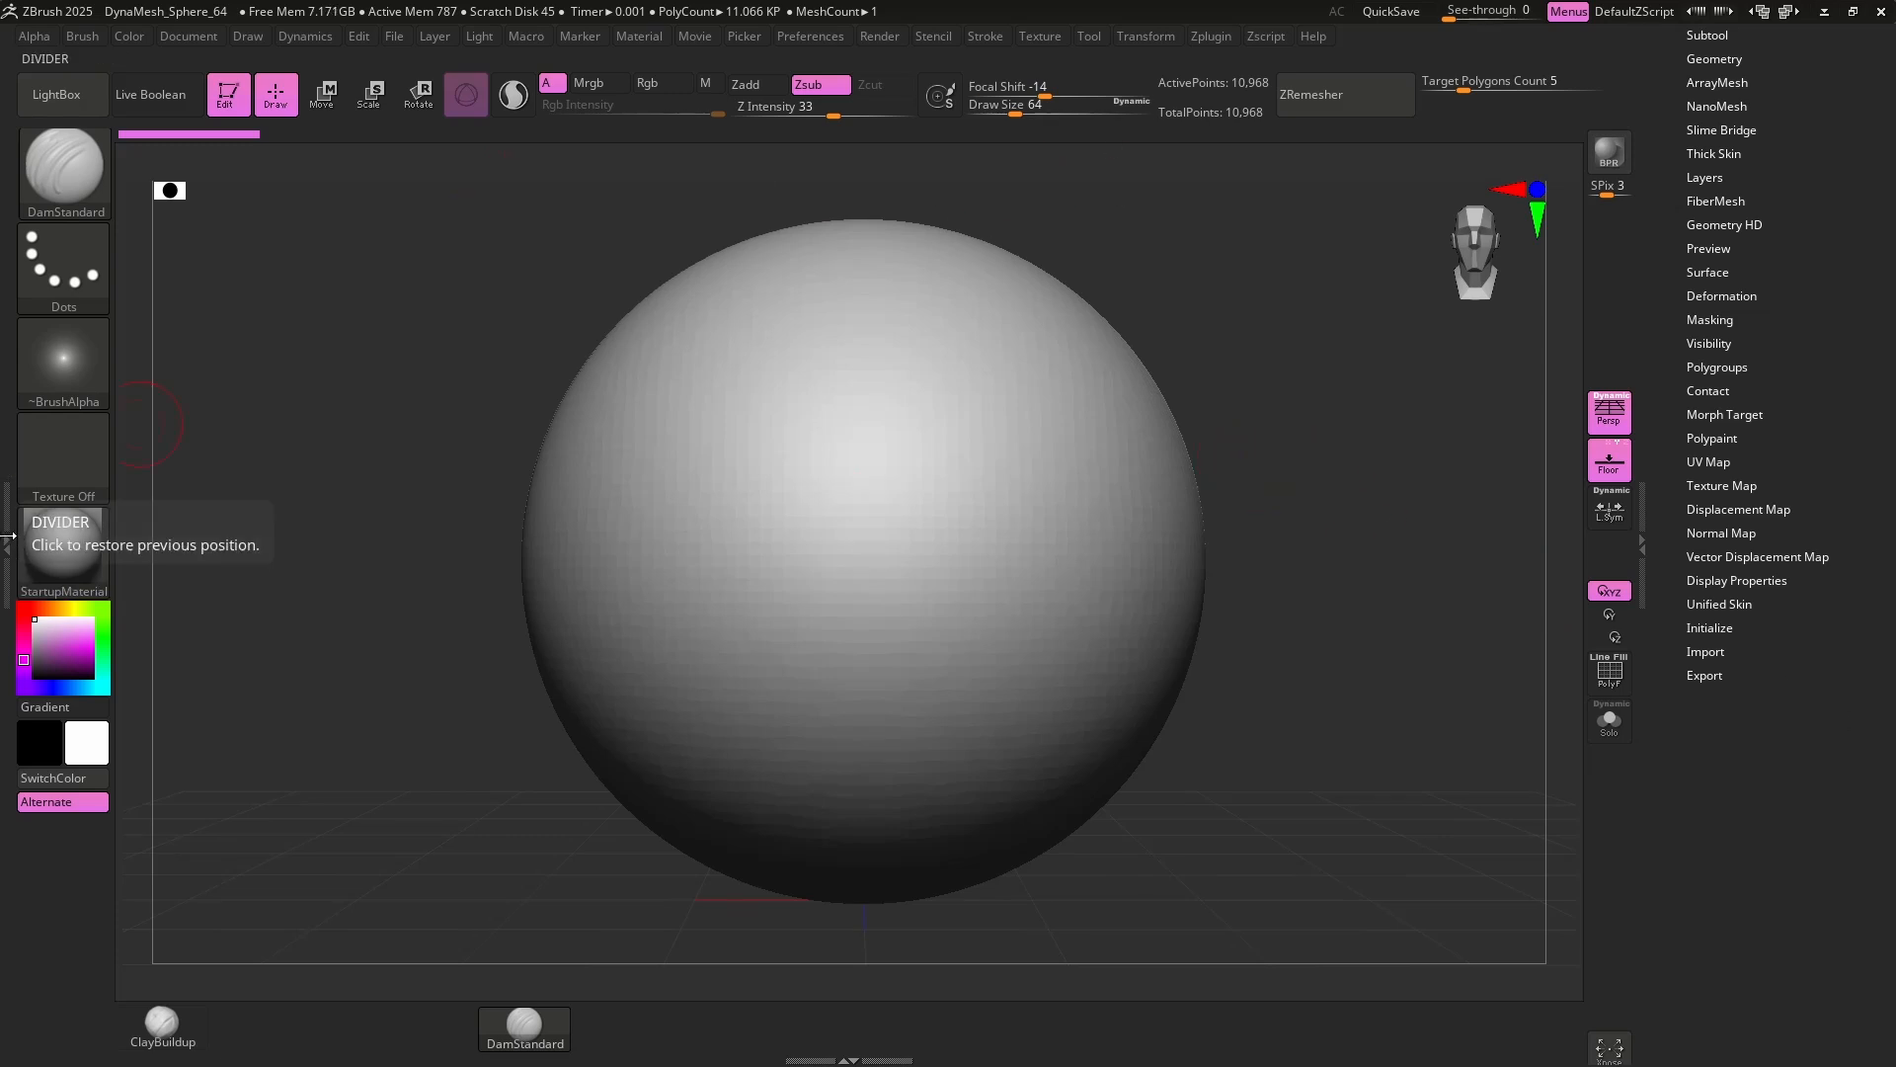
Widen the left tray to its previous position and open Preferences > Custom UI.
left_click(82, 37)
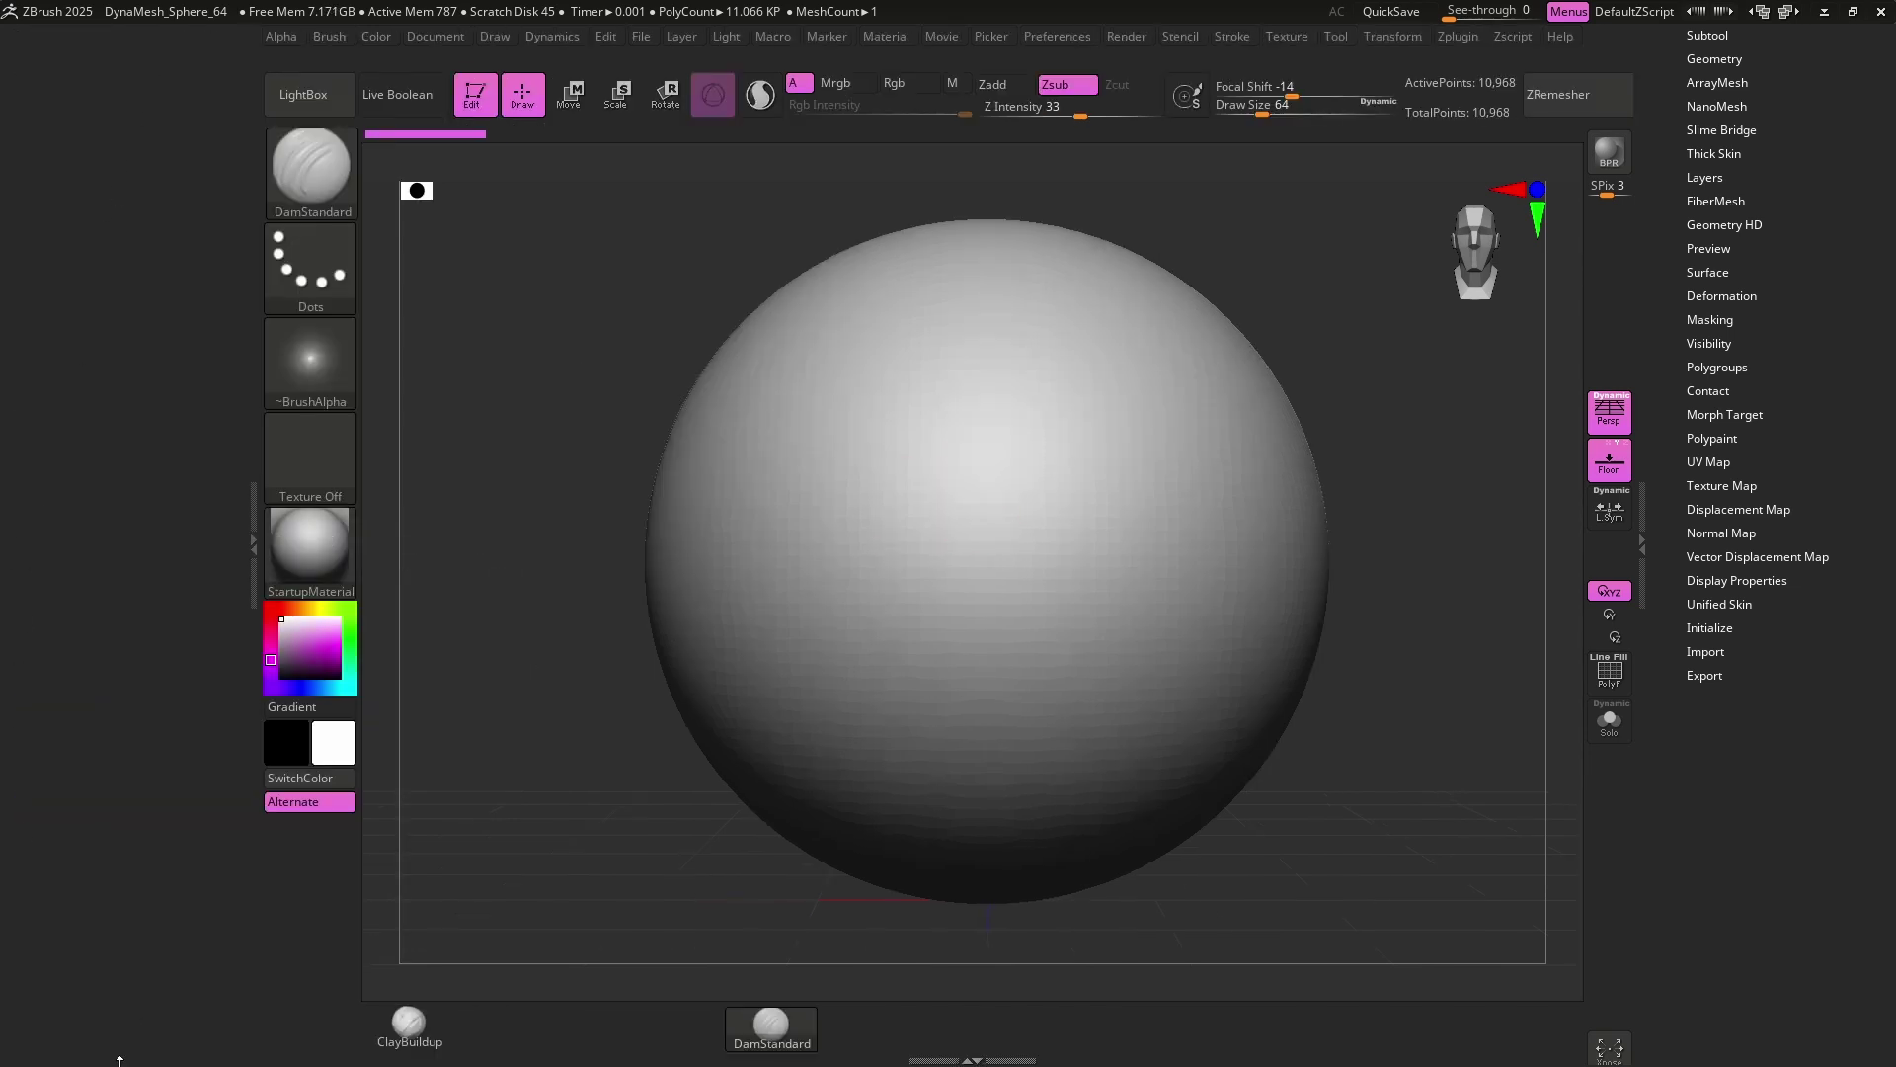
mouse_move(252, 548)
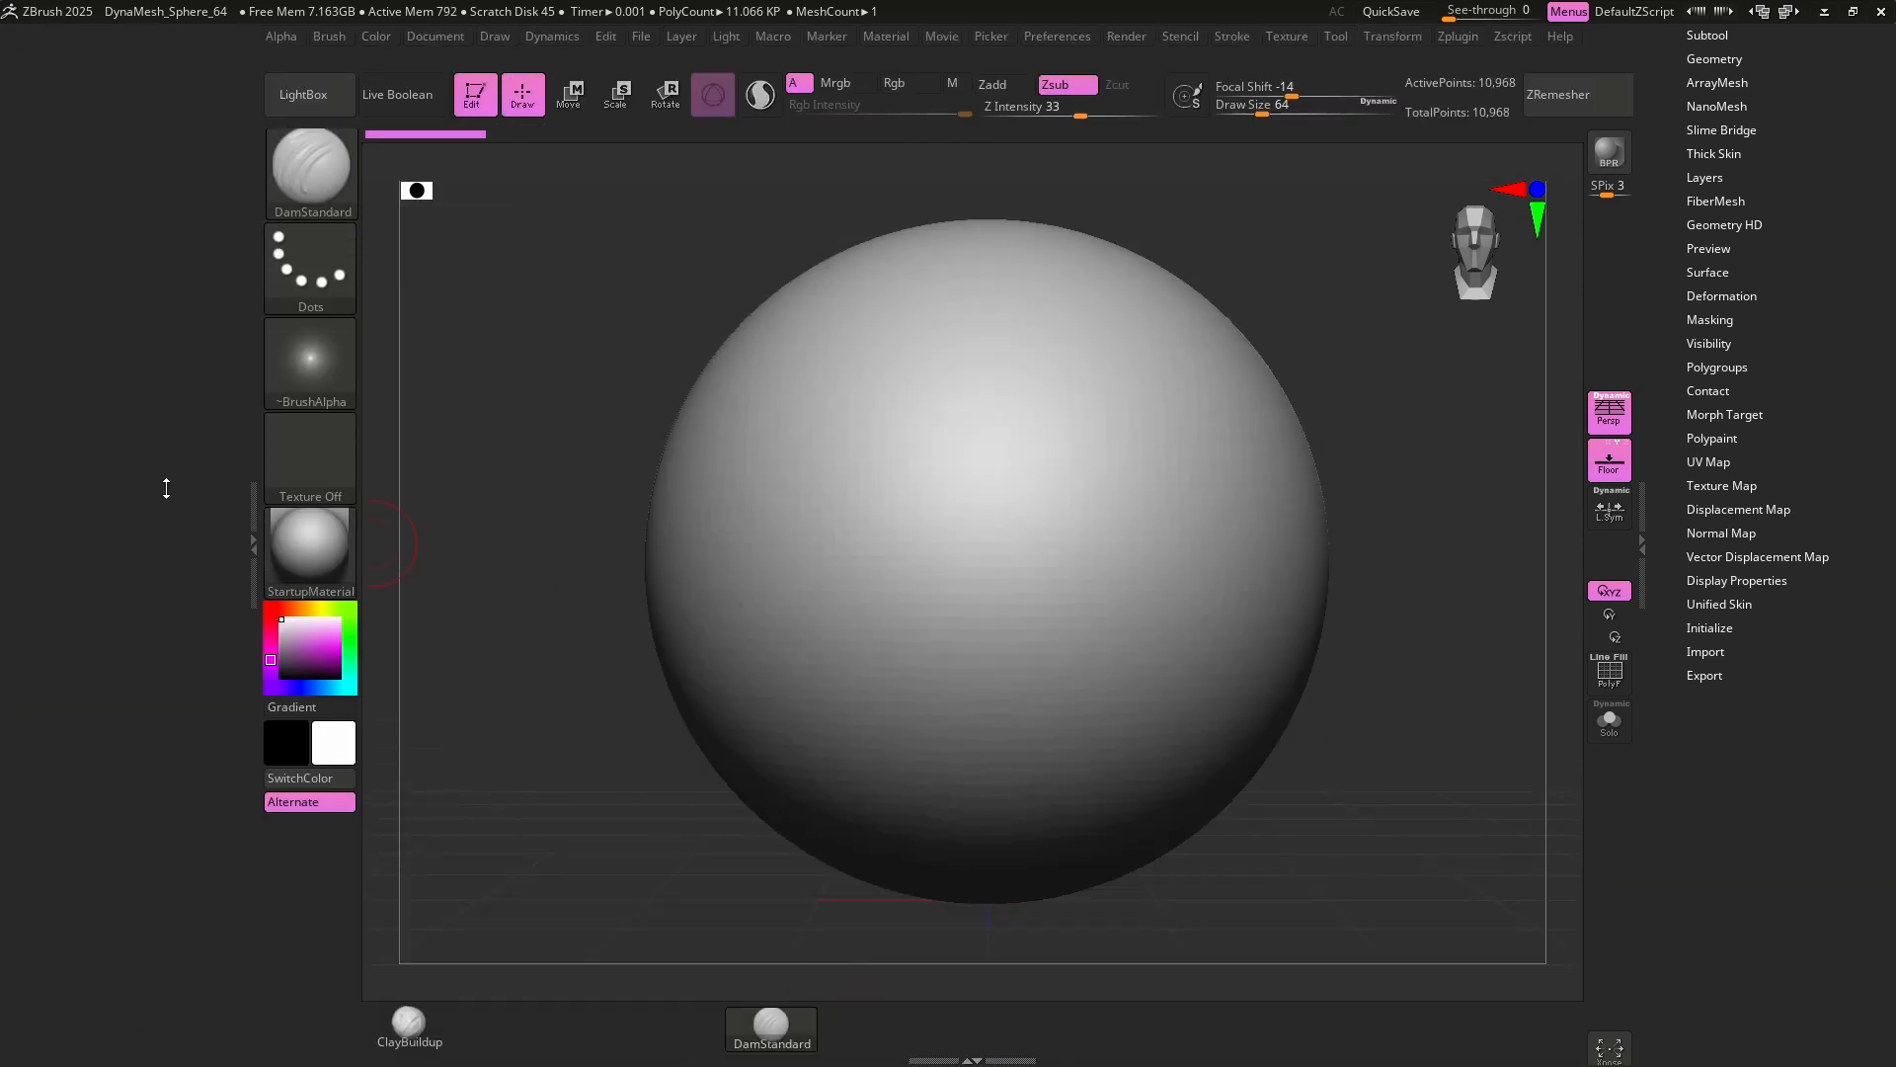
left_click(1057, 35)
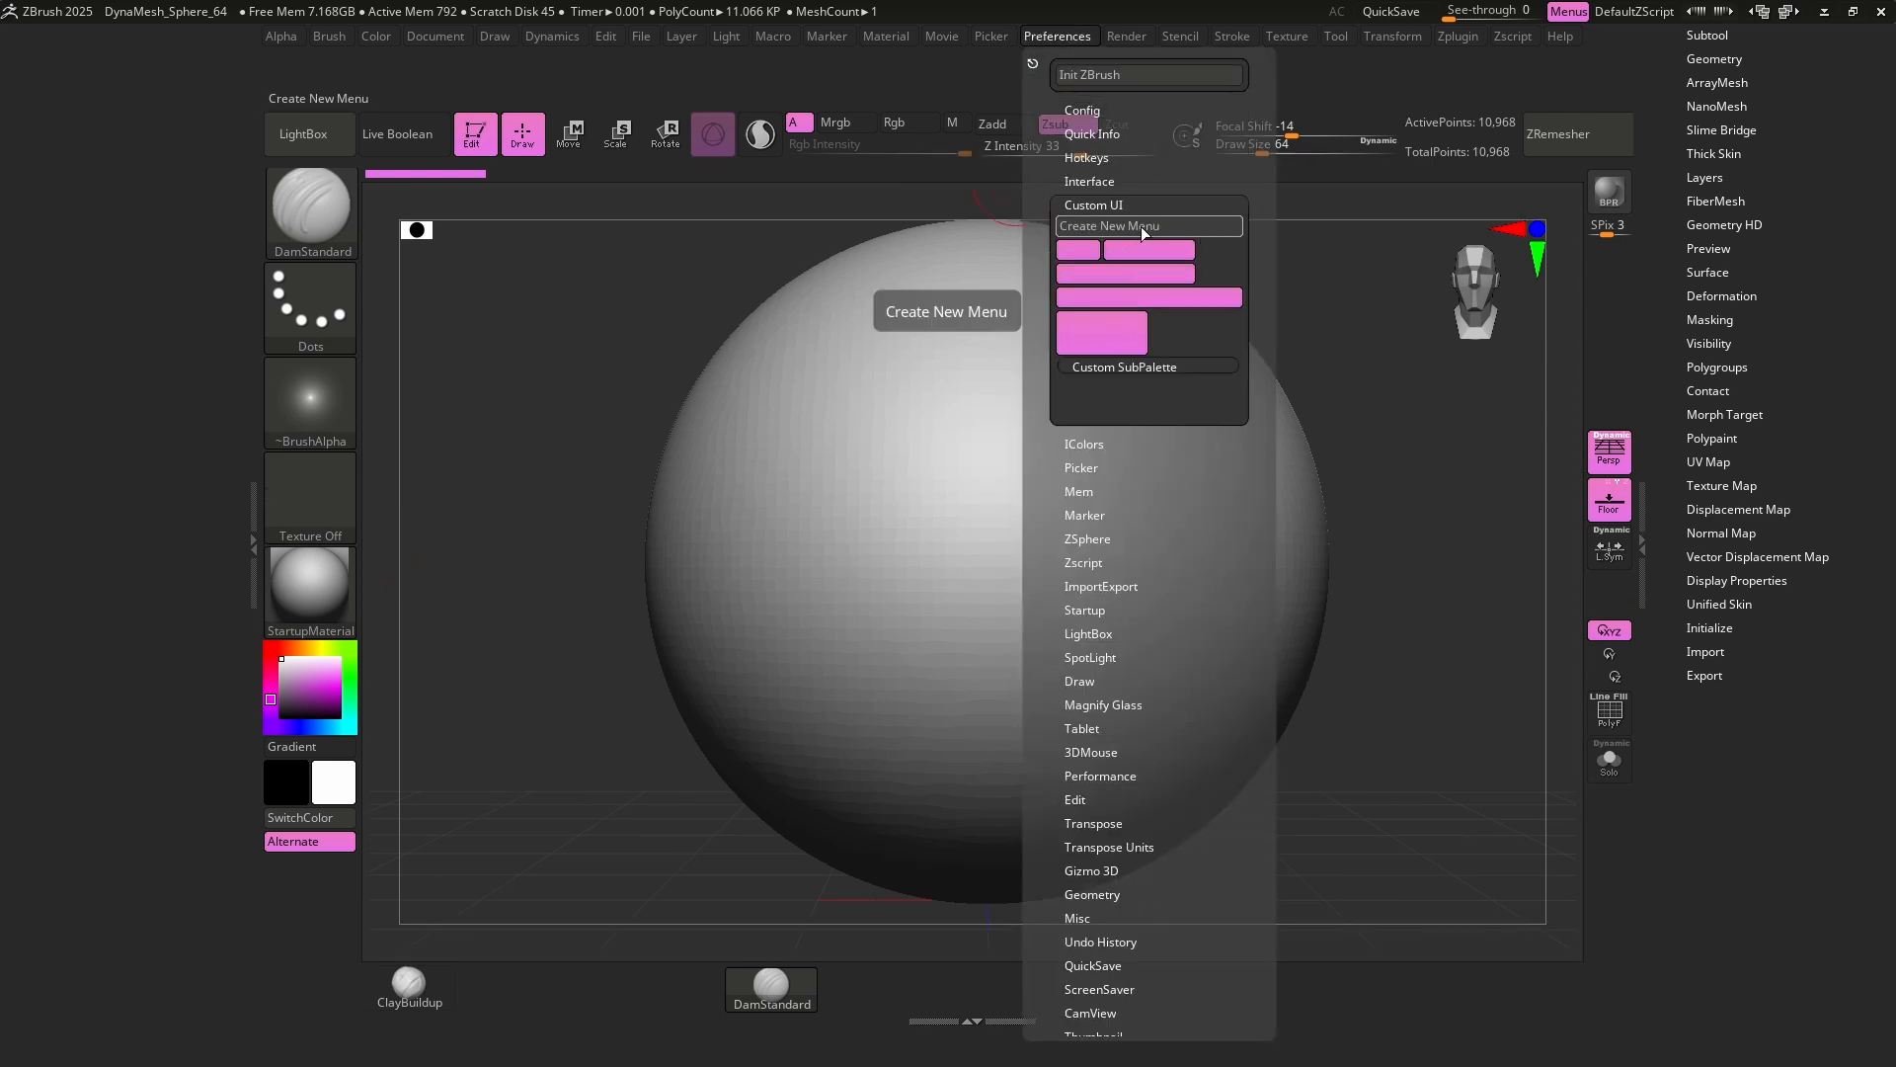
Create a new custom menu, then reopen Preferences > Custom UI.
left_click(1148, 226)
type("al test")
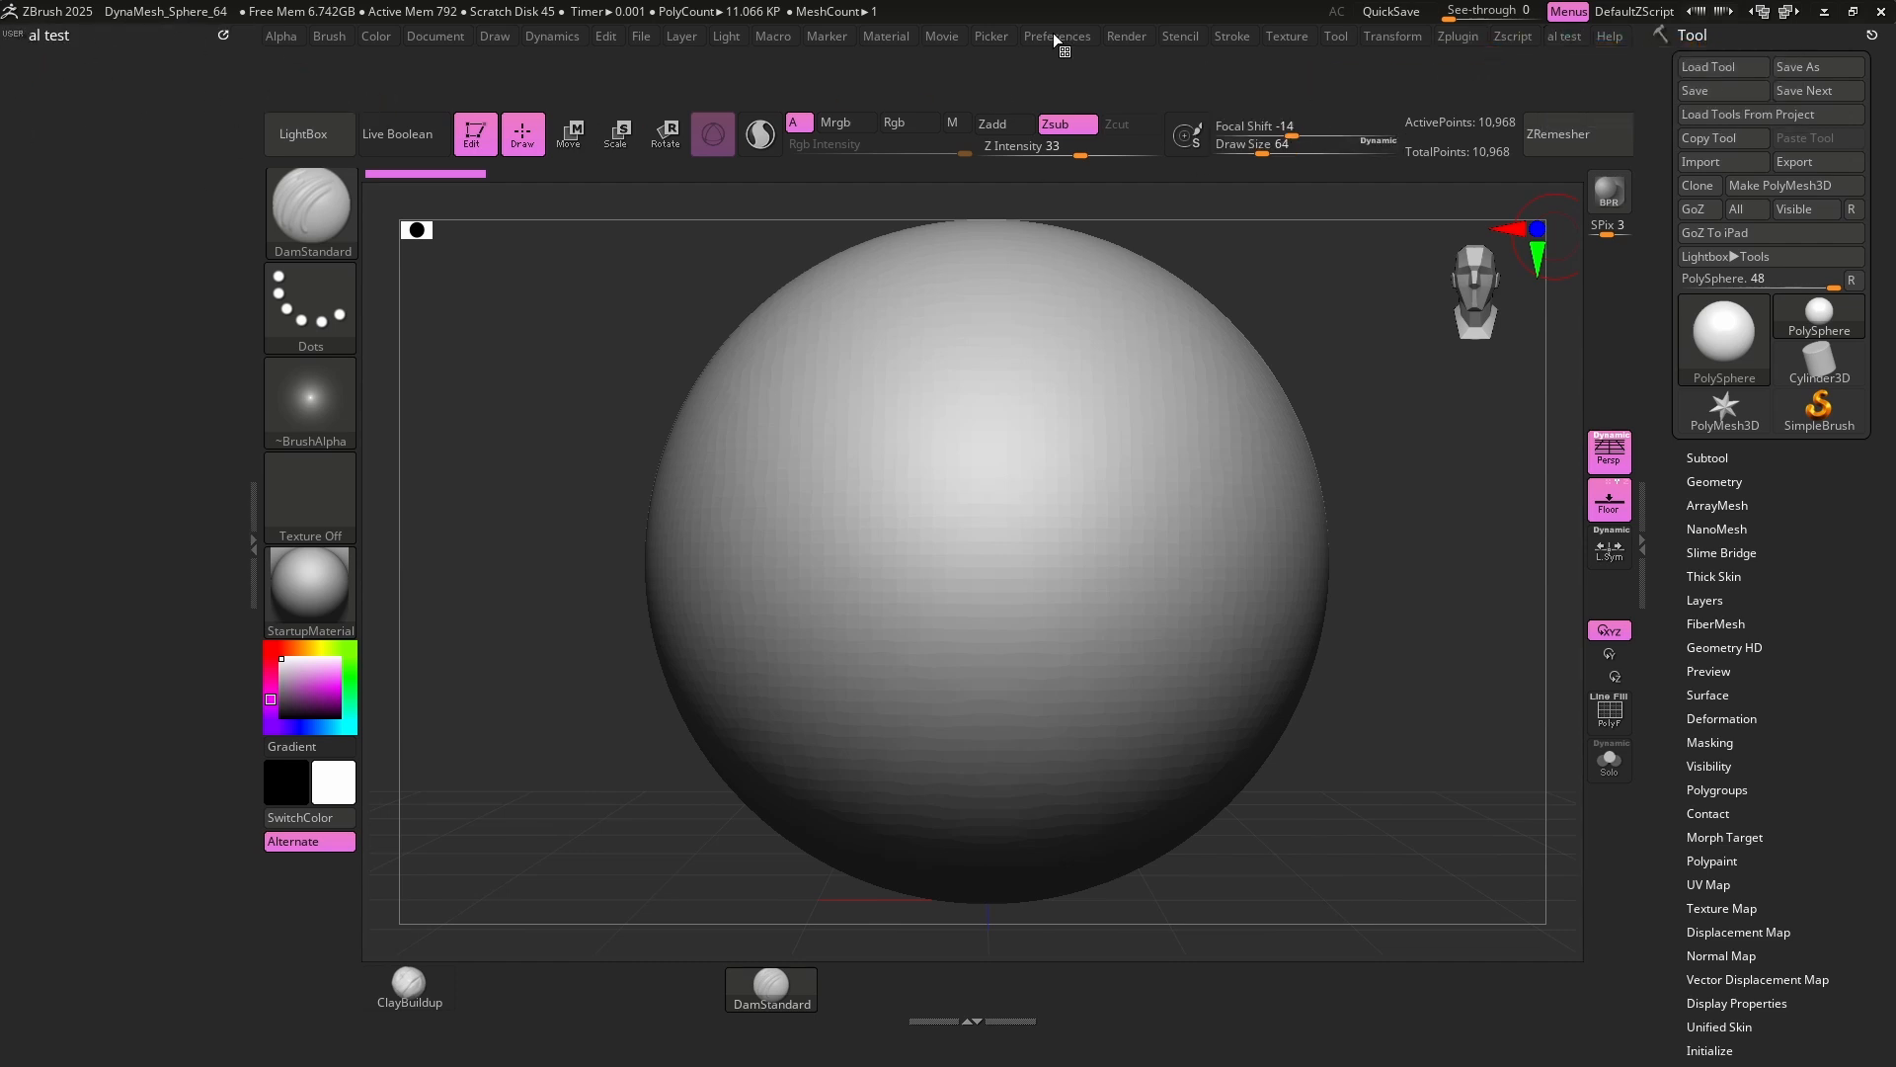
left_click(1058, 35)
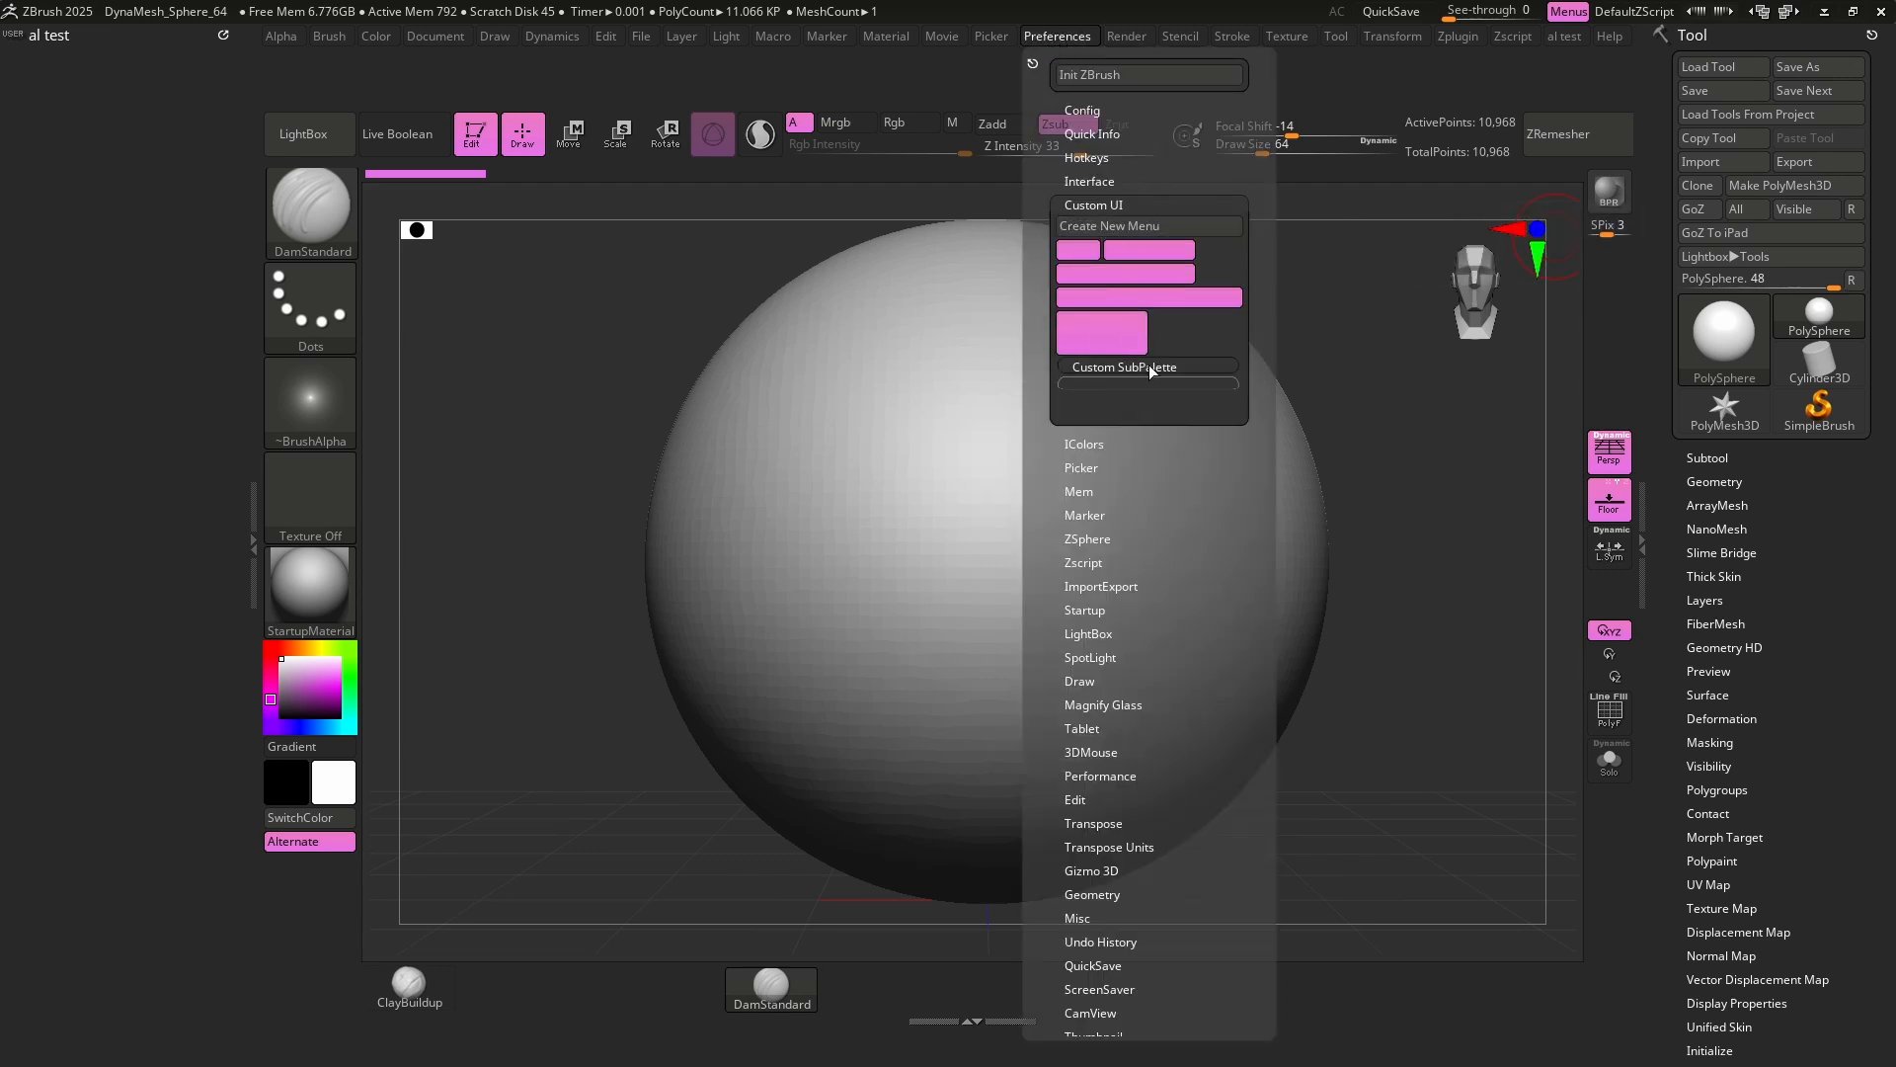
Place a custom subpalette and Project History from the Subtool palette into the new menu.
left_click(1124, 366)
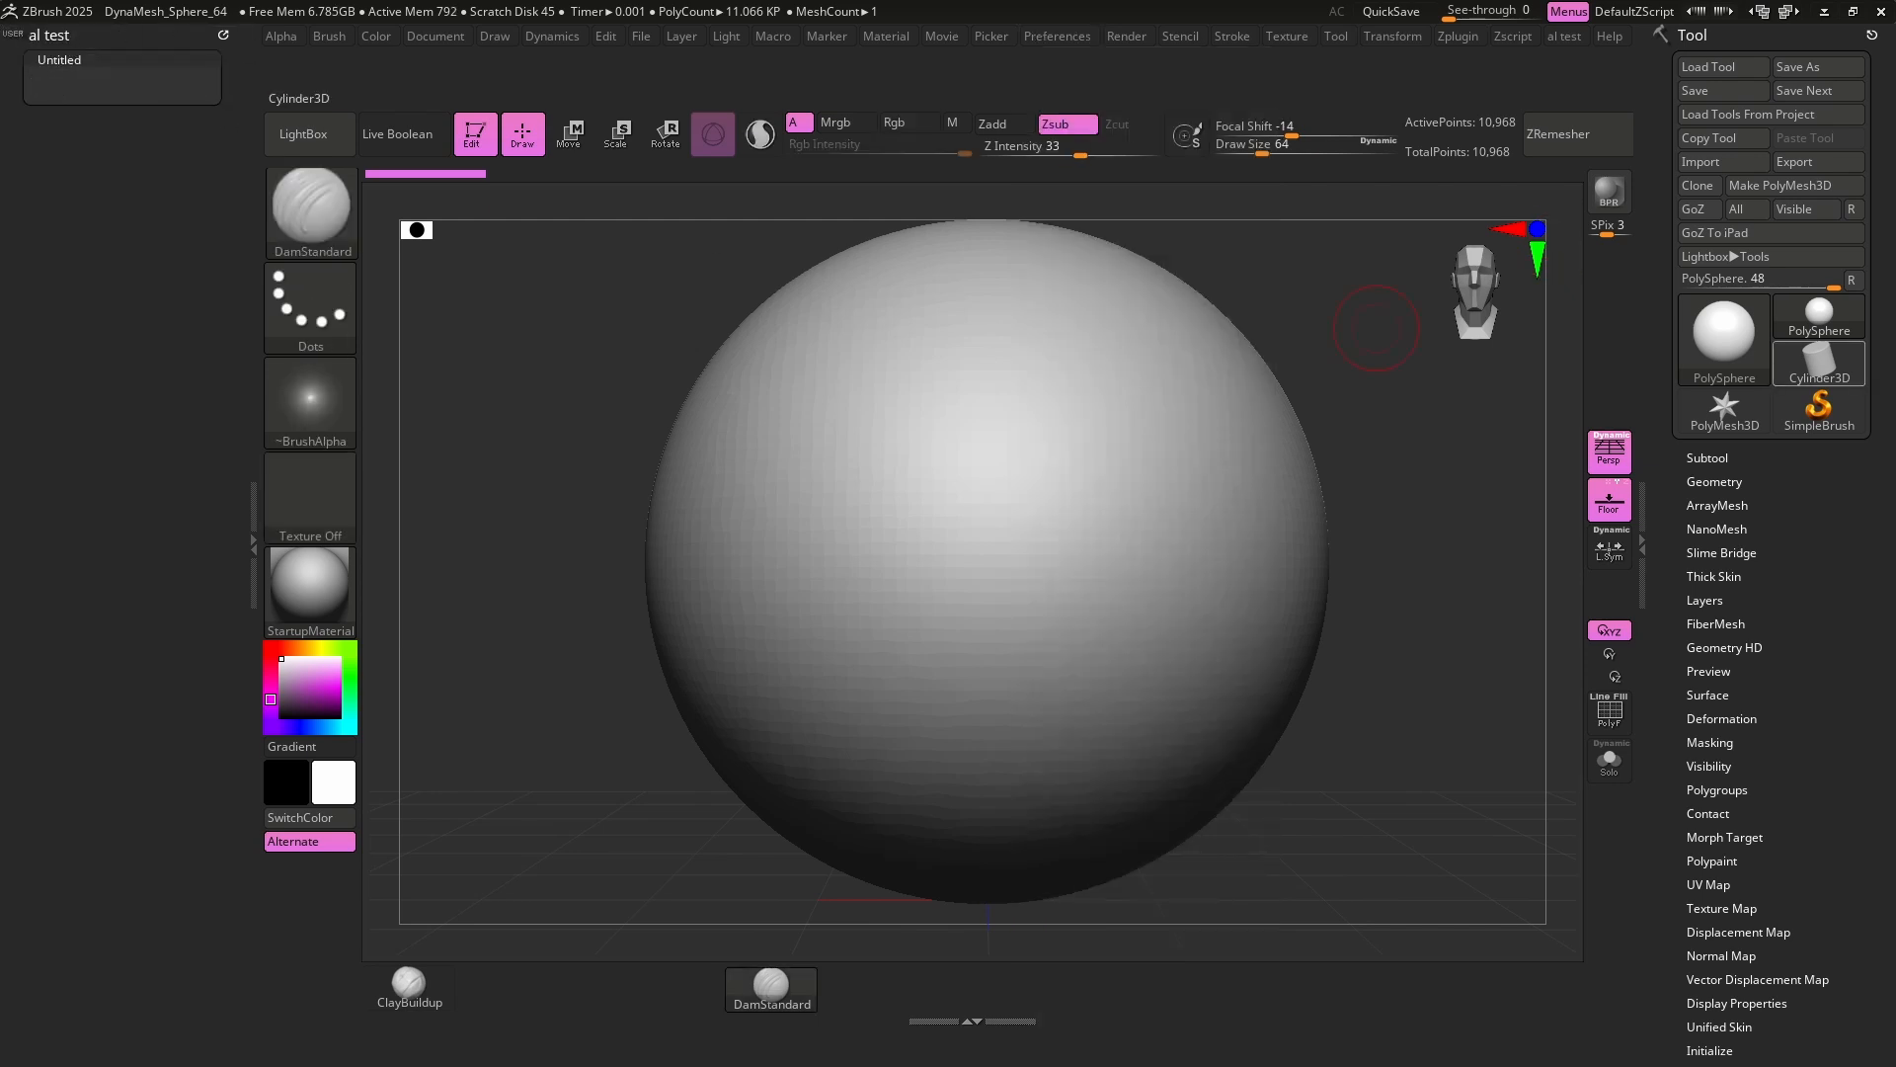
mouse_move(1609, 551)
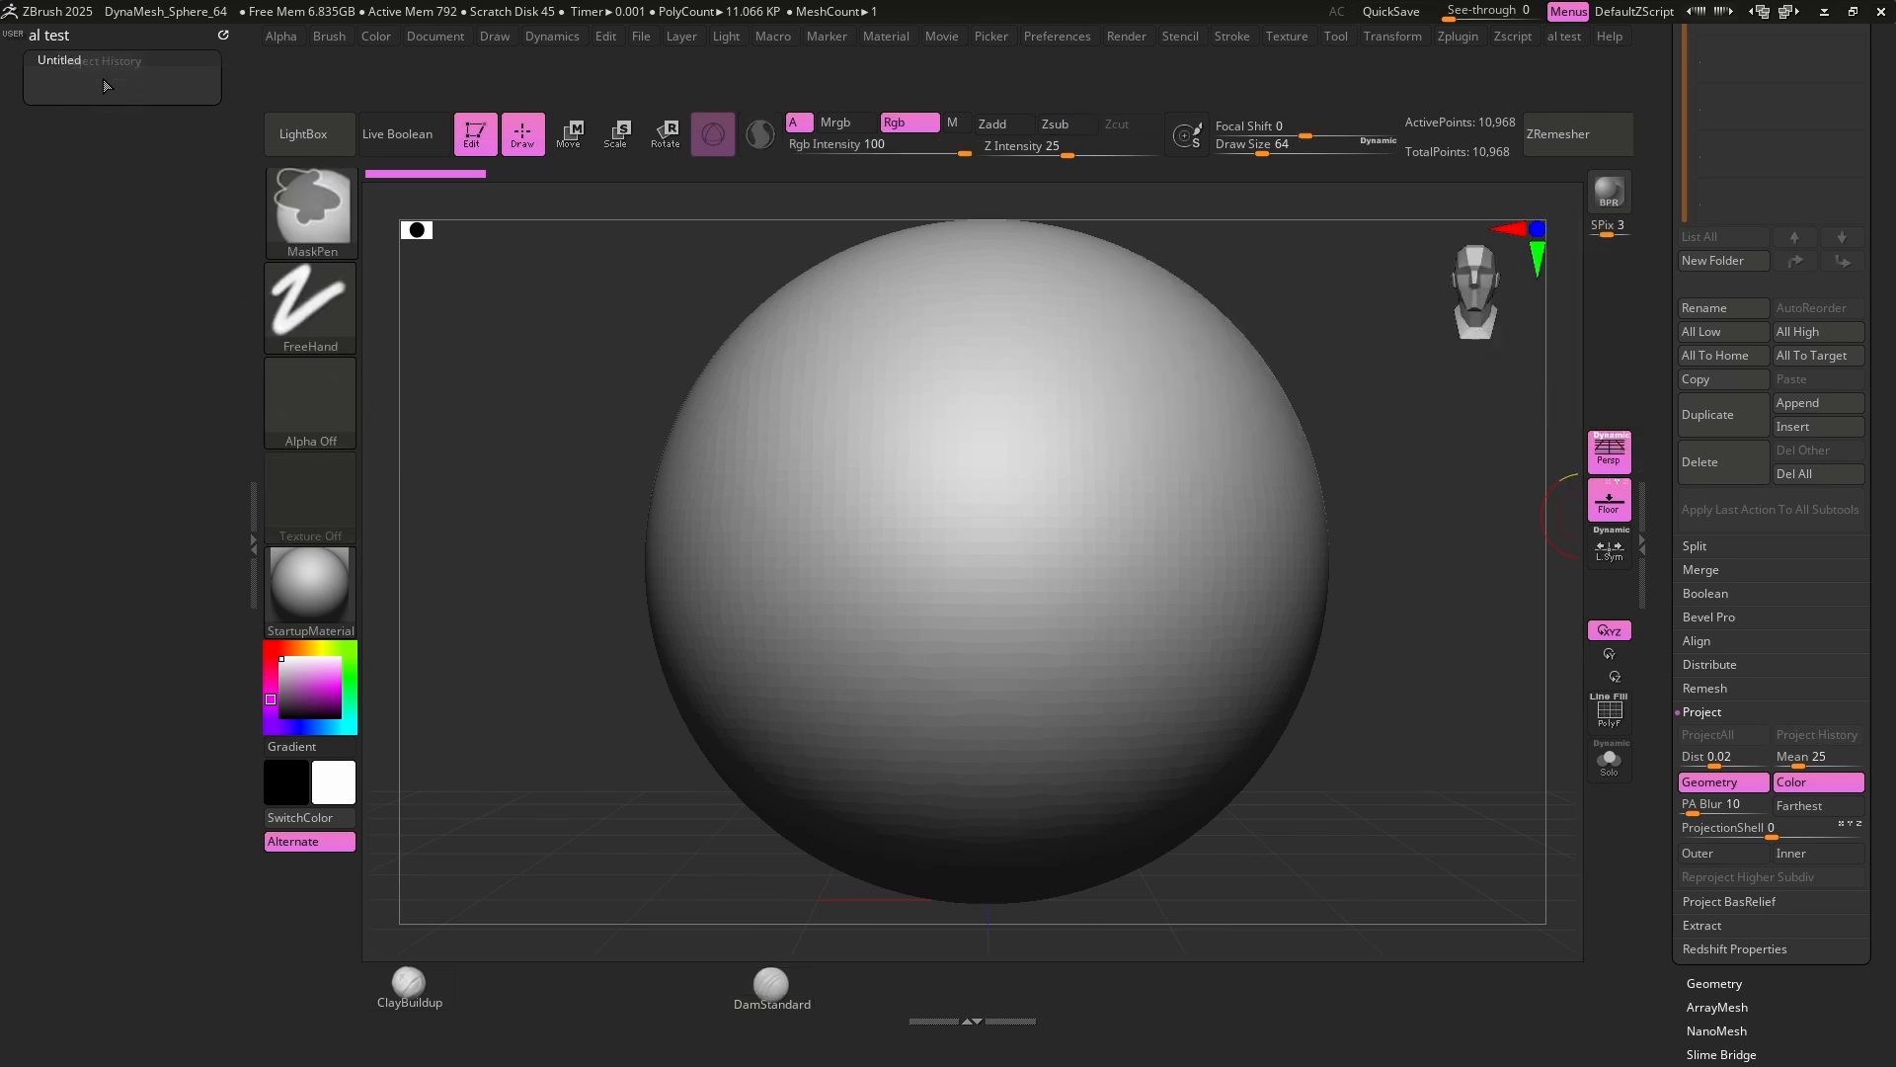
left_click(771, 984)
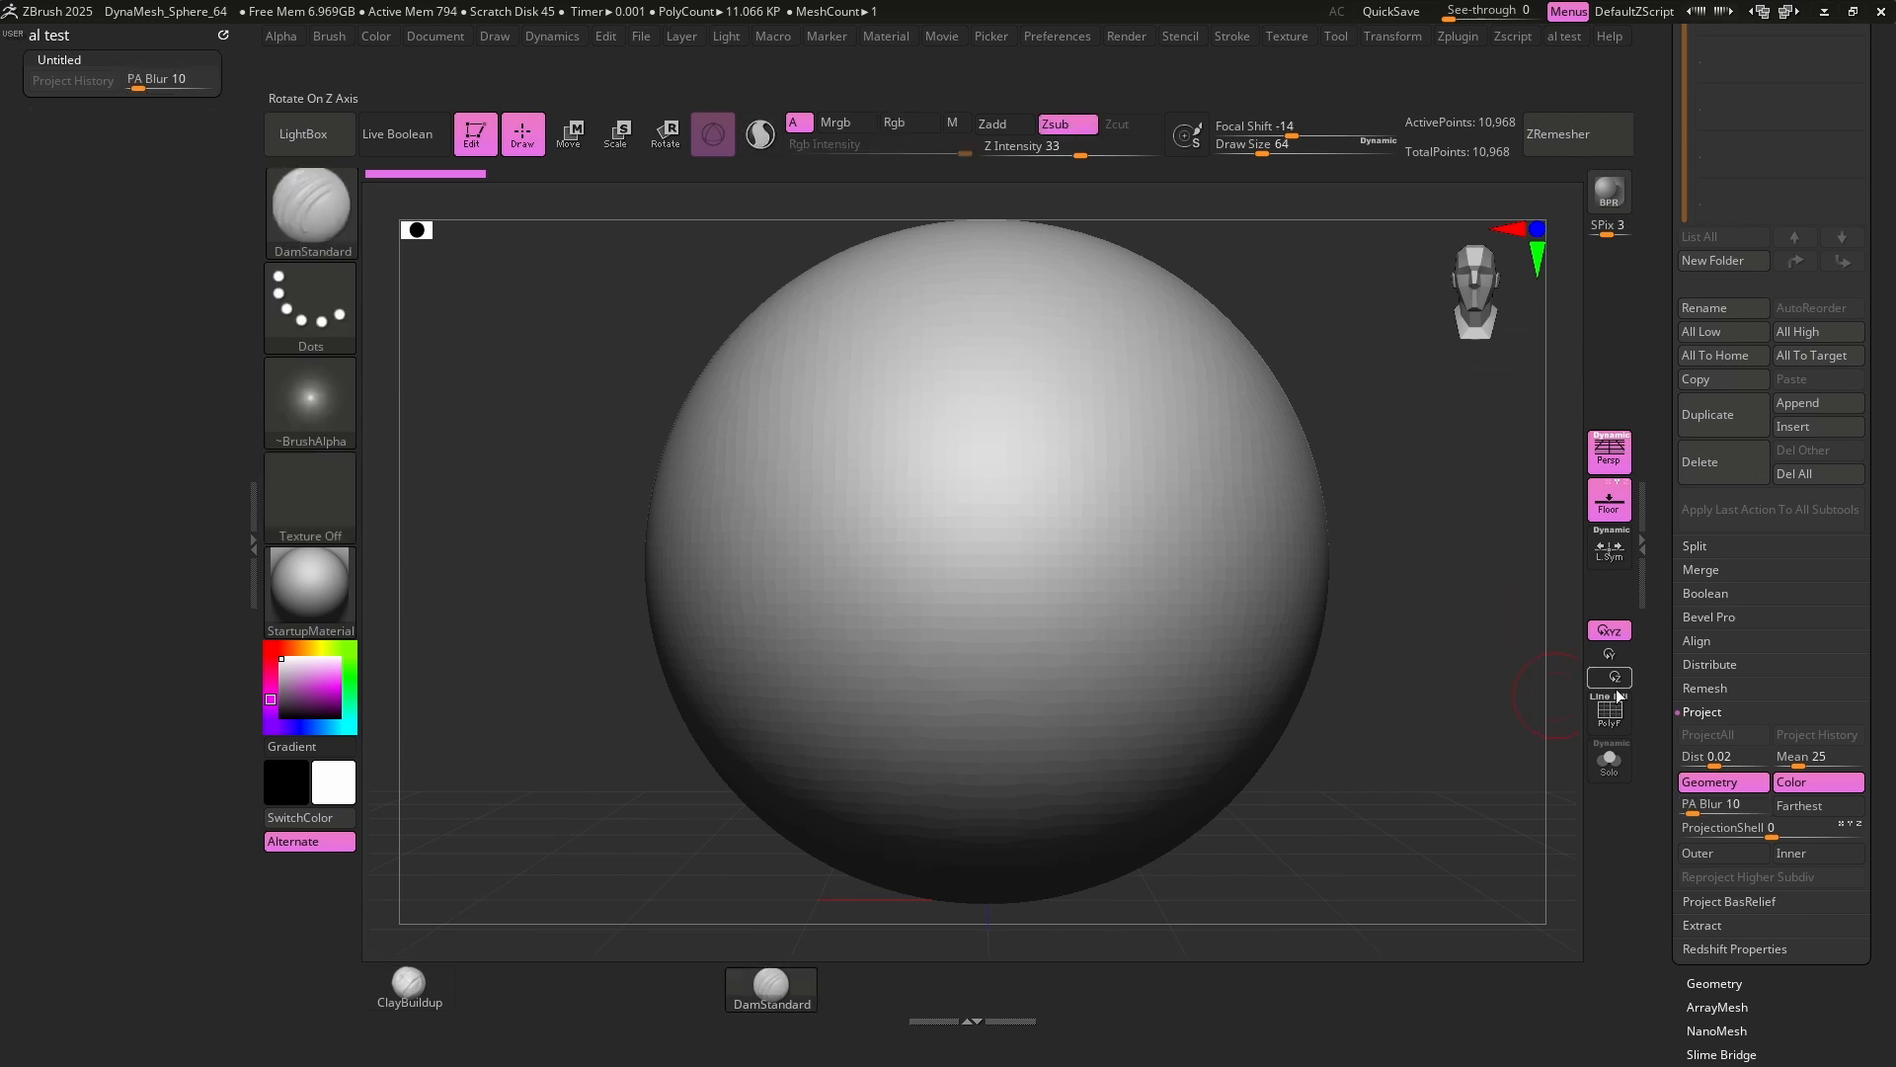
left_click(1714, 983)
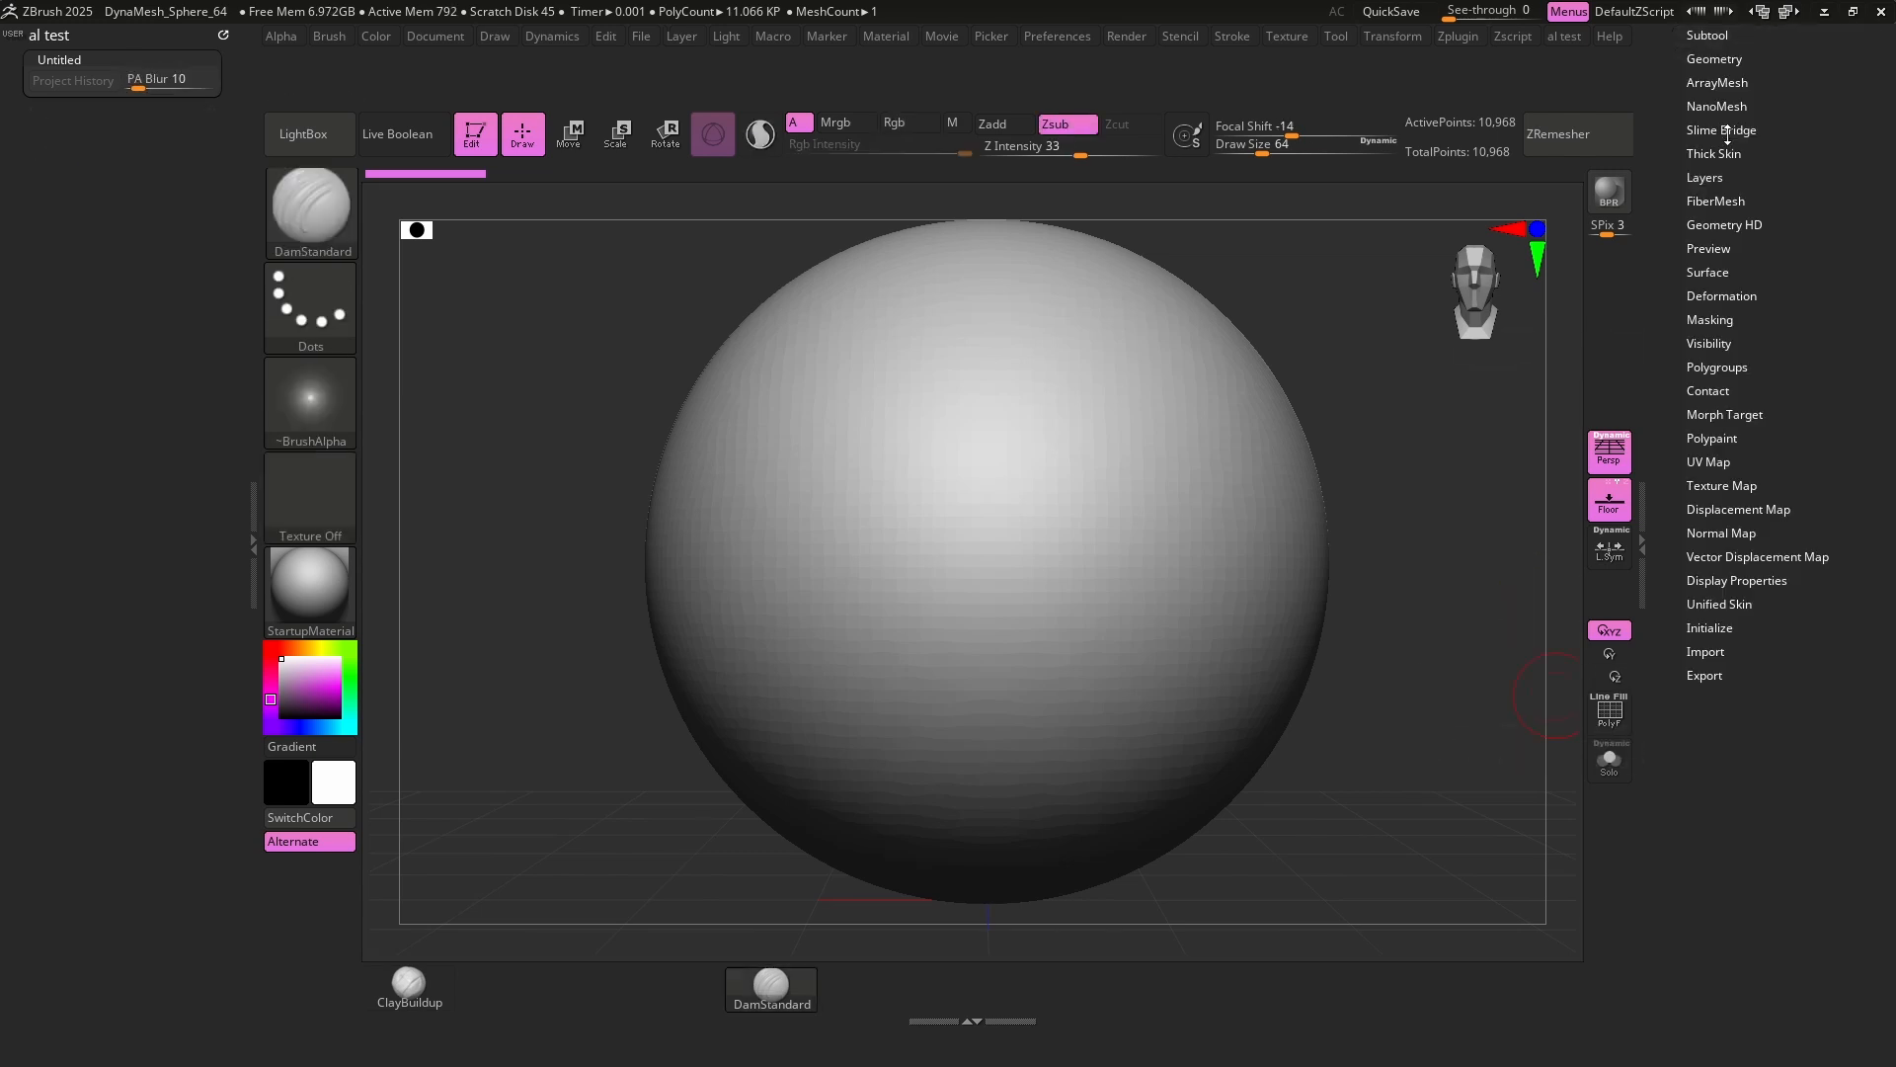
Add Mirror And Weld from Geometry's Modify Topology options to the custom popup.
left_click(1709, 58)
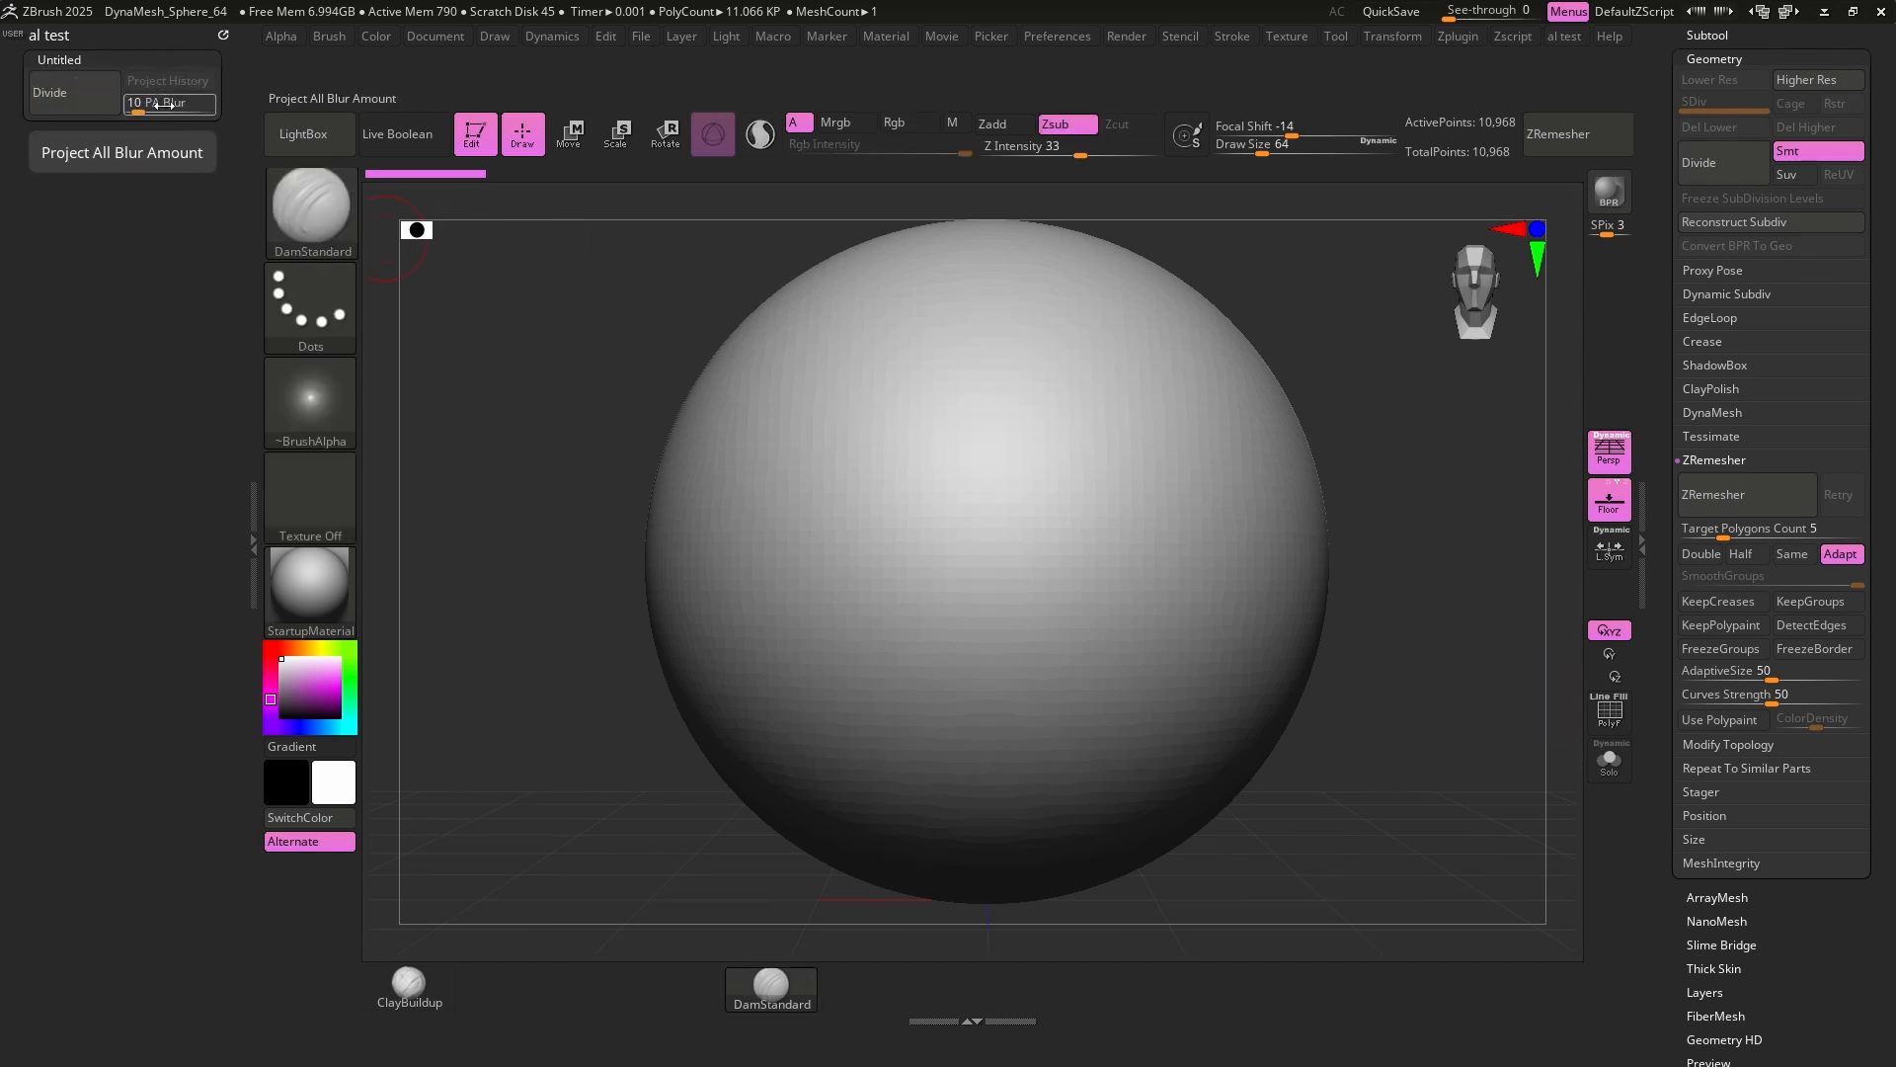
left_click(1728, 744)
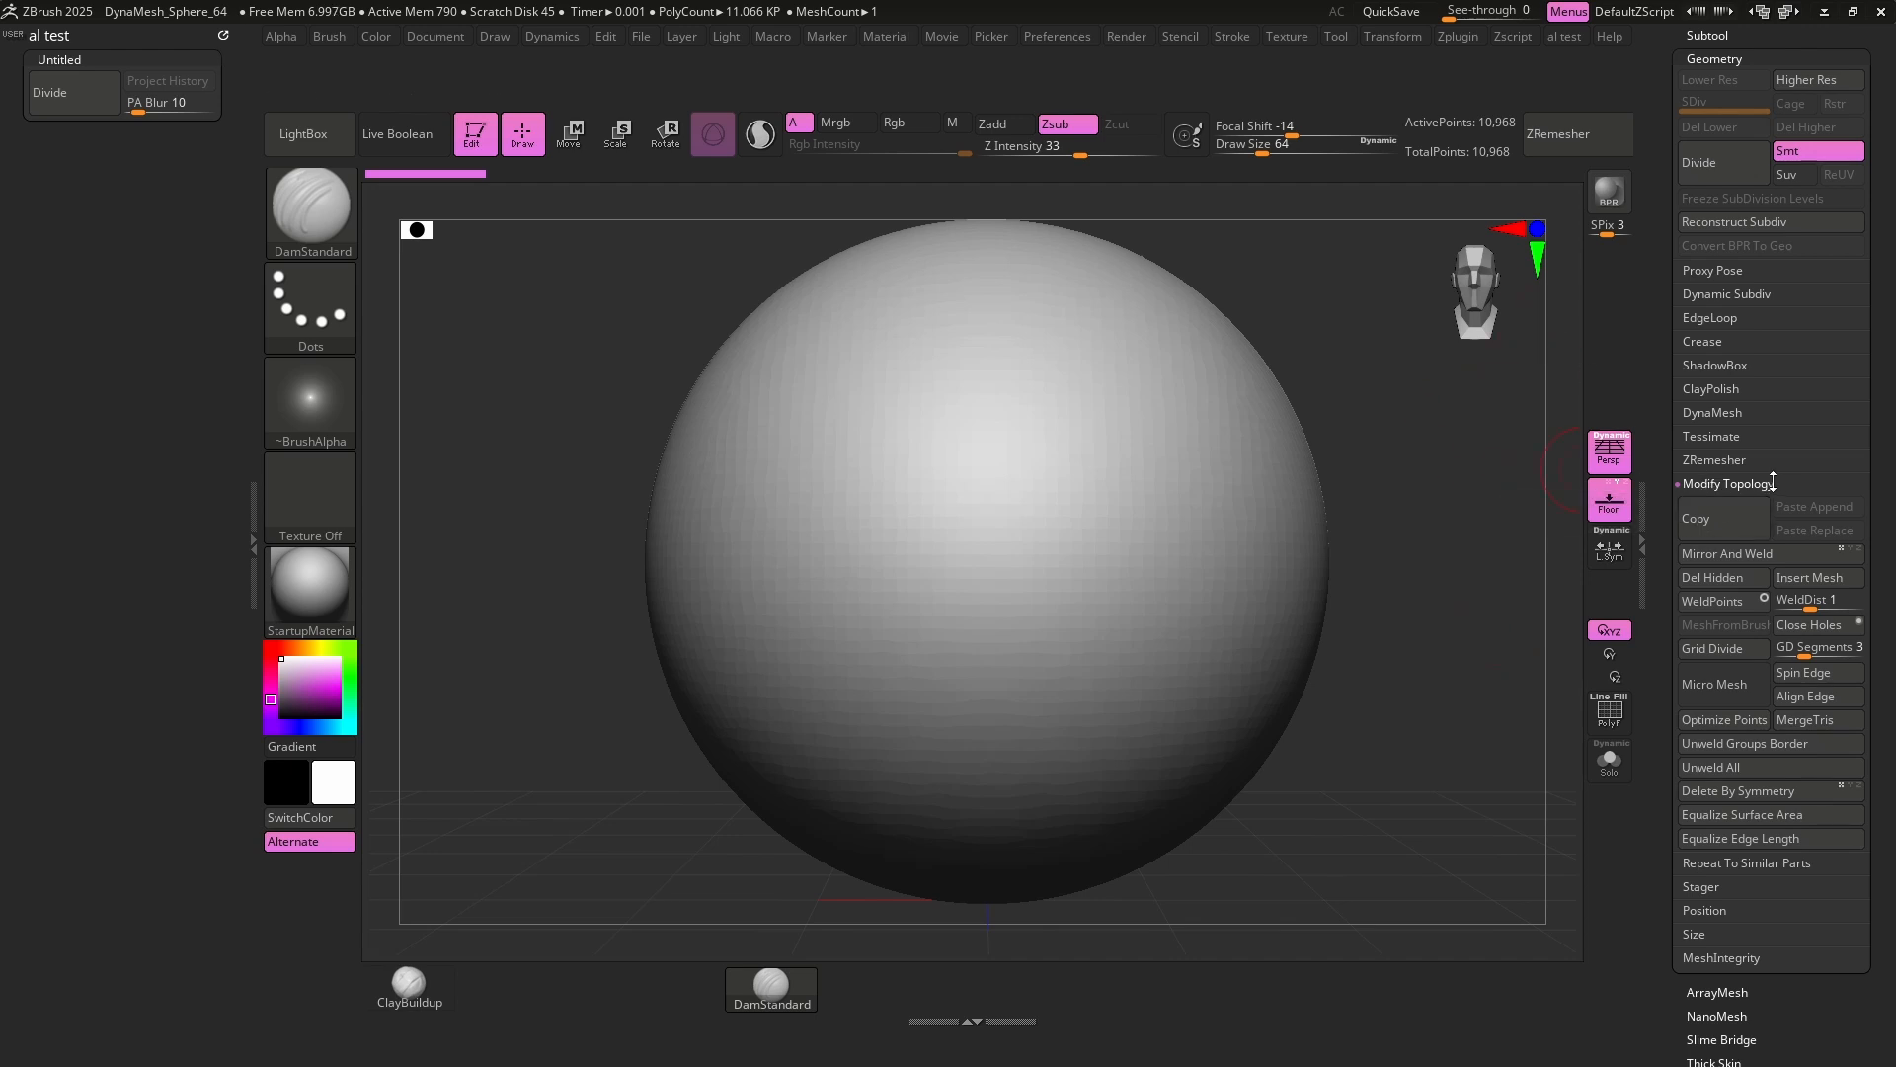
left_click(1726, 553)
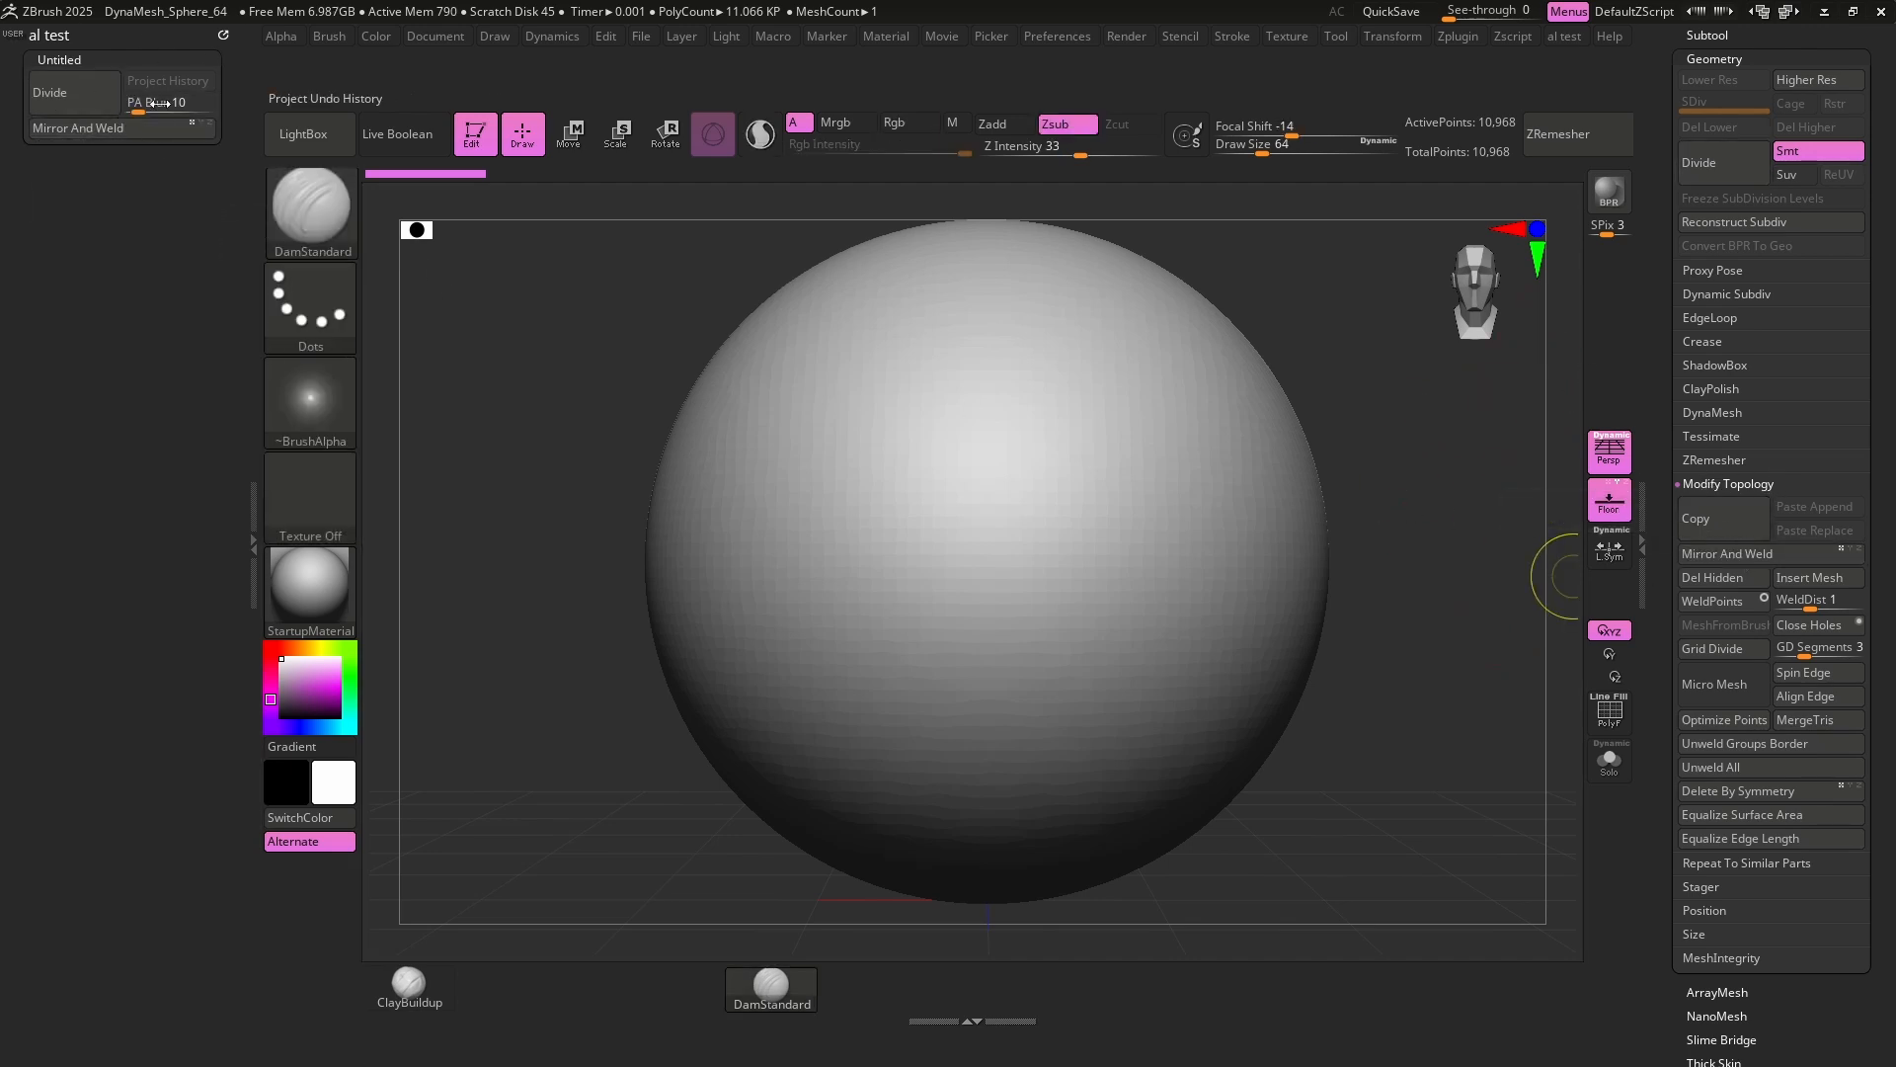
mouse_move(842, 422)
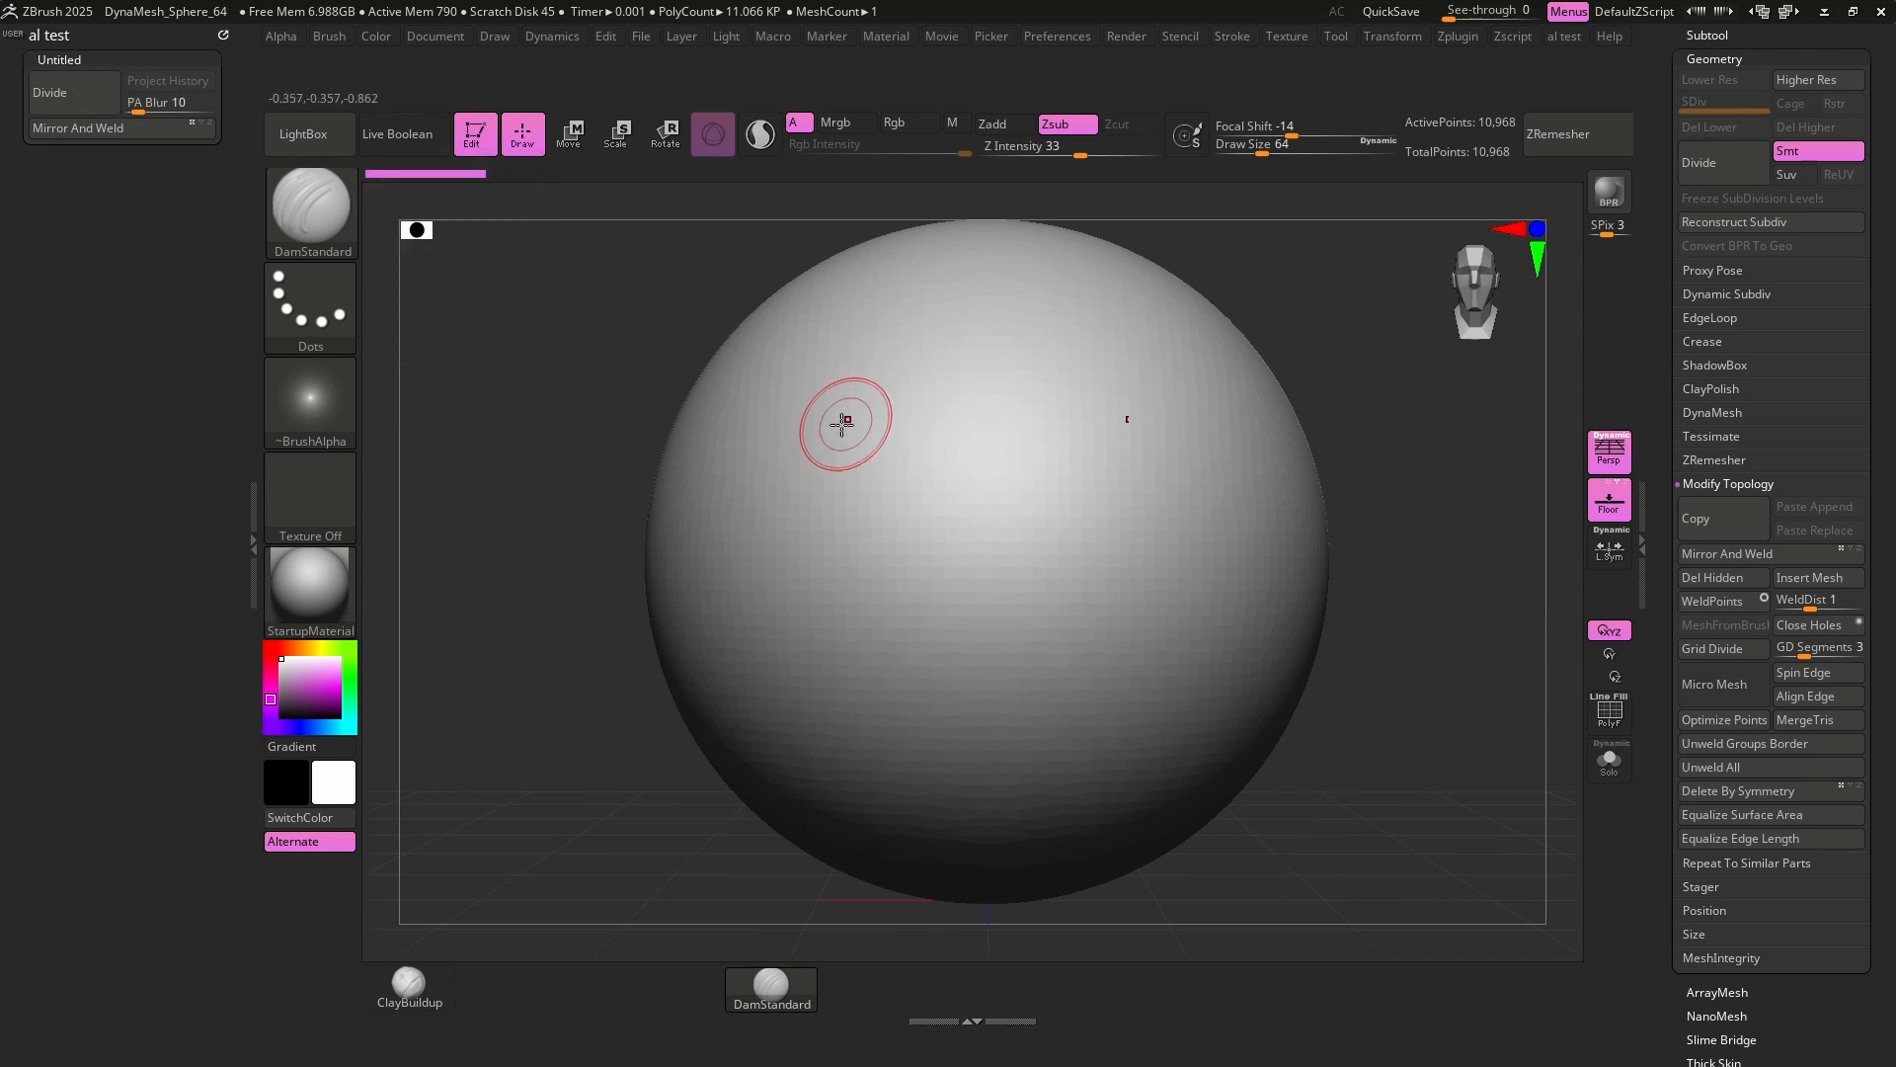
left_click(1058, 35)
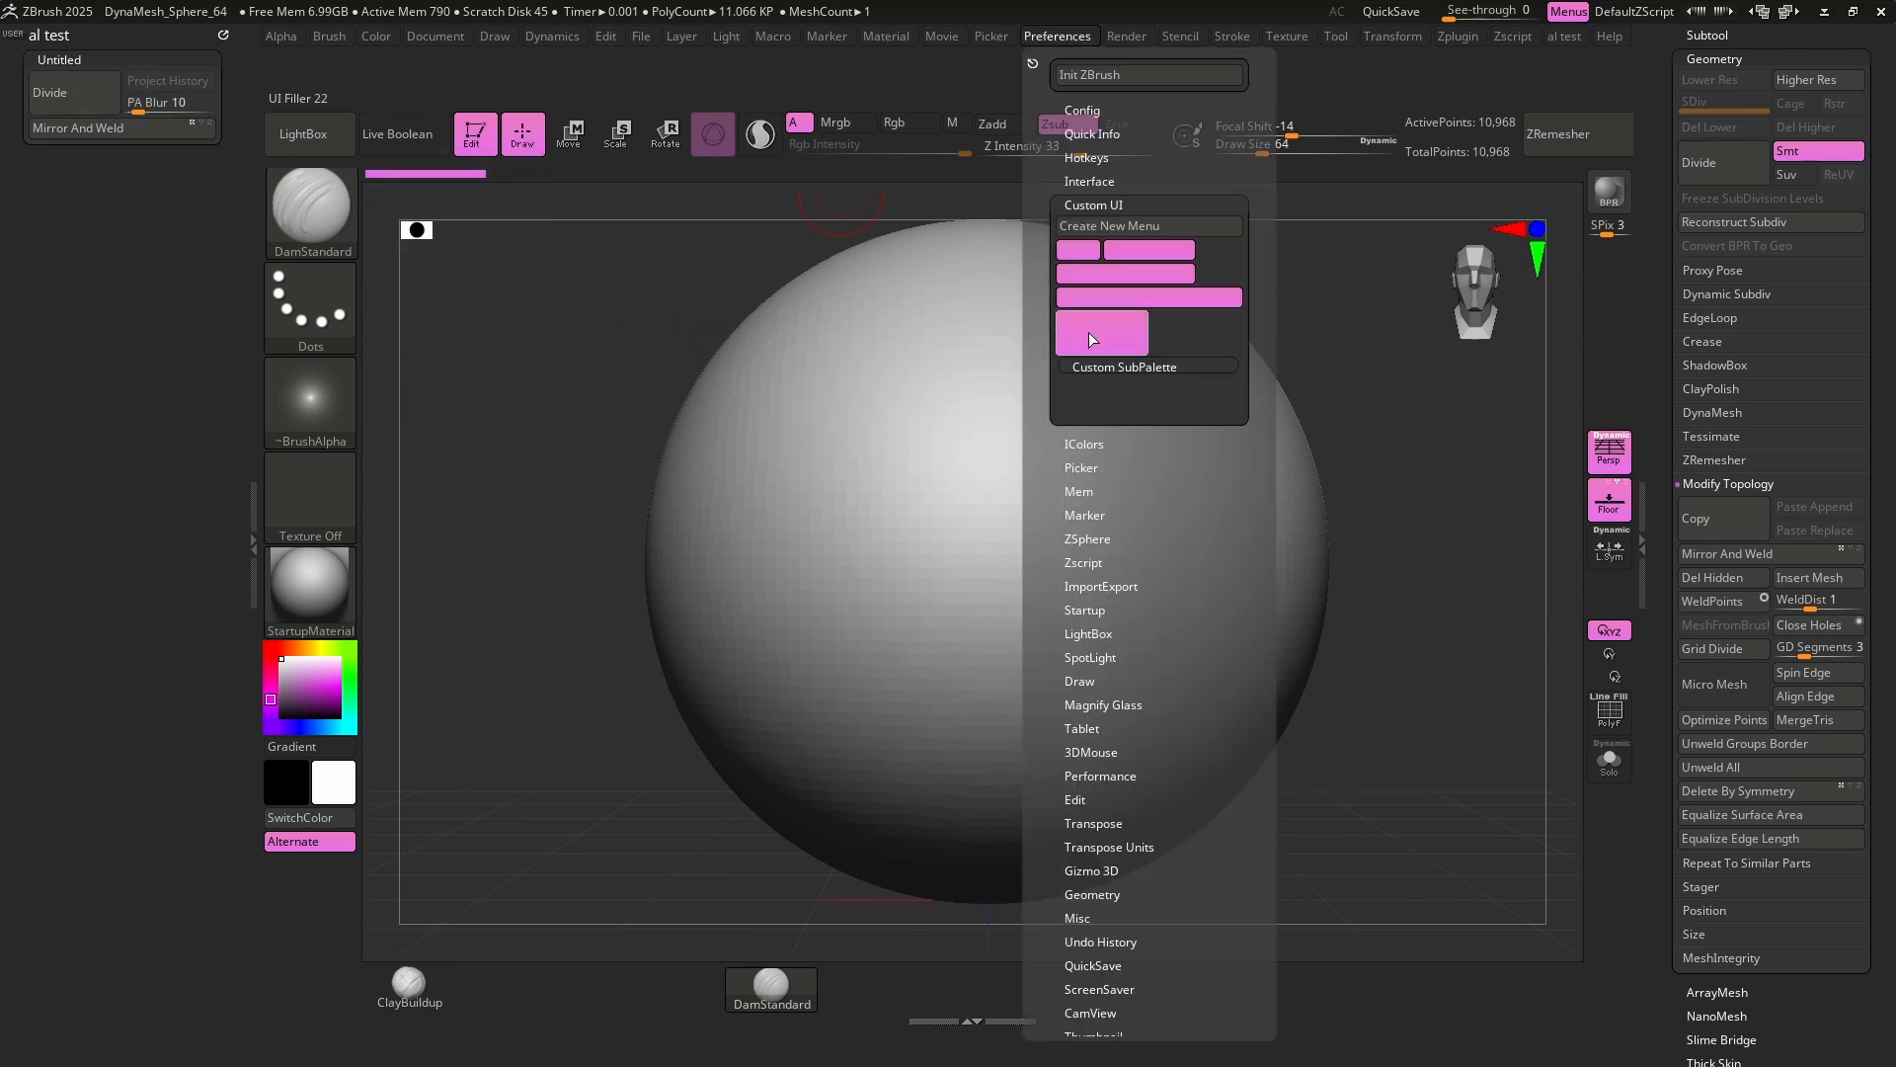
Store the interface as the master config and acknowledge the saved message.
left_click(623, 305)
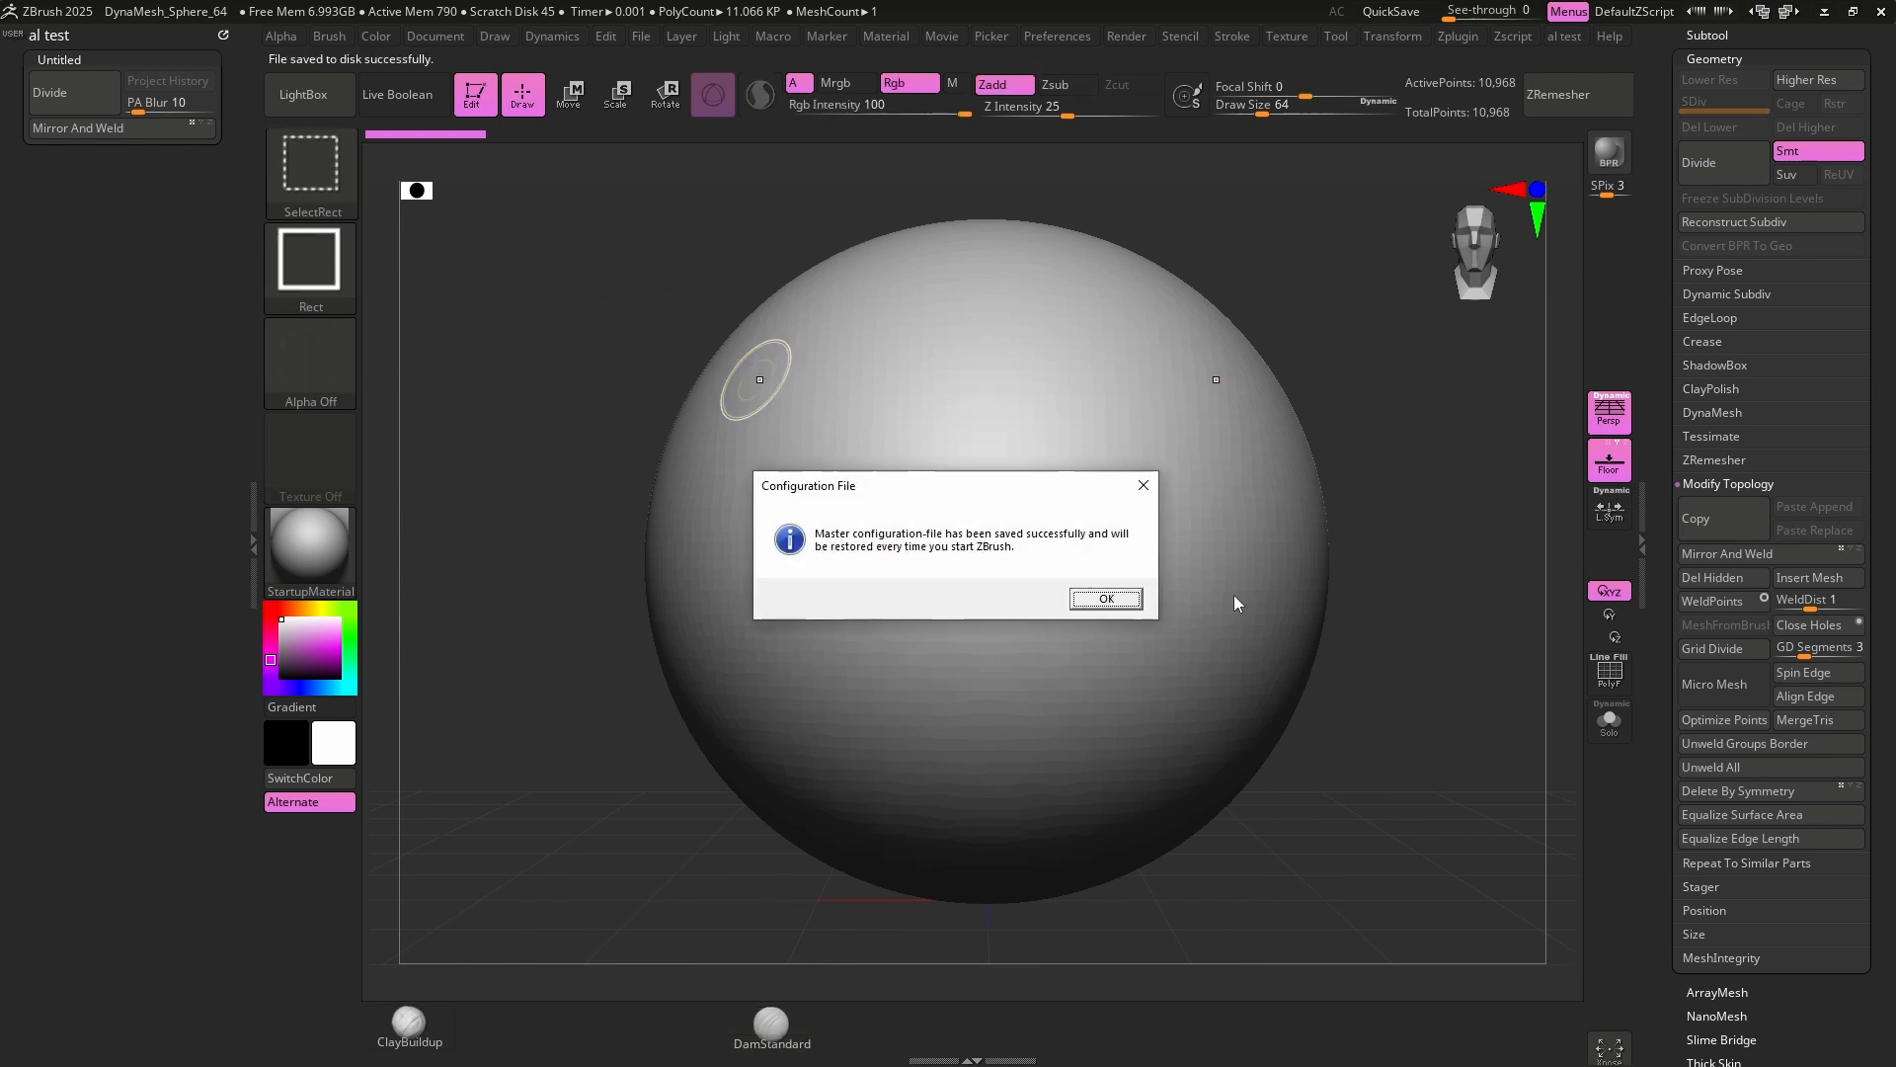
left_click(1105, 599)
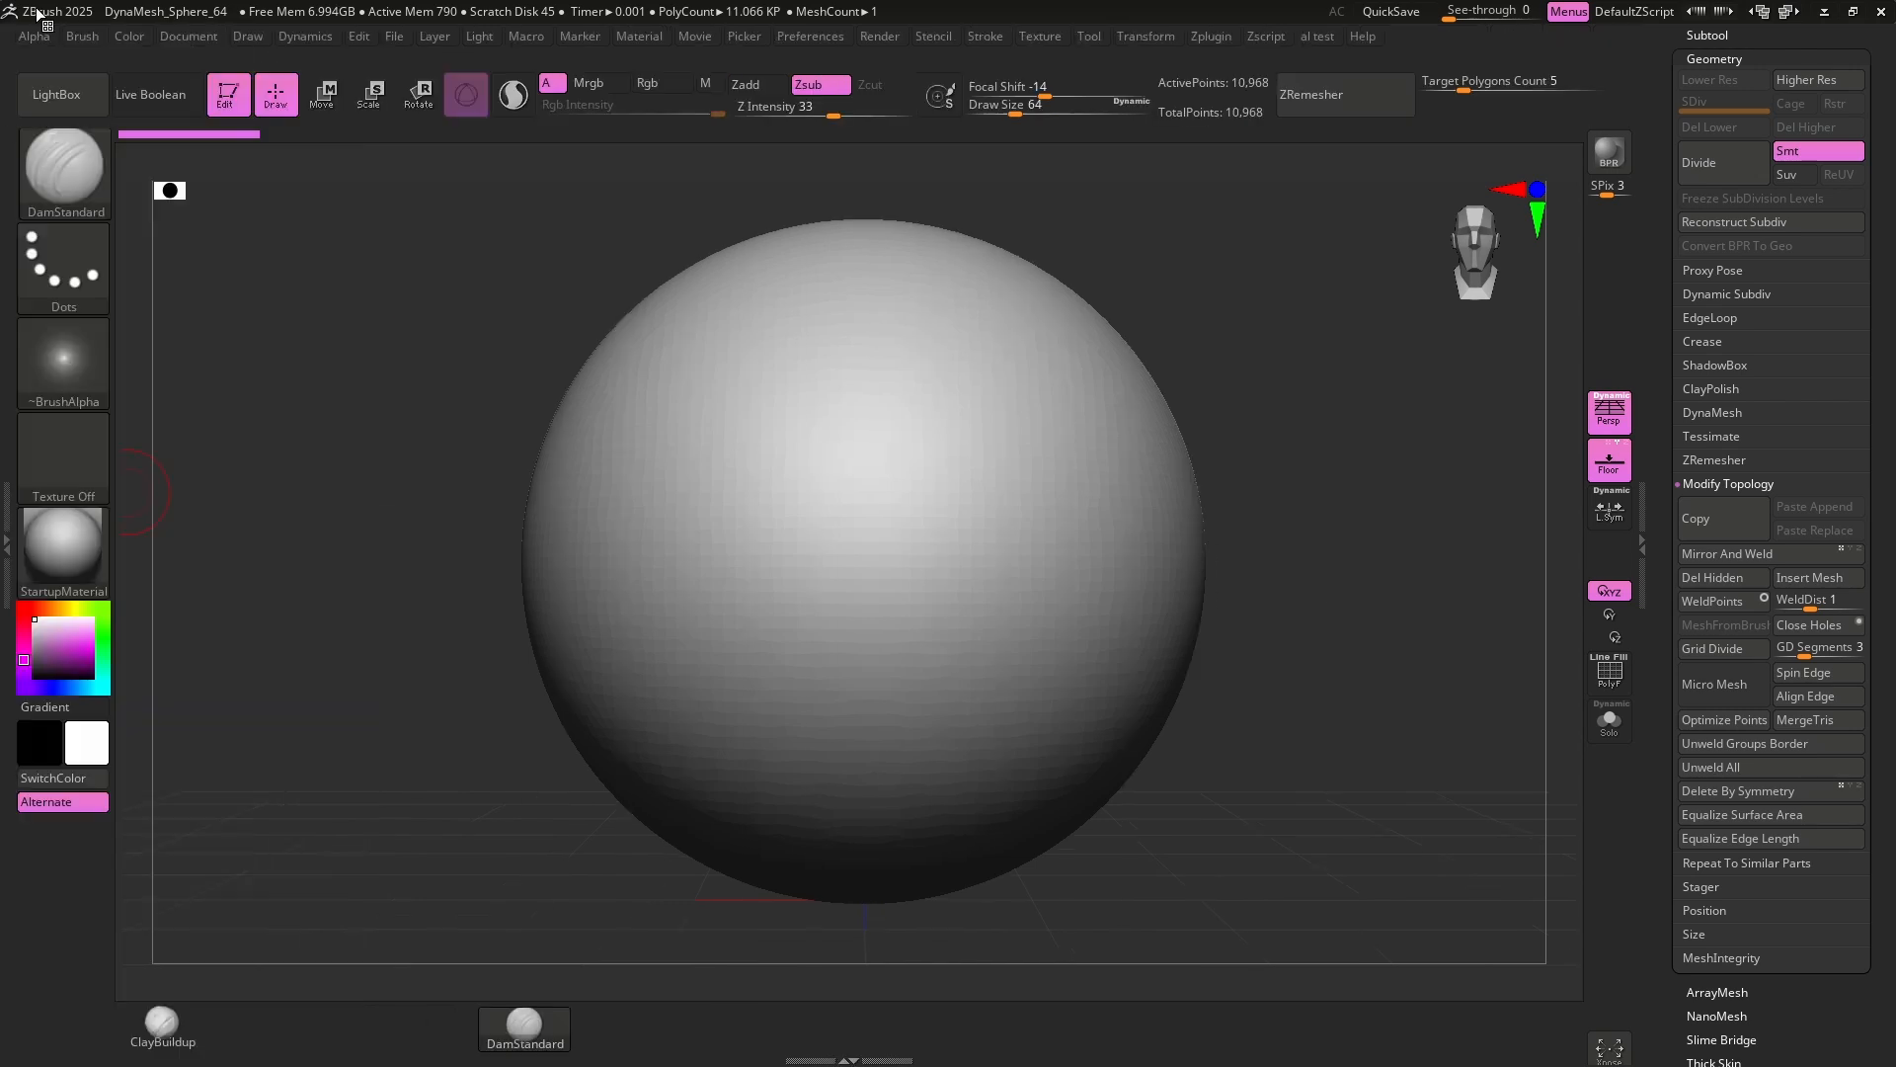
Bind a hotkey to the al test menu, replacing that key's existing assignment.
left_click(1317, 36)
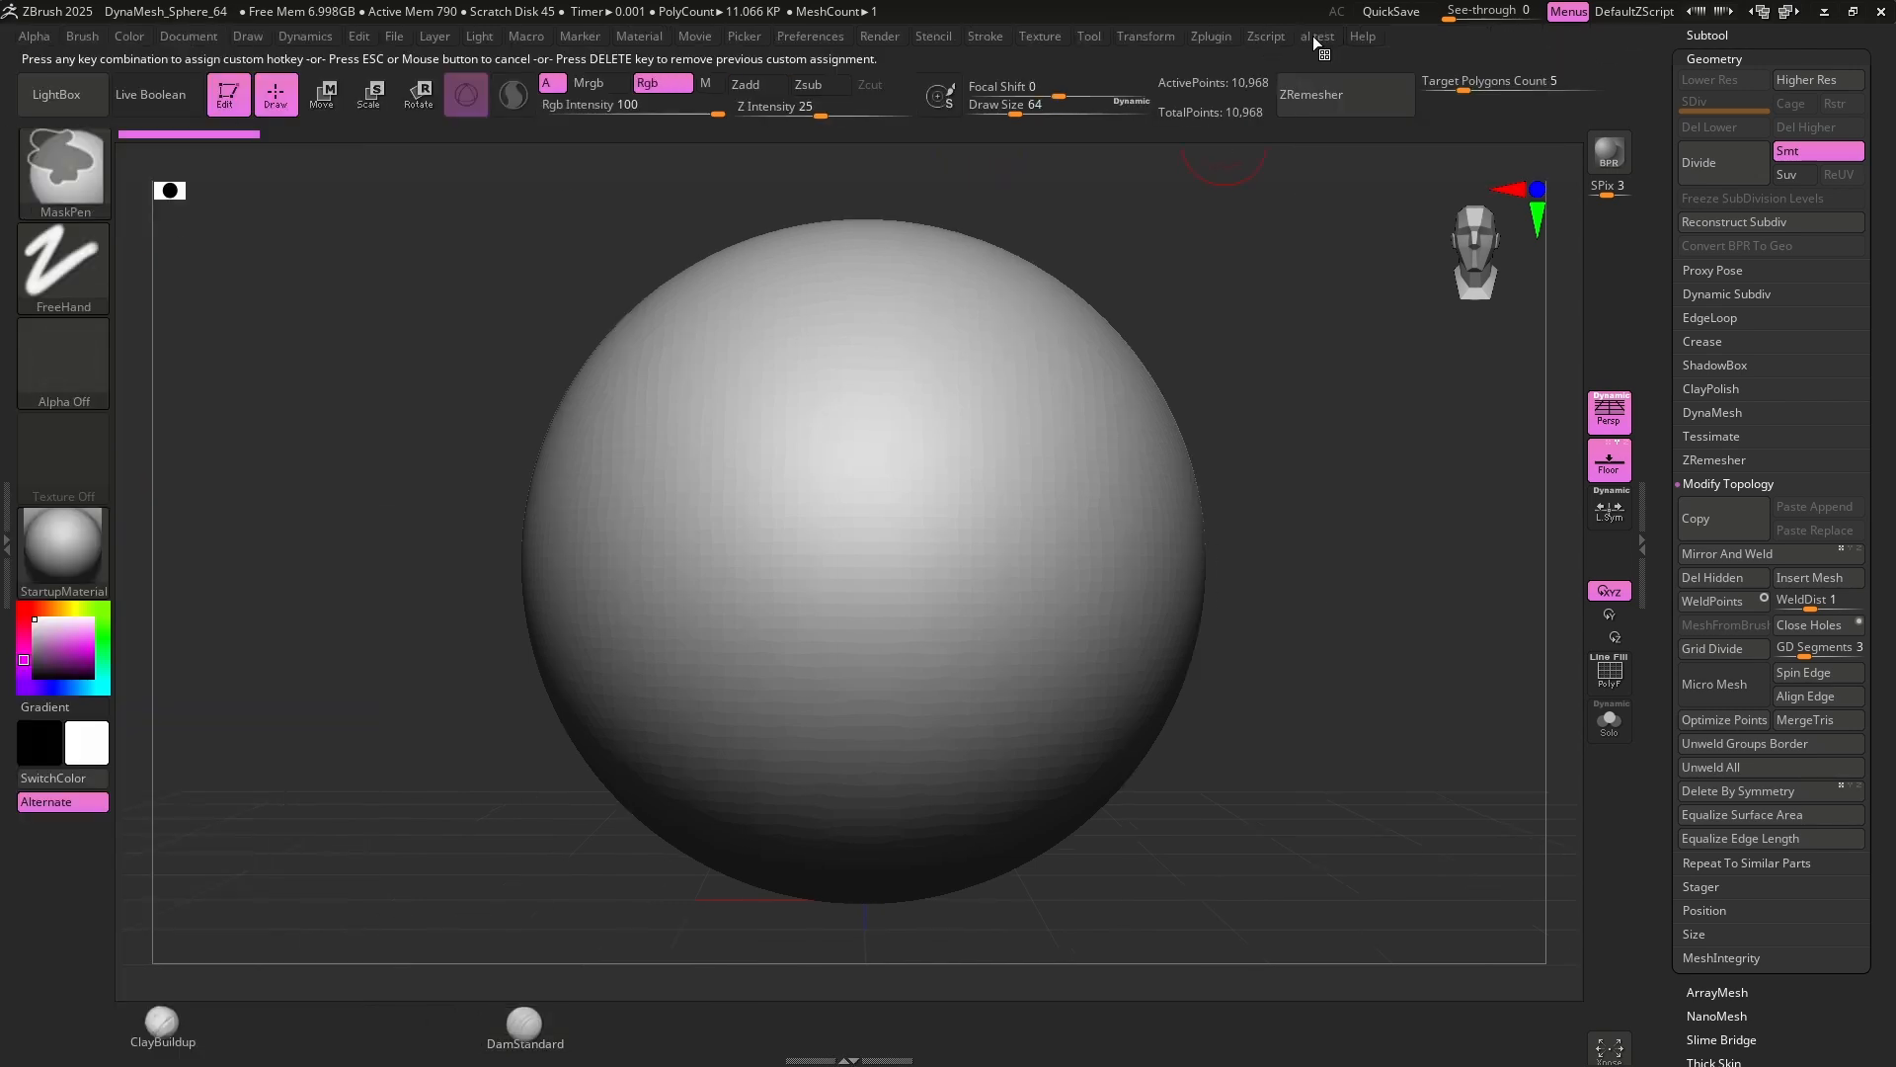
left_click(523, 1021)
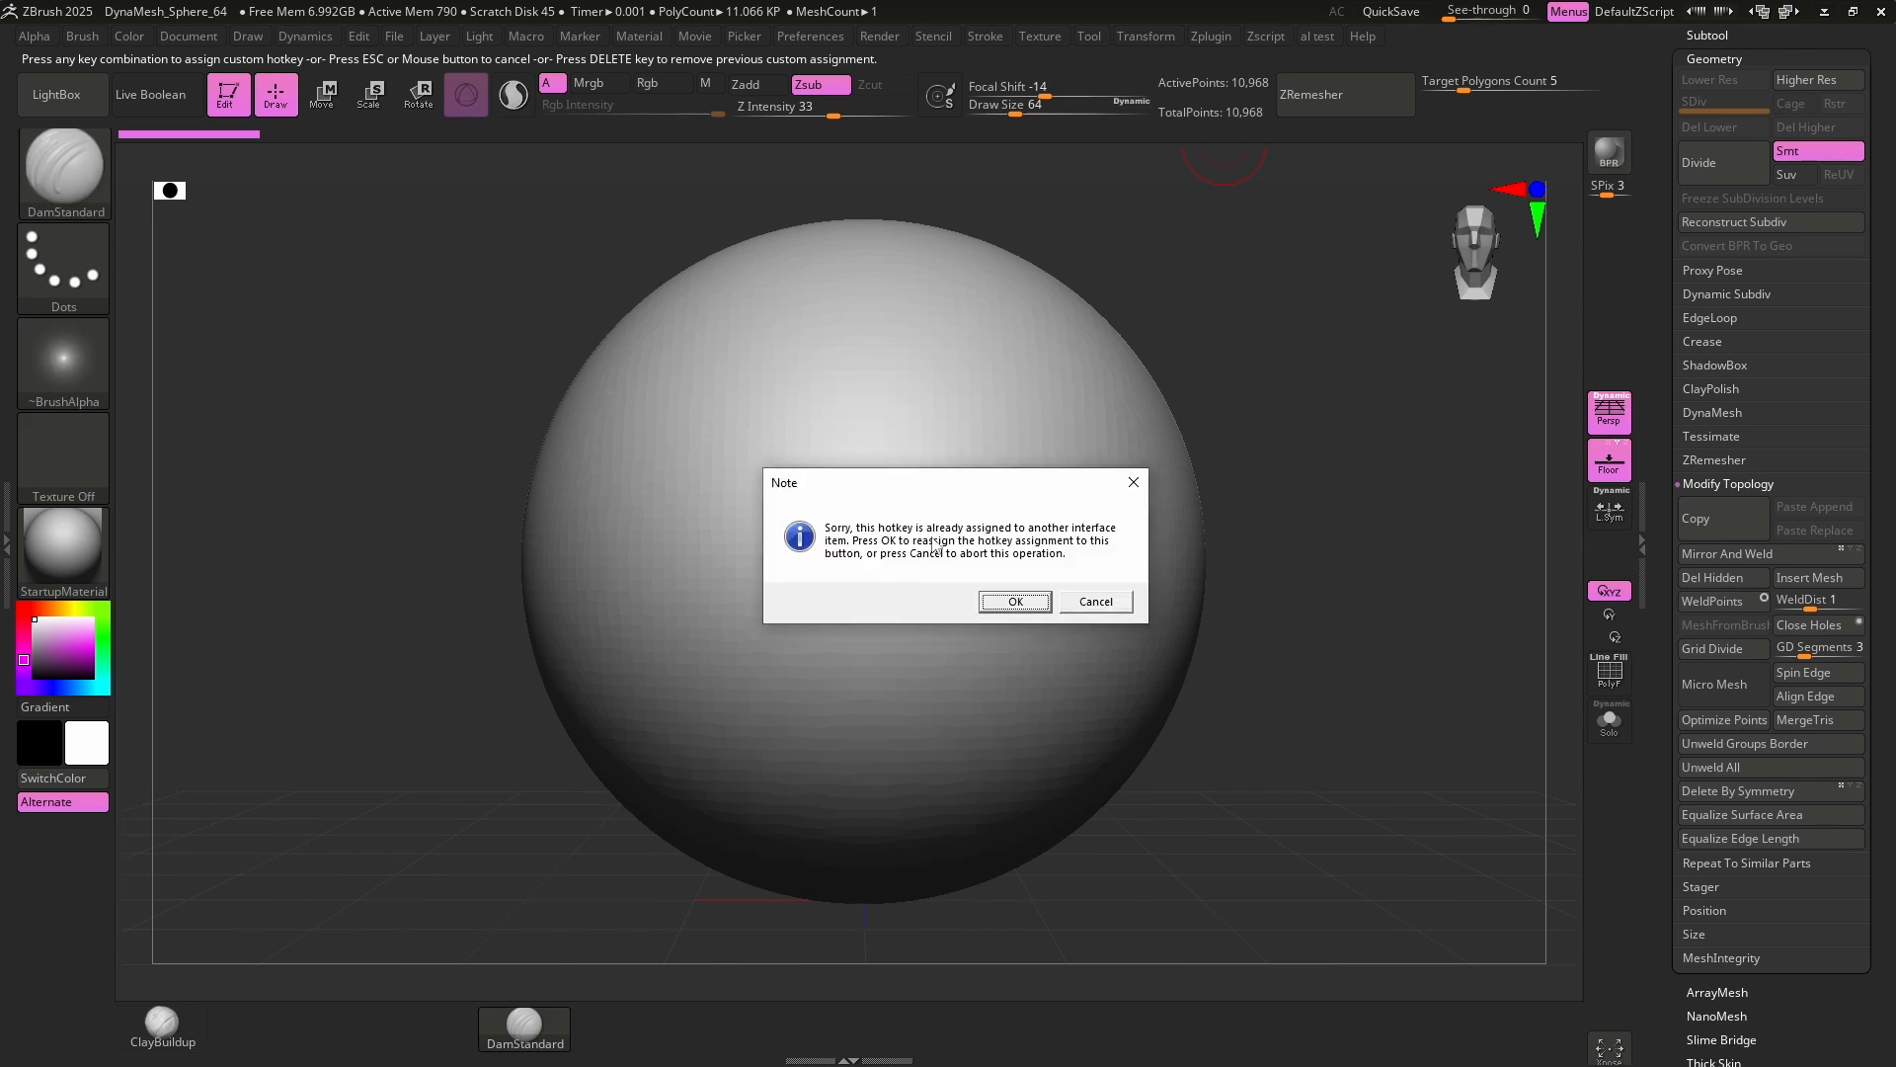
mouse_move(981, 552)
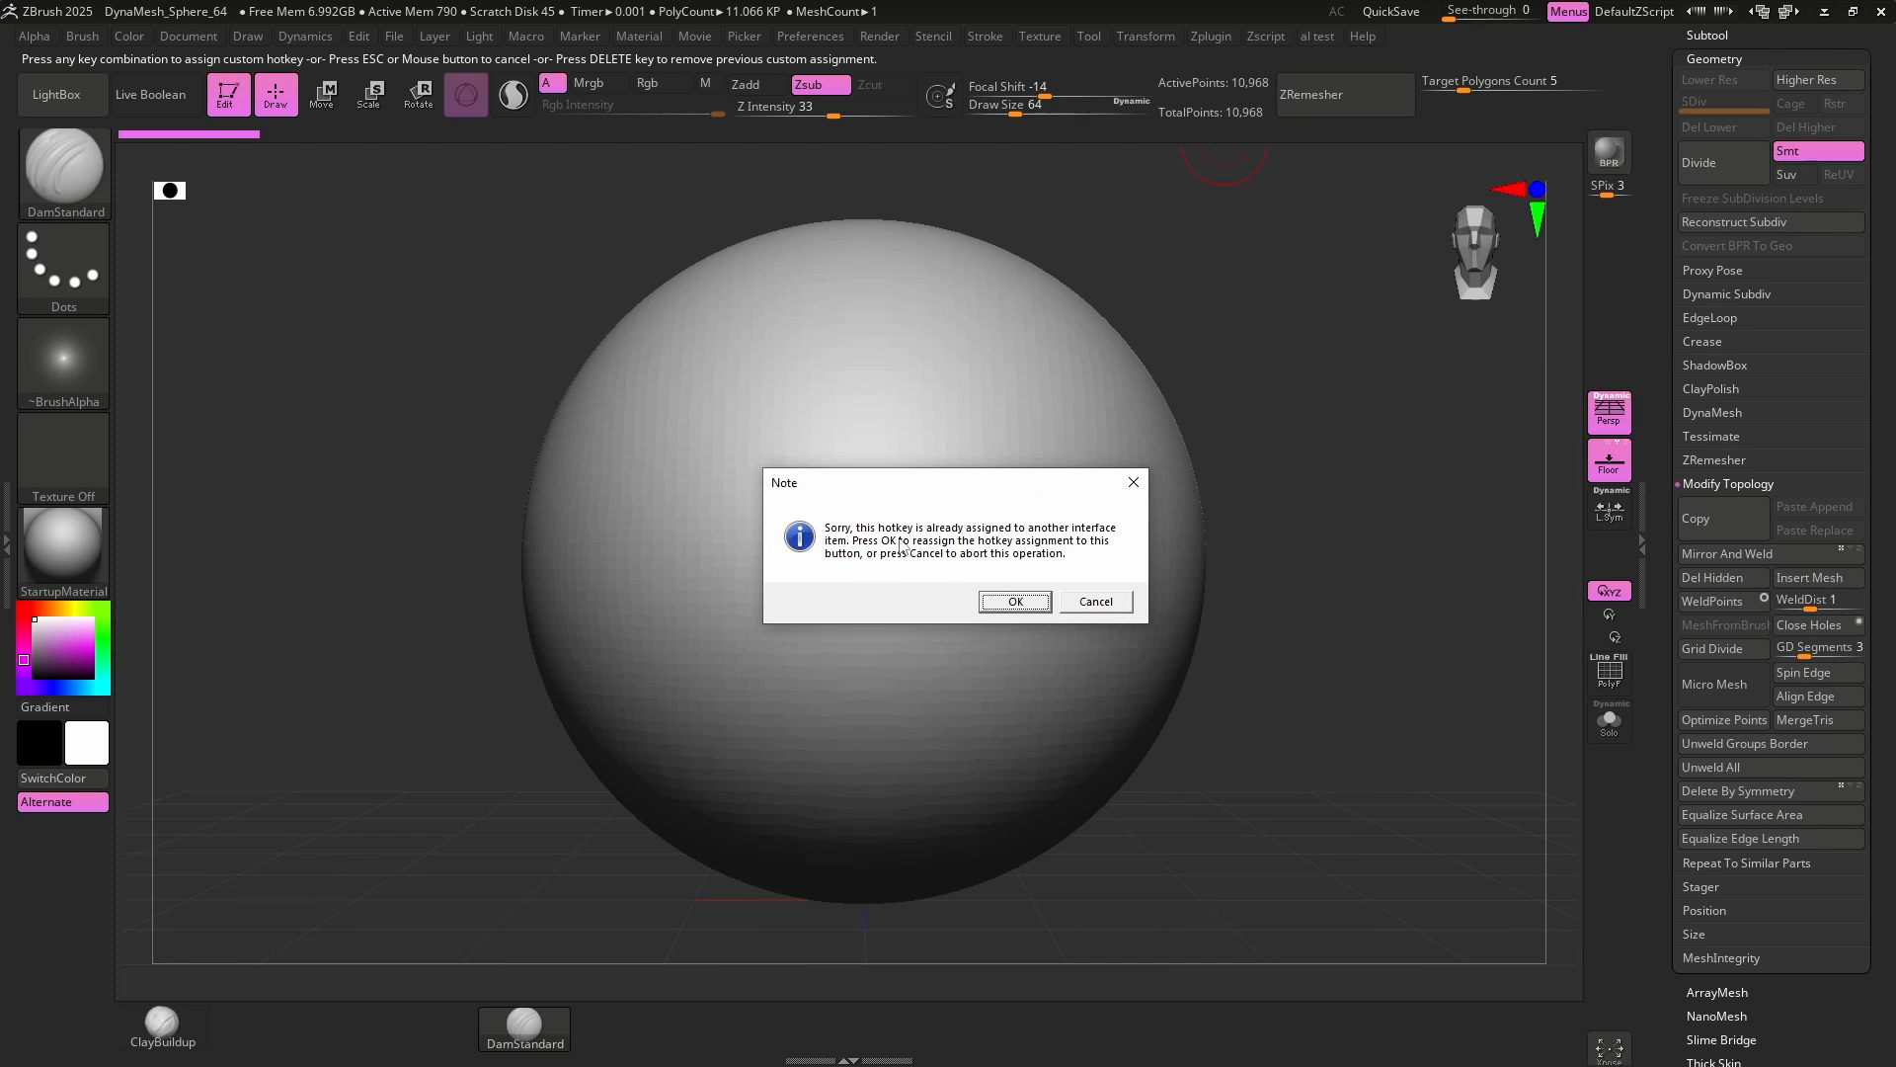
left_click(1014, 601)
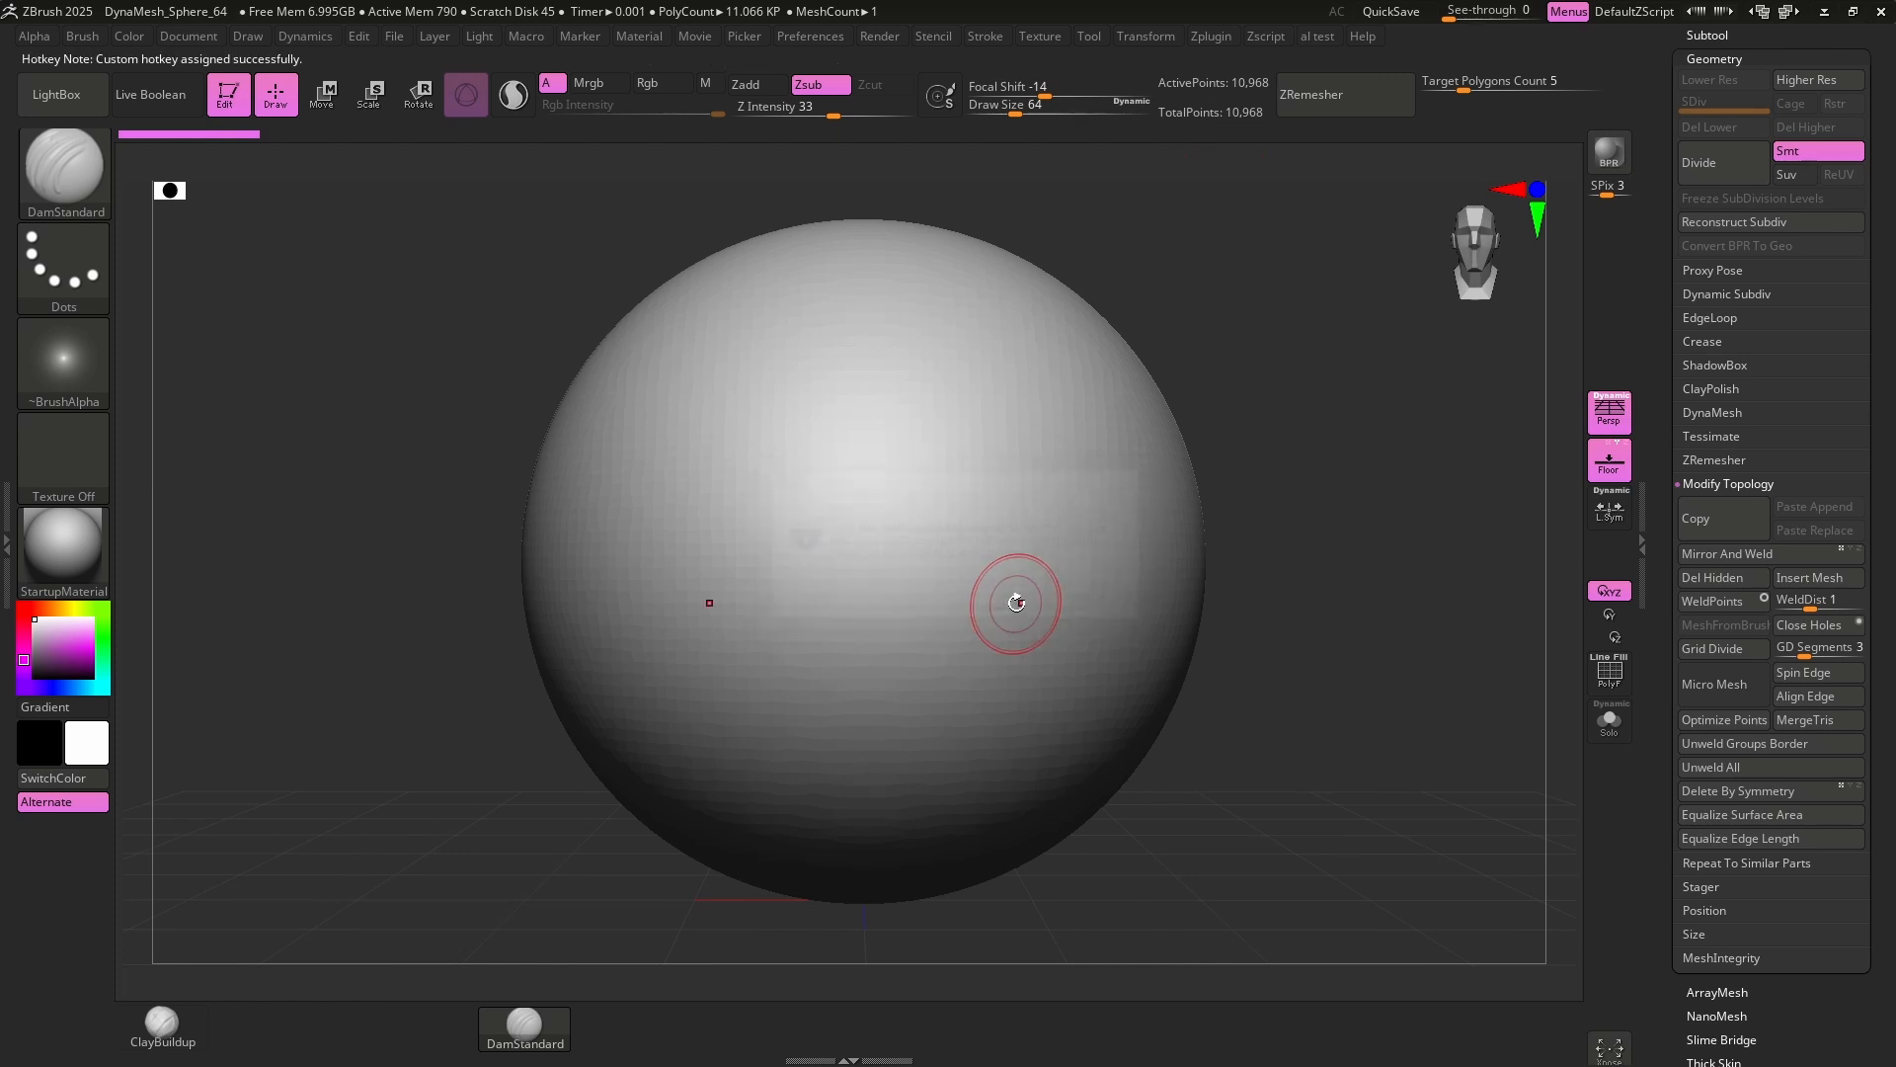
left_click(1146, 36)
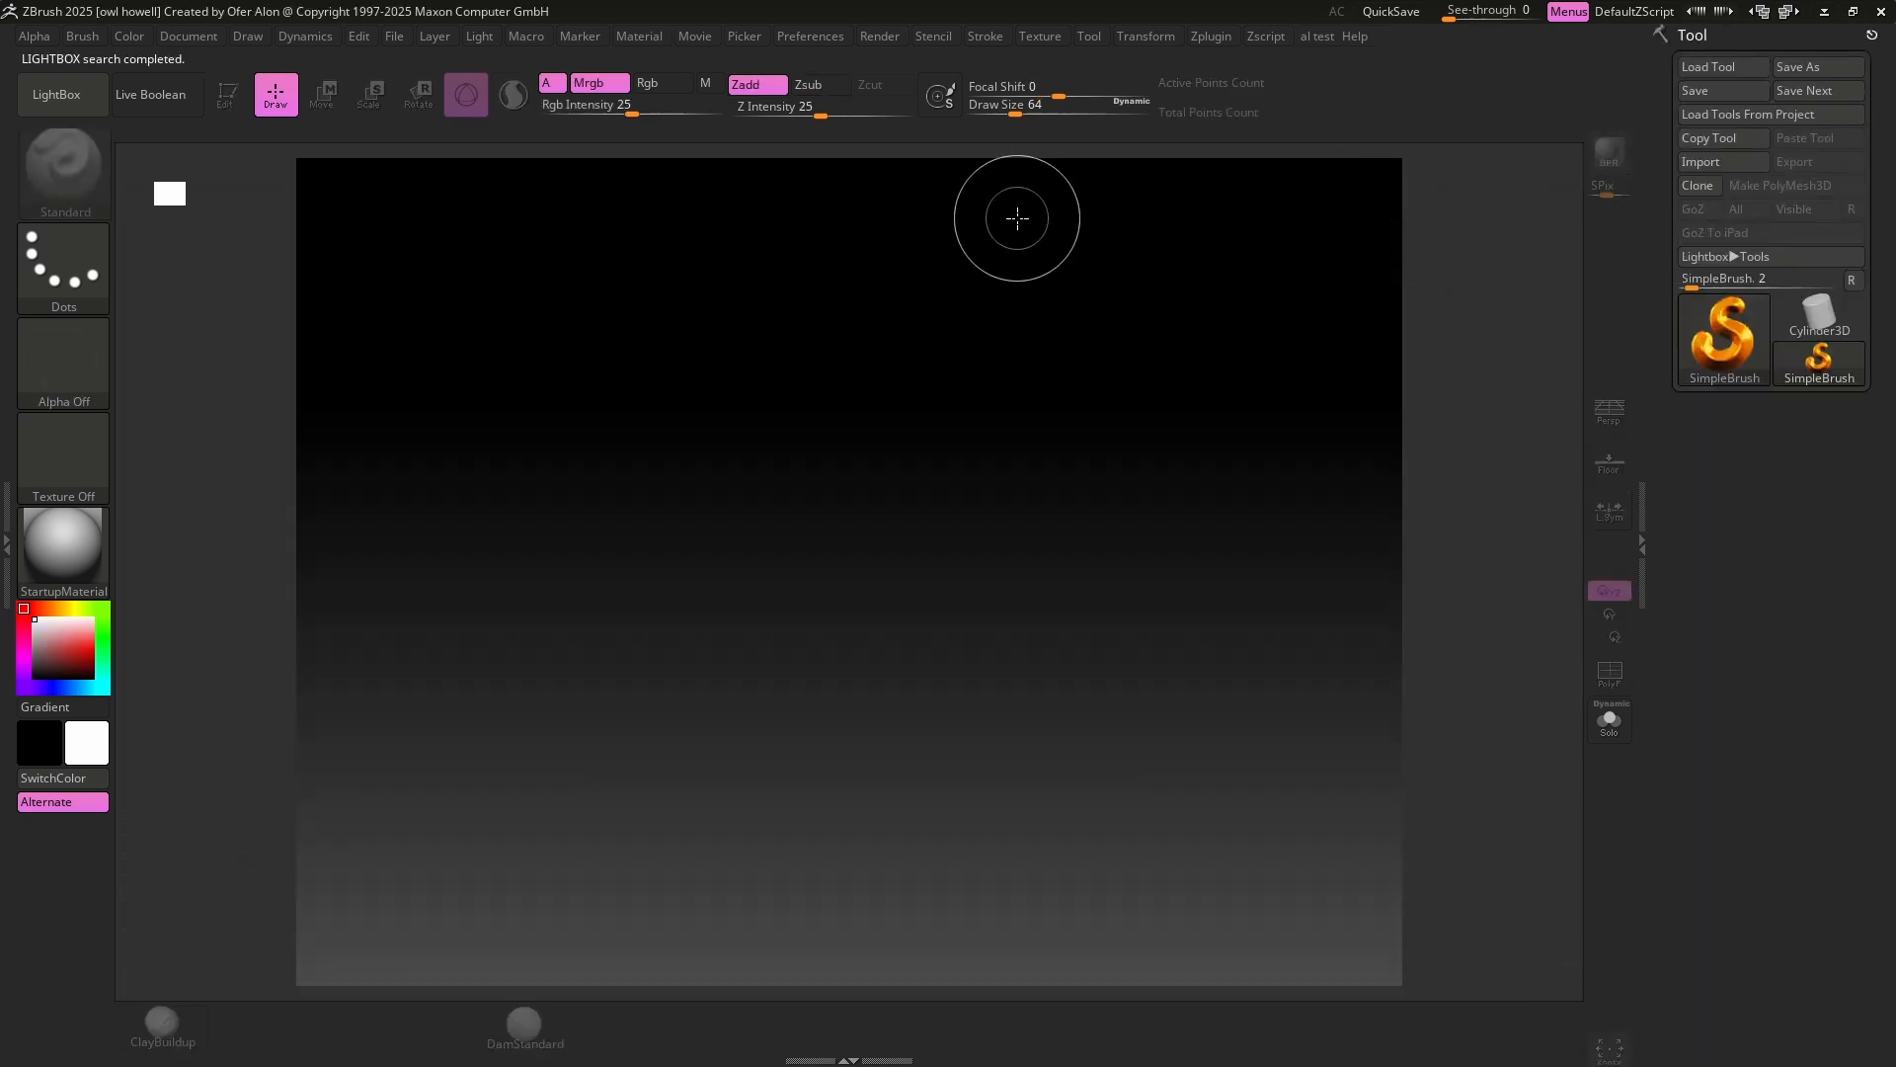
mouse_move(810, 34)
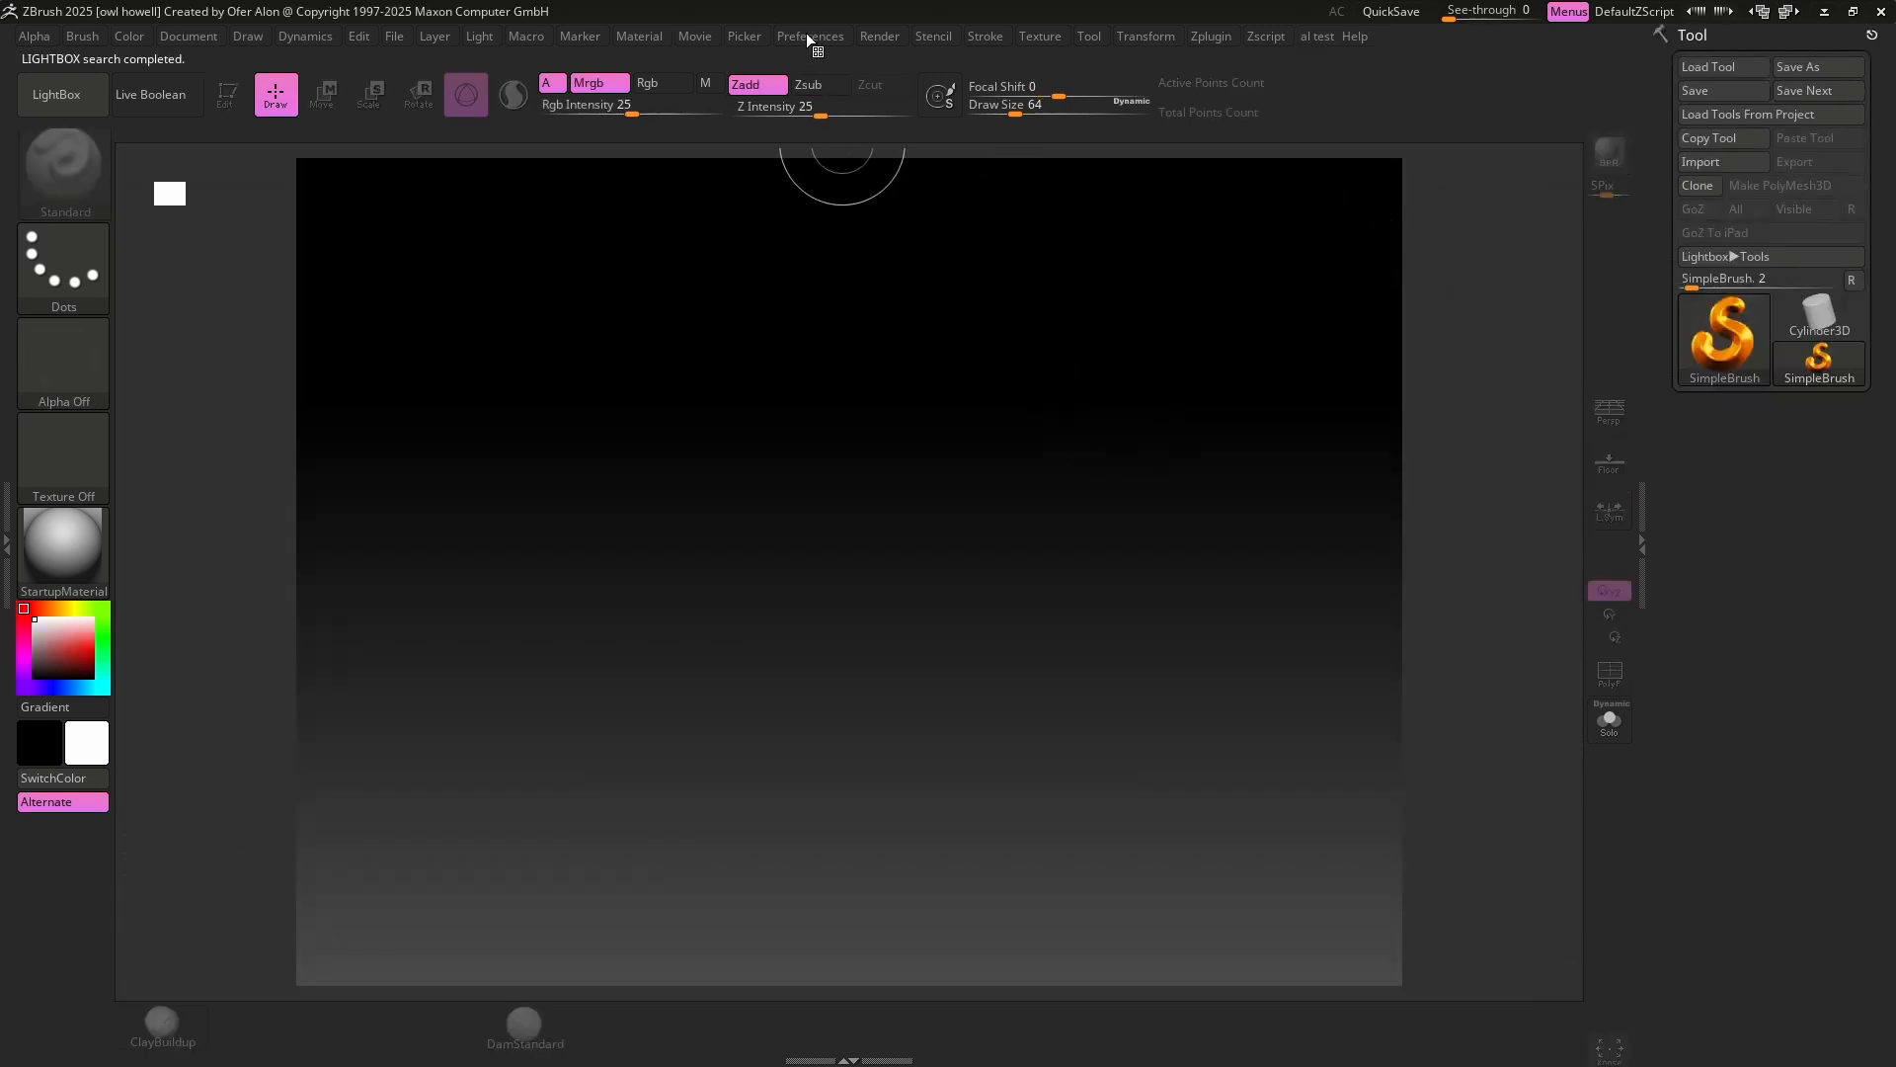
Open the Preferences palette to reach the Hotkeys store and save options.
left_click(811, 36)
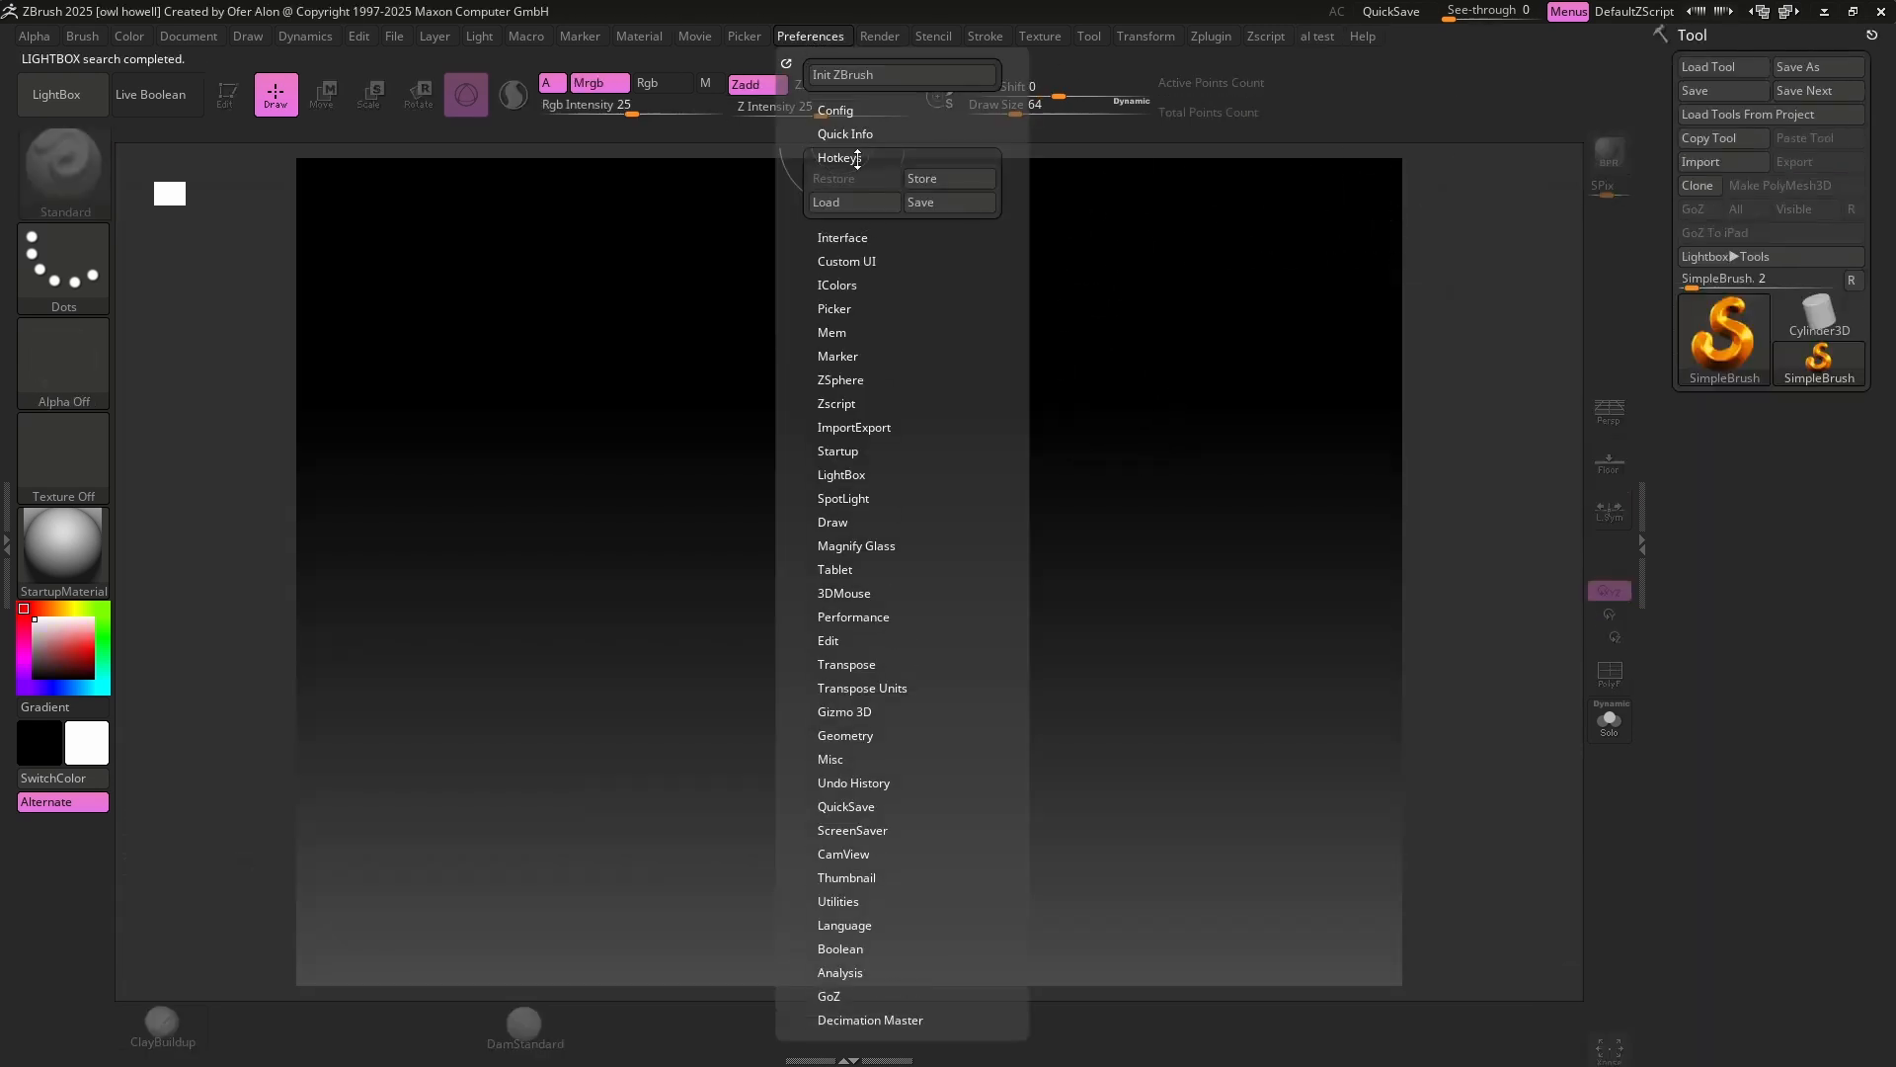
mouse_move(964, 179)
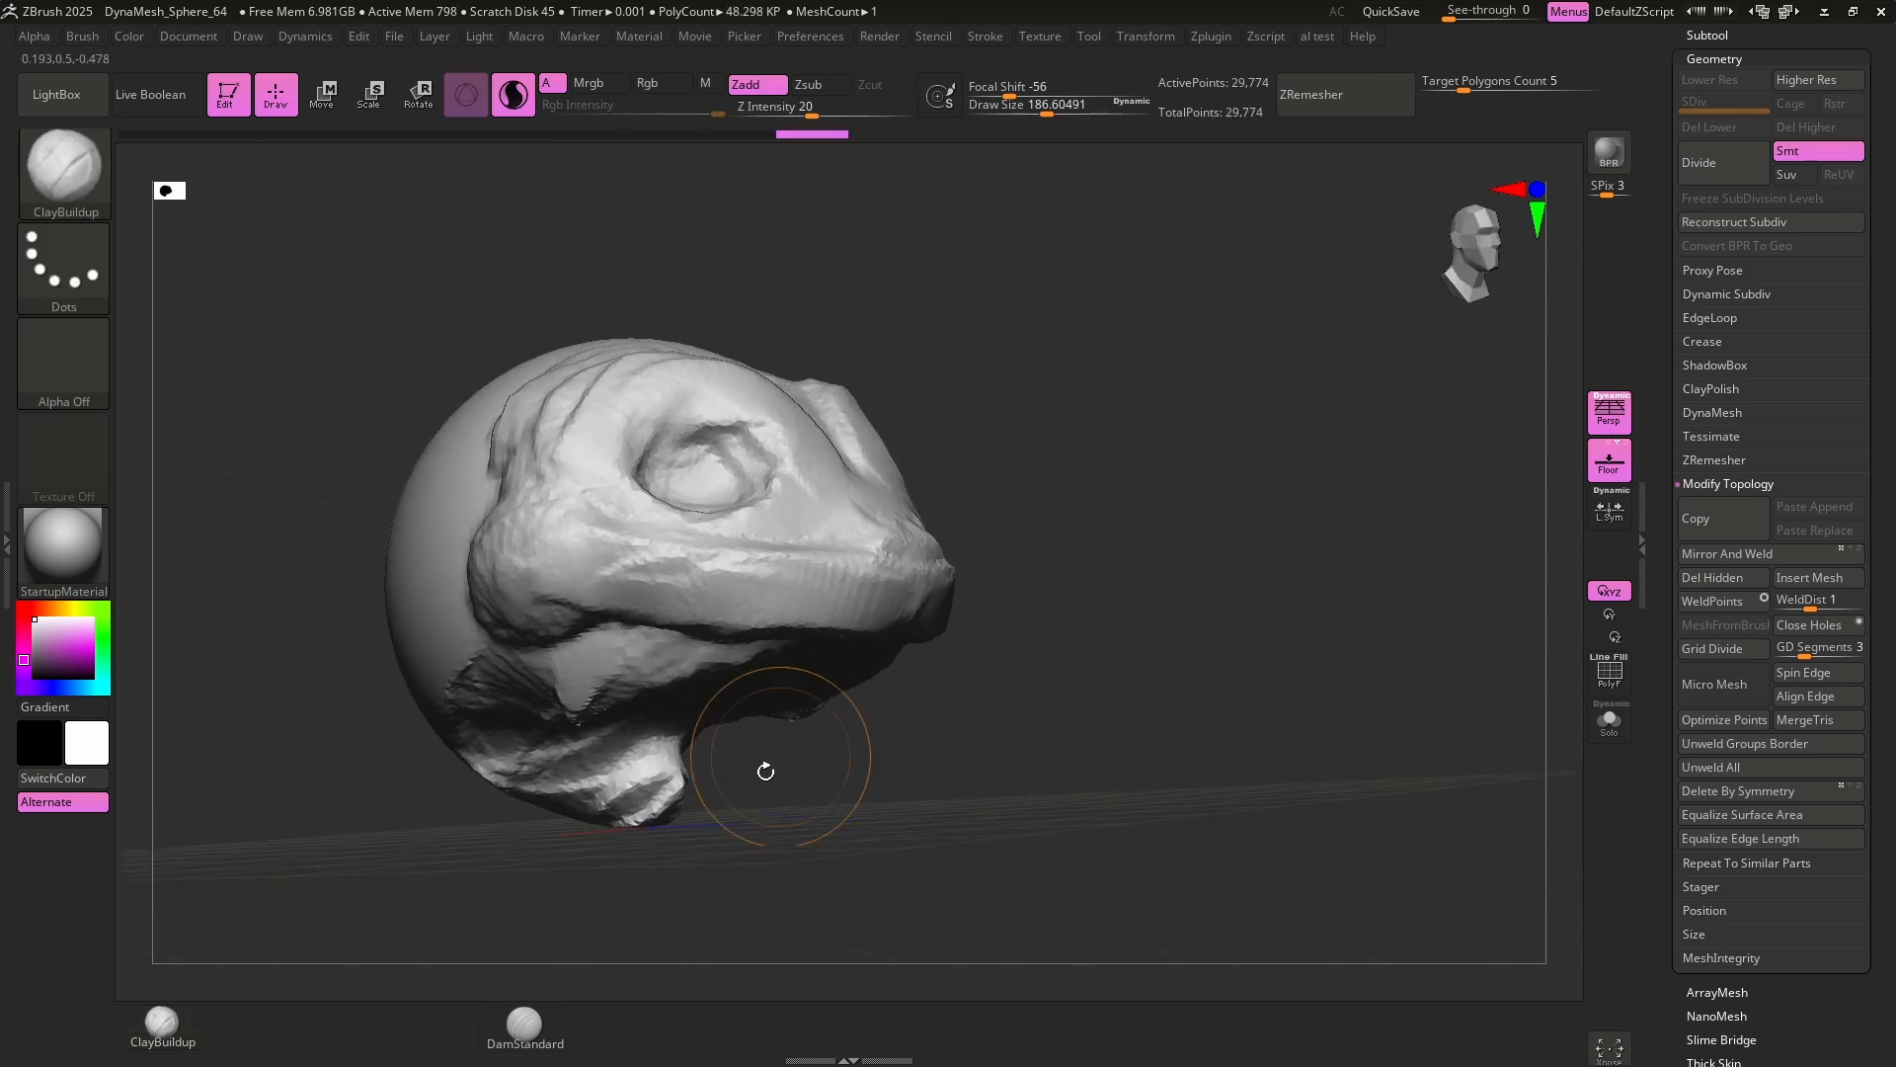
Turn the head to front view and run ZRemesher for cleaner topology.
left_click_drag(765, 770, 637, 792)
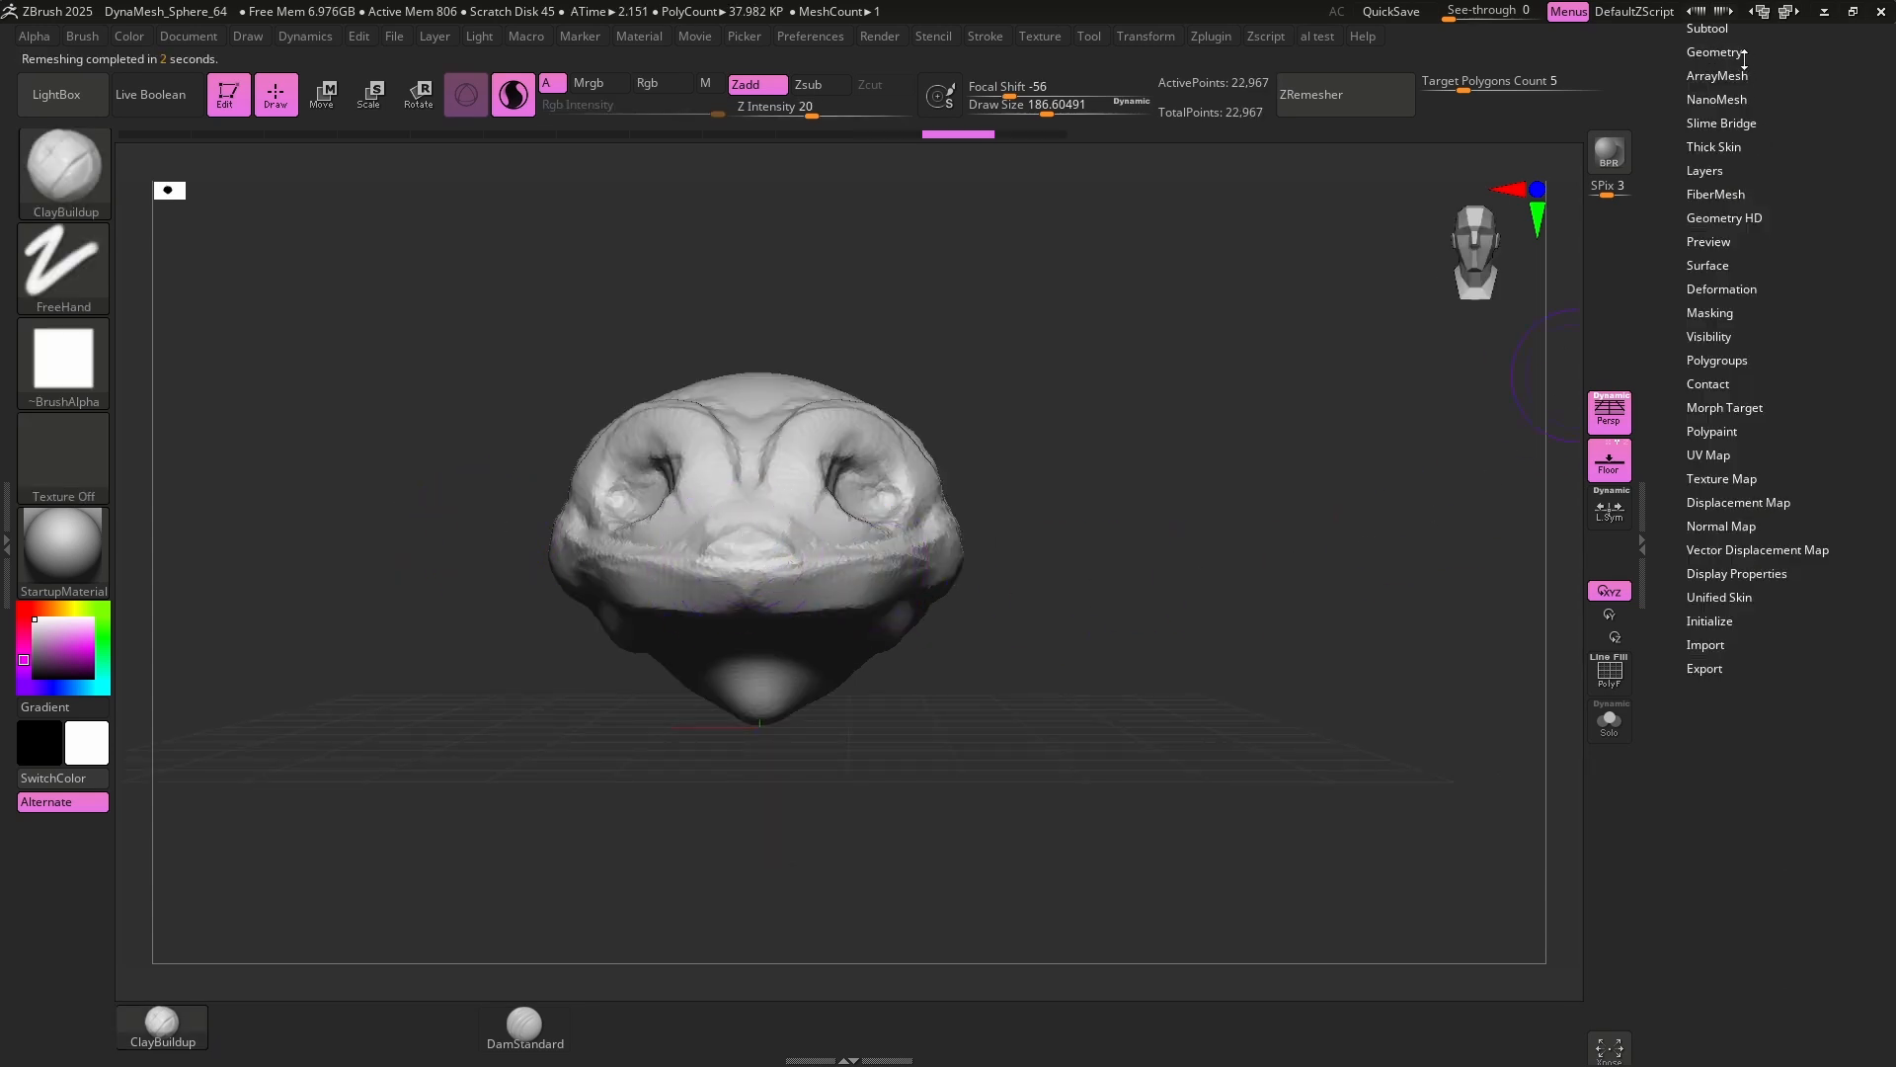
left_click(1712, 51)
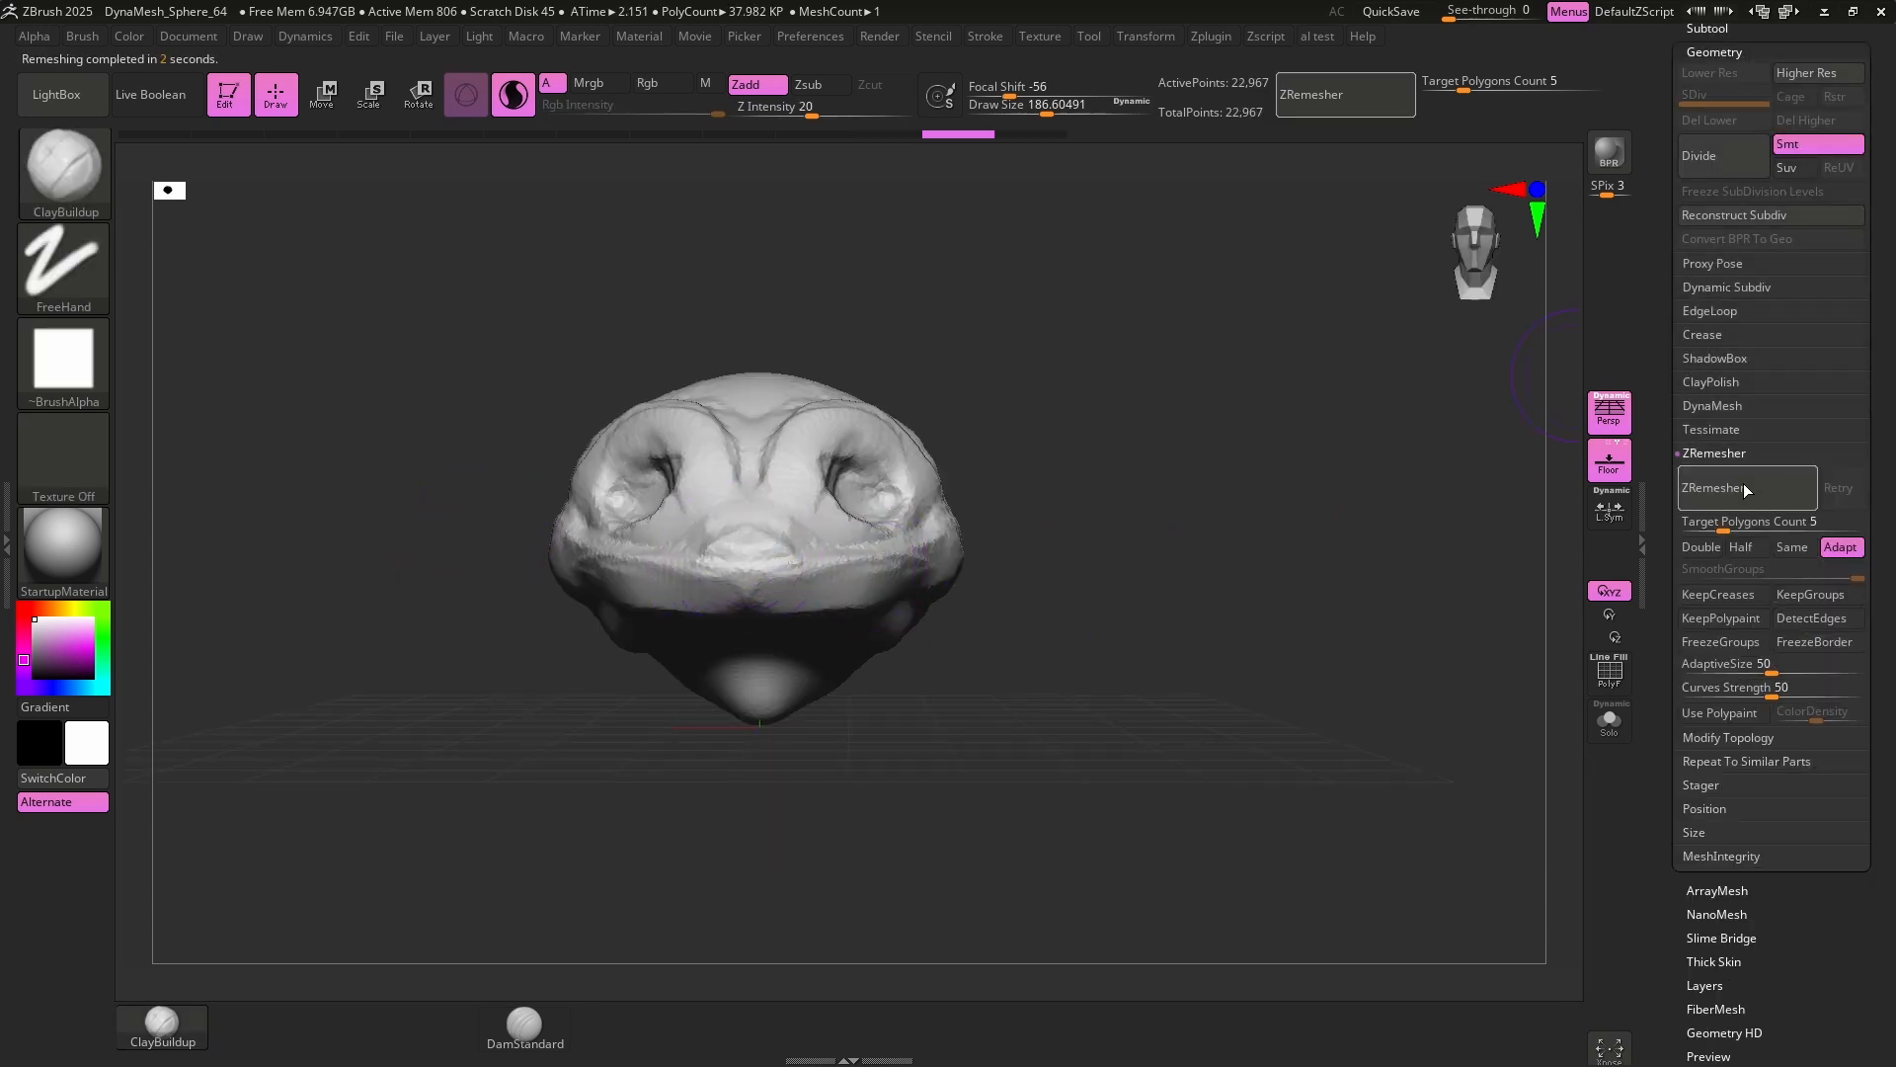
left_click(1712, 487)
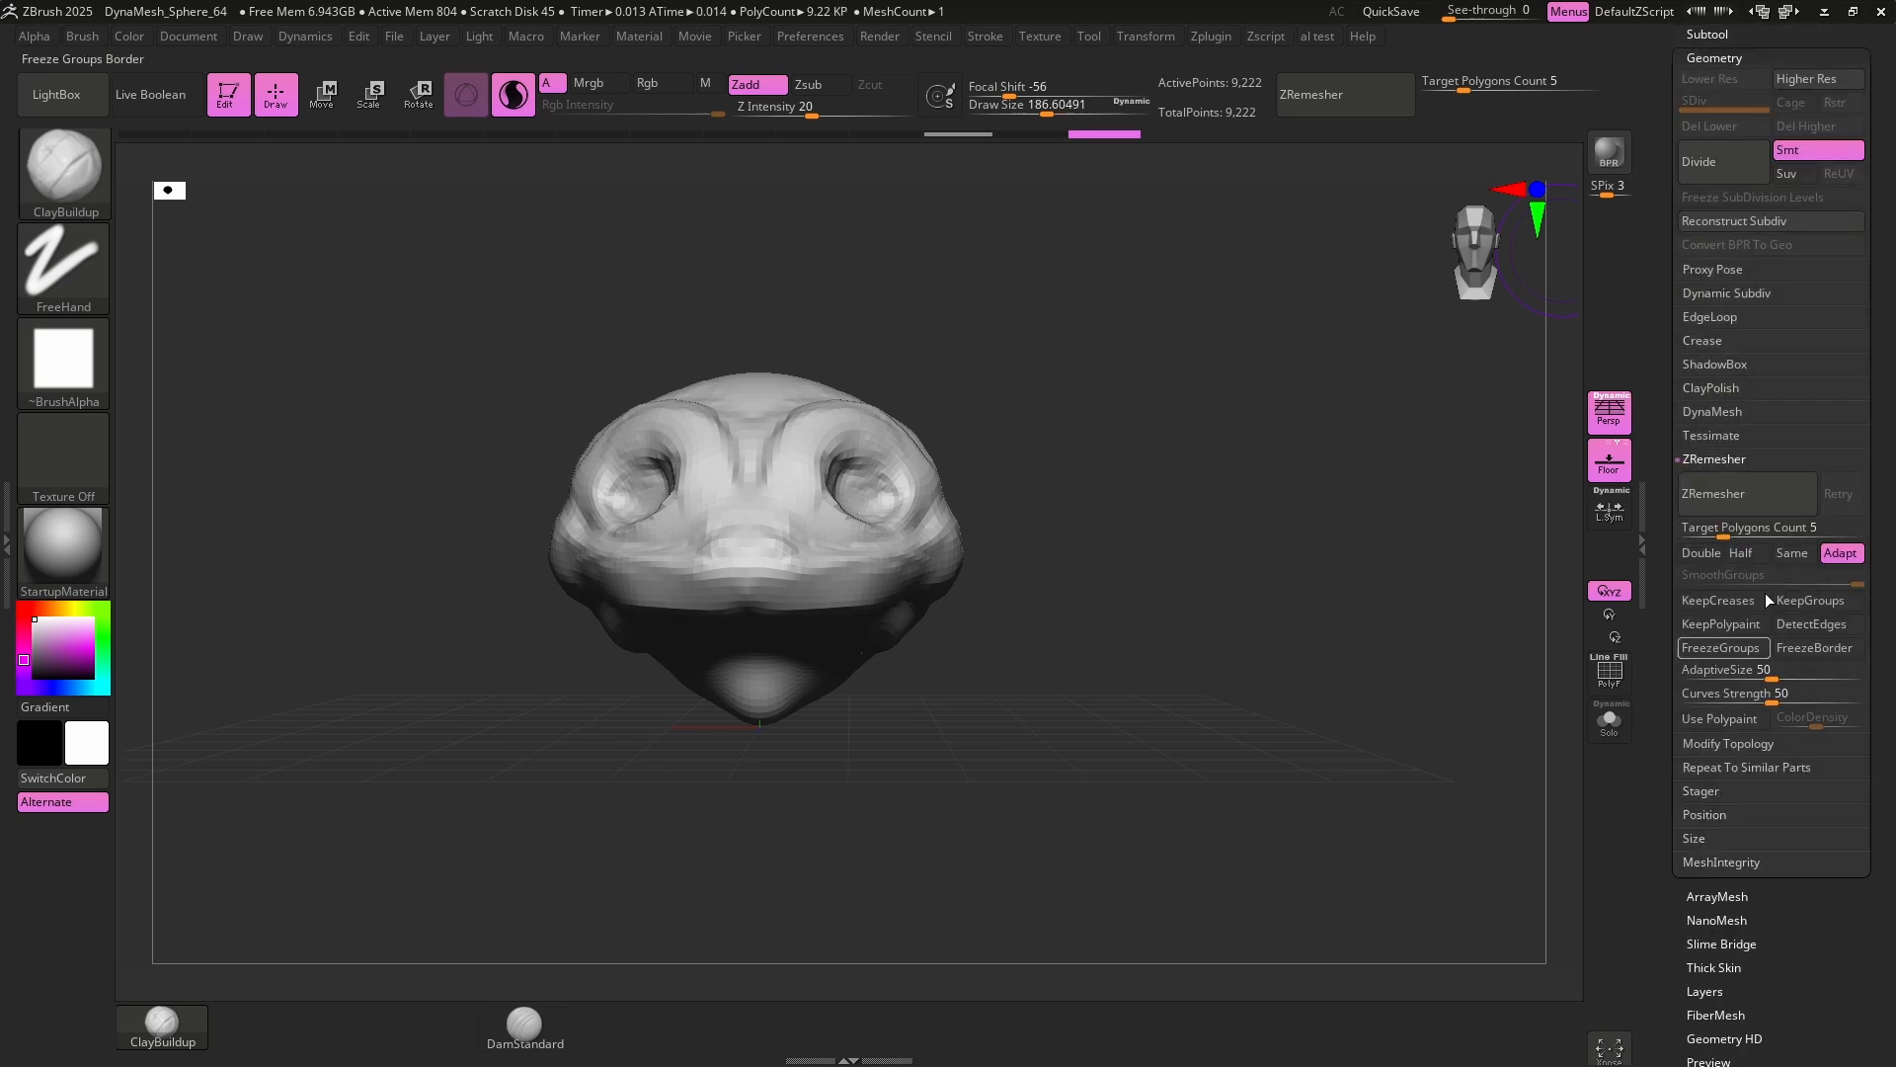
left_click(1698, 161)
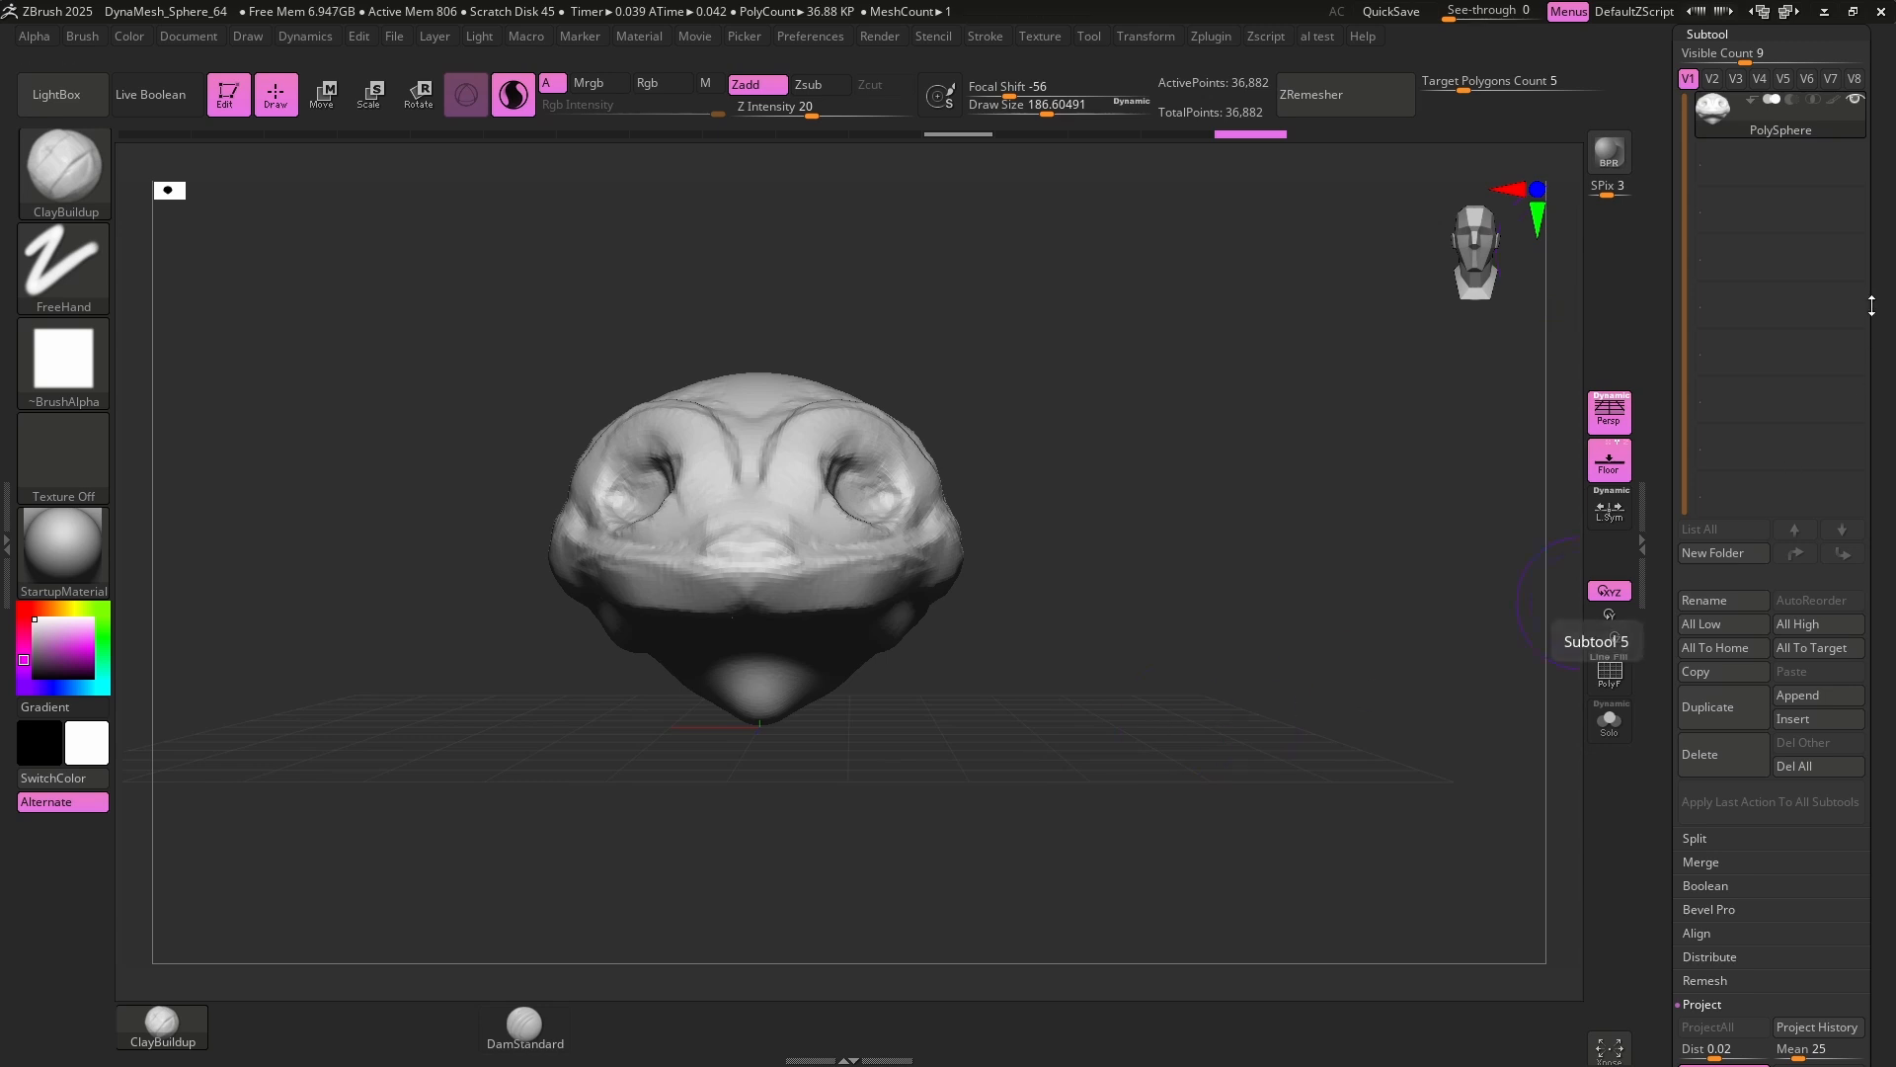
left_click(1695, 34)
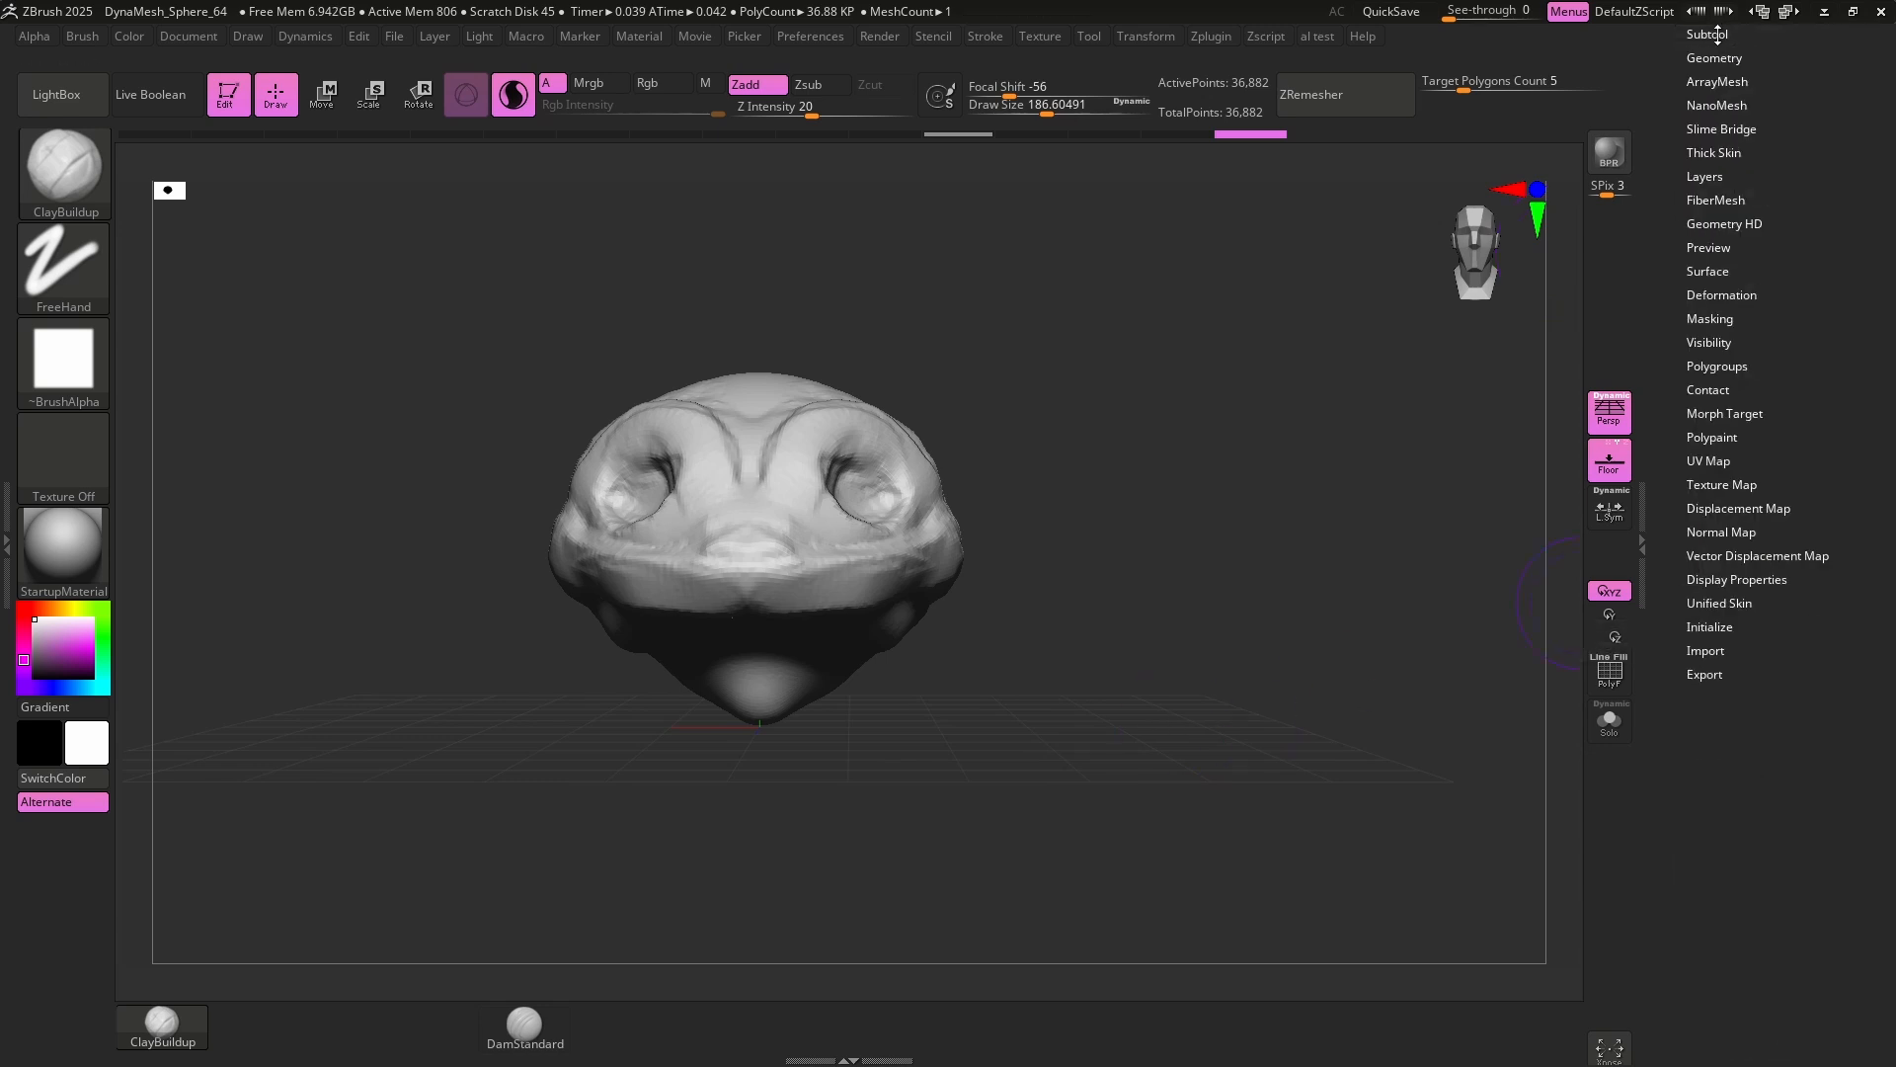
left_click(1695, 36)
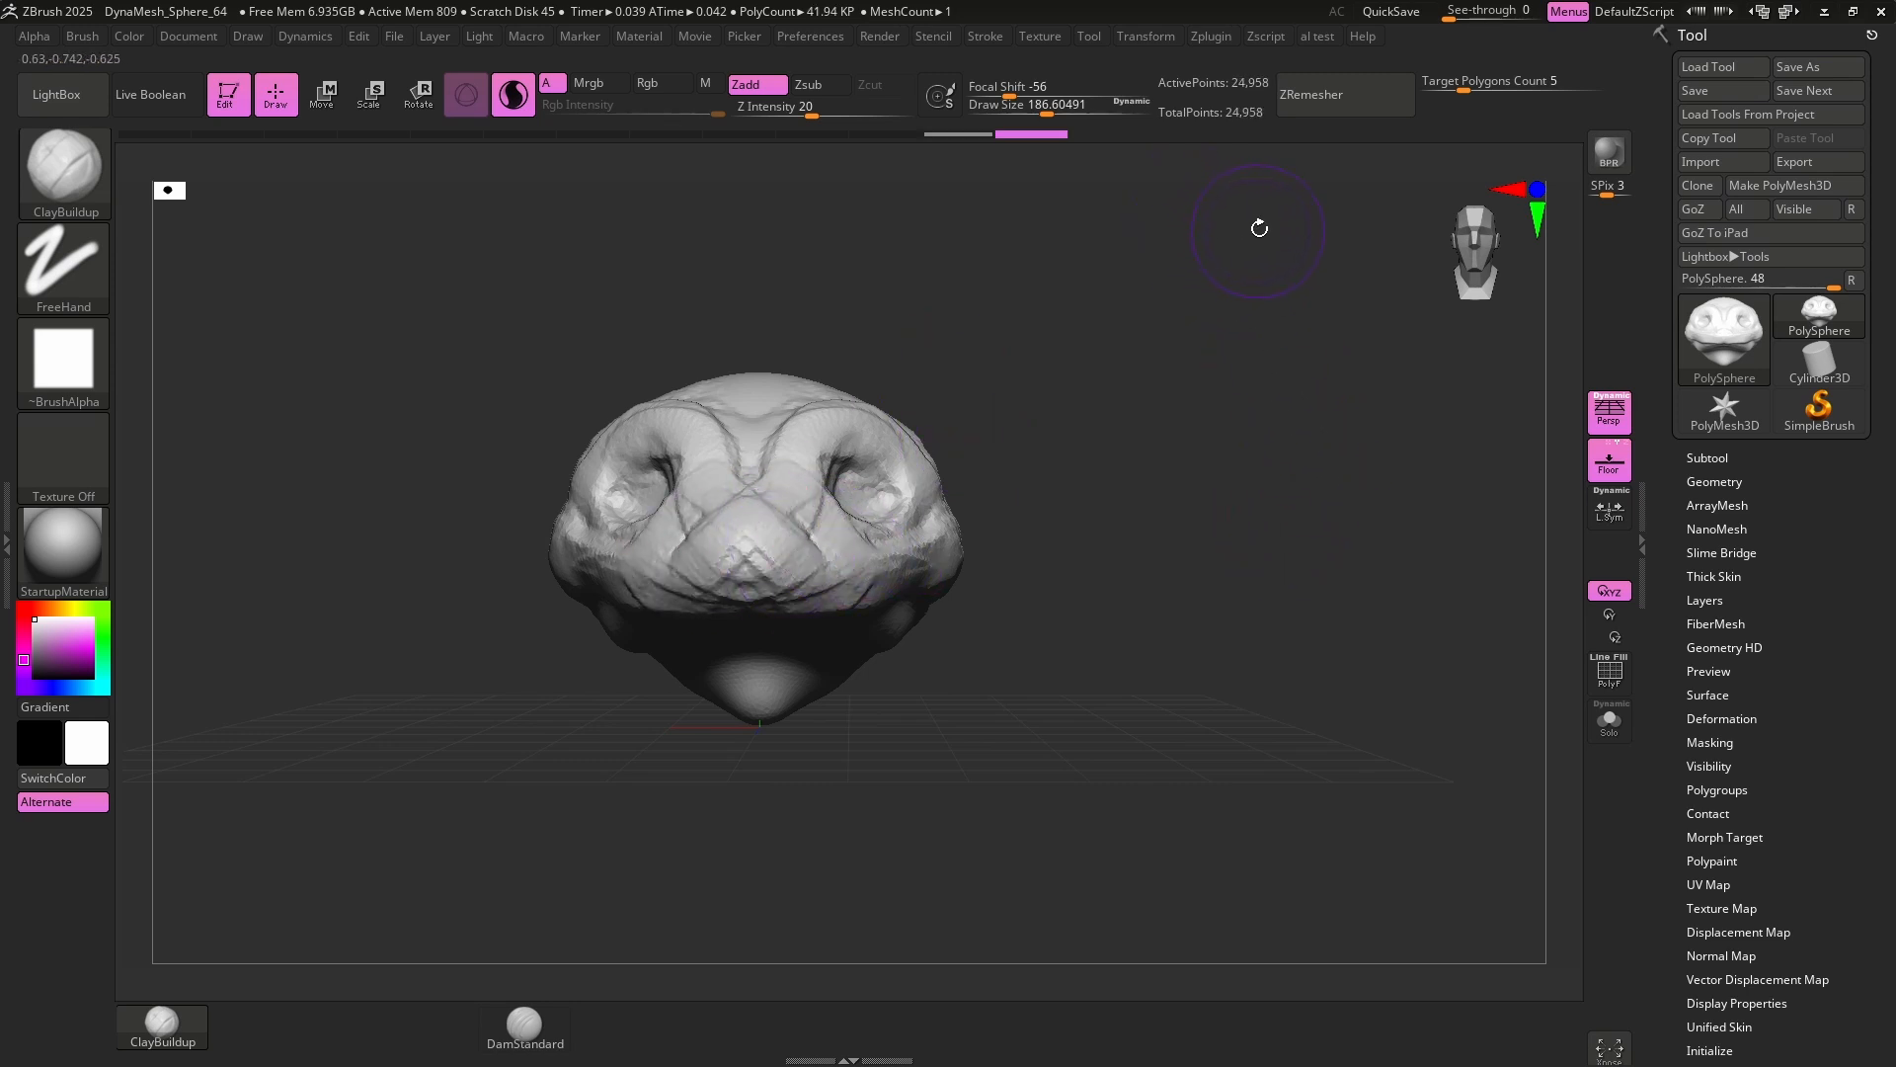
Remesh at lower resolution, divide to about 141,730 points and enable PolyF wireframe.
left_click(1311, 94)
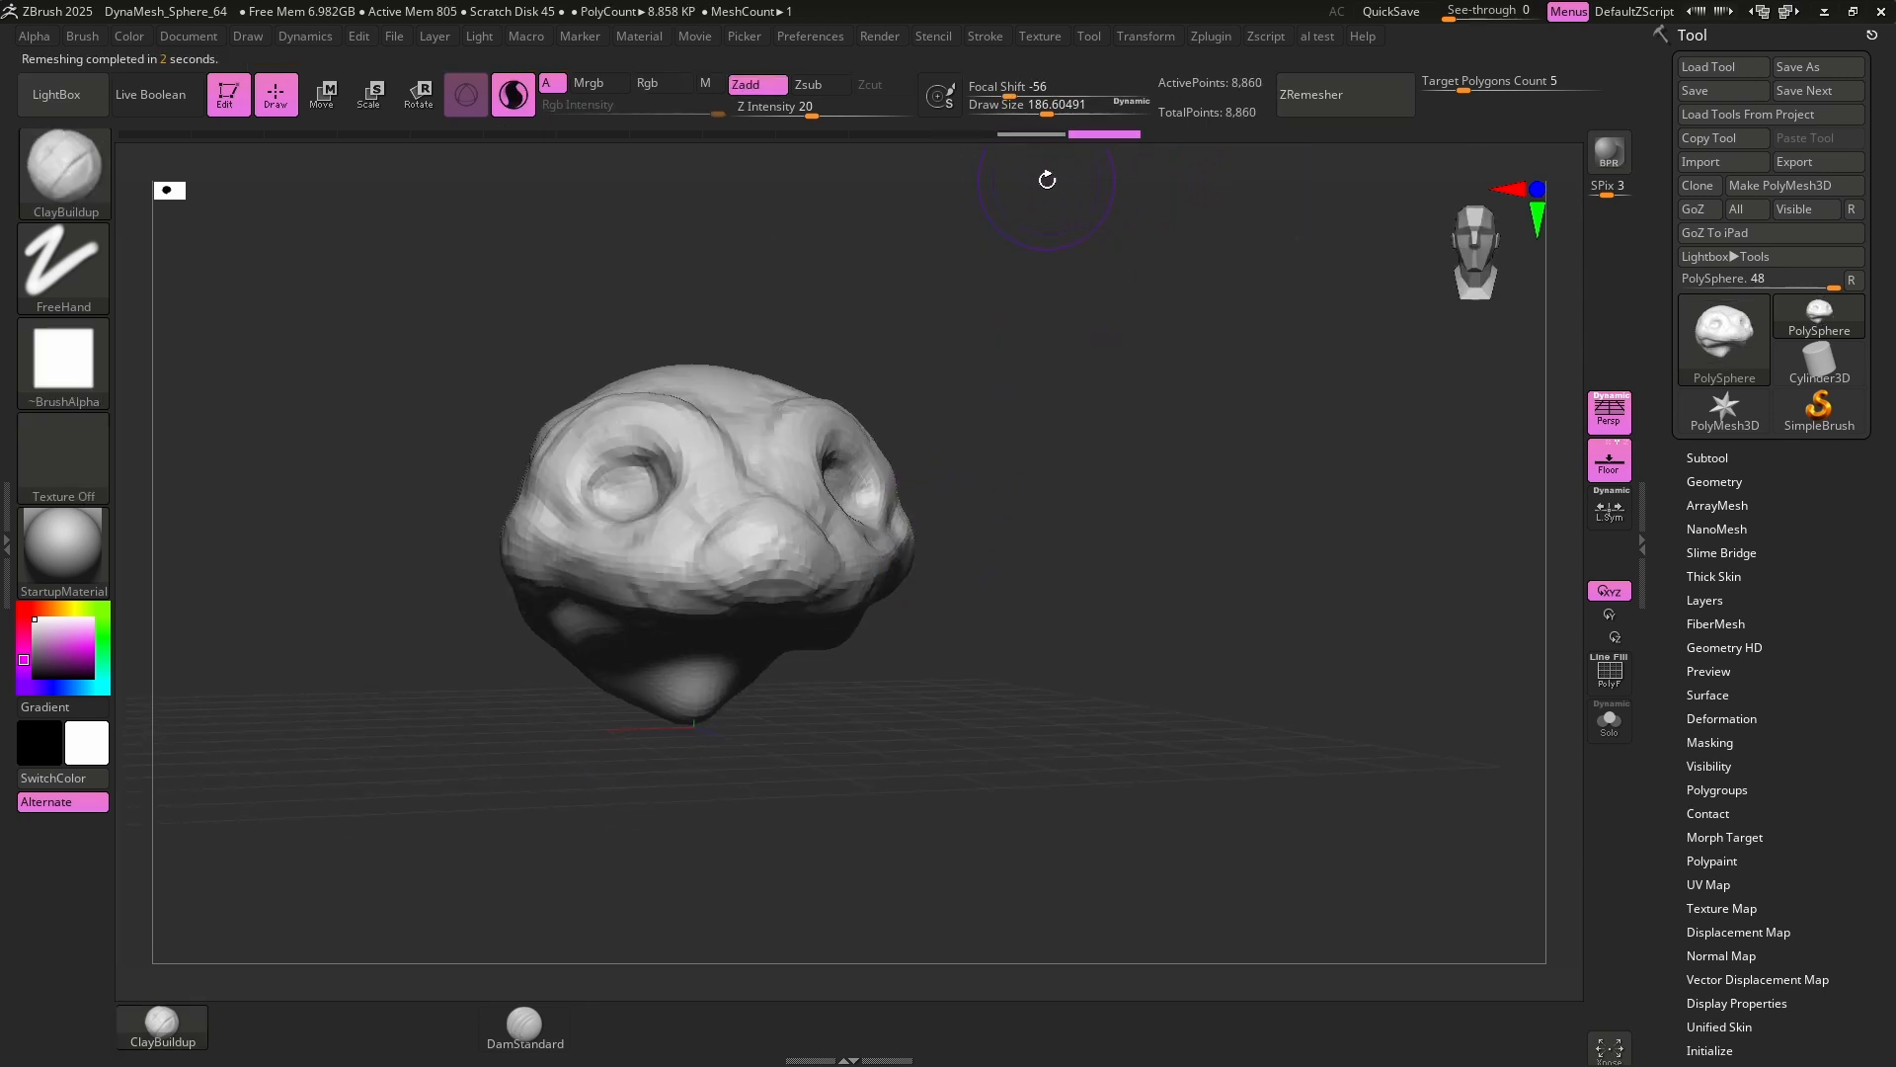
mouse_move(1042, 489)
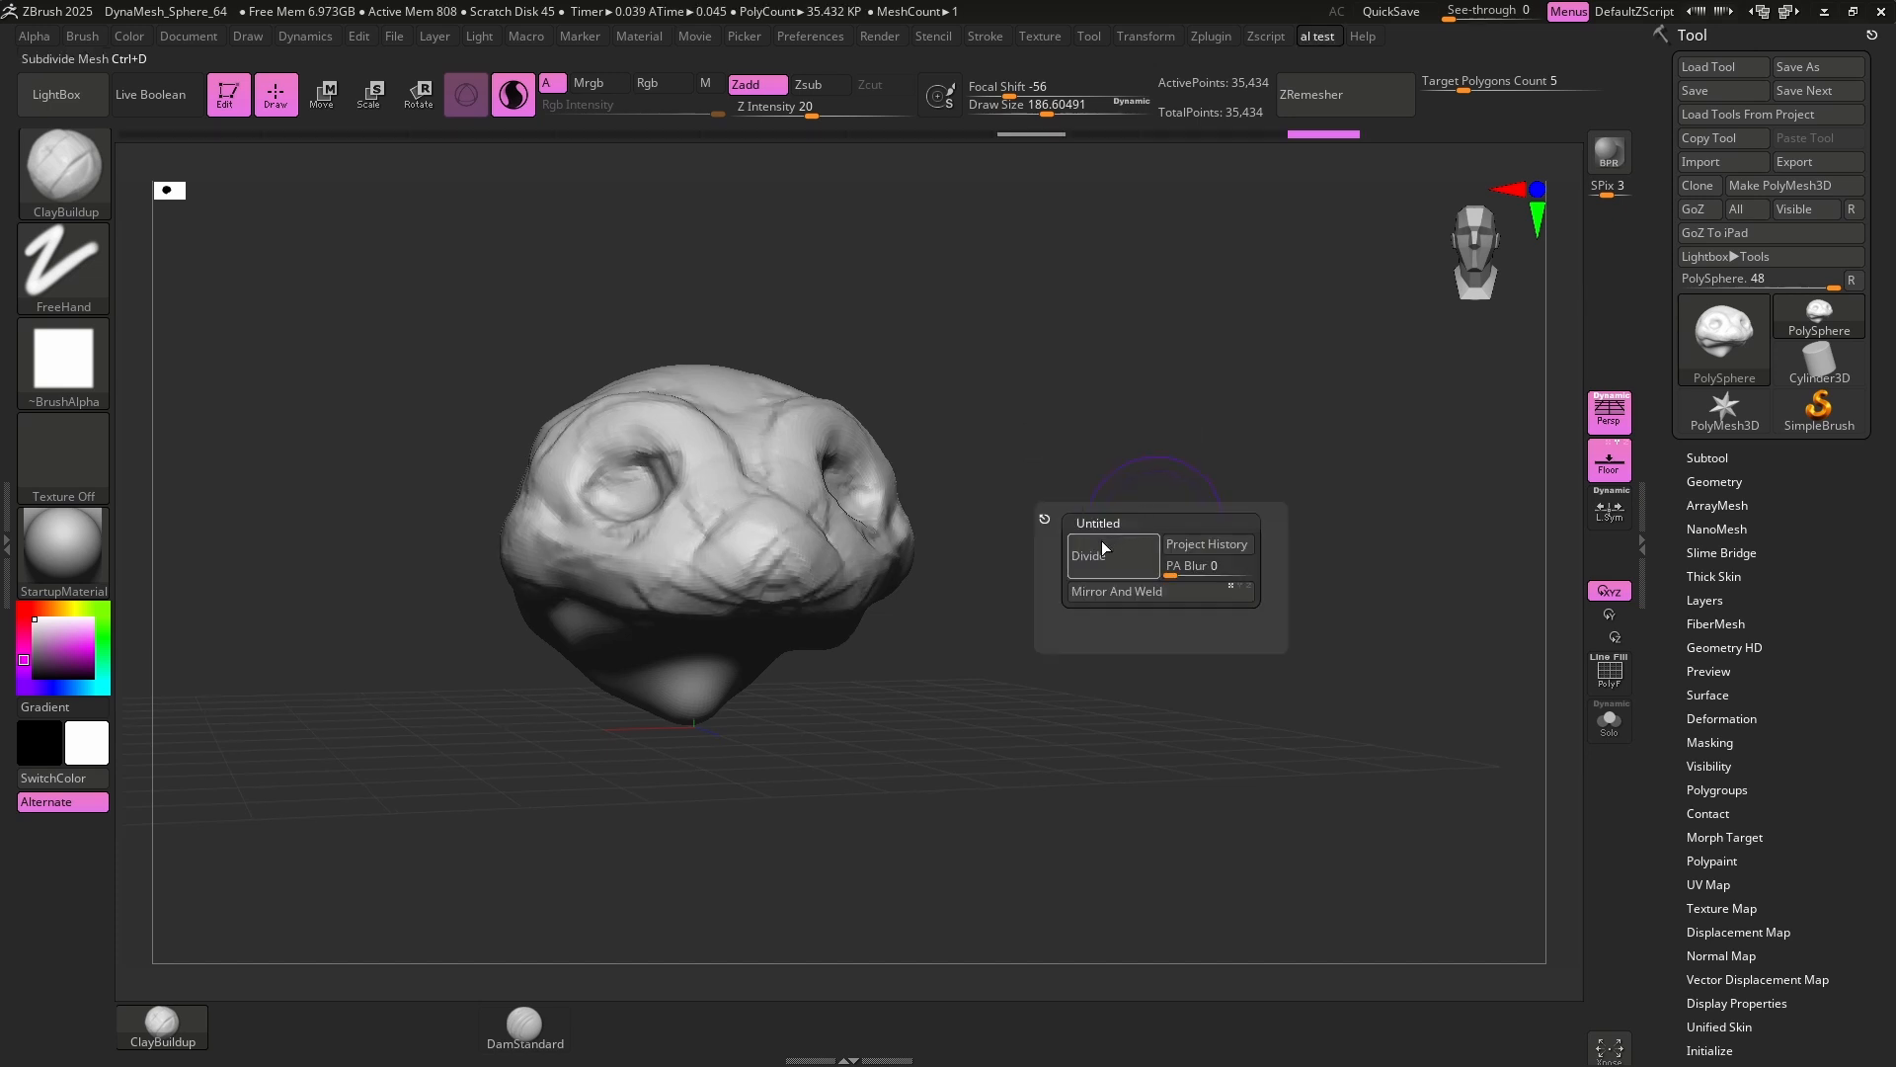
left_click(1088, 555)
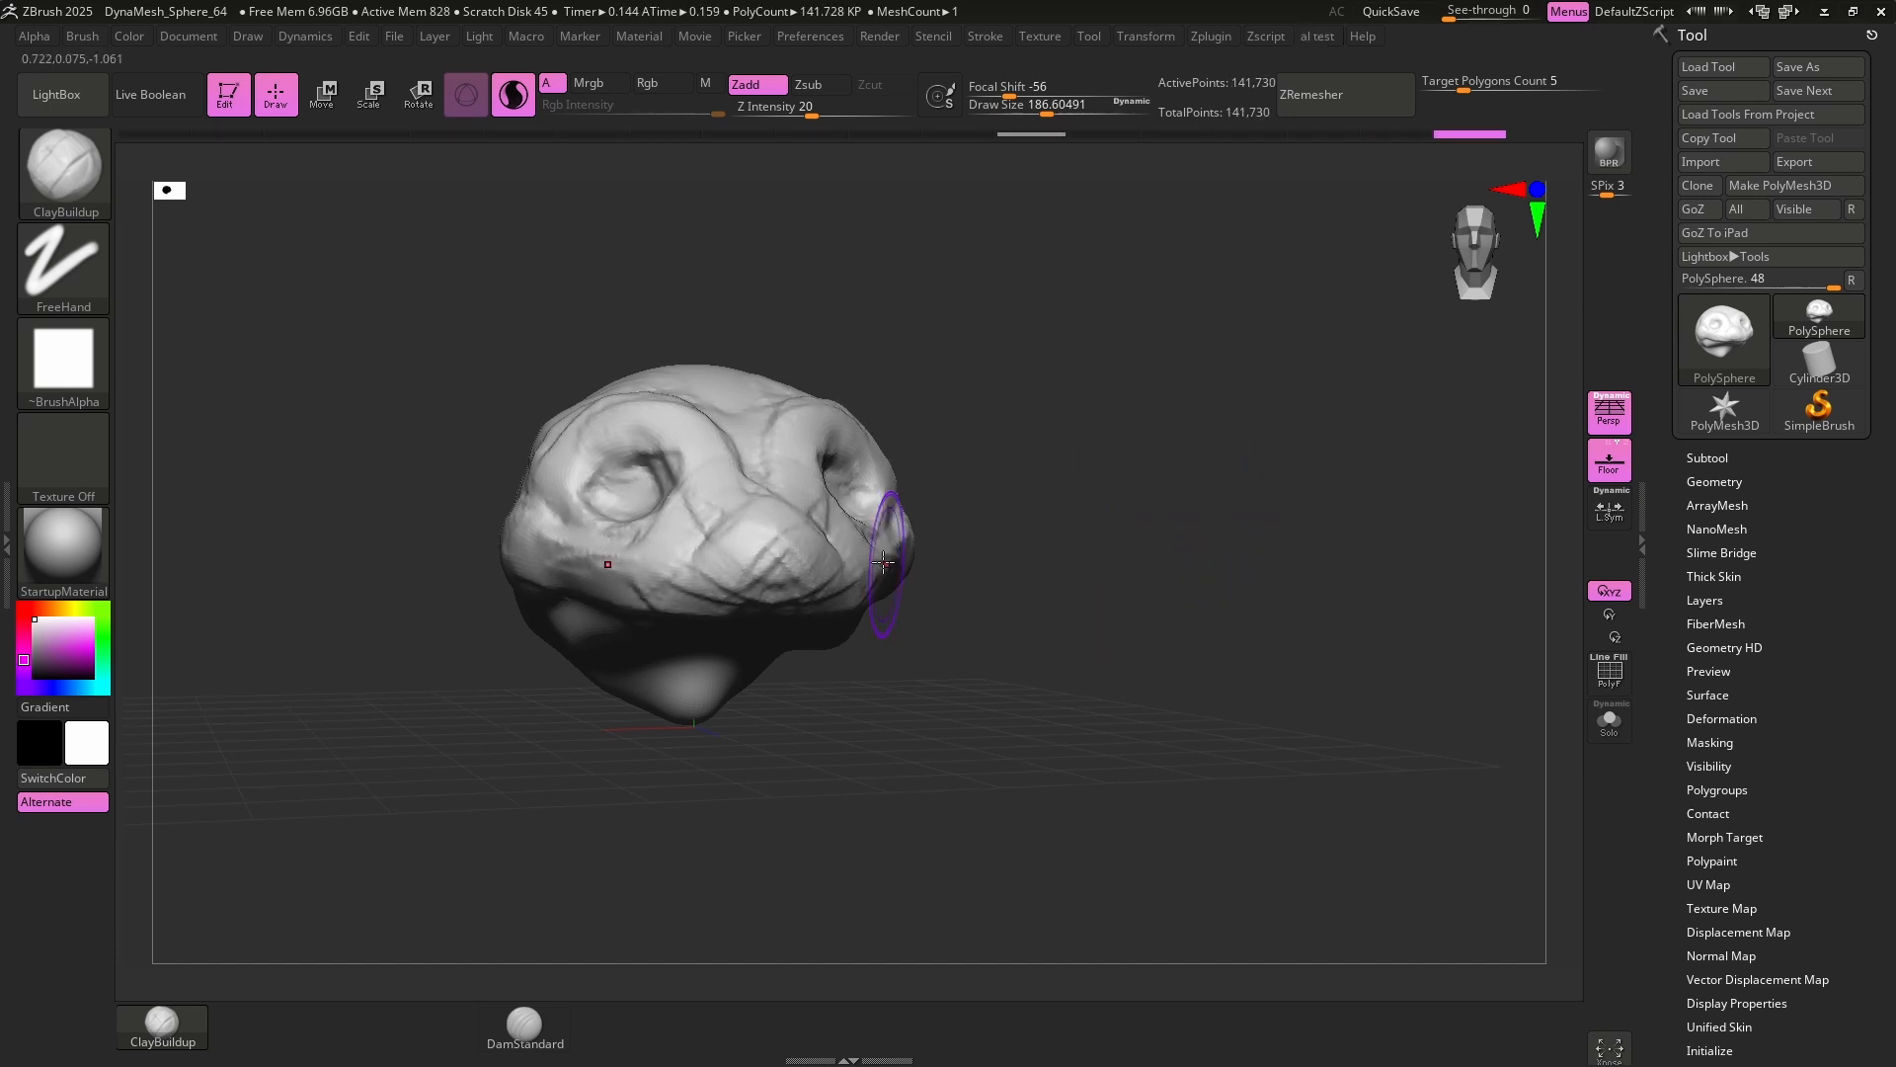
left_click(1609, 672)
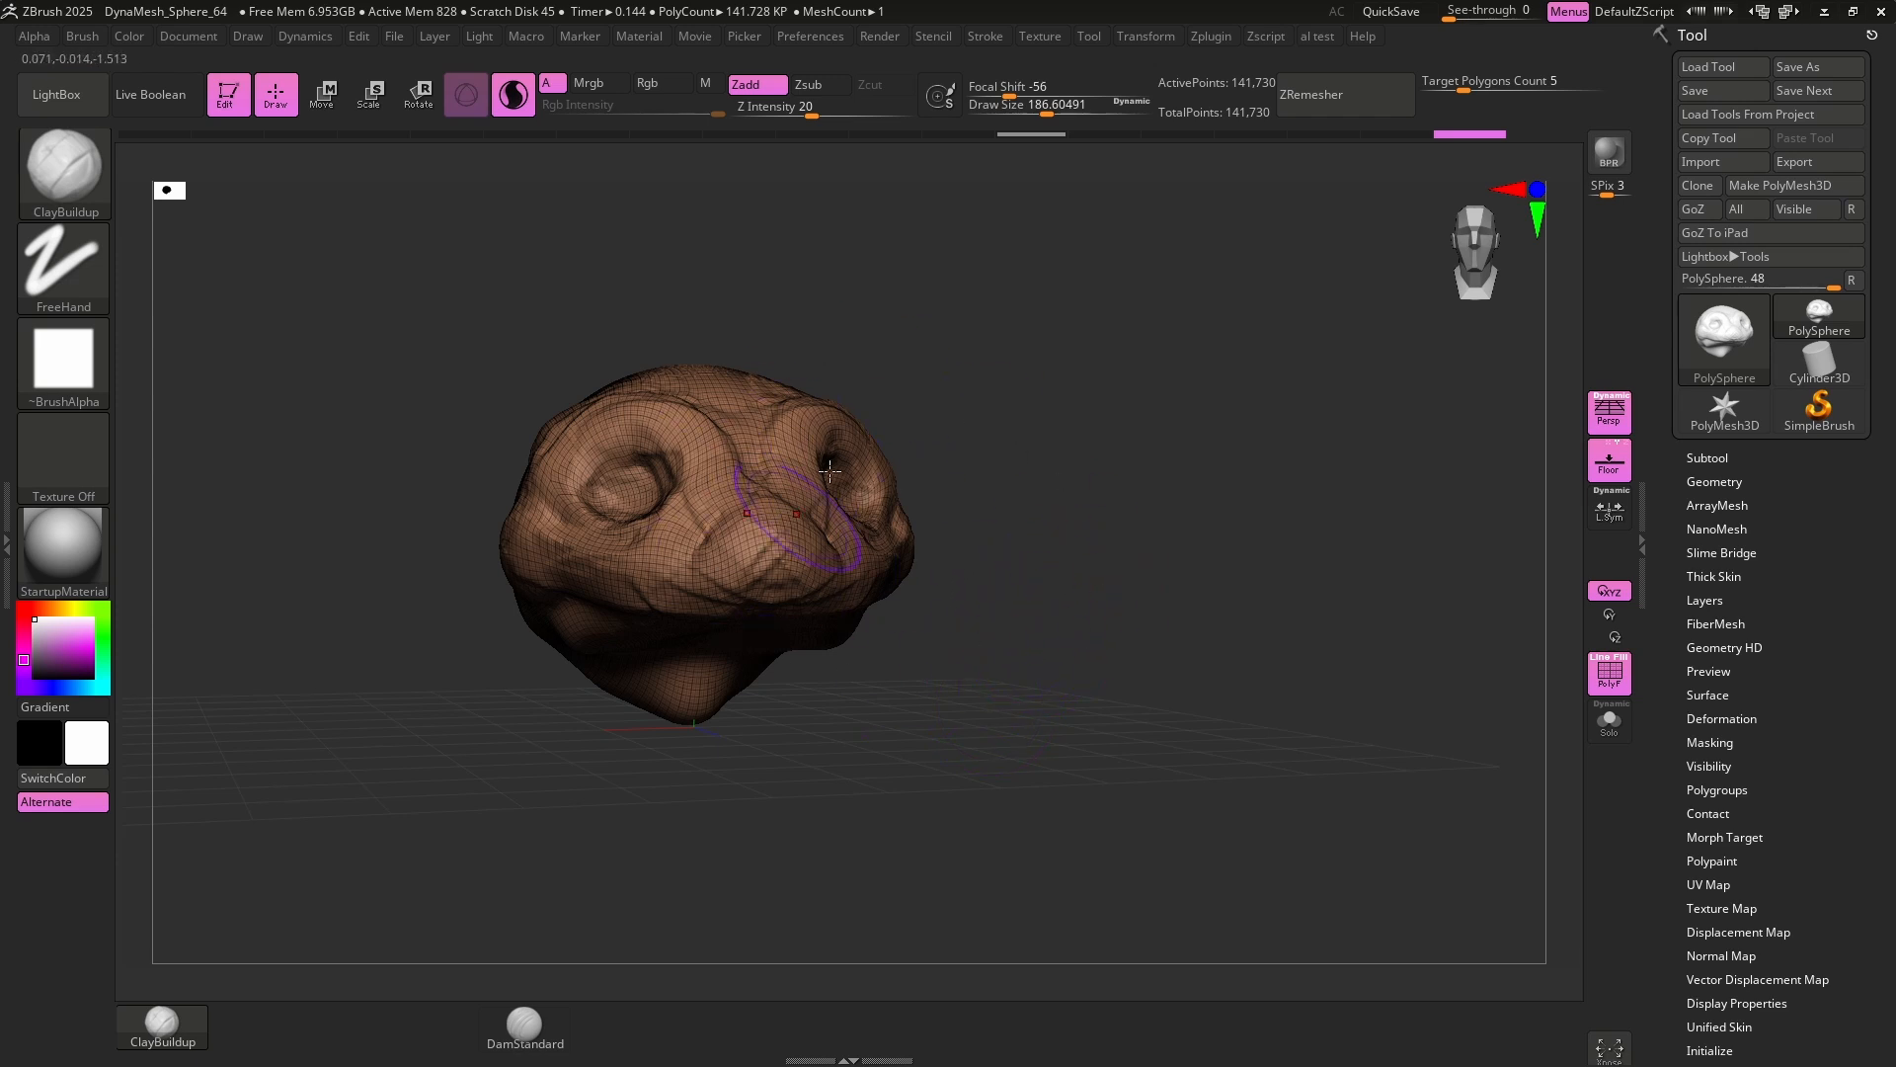
left_click(811, 35)
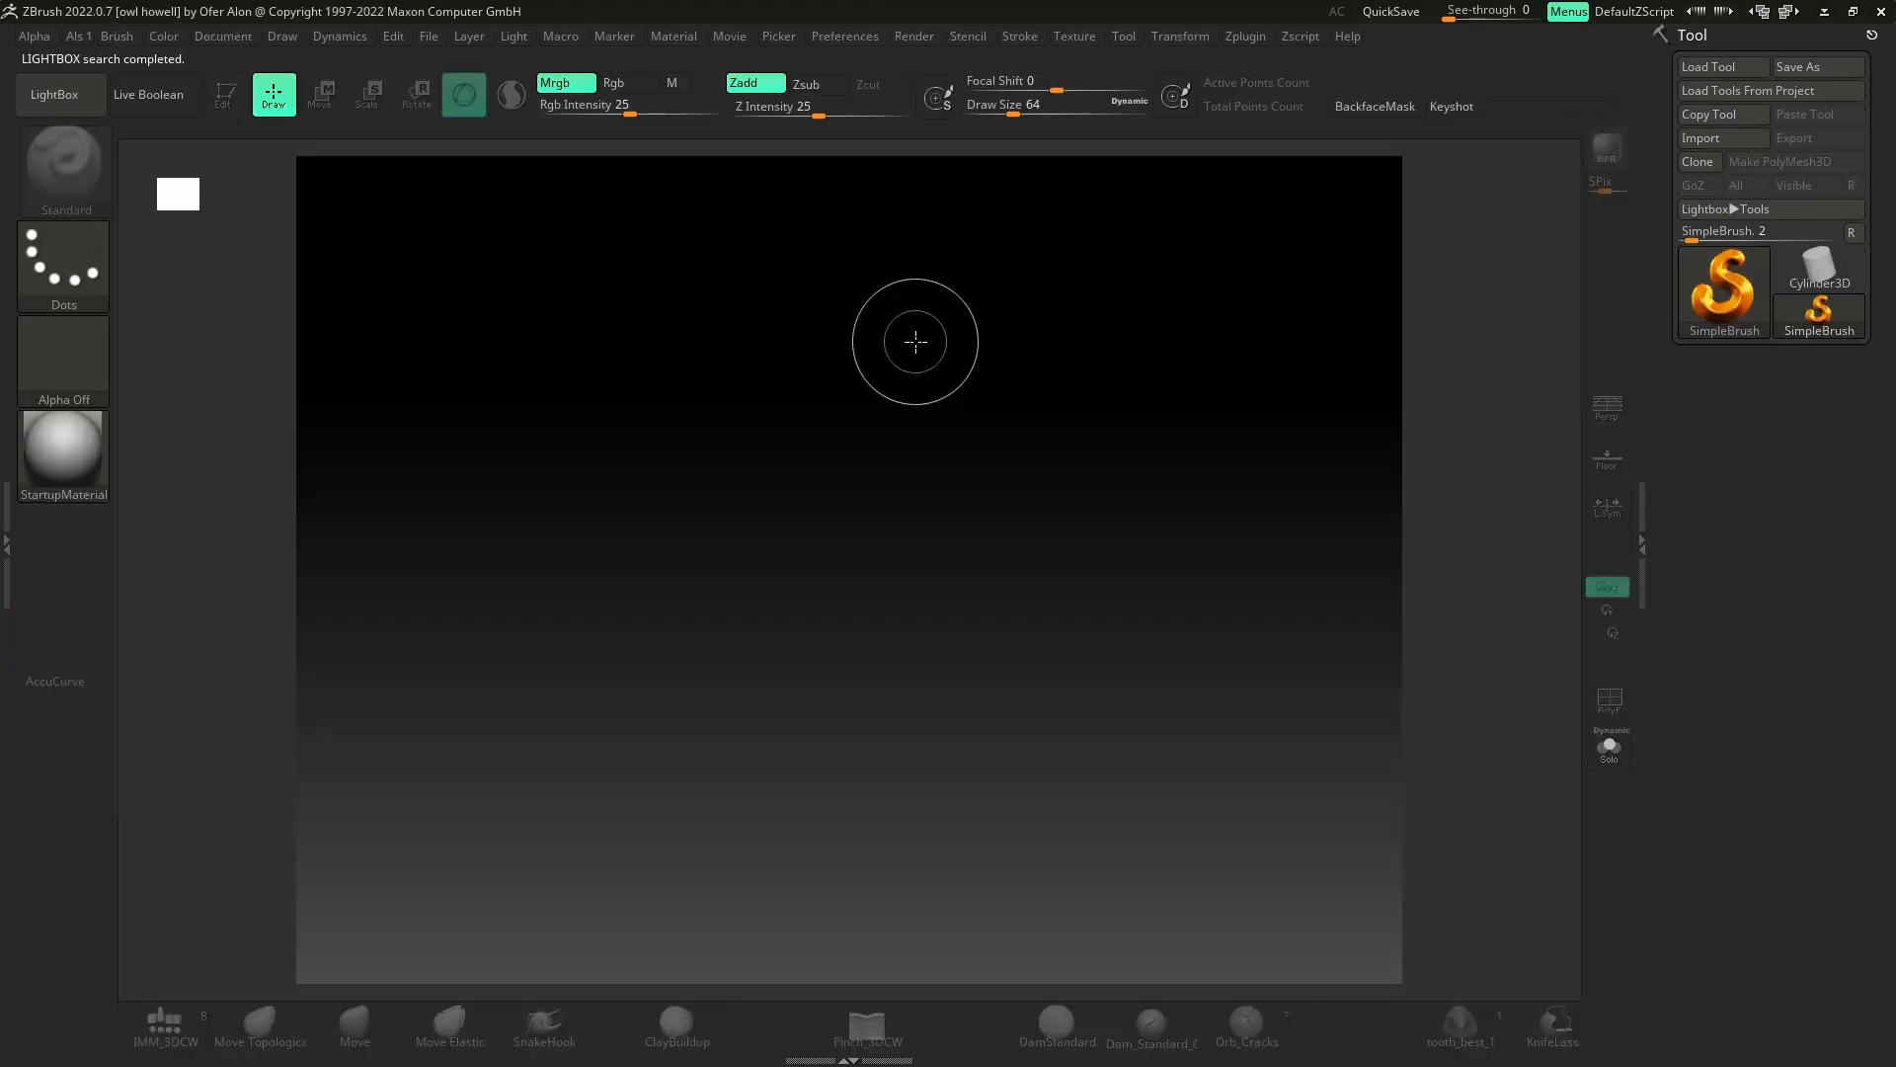
Load DynaMesh_Sphere_64.ZPR from LightBox's Project tab.
left_click(55, 94)
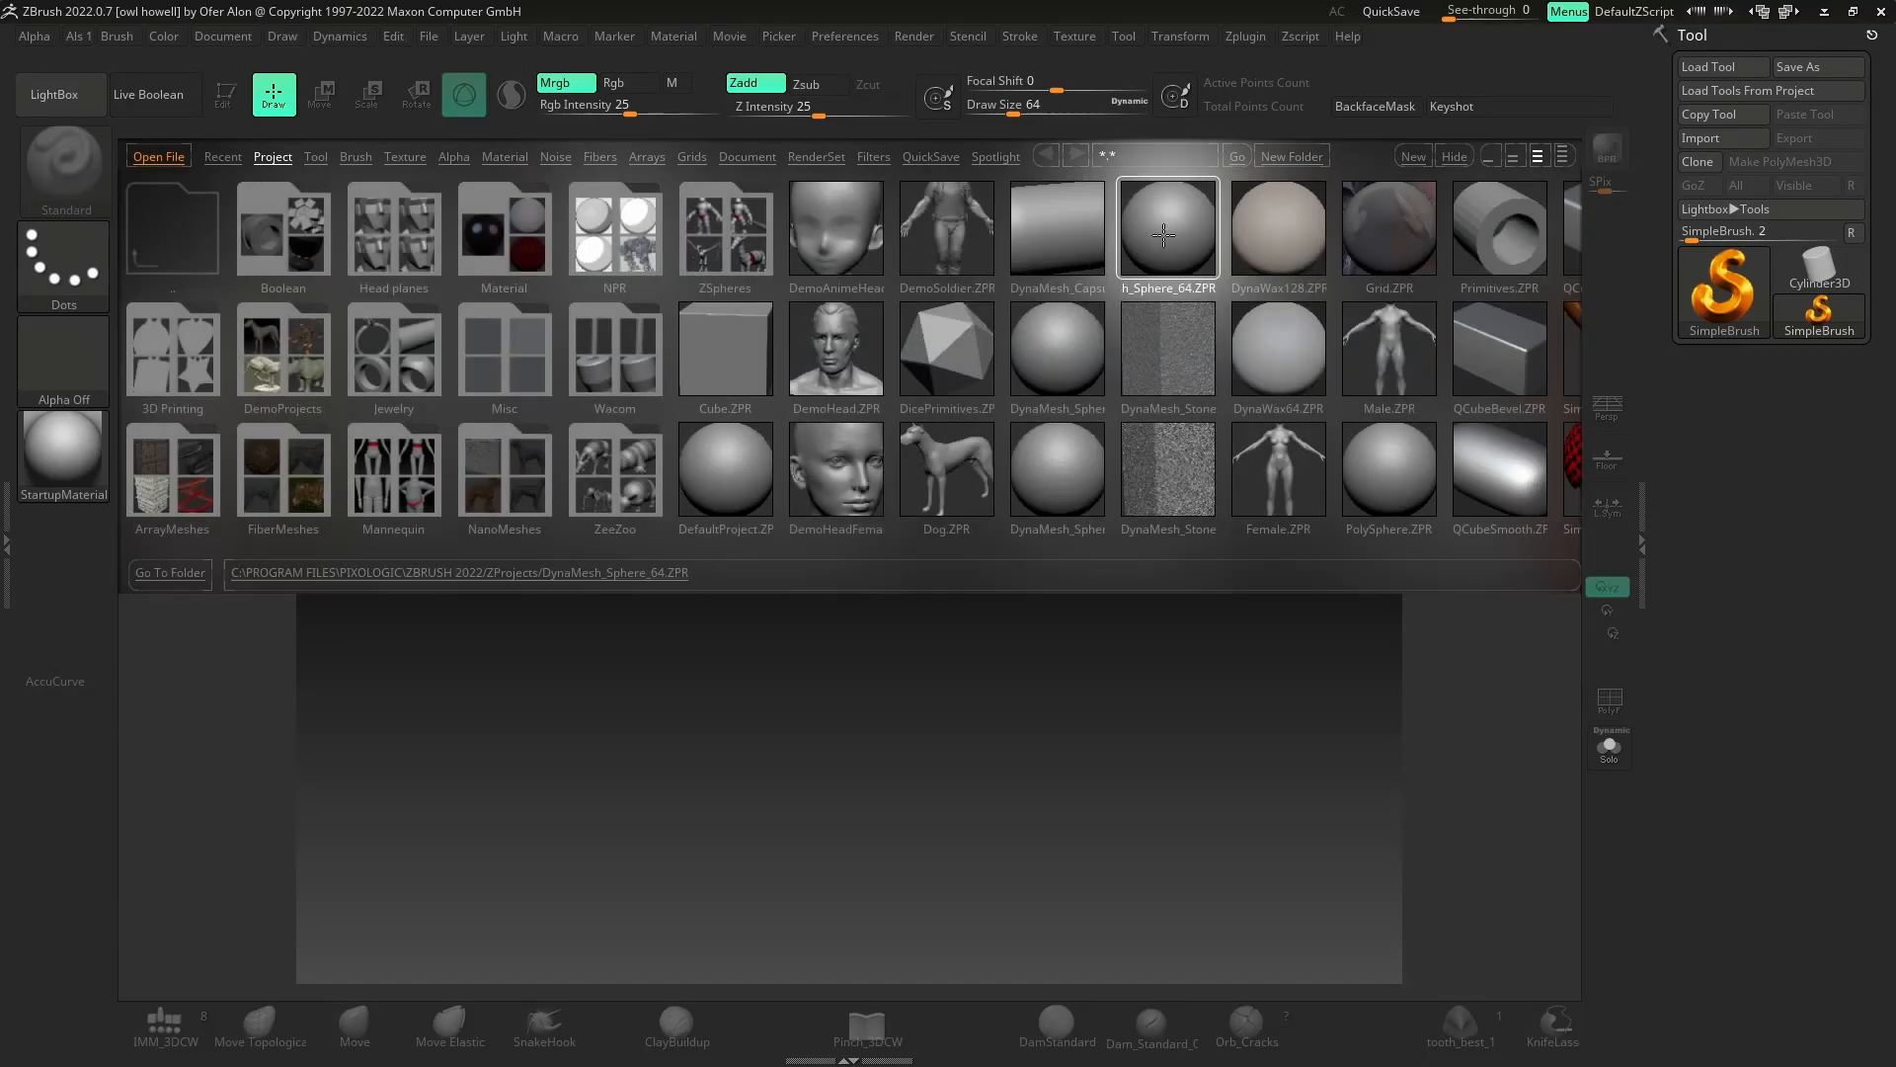
double_click(1168, 228)
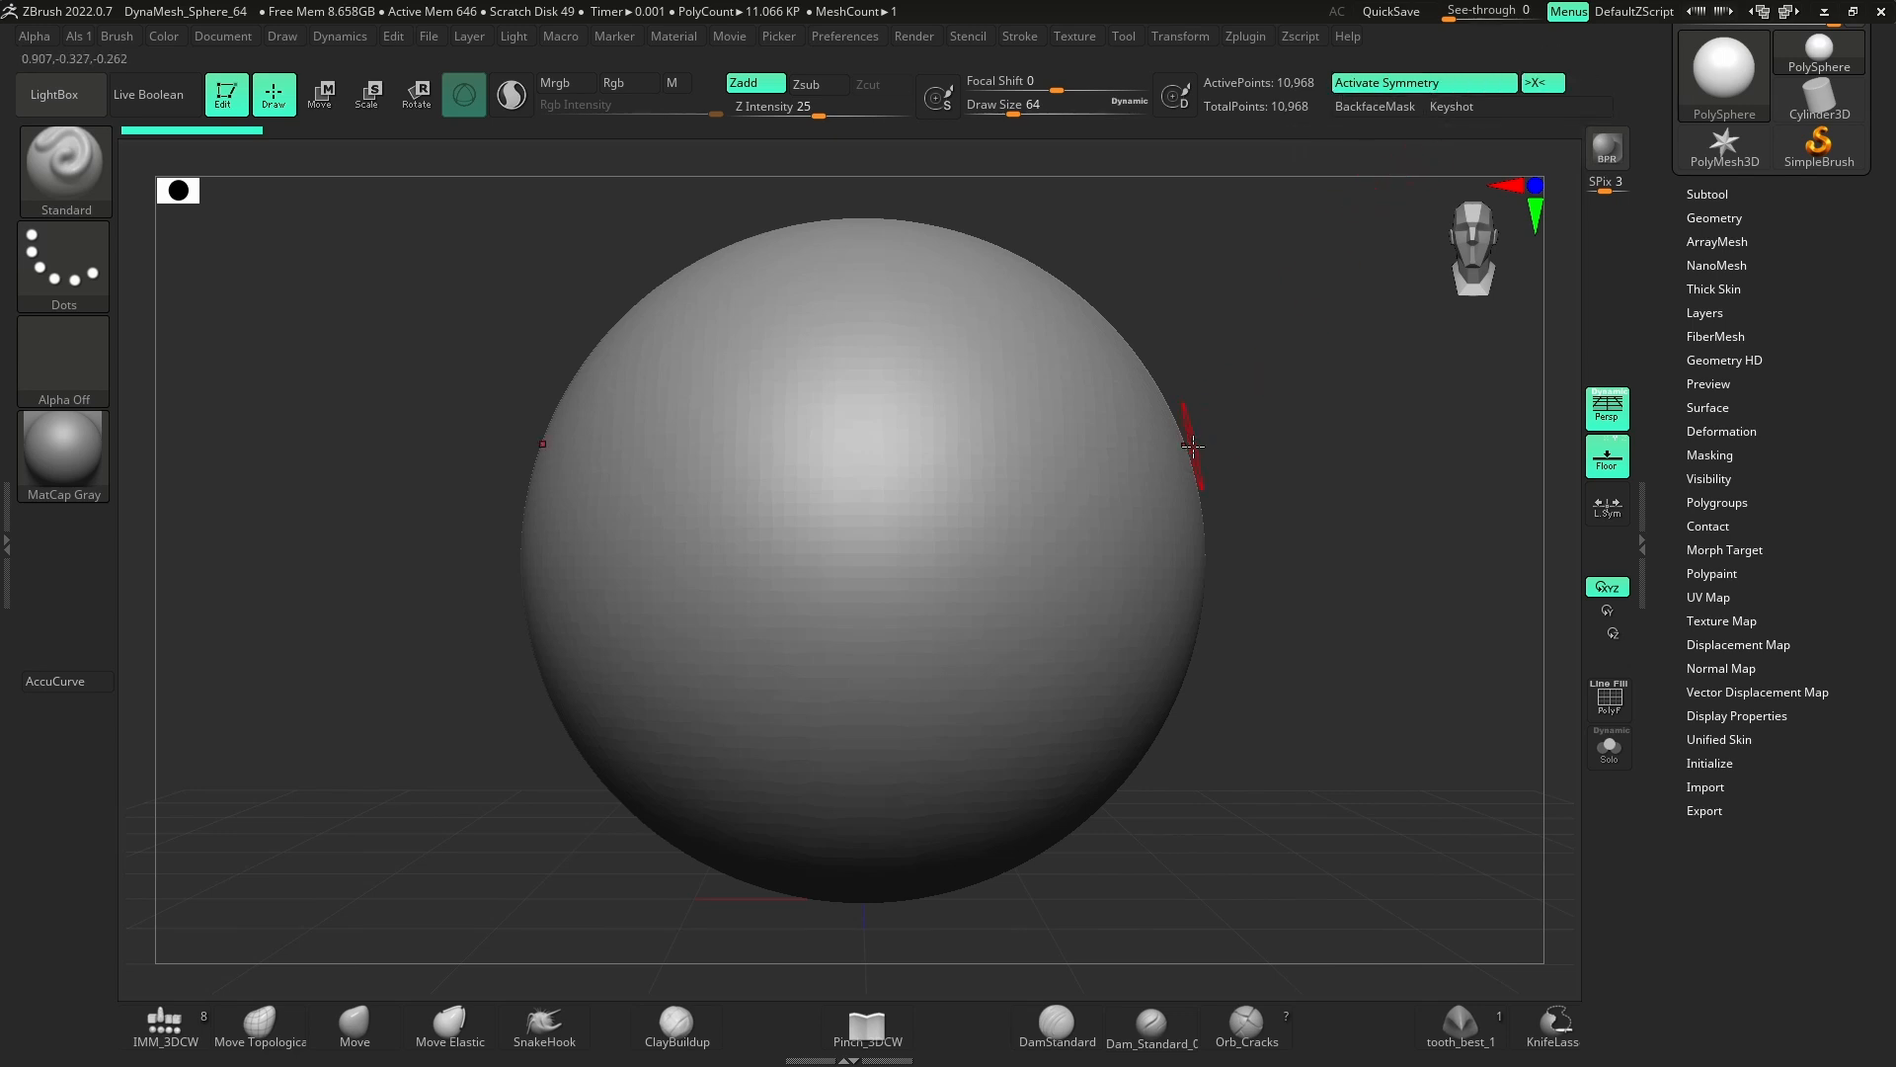
left_click(1542, 82)
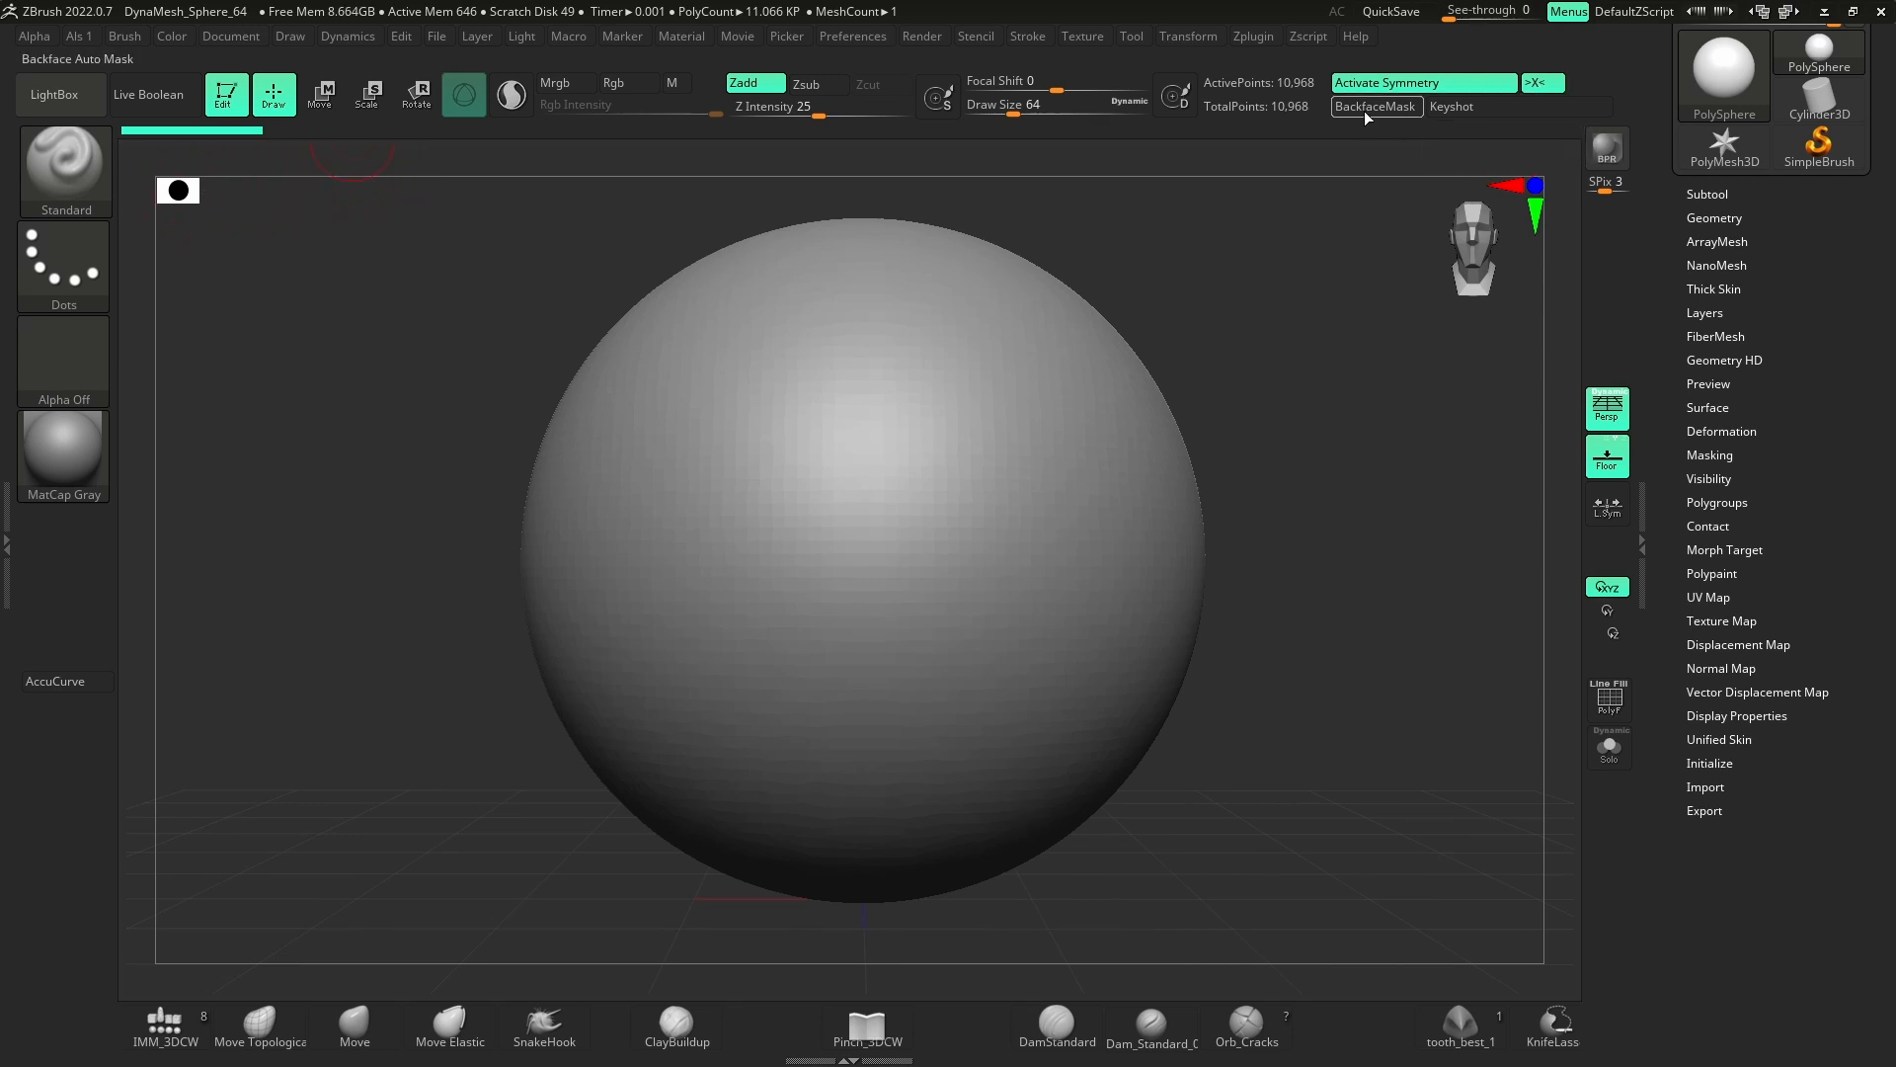
mouse_move(1395, 117)
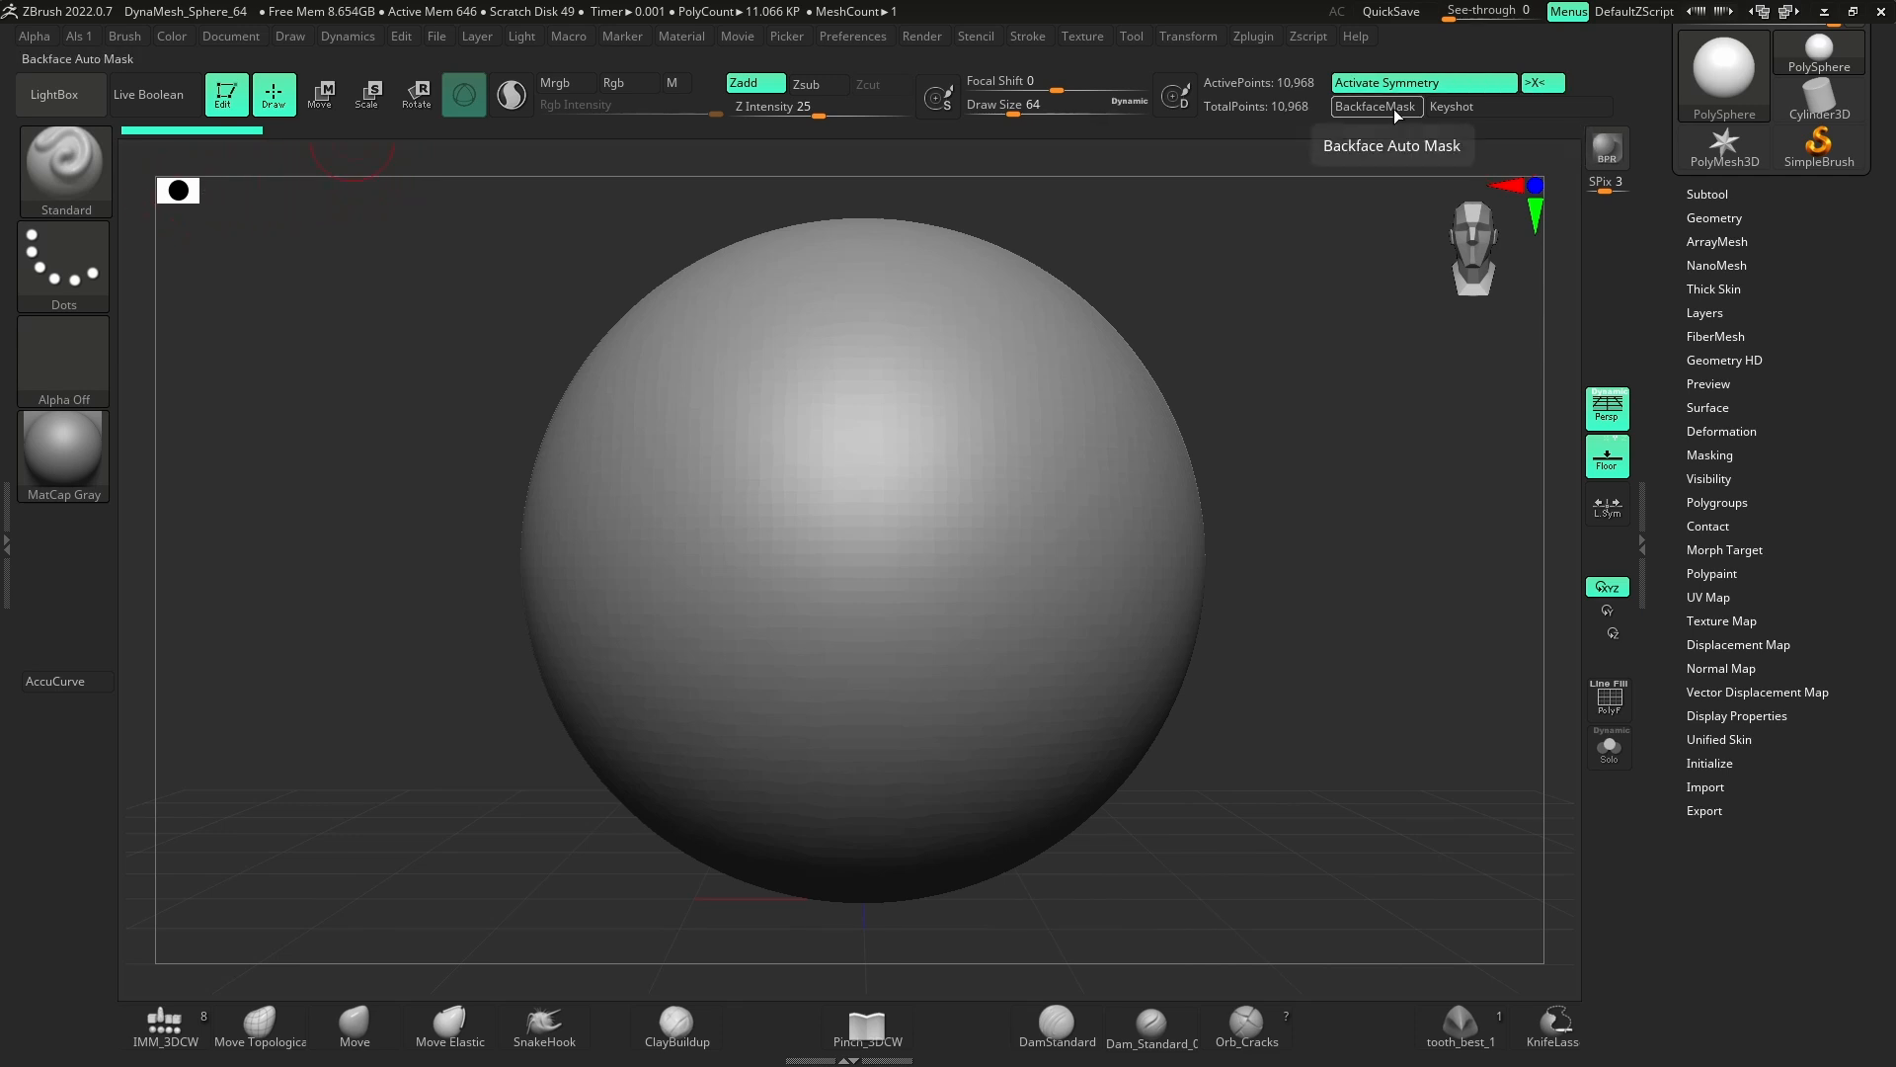
mouse_move(1620, 135)
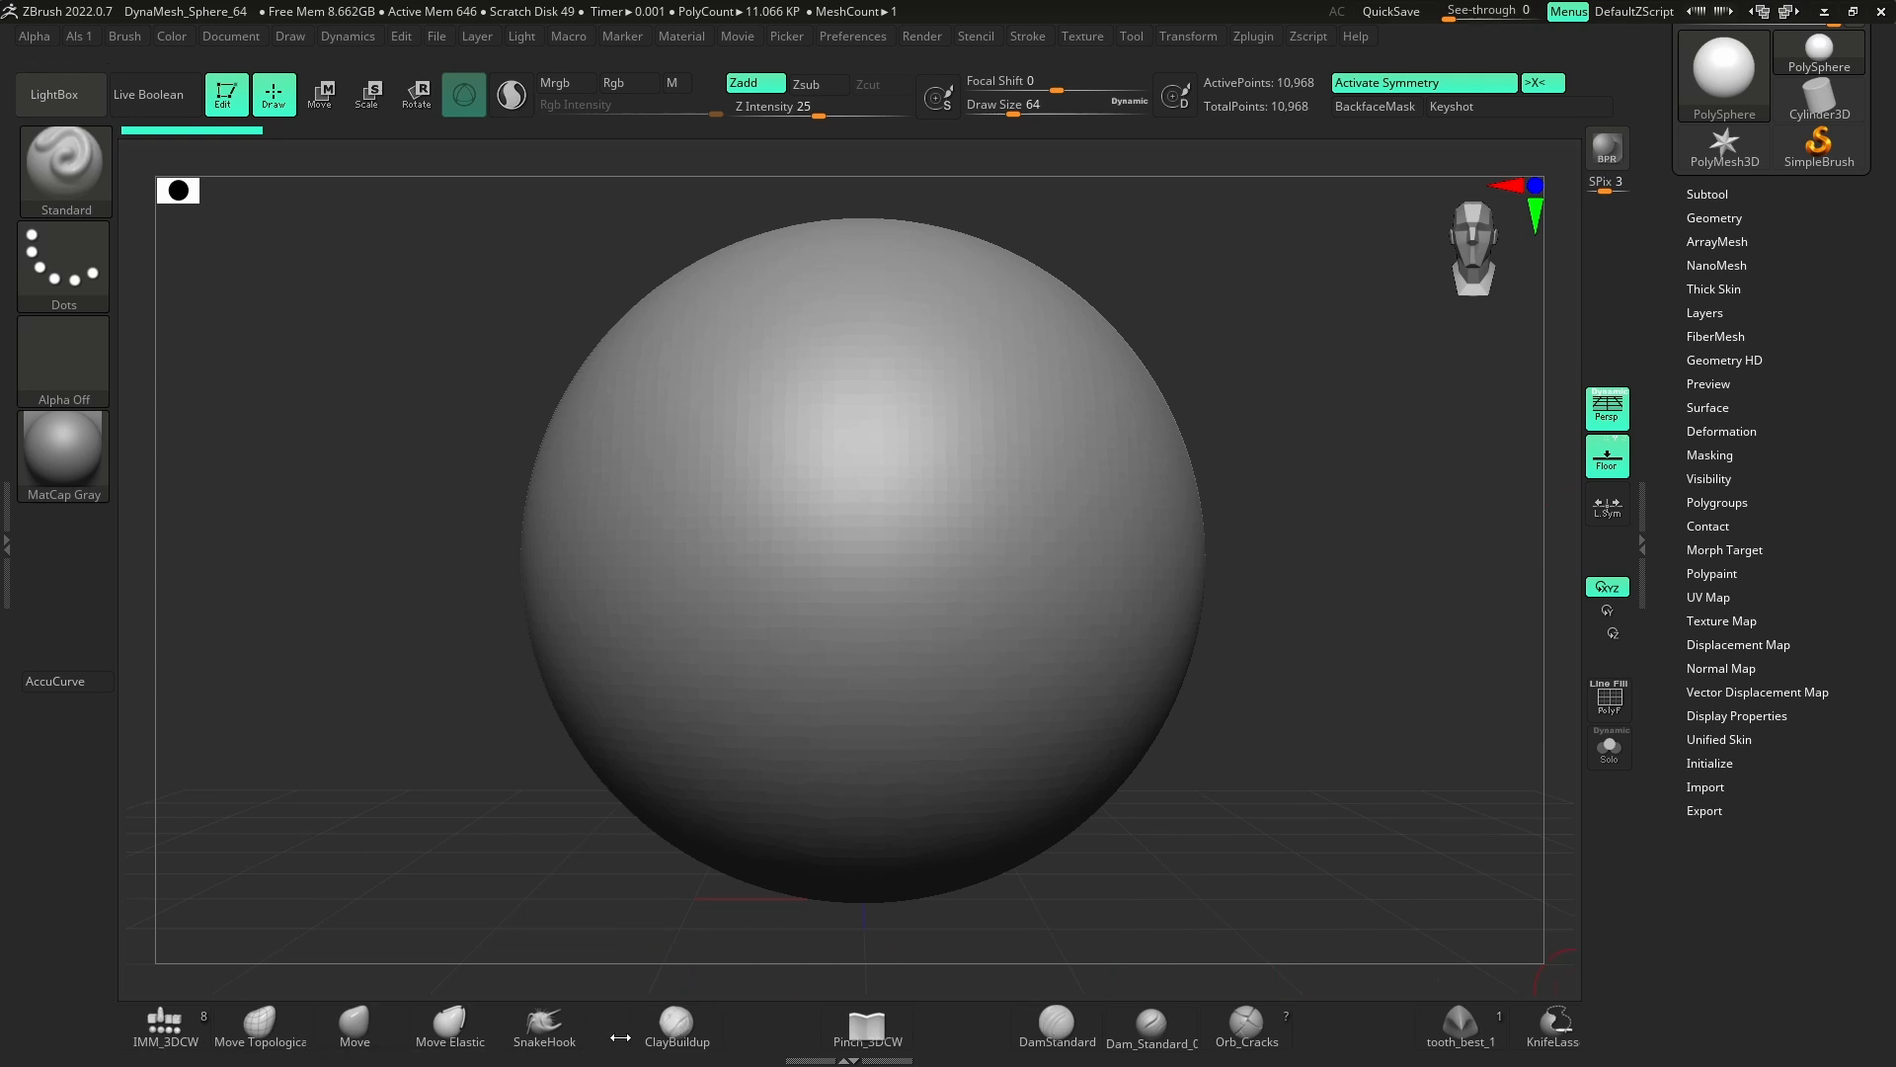
mouse_move(260, 1025)
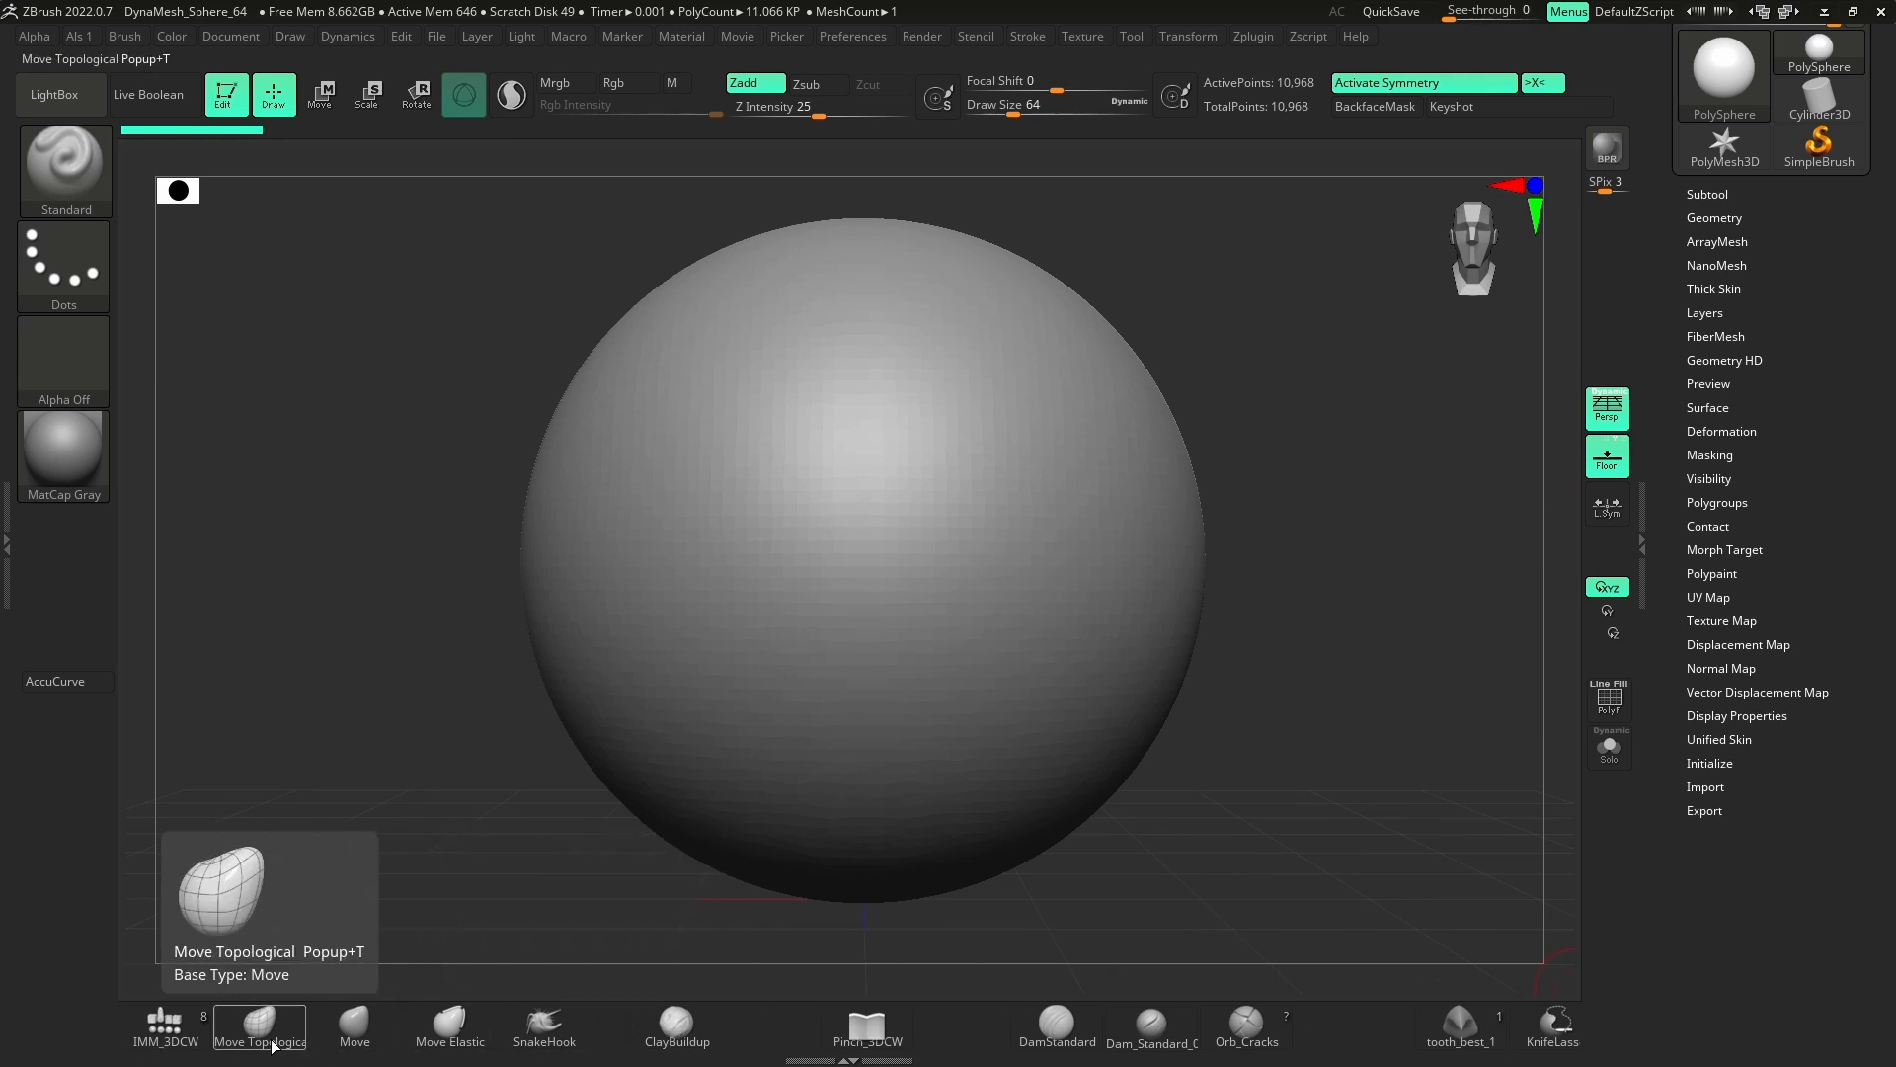
left_click(866, 1034)
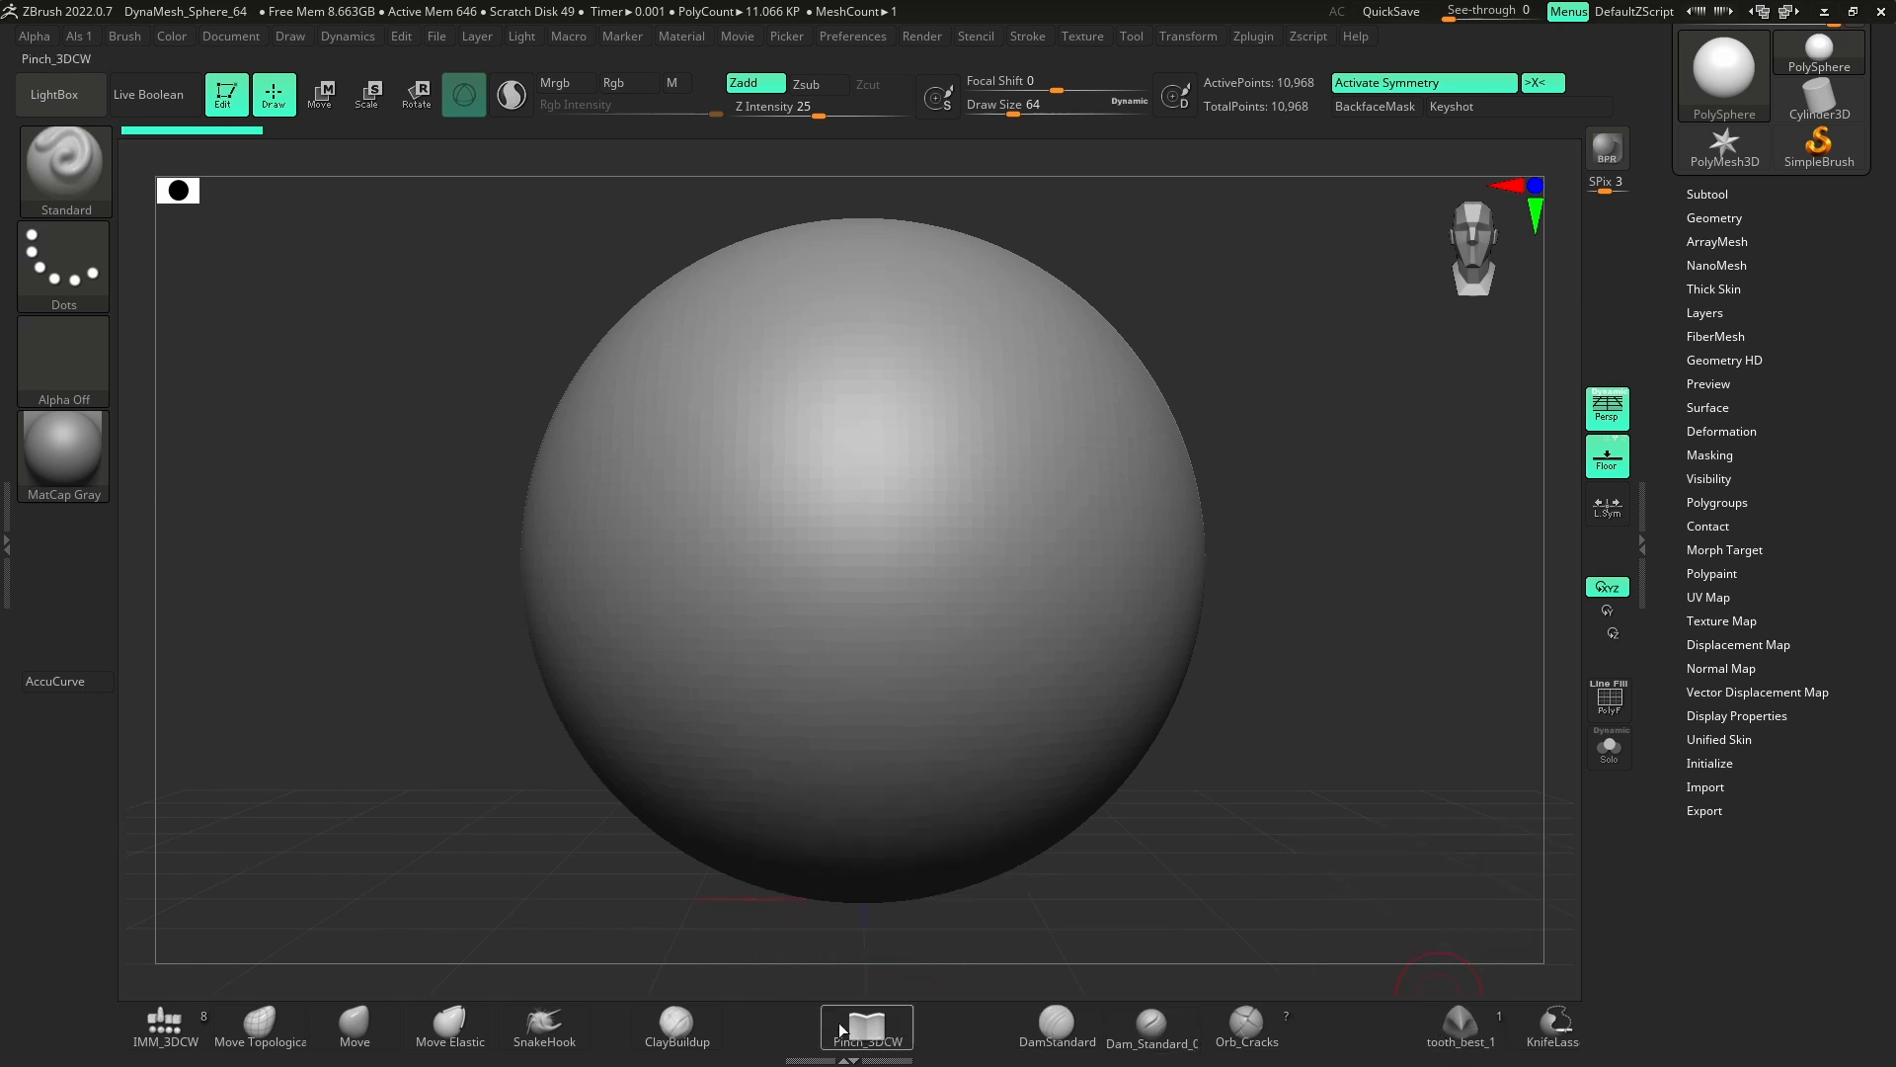
mouse_move(777, 748)
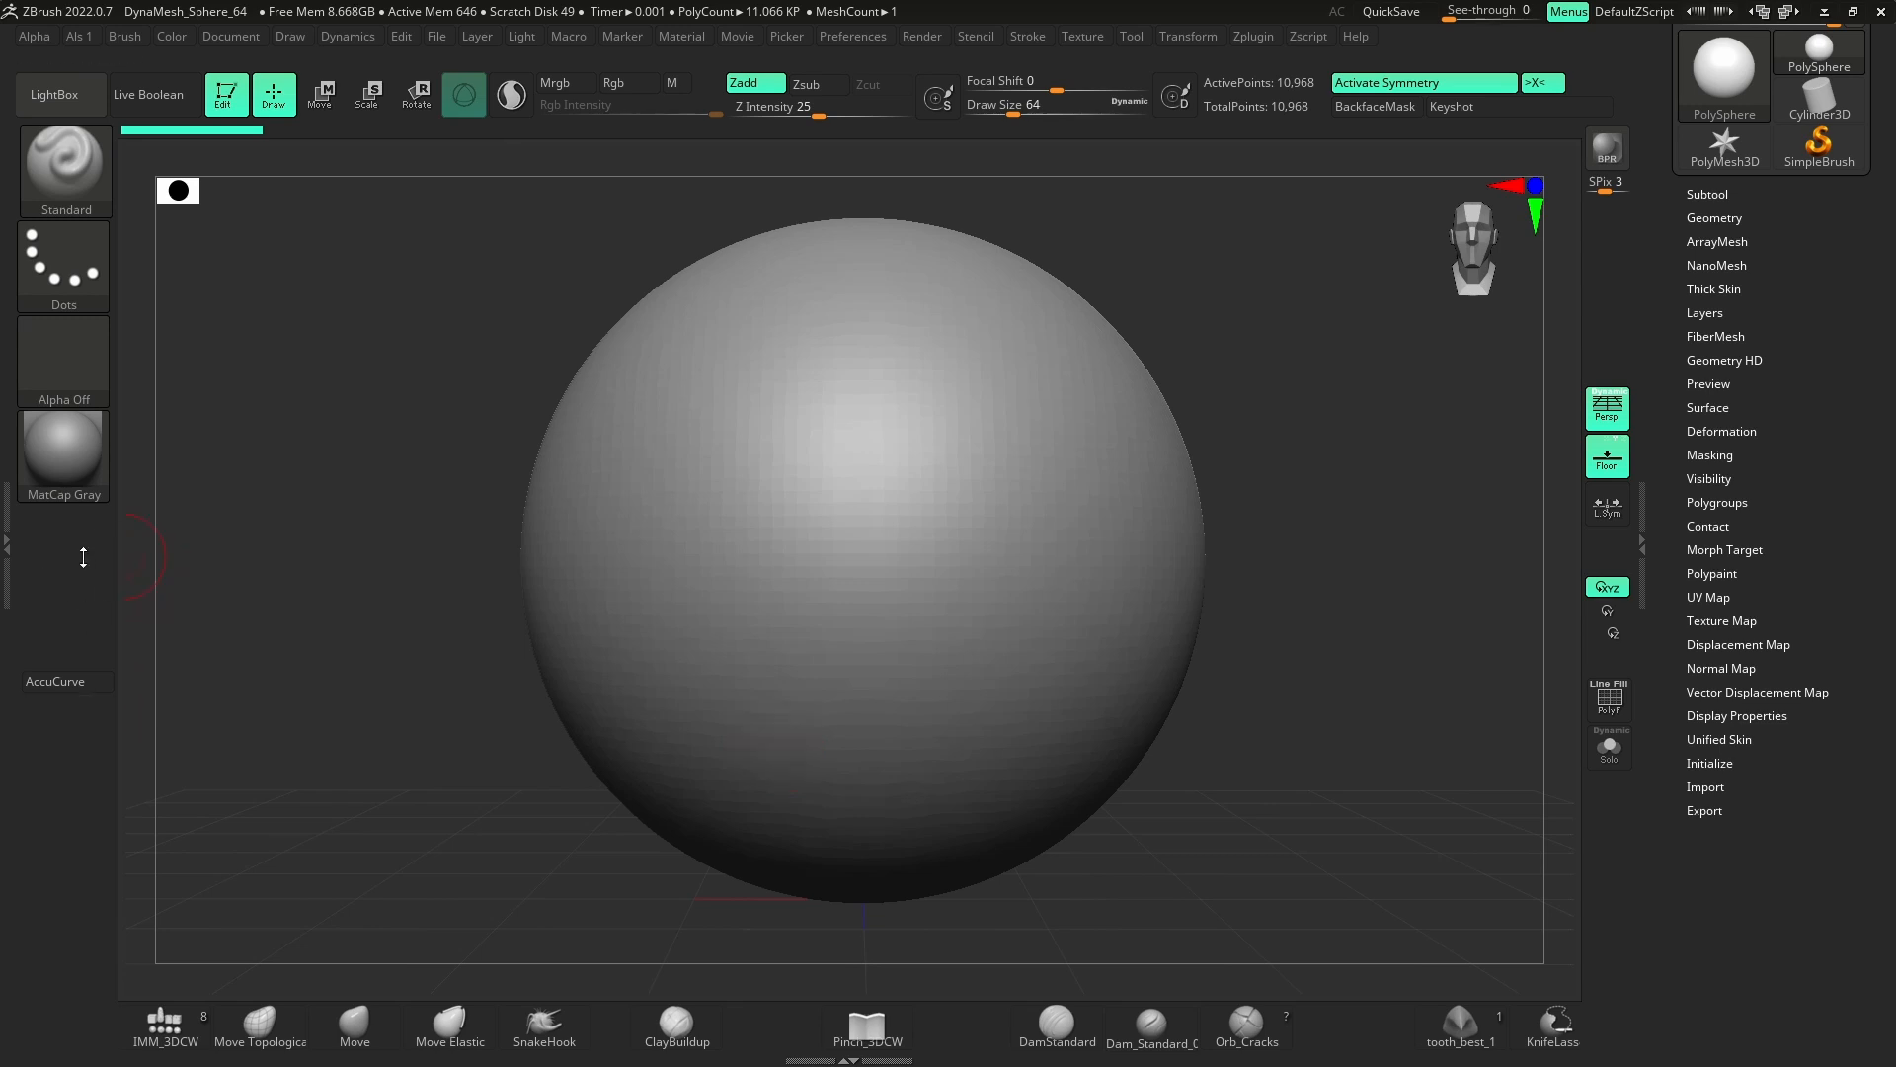
left_click(172, 36)
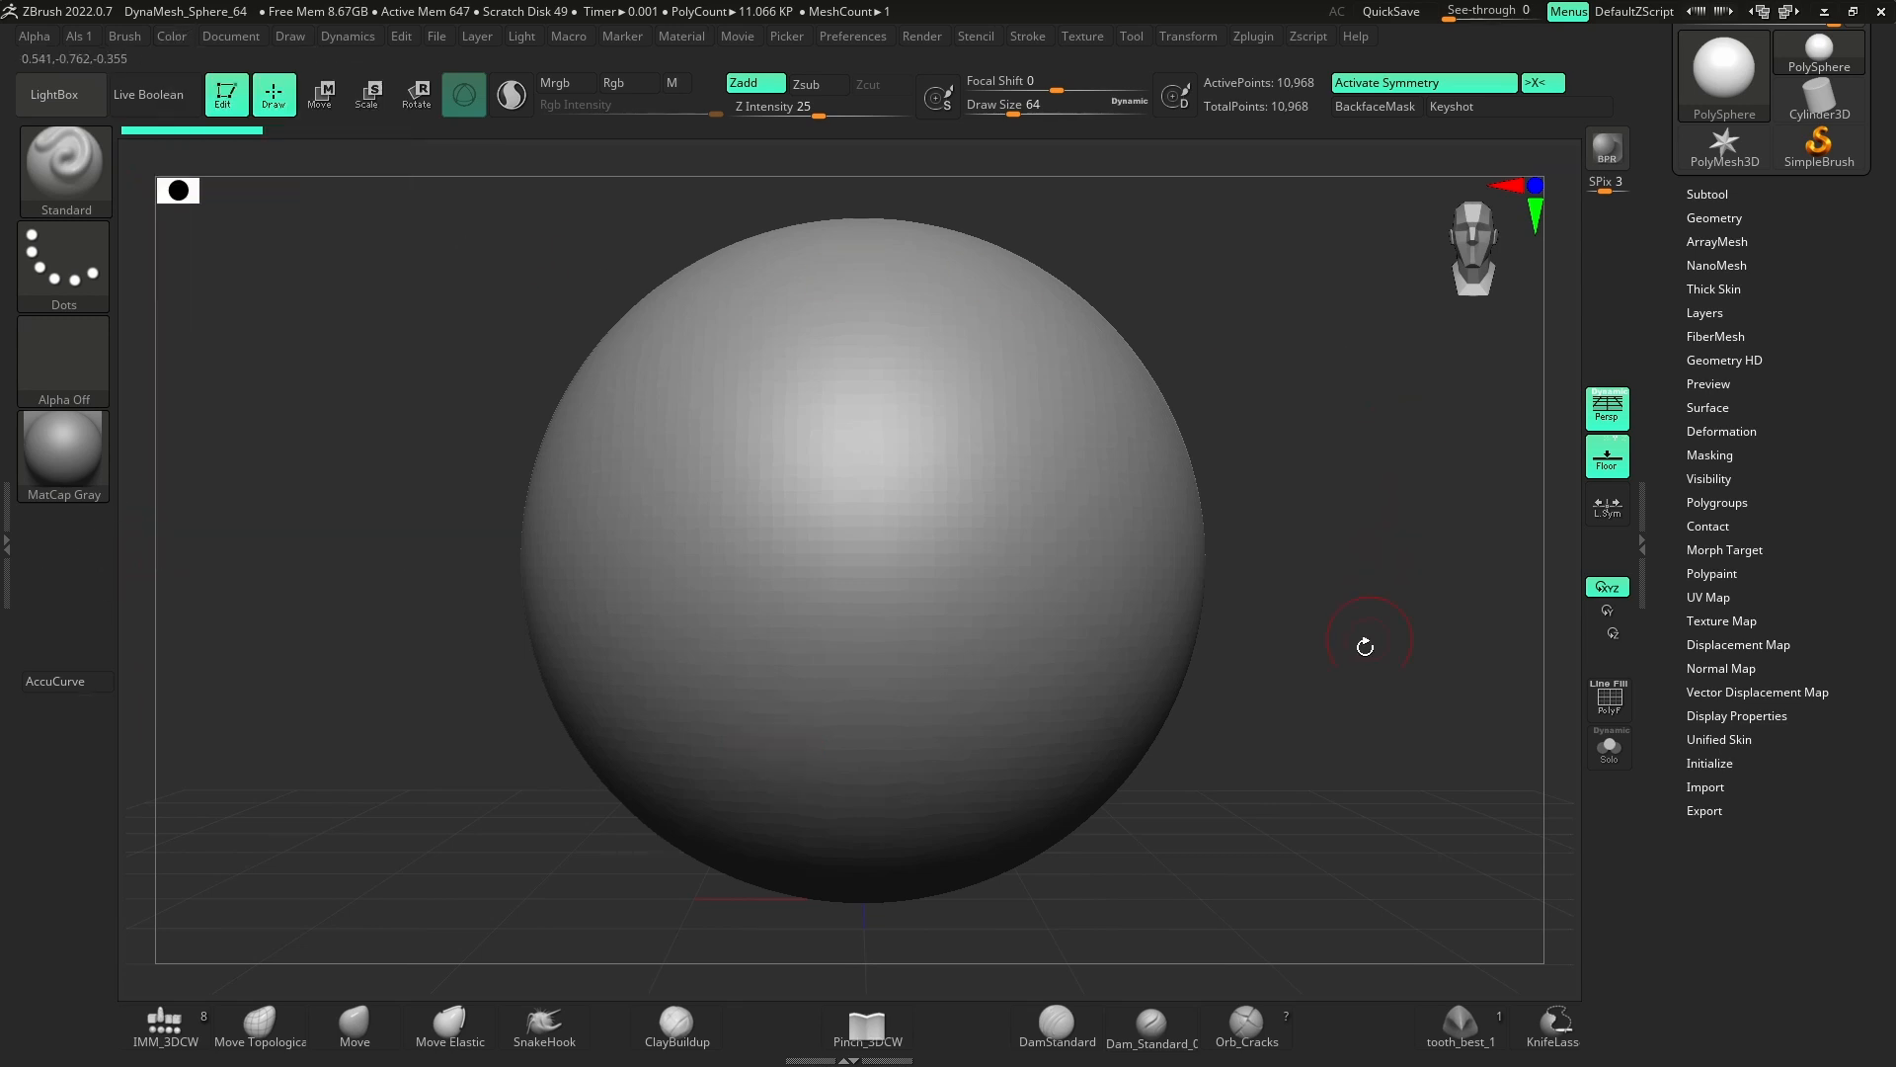
Hide the sphere's middle polygroup band and remove it with Del Hidden.
left_click(1714, 218)
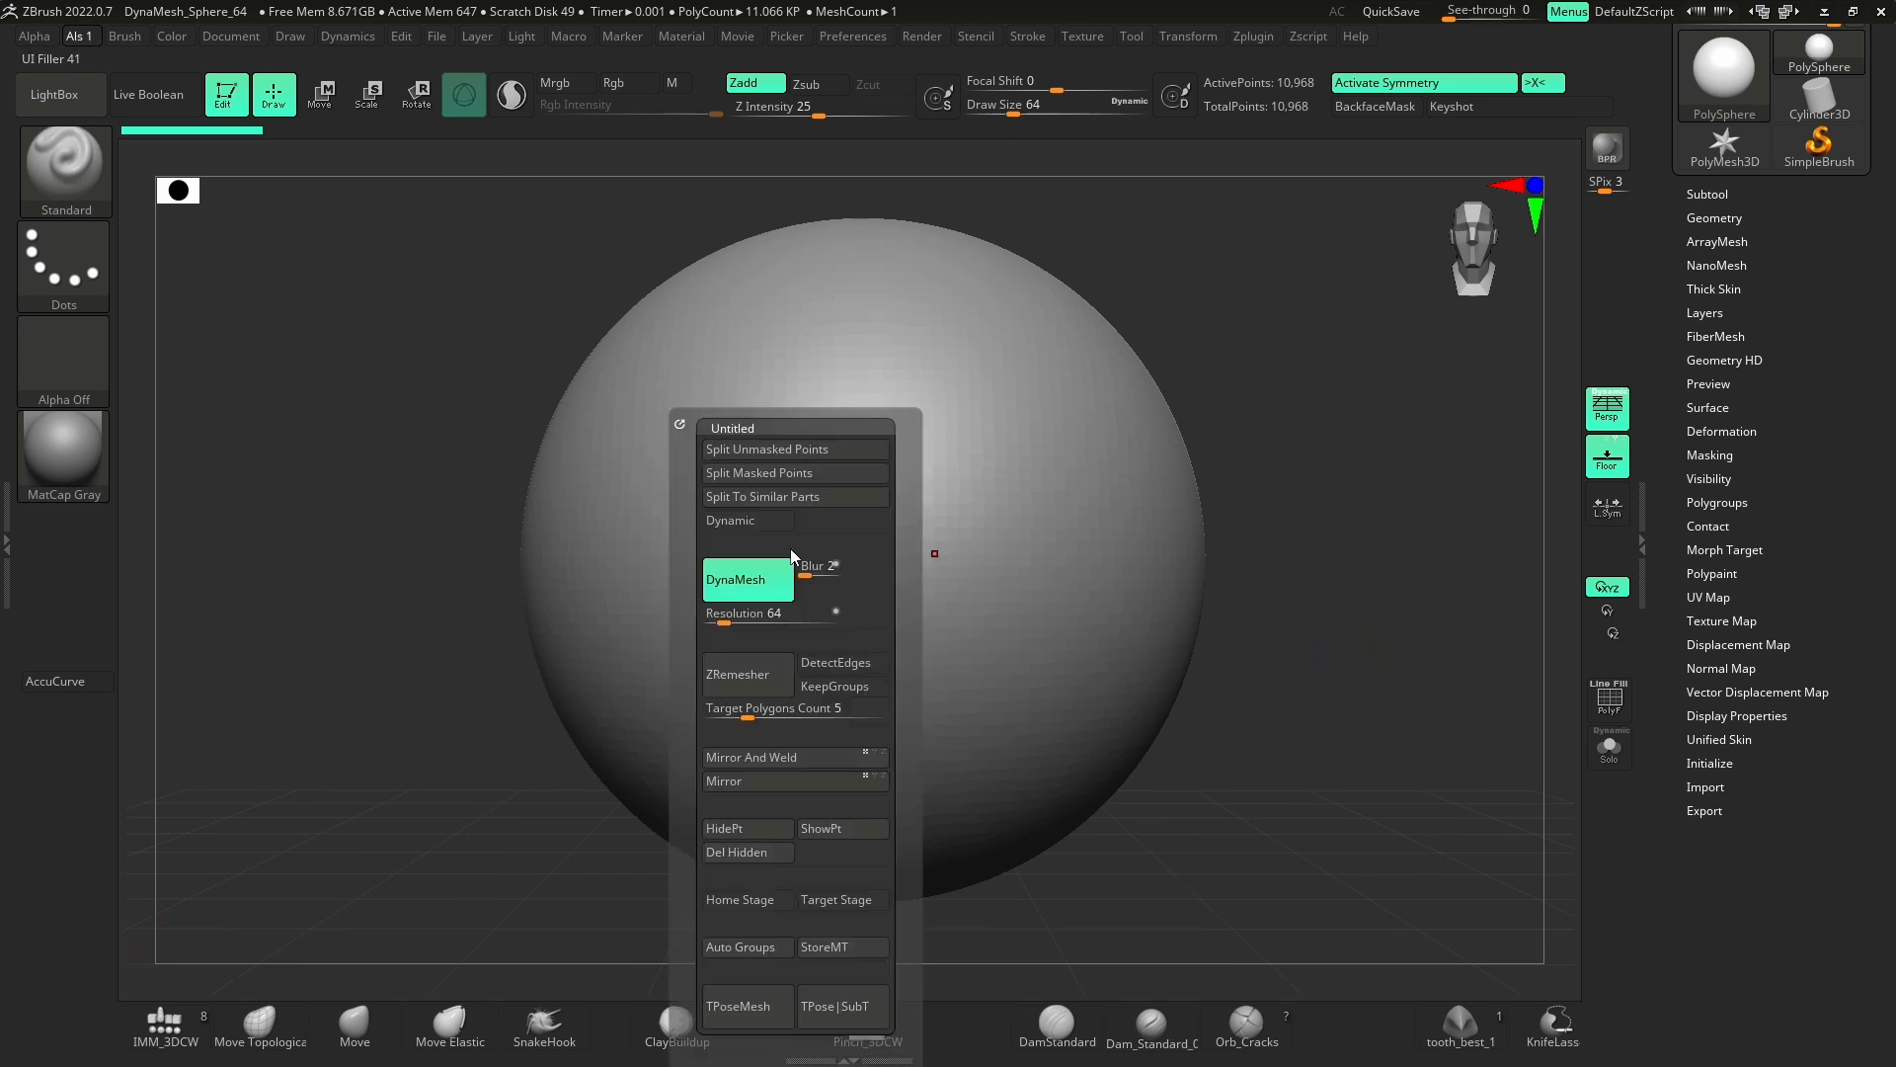
mouse_move(842, 542)
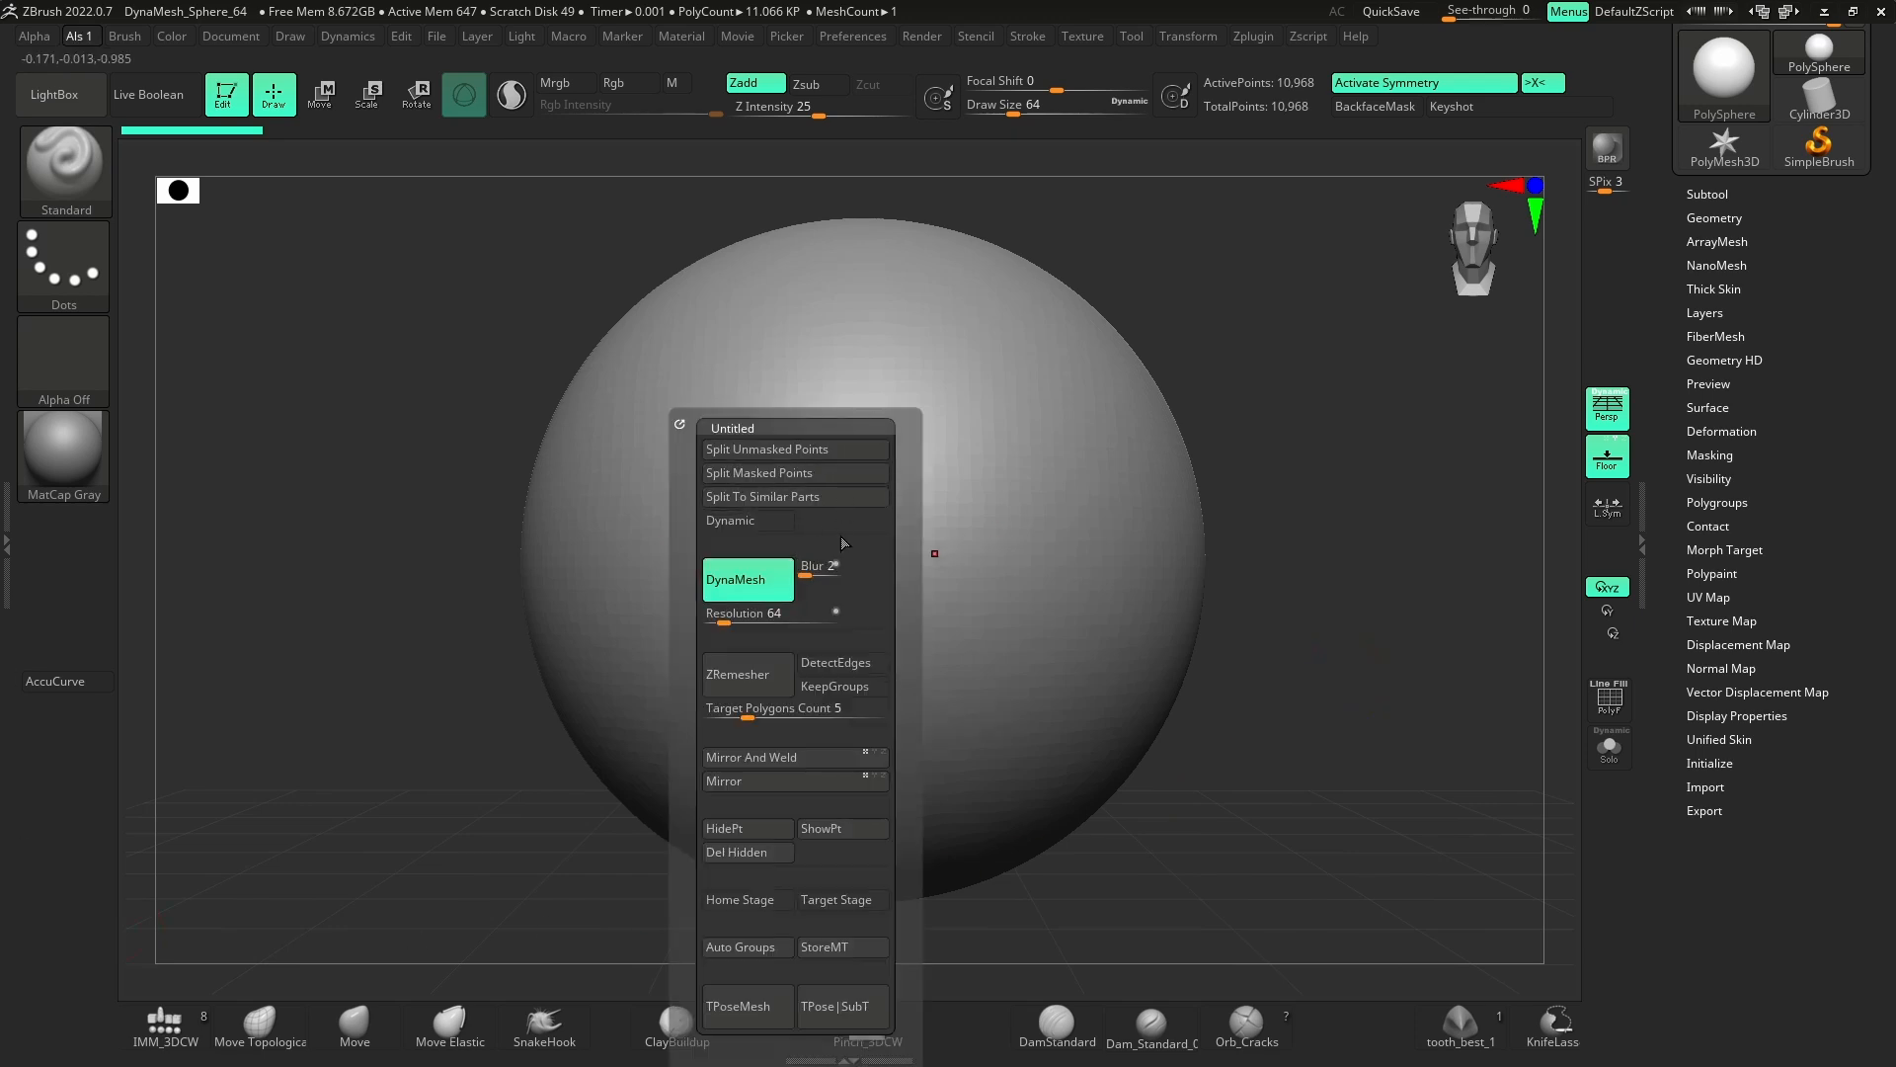
mouse_move(711, 449)
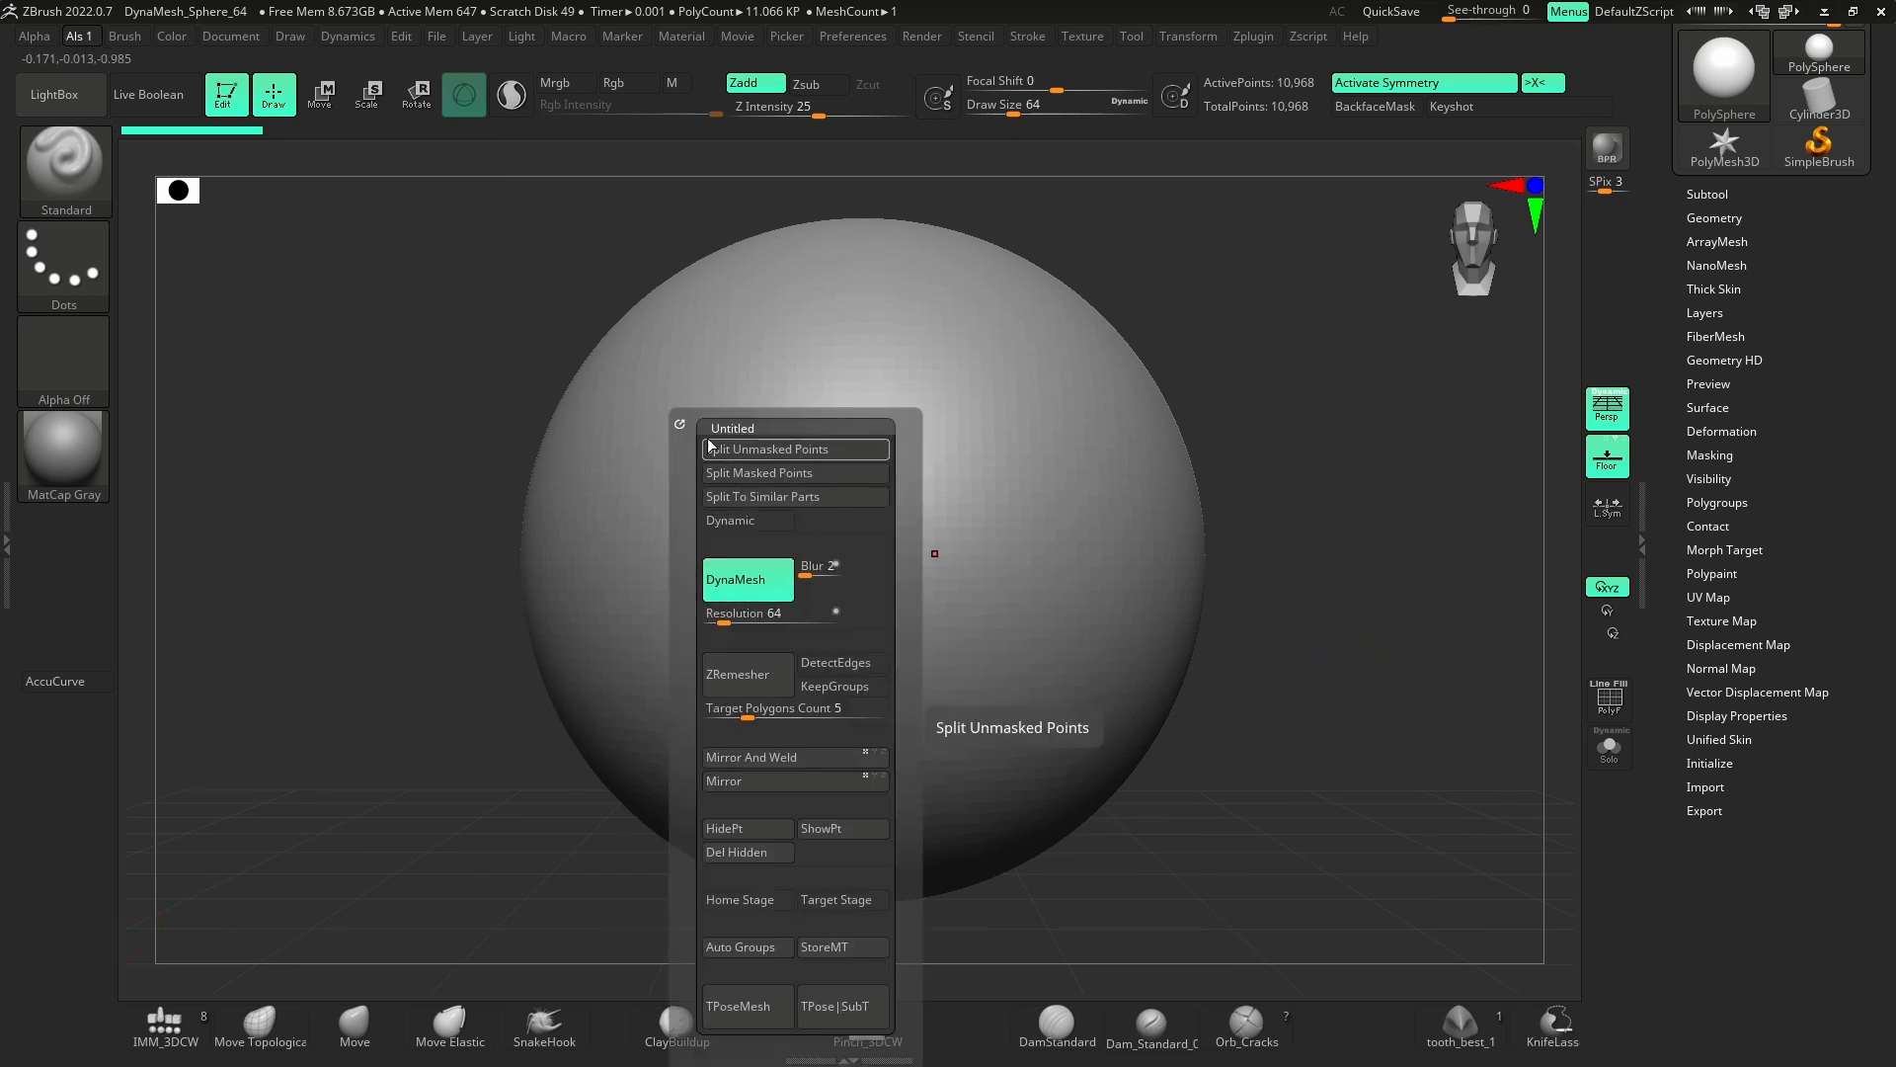
mouse_move(795, 495)
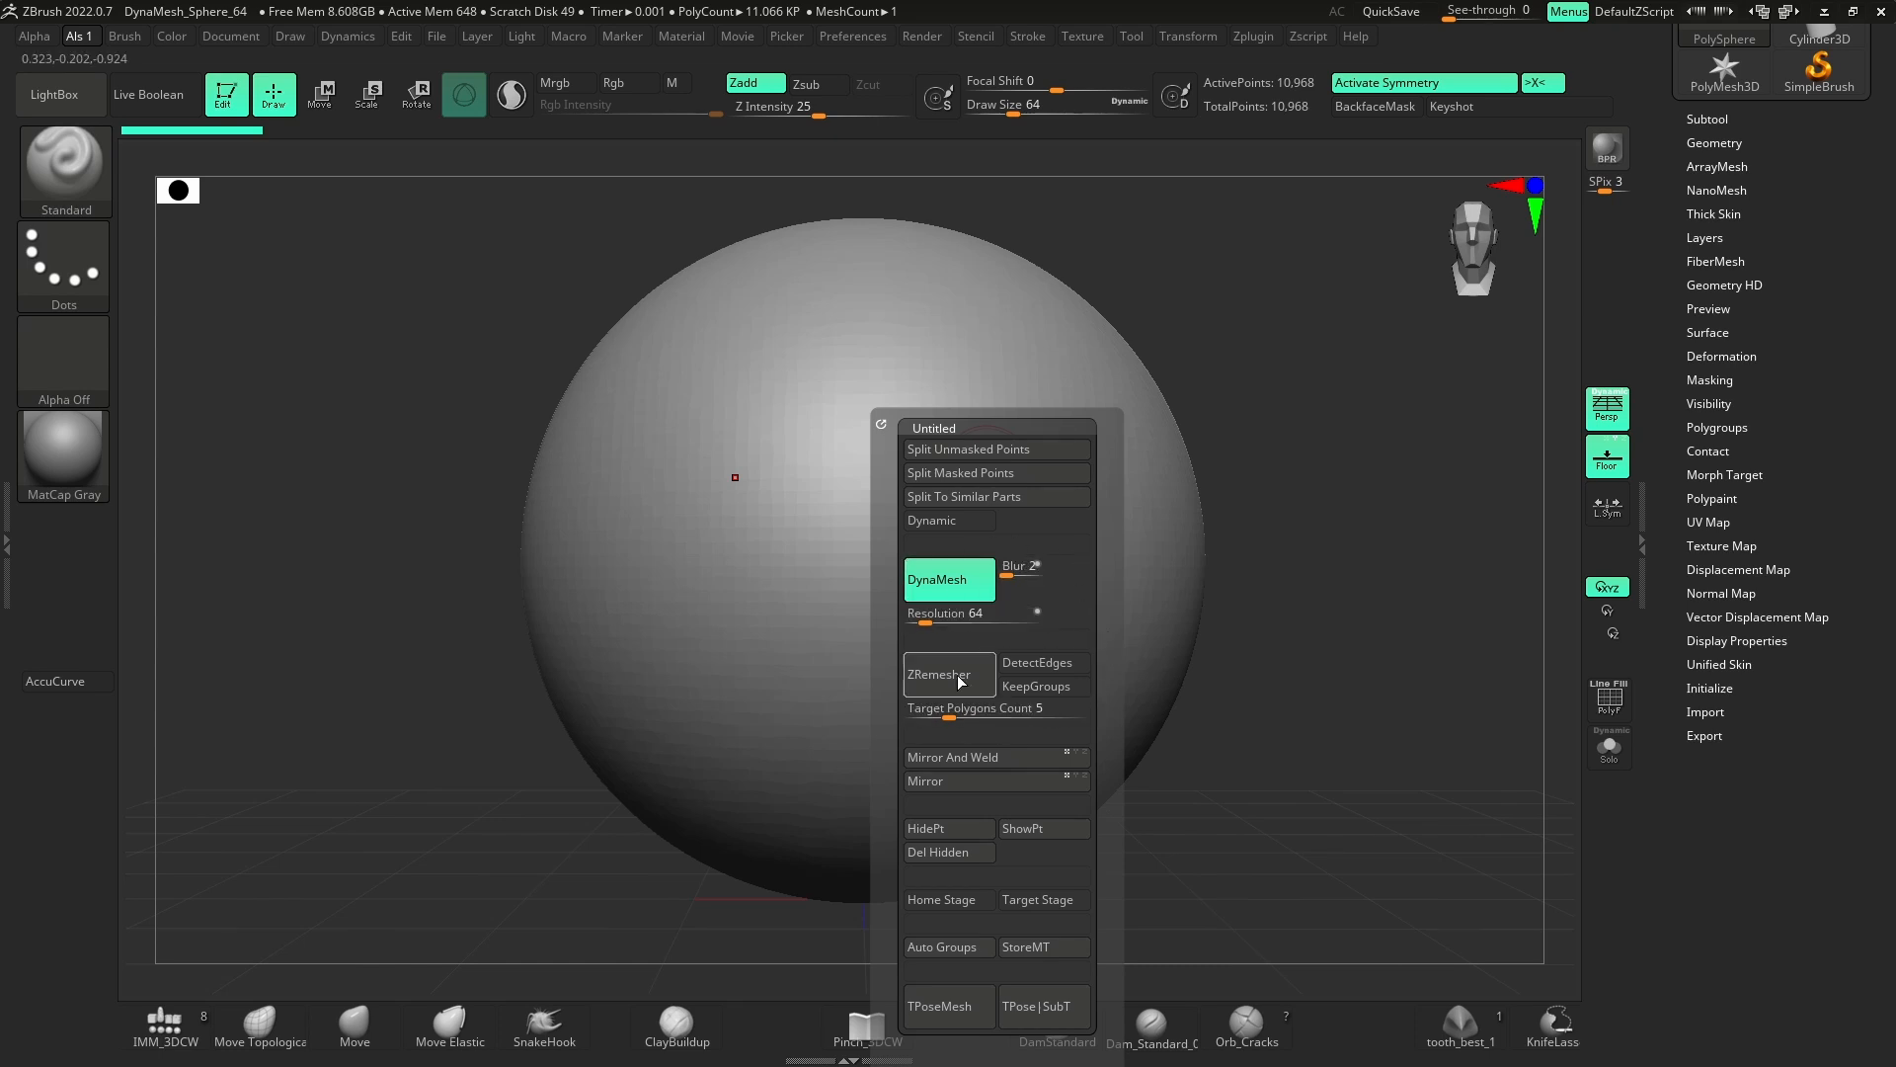
mouse_move(1044, 663)
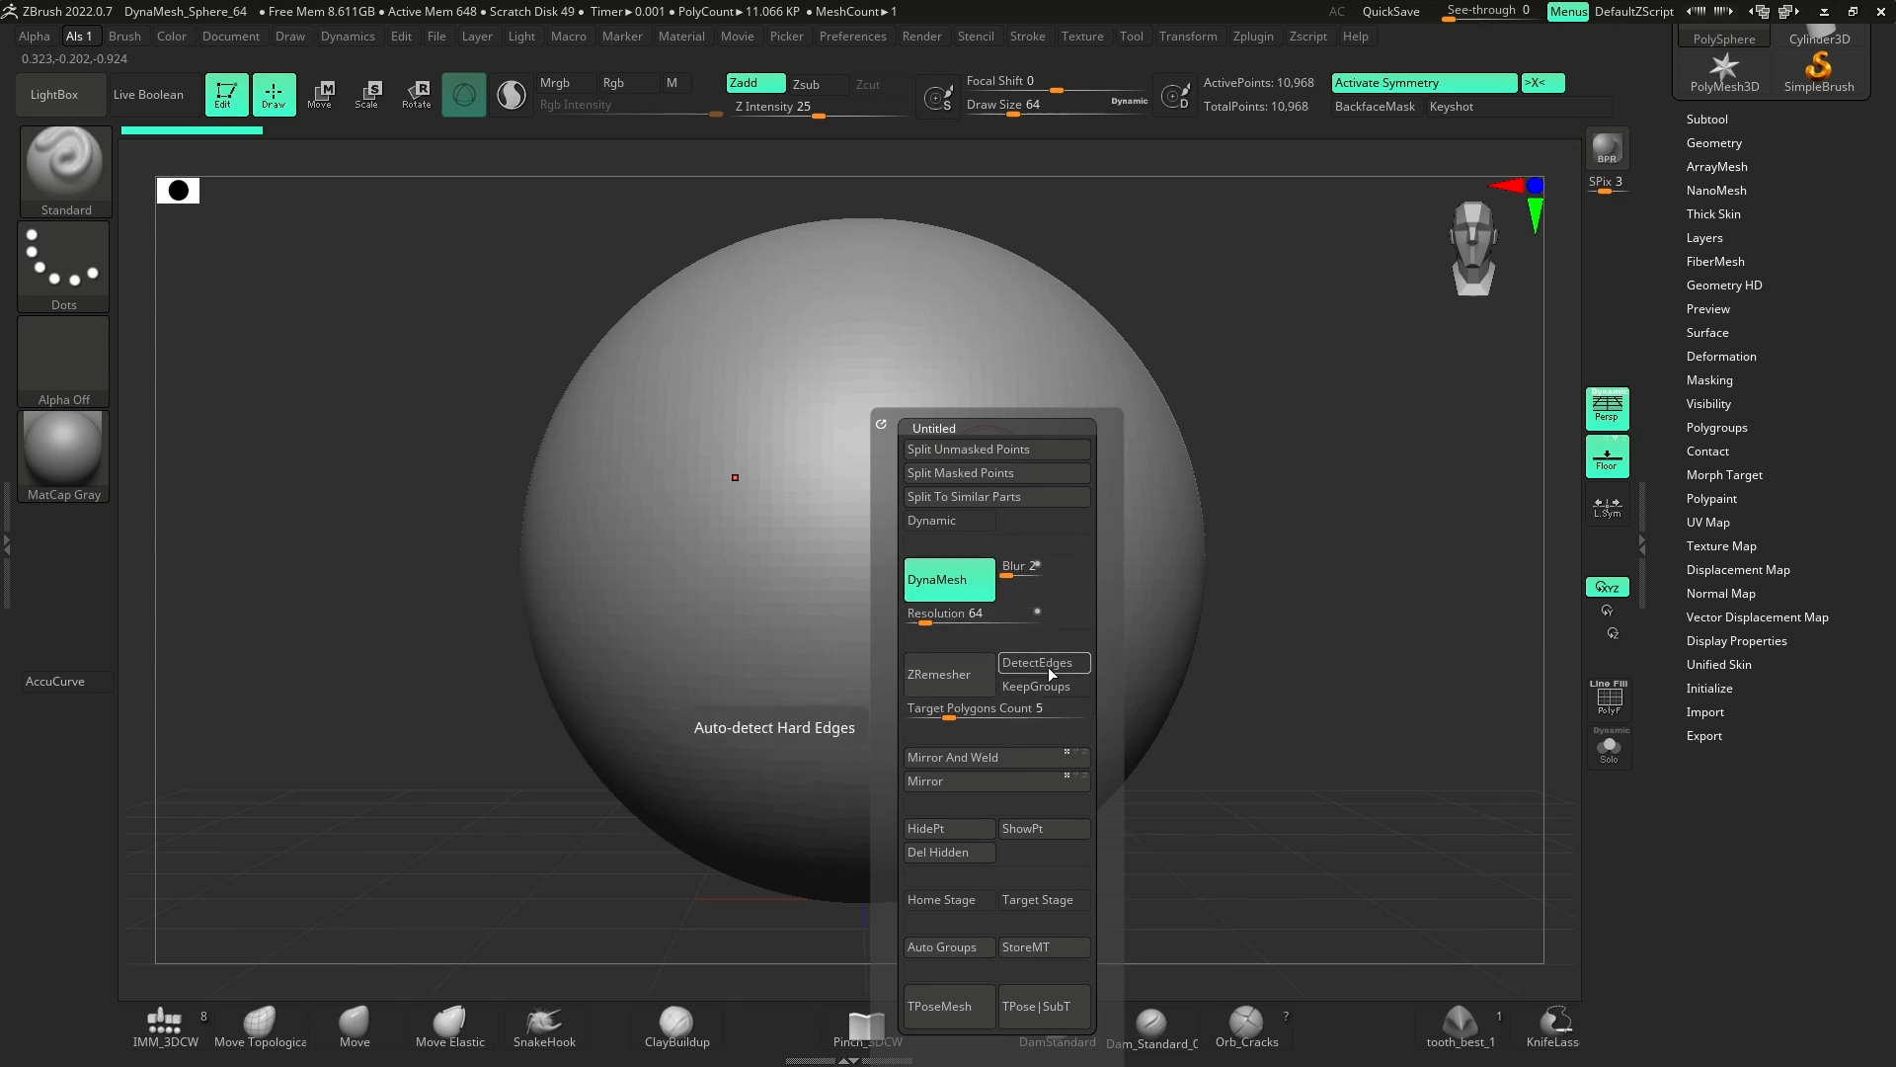
mouse_move(1044, 687)
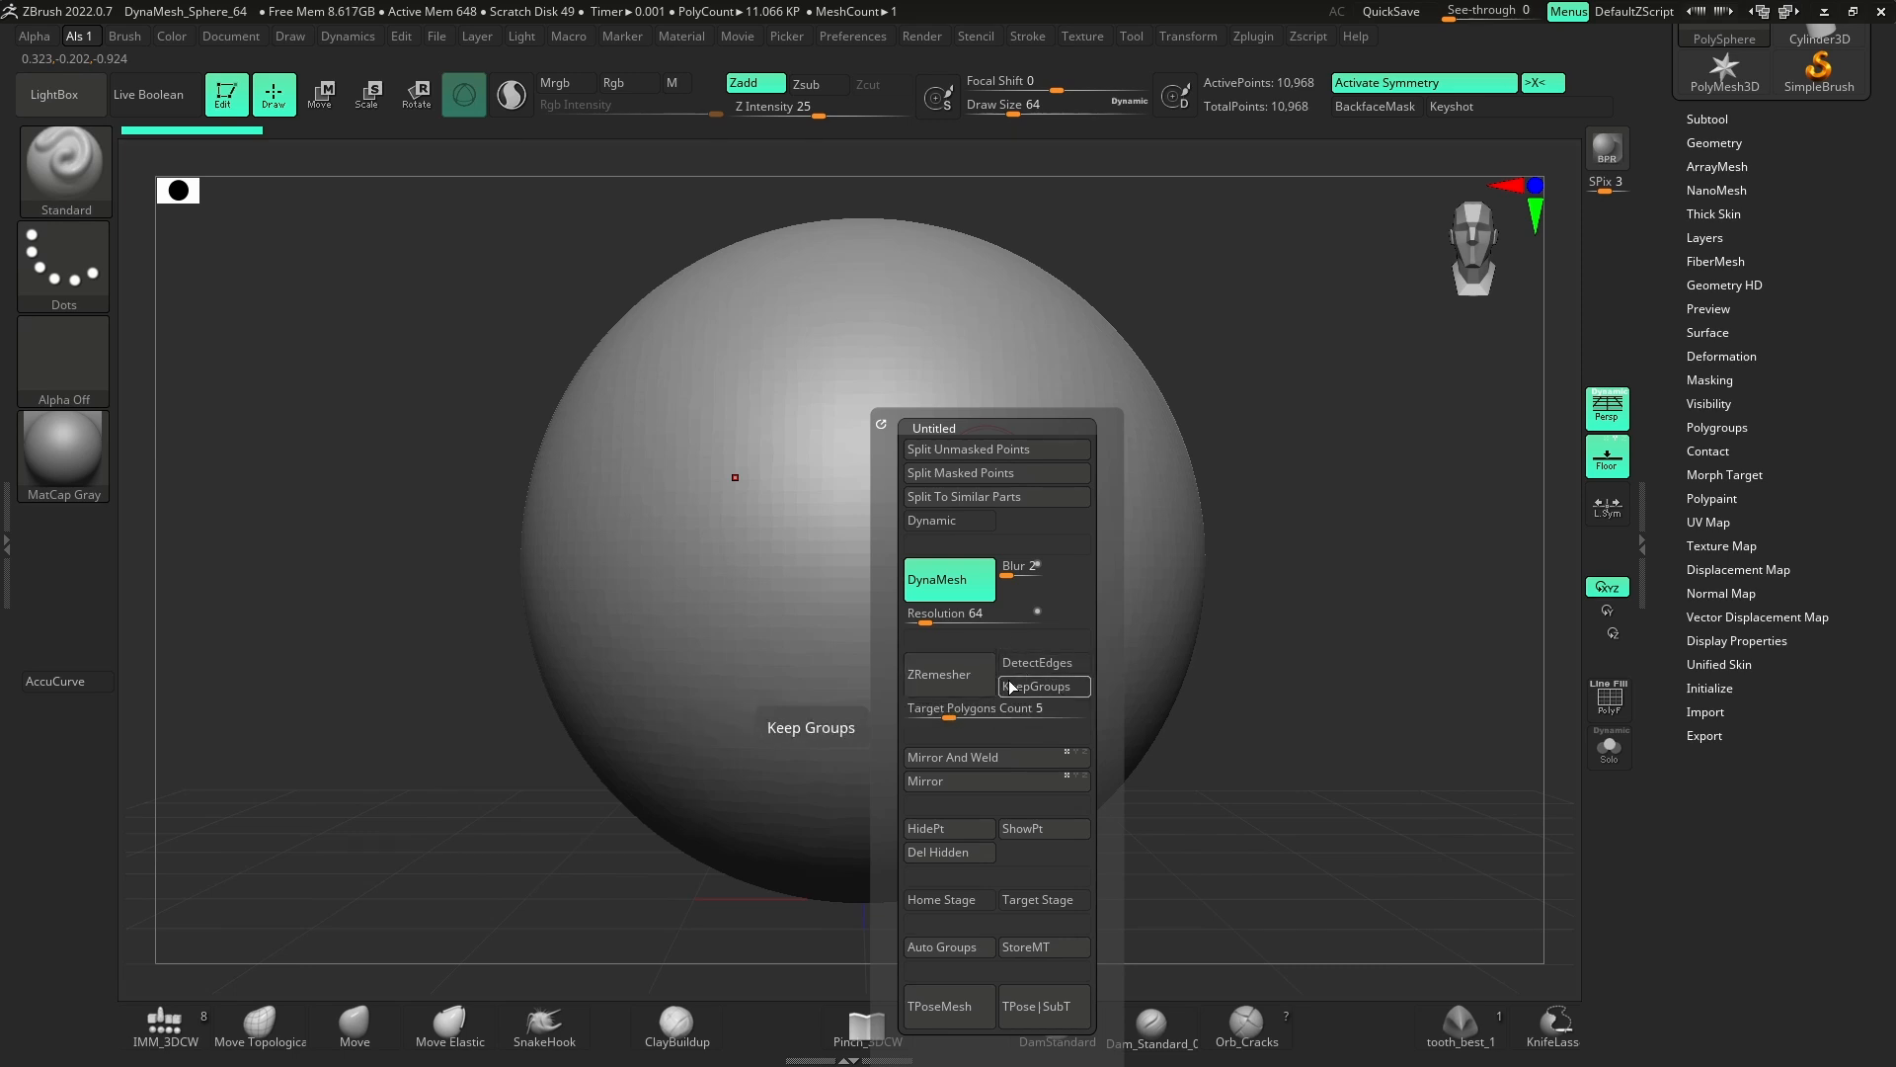
mouse_move(960, 828)
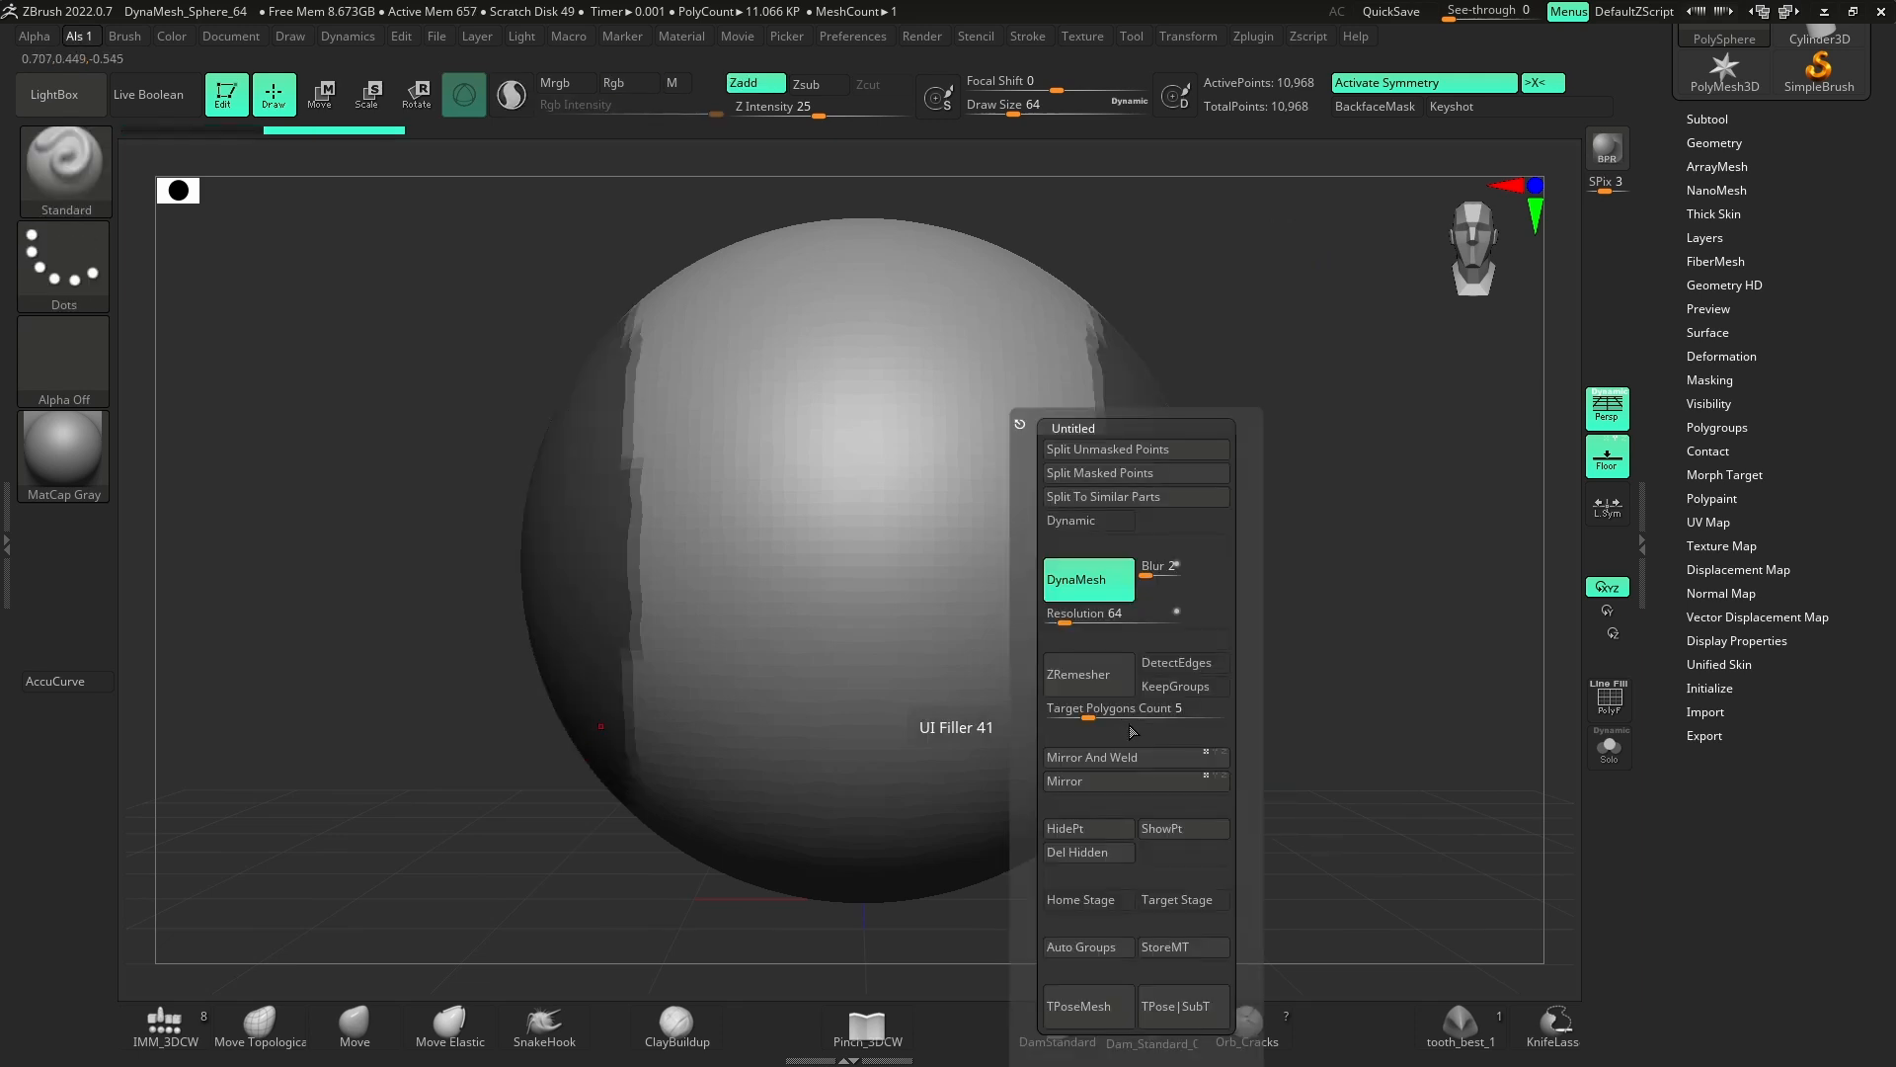
left_click(1089, 852)
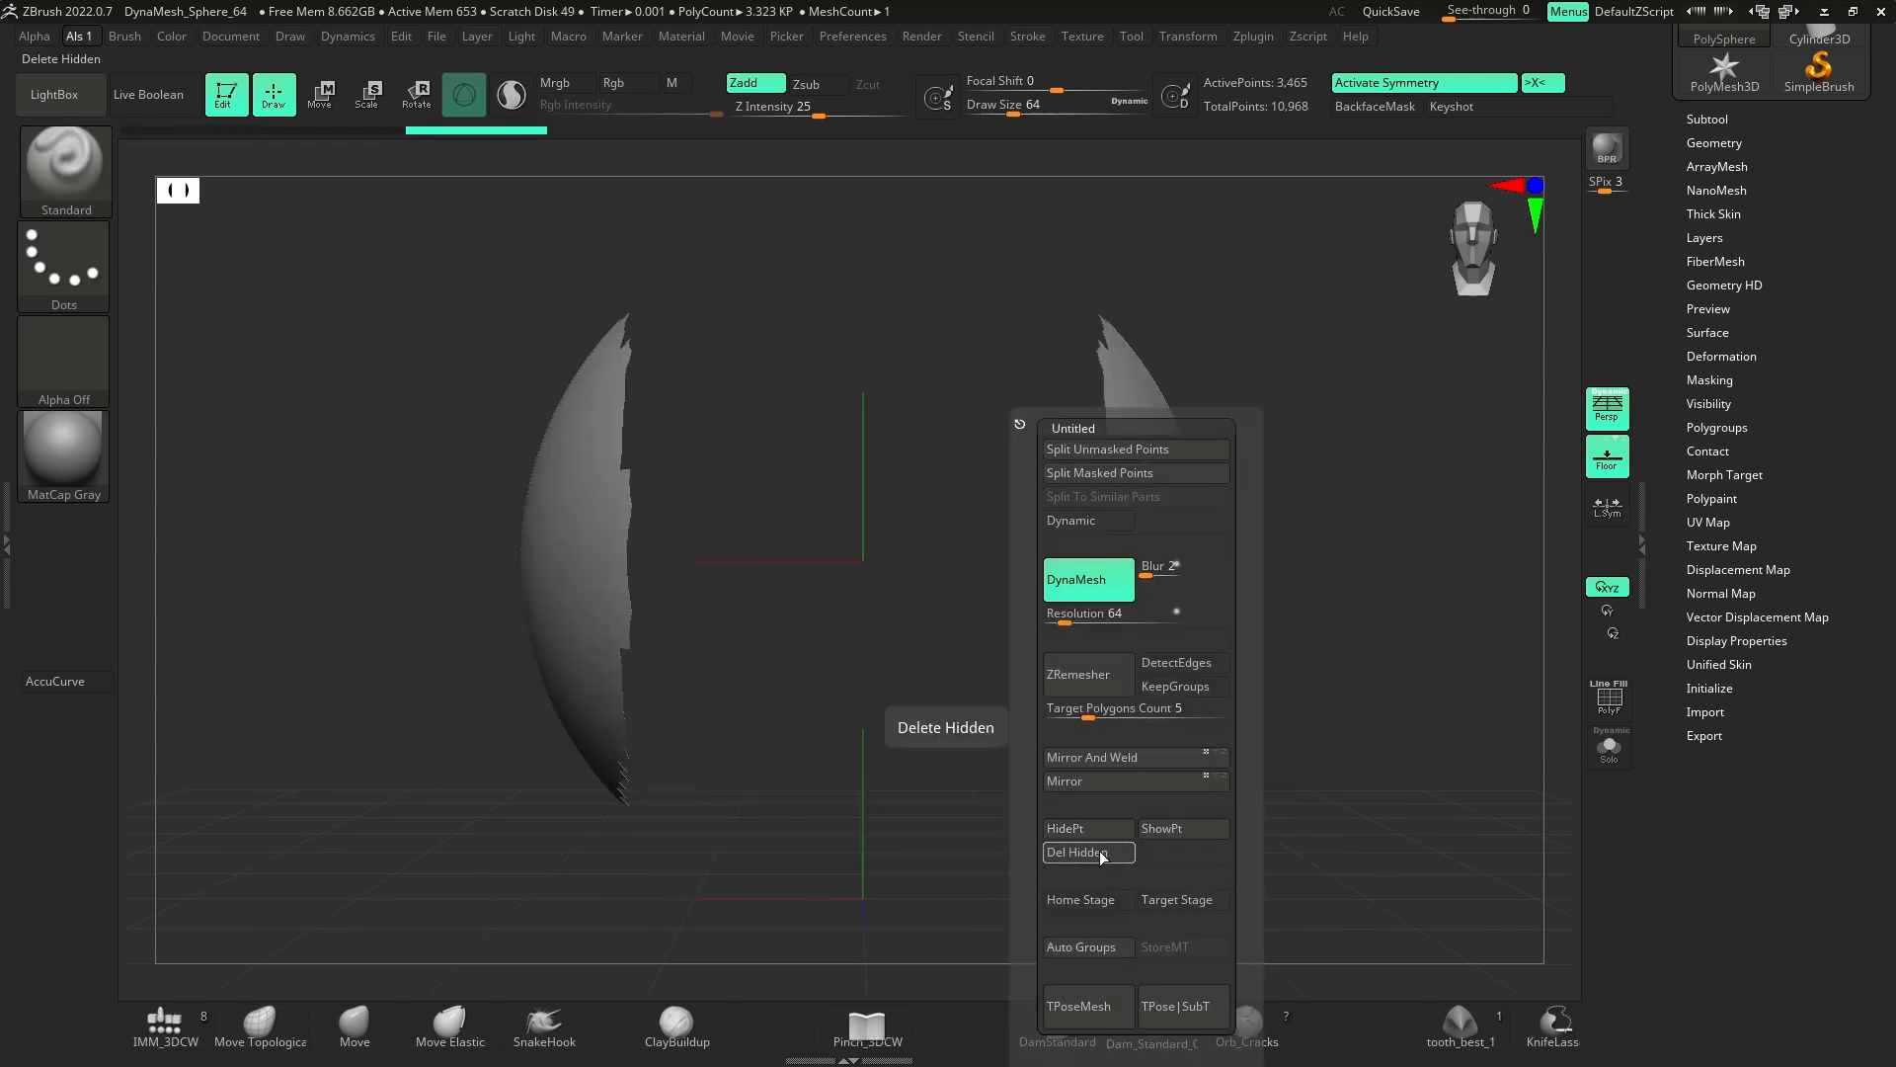
left_click(1089, 852)
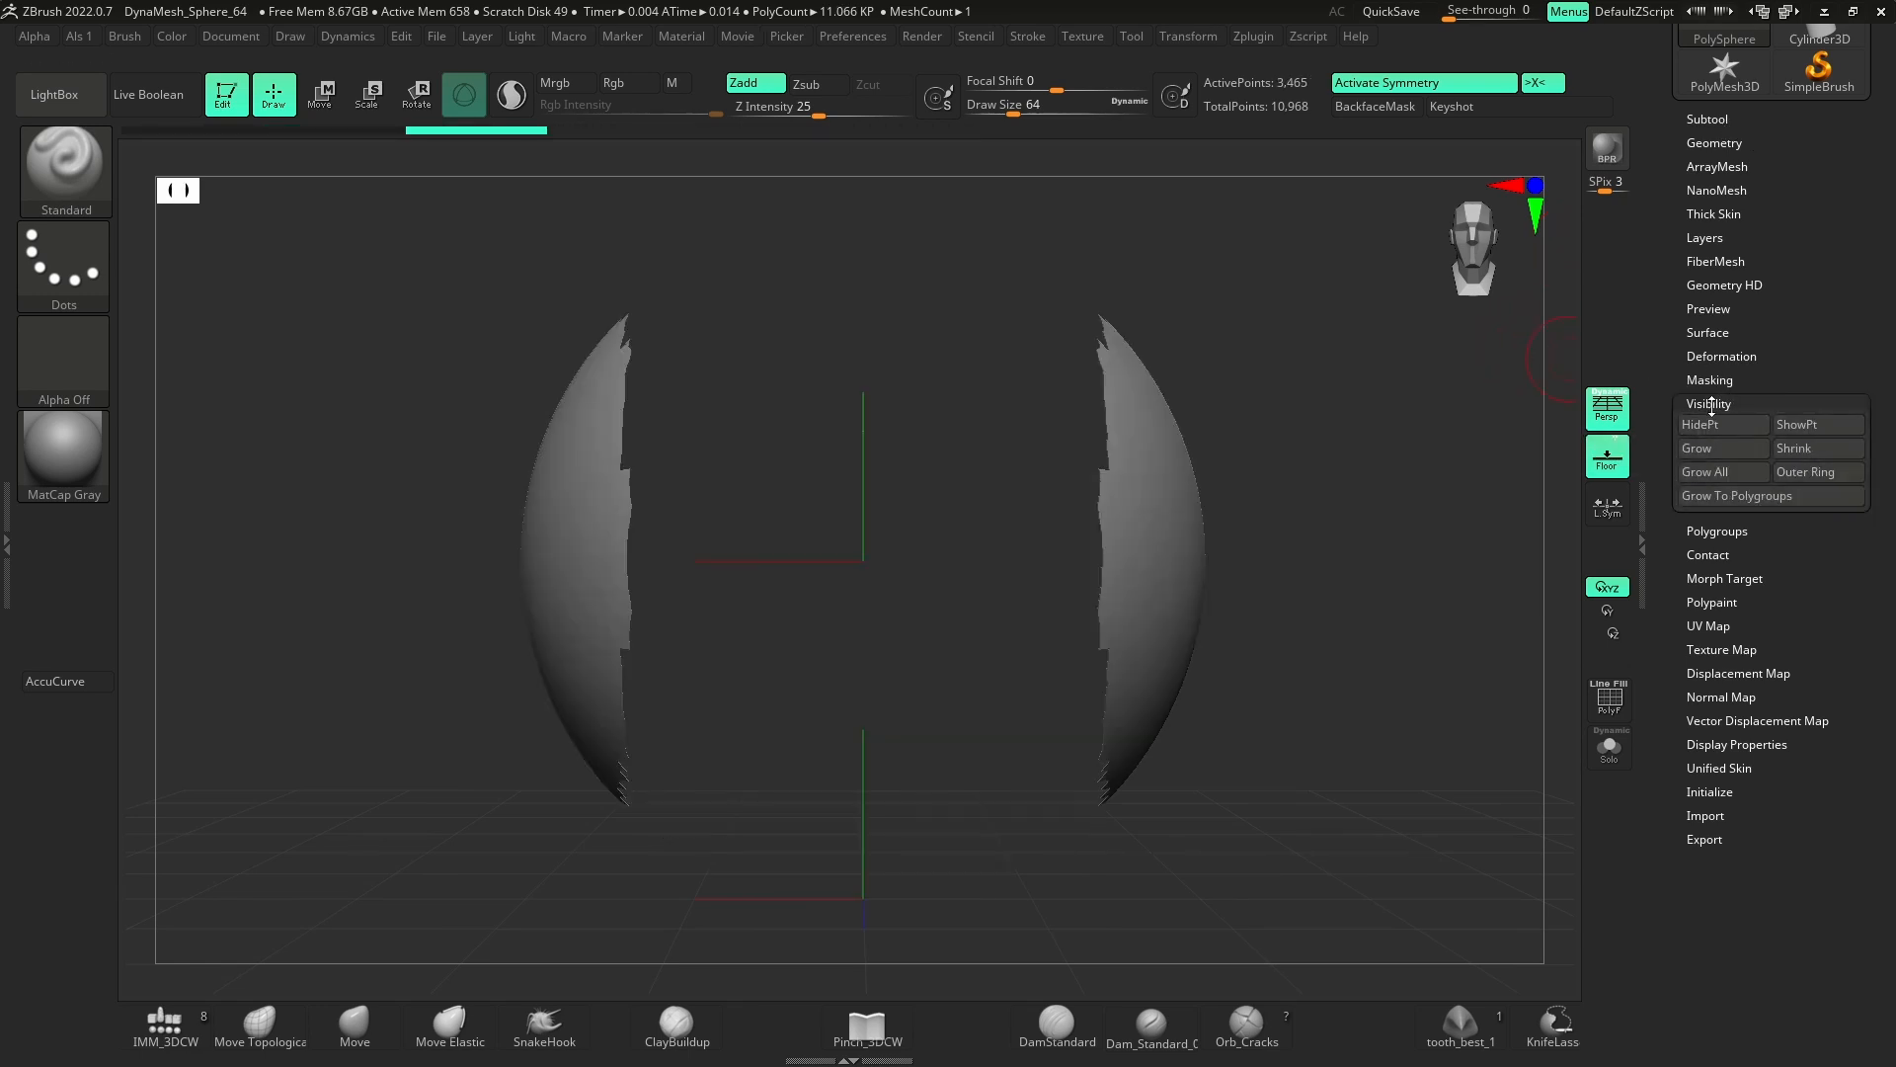
Expand Tool > Geometry and its Modify Topology section to reveal Del Hidden.
left_click(1714, 142)
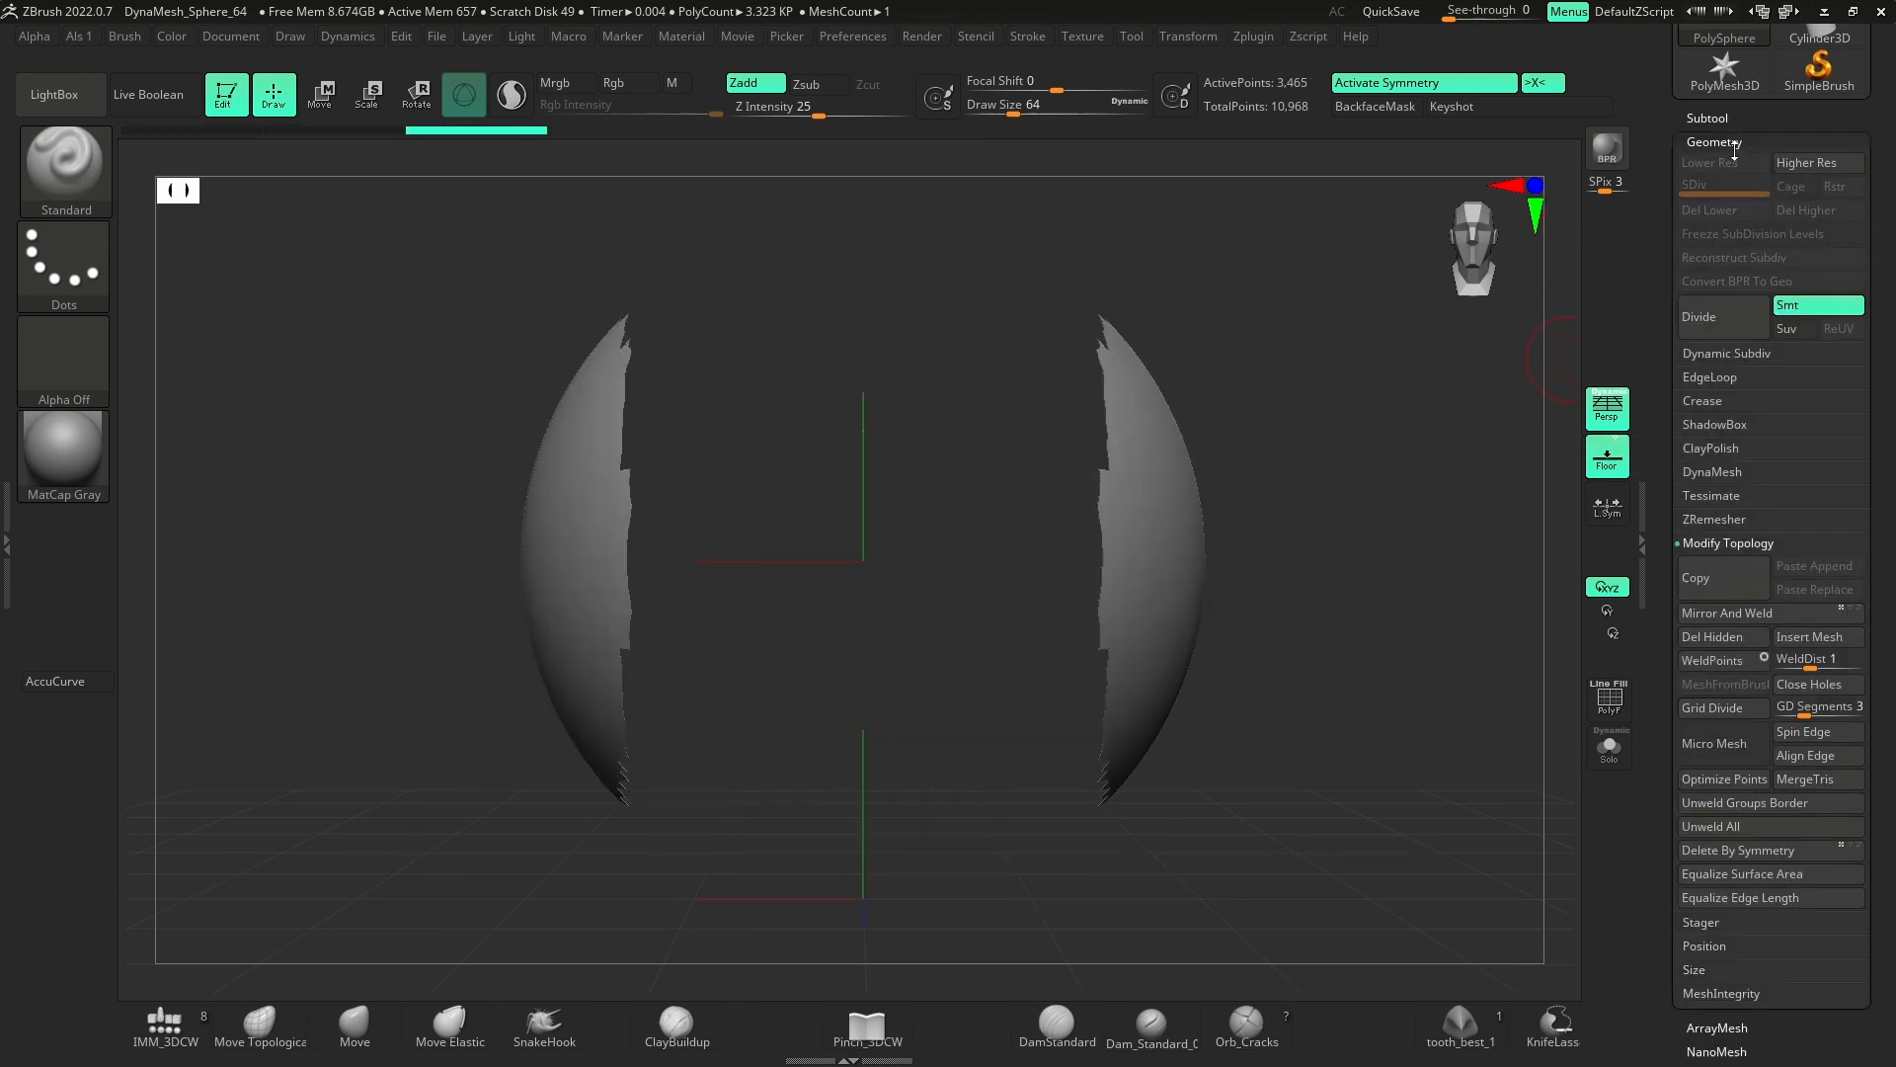
left_click(1728, 543)
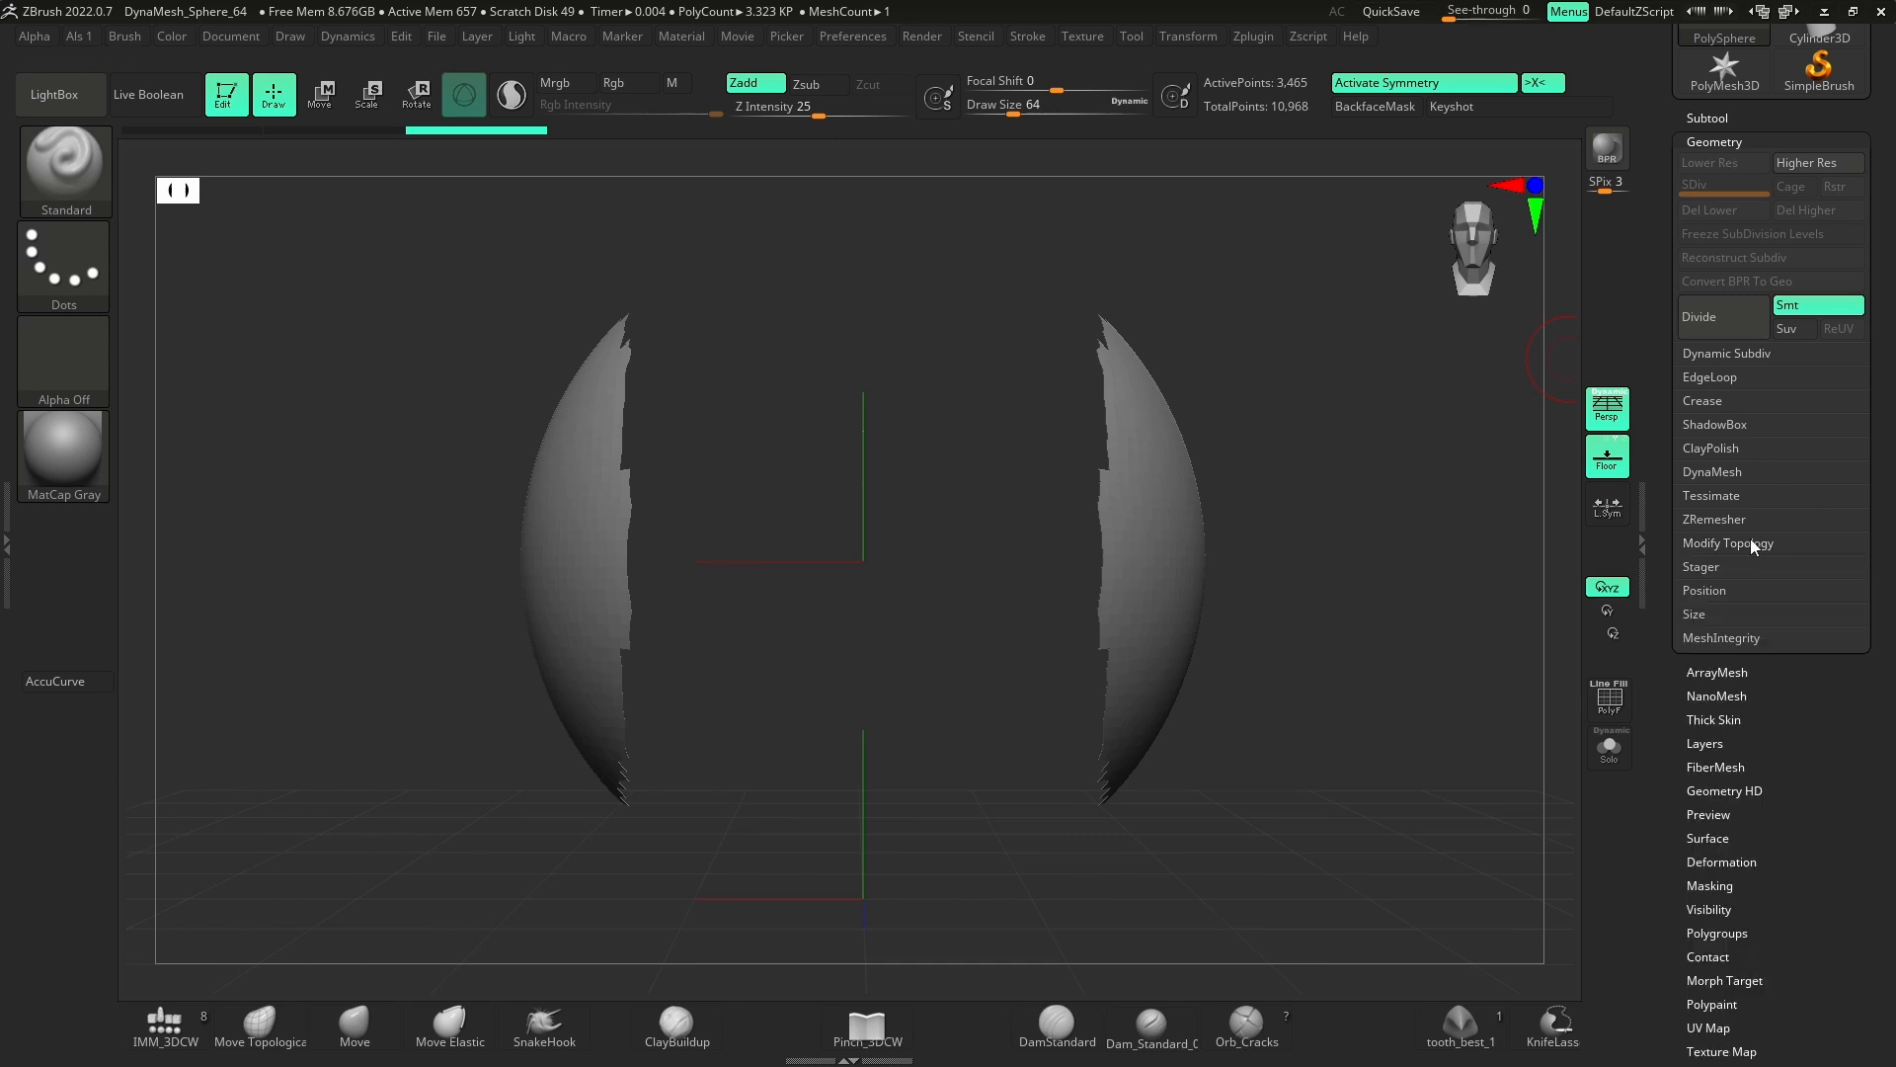
left_click(1728, 543)
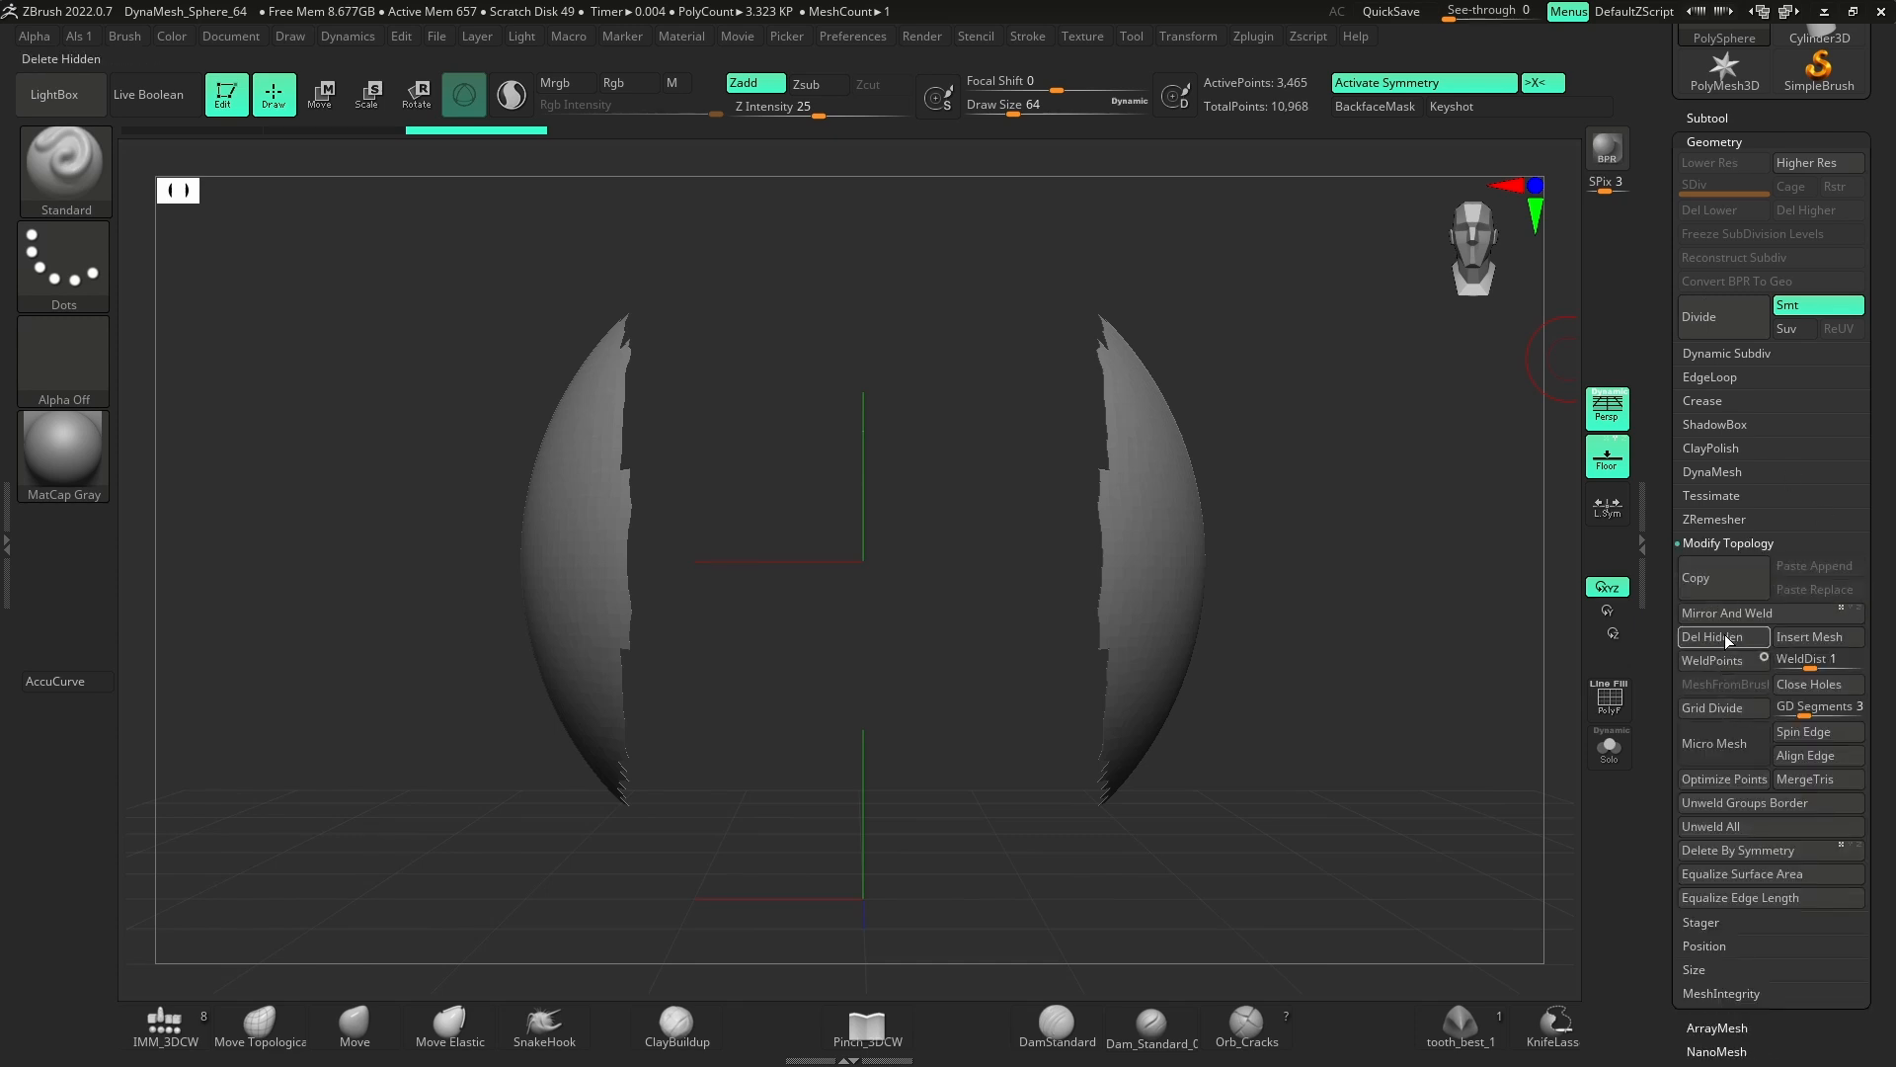